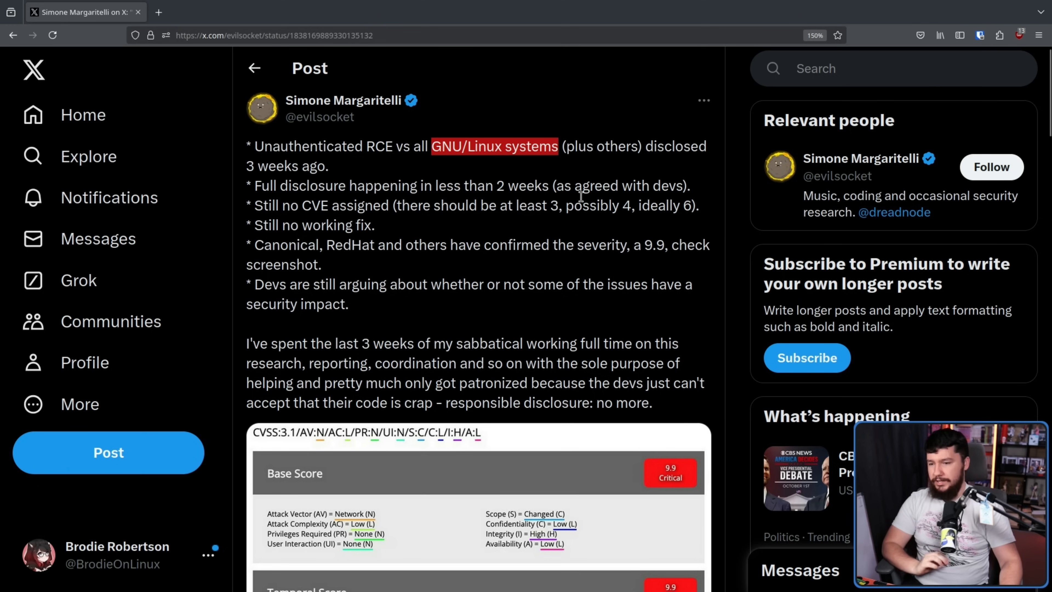
{"action": "mouse_move", "coordinate": [458, 193]}
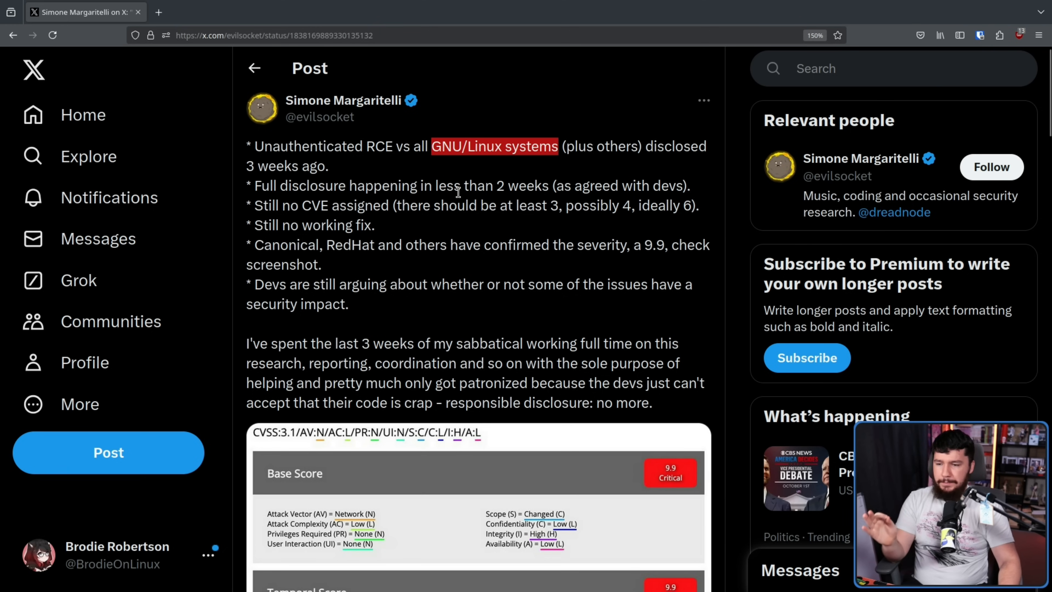
{"action": "mouse_move", "coordinate": [500, 211]}
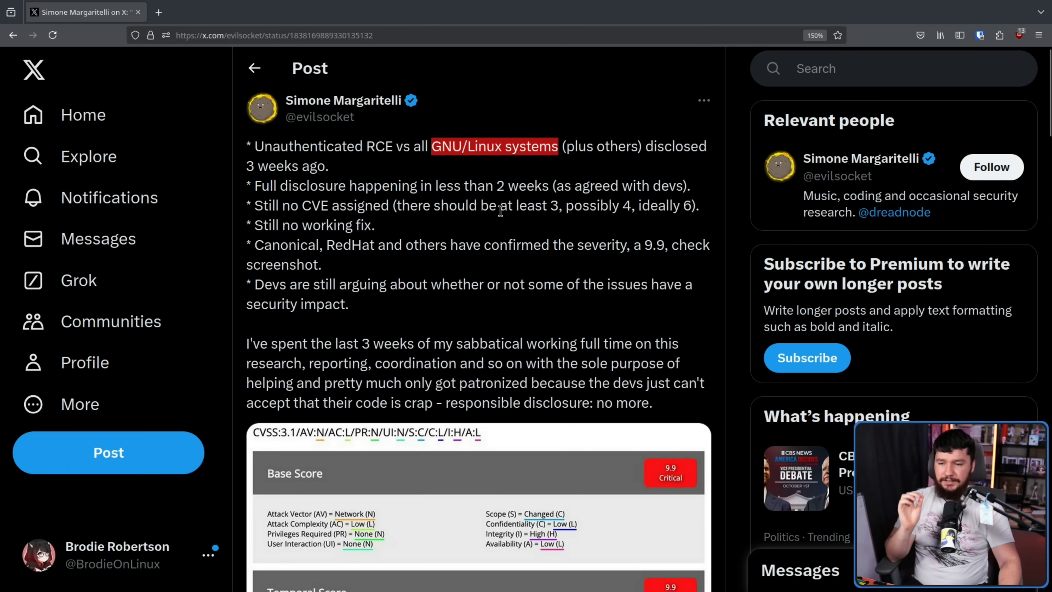
{"action": "mouse_move", "coordinate": [347, 213]}
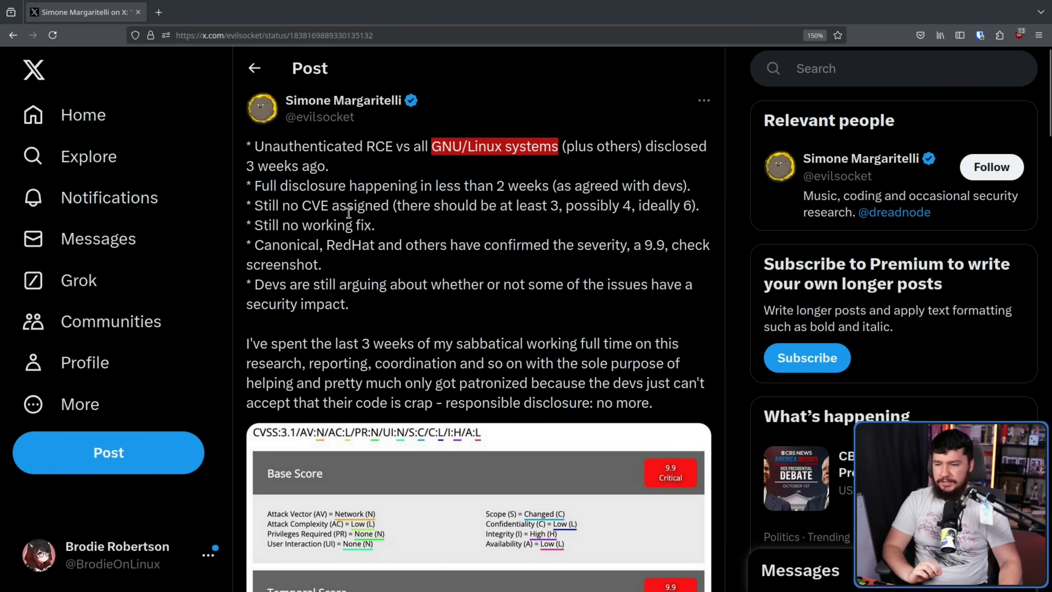
{"action": "mouse_move", "coordinate": [463, 212]}
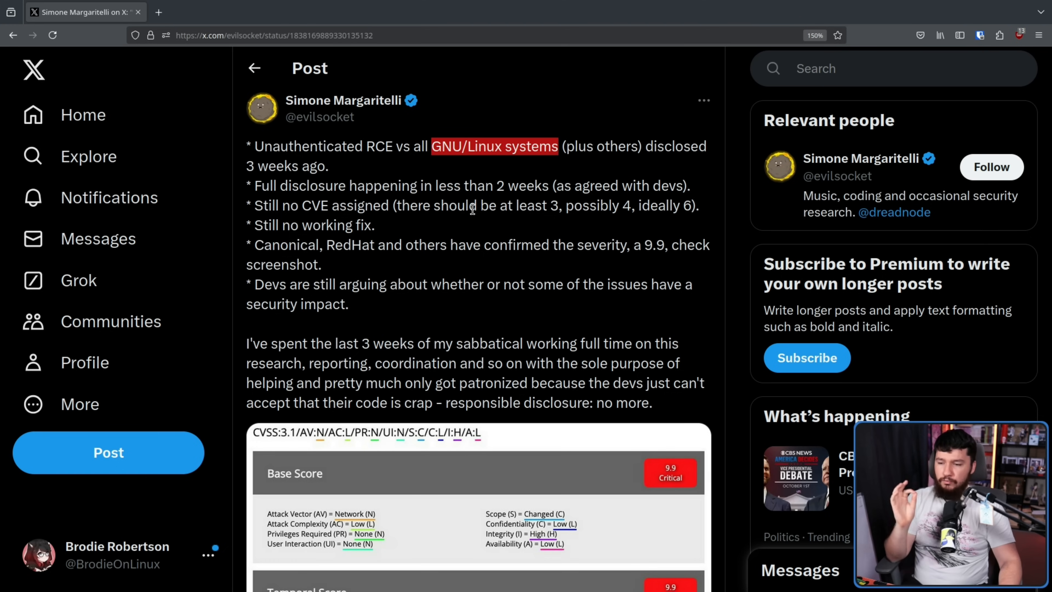
{"action": "mouse_move", "coordinate": [560, 242]}
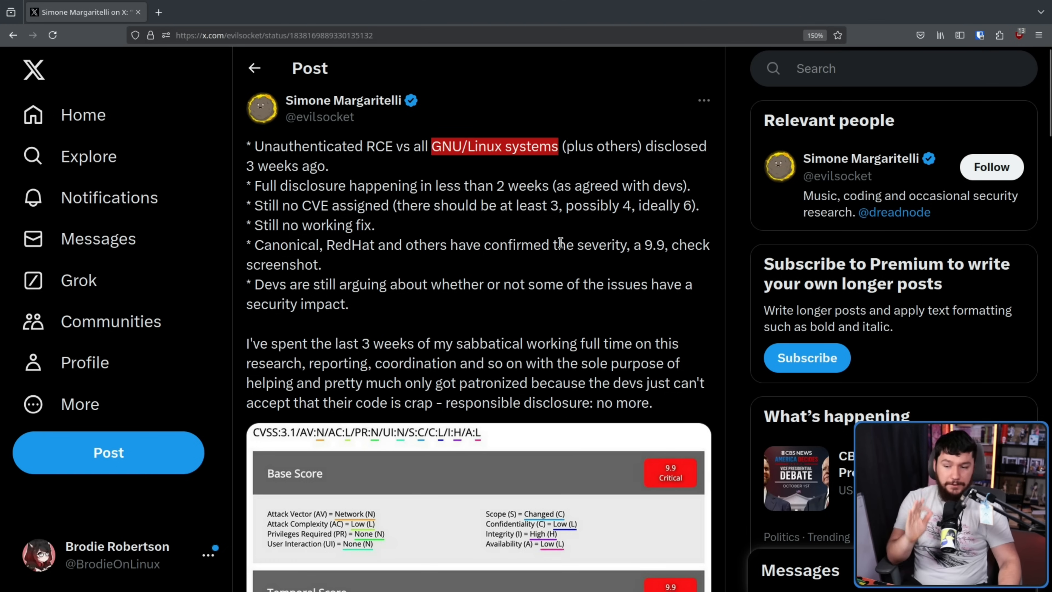
Step: Highlight the 9.9 severity score in the unauthenticated Linux RCE disclosure post
{"action": "double_click", "coordinate": [652, 245]}
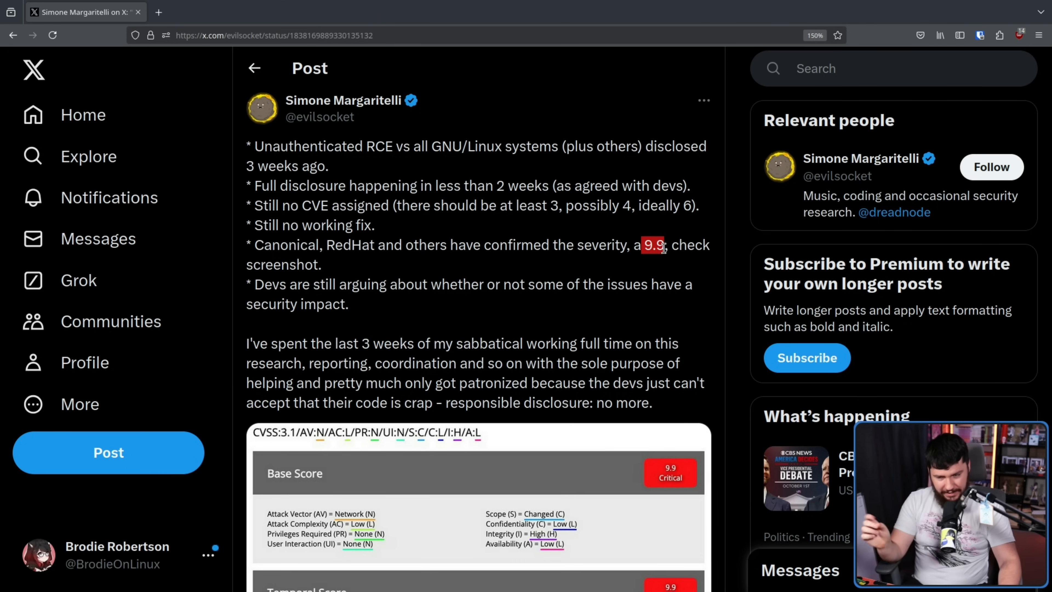
{"action": "mouse_move", "coordinate": [394, 303]}
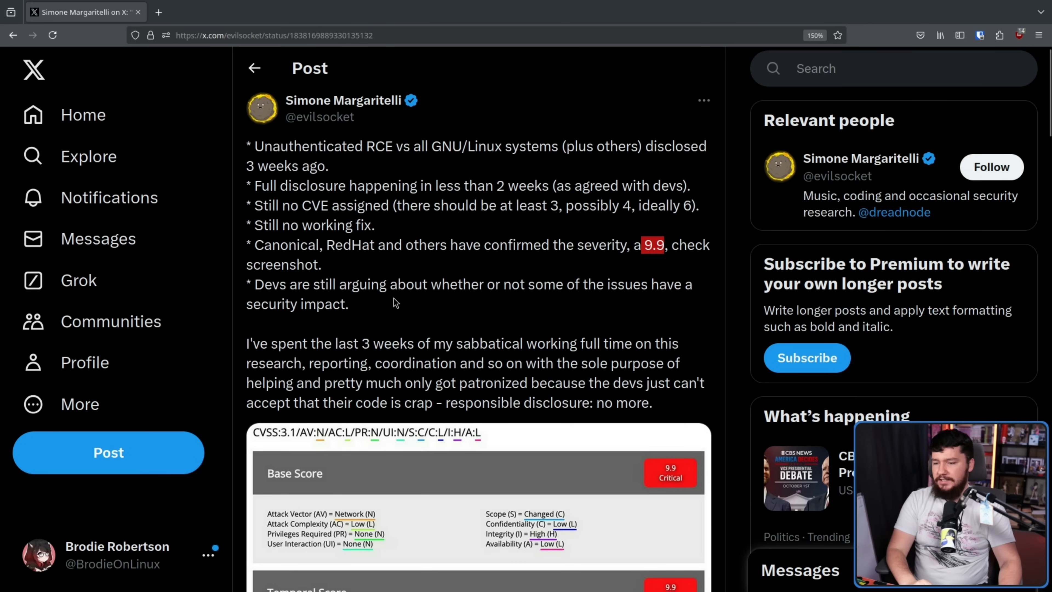
{"action": "mouse_move", "coordinate": [404, 282]}
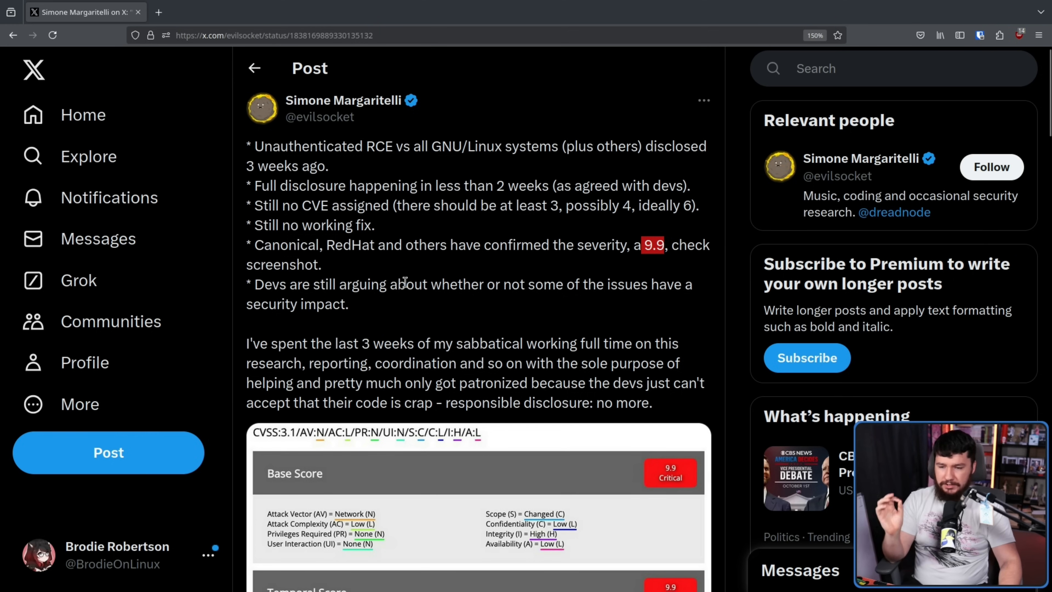
{"action": "mouse_move", "coordinate": [413, 300]}
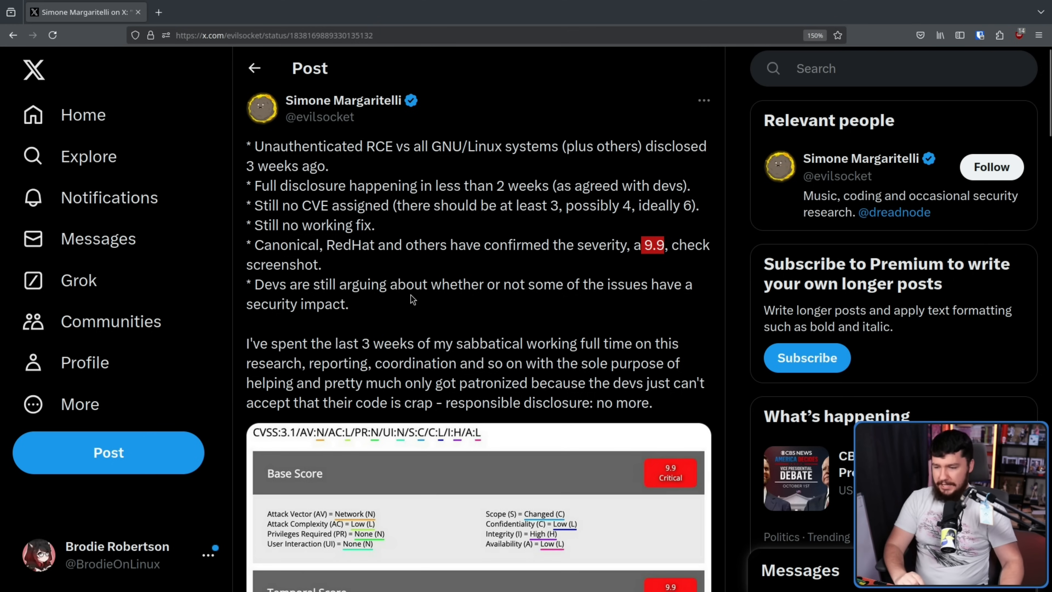
{"action": "mouse_move", "coordinate": [416, 289]}
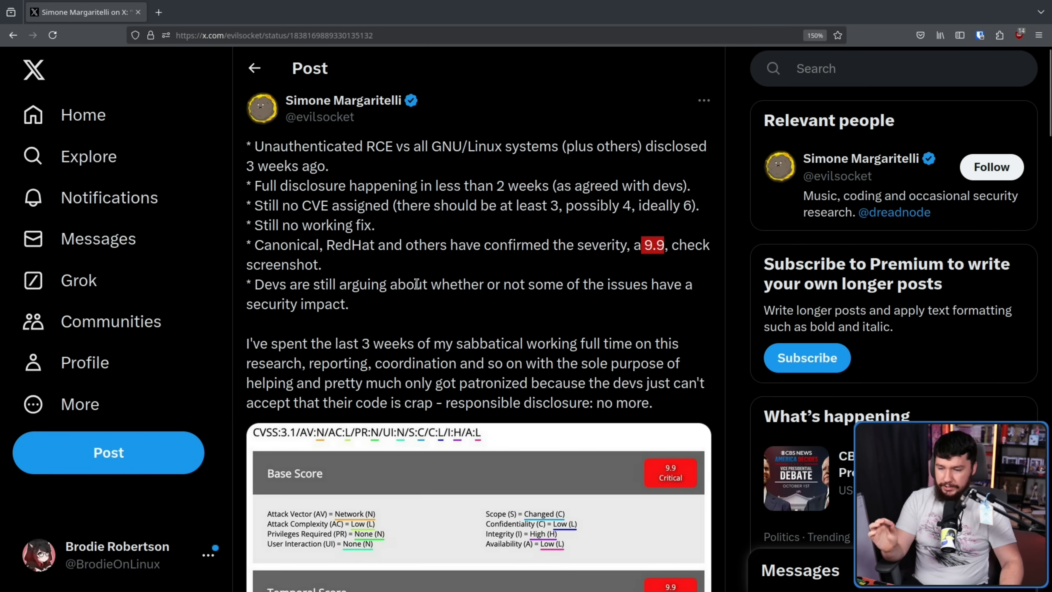
{"action": "mouse_move", "coordinate": [430, 290]}
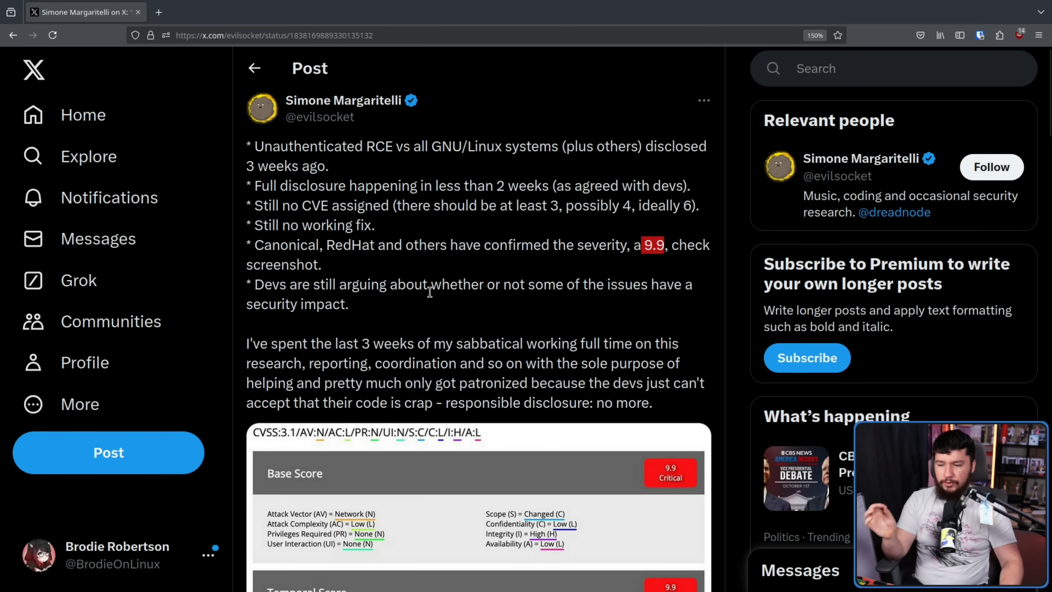
{"action": "mouse_move", "coordinate": [430, 293]}
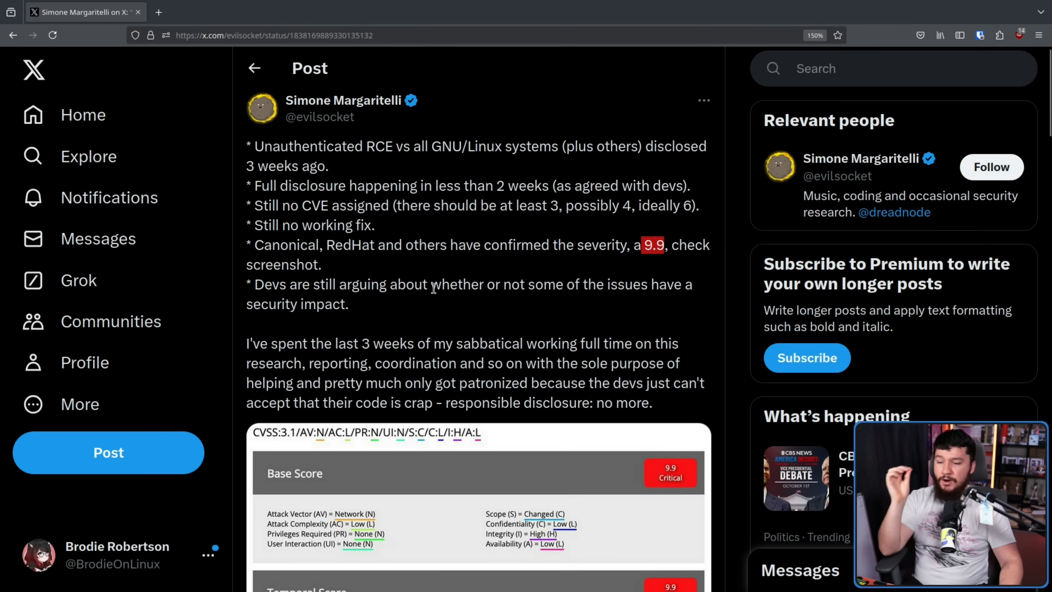
{"action": "mouse_move", "coordinate": [439, 278]}
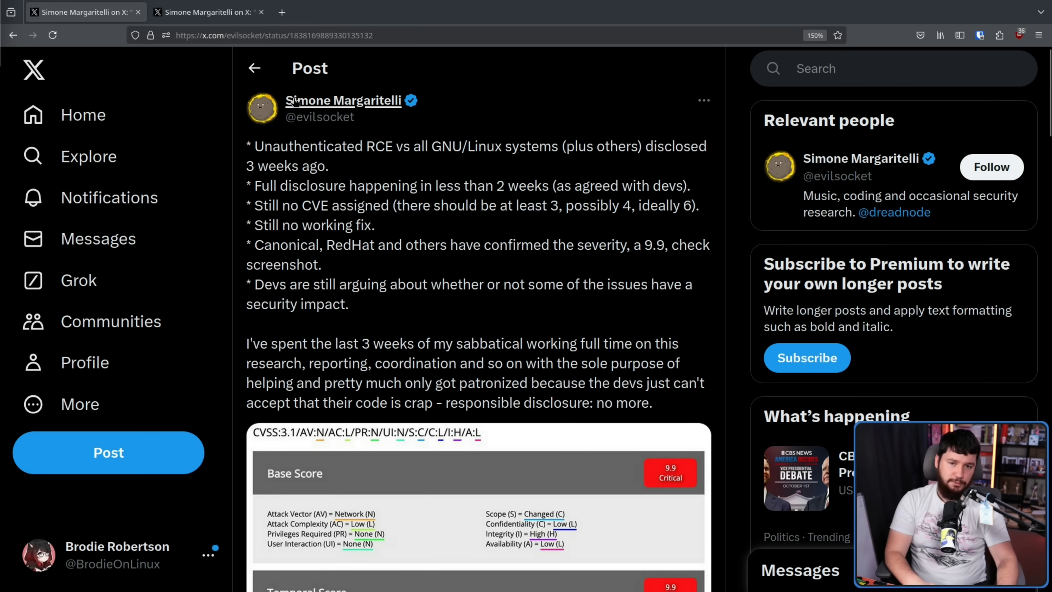
Step: Switch to the follow-up post explaining the profile was locked over takedown requests
{"action": "left_click", "coordinate": [209, 12]}
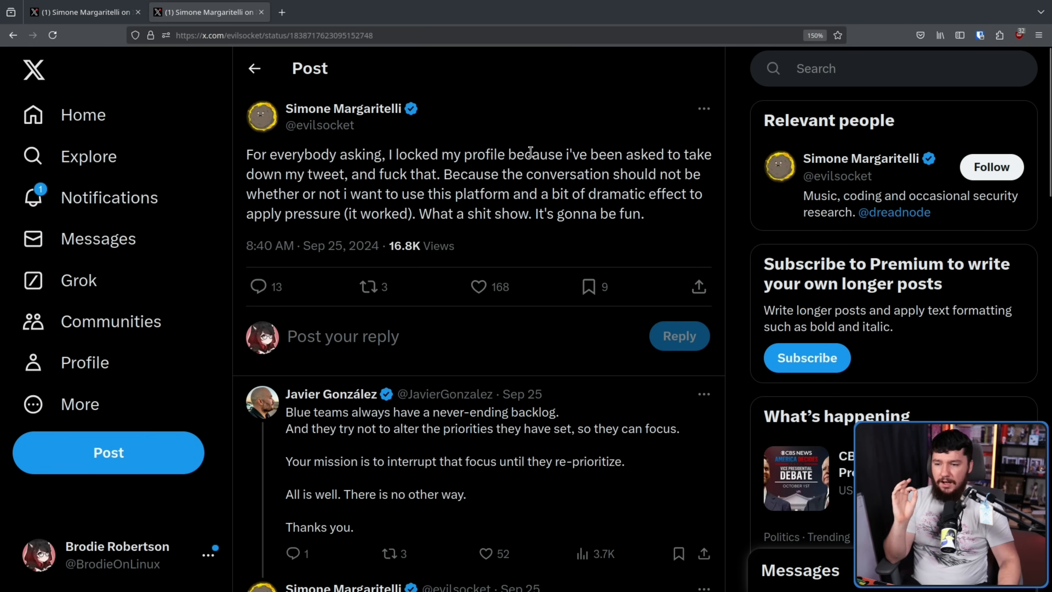
{"action": "mouse_move", "coordinate": [537, 141]}
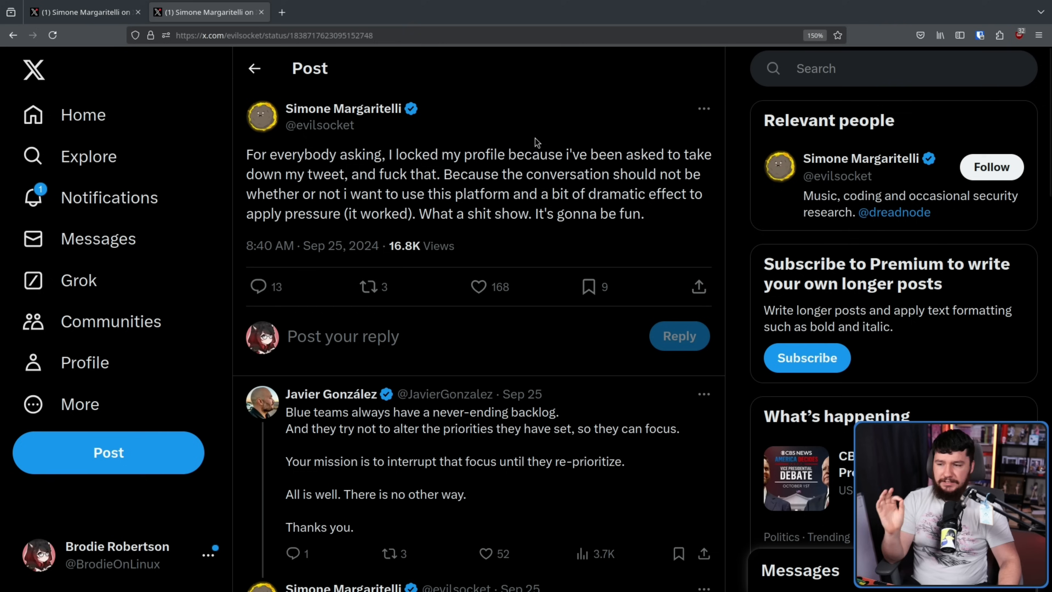
{"action": "mouse_move", "coordinate": [519, 161]}
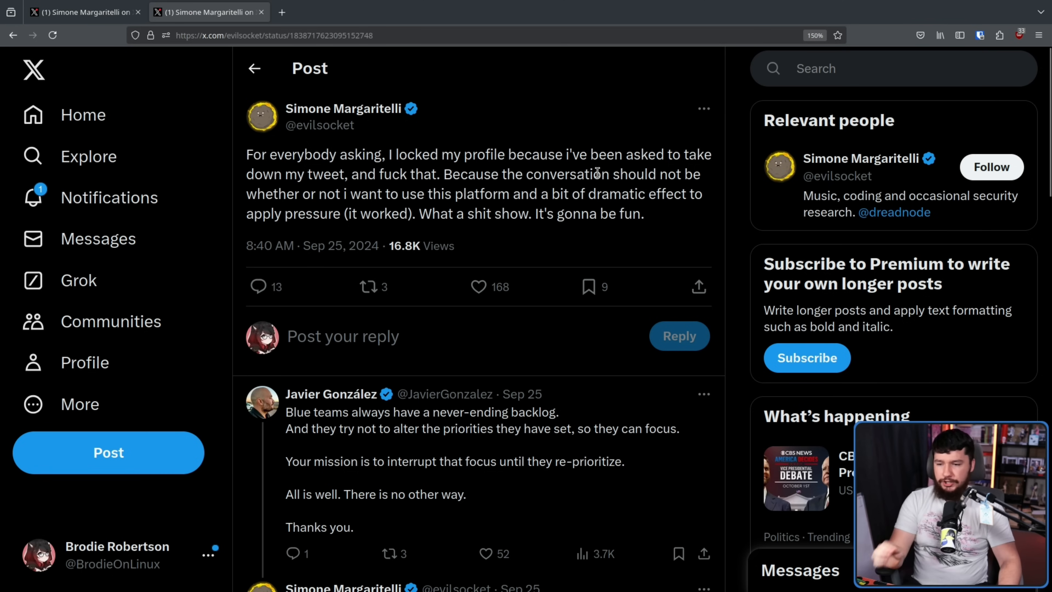
{"action": "mouse_move", "coordinate": [610, 190]}
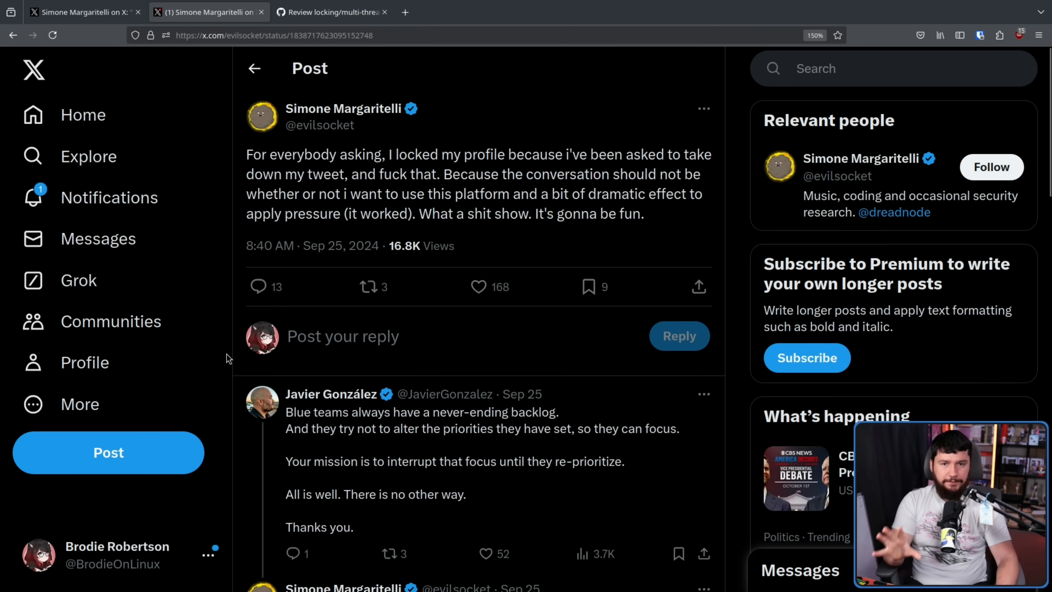
Step: View cups-browsed issue #36 and read down to the maintainer-researcher exchange about public branches
{"action": "left_click", "coordinate": [329, 11]}
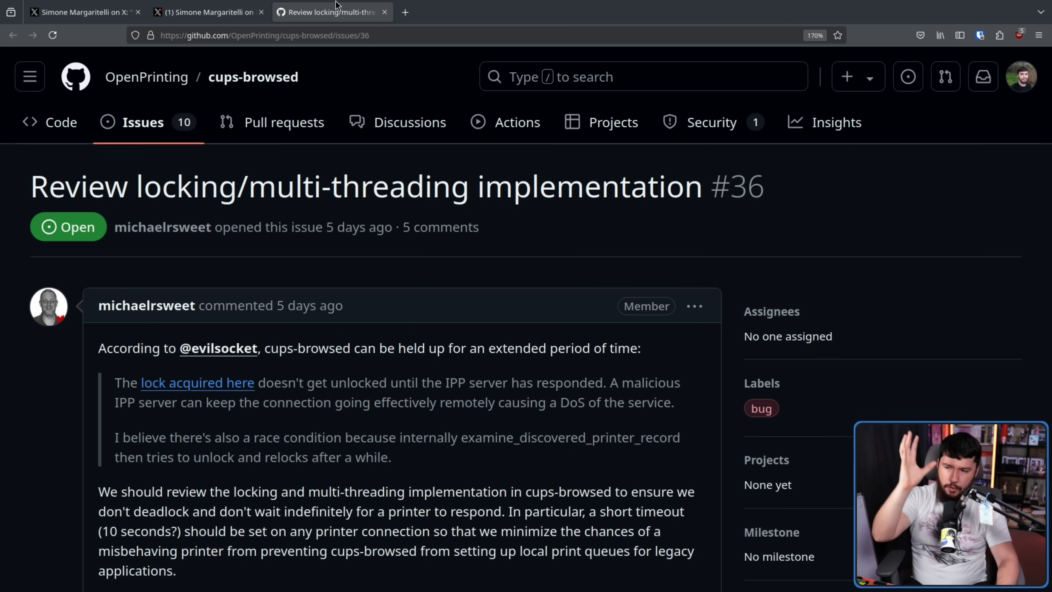
{"action": "mouse_move", "coordinate": [611, 252]}
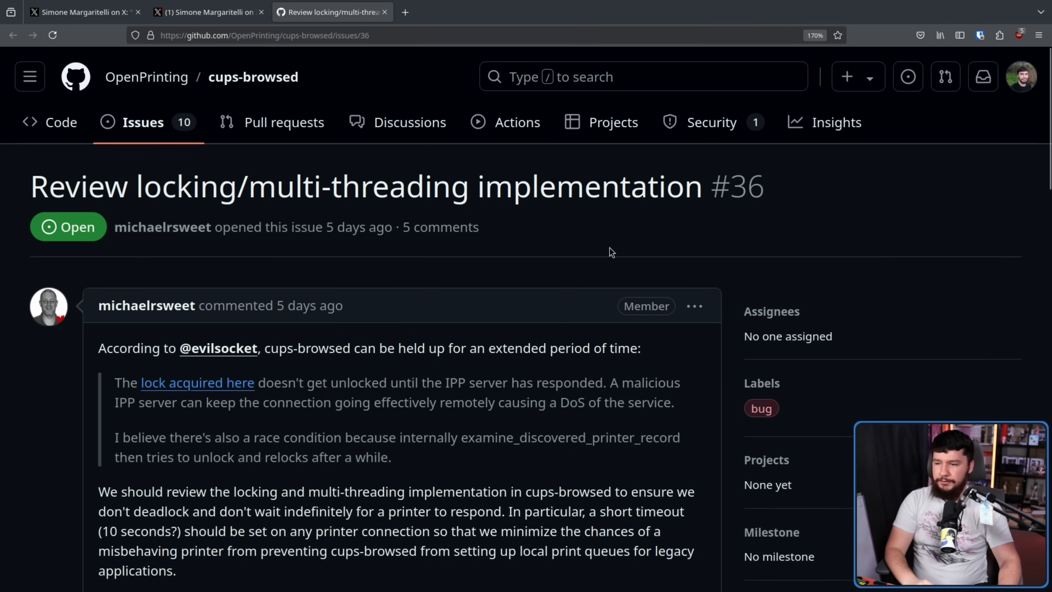
{"action": "mouse_move", "coordinate": [536, 196]}
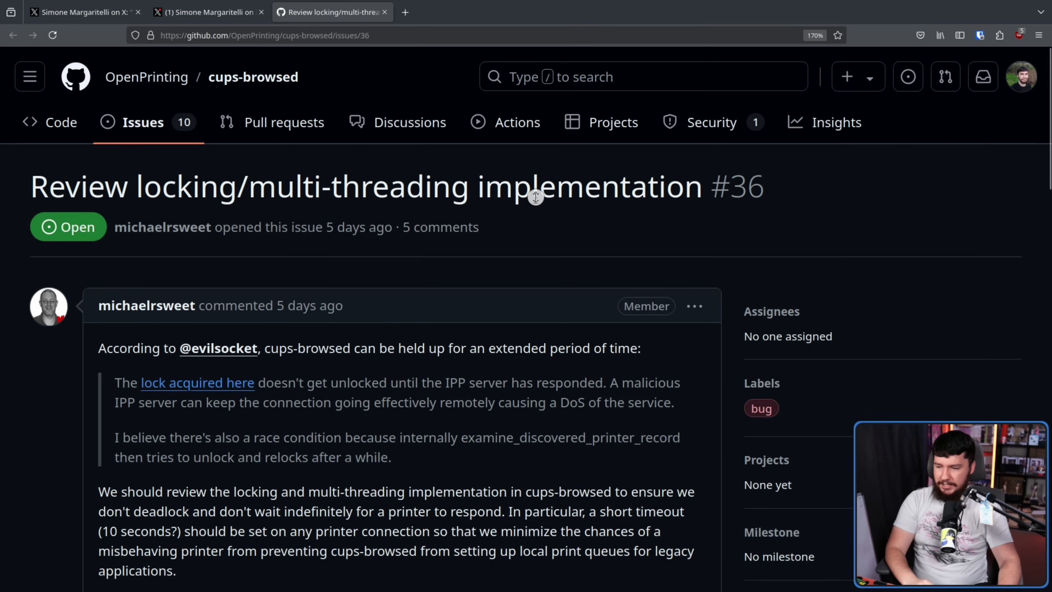
{"action": "scroll", "scroll_direction": "down", "scroll_amount": 3}
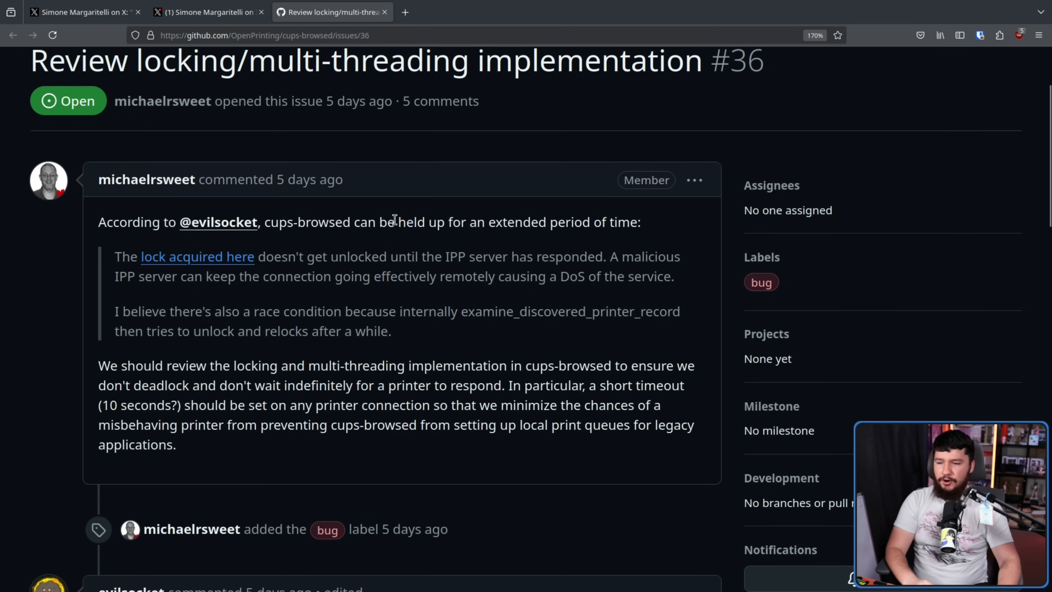
{"action": "scroll", "scroll_direction": "down", "scroll_amount": 3}
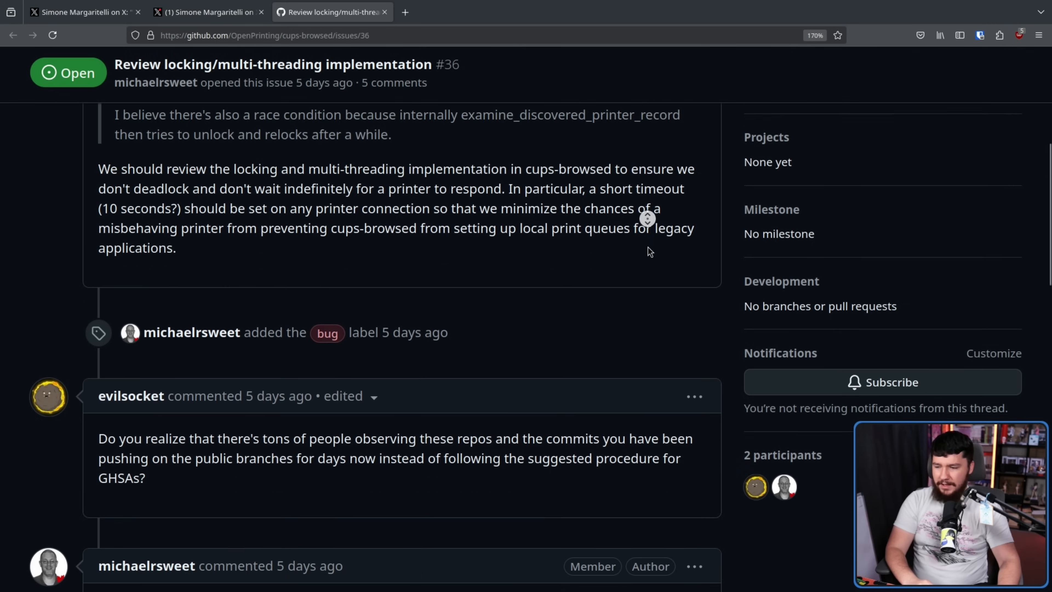
{"action": "scroll", "scroll_direction": "down", "scroll_amount": 3}
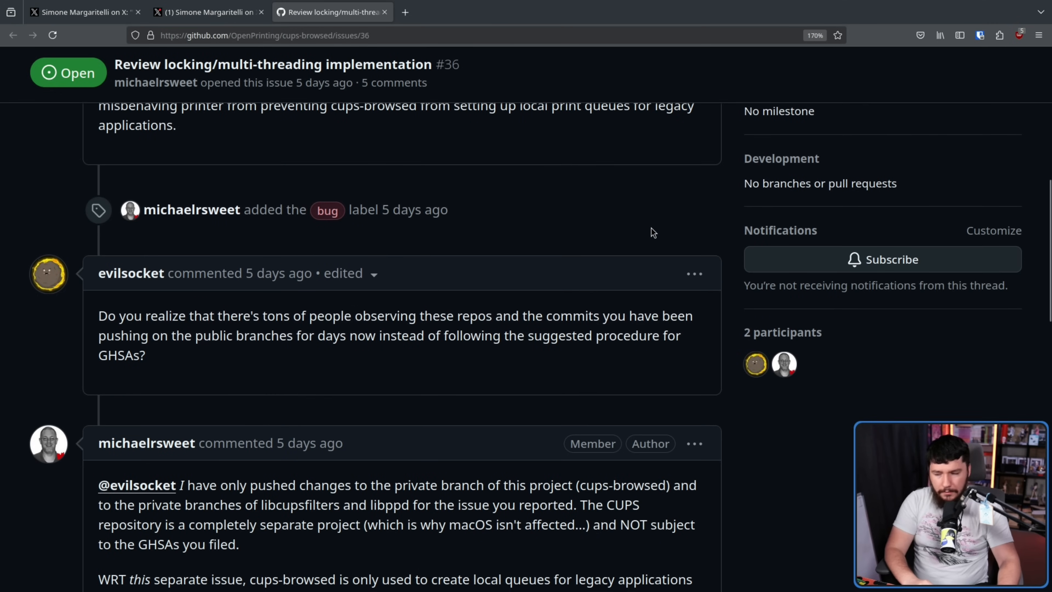
{"action": "mouse_move", "coordinate": [636, 226]}
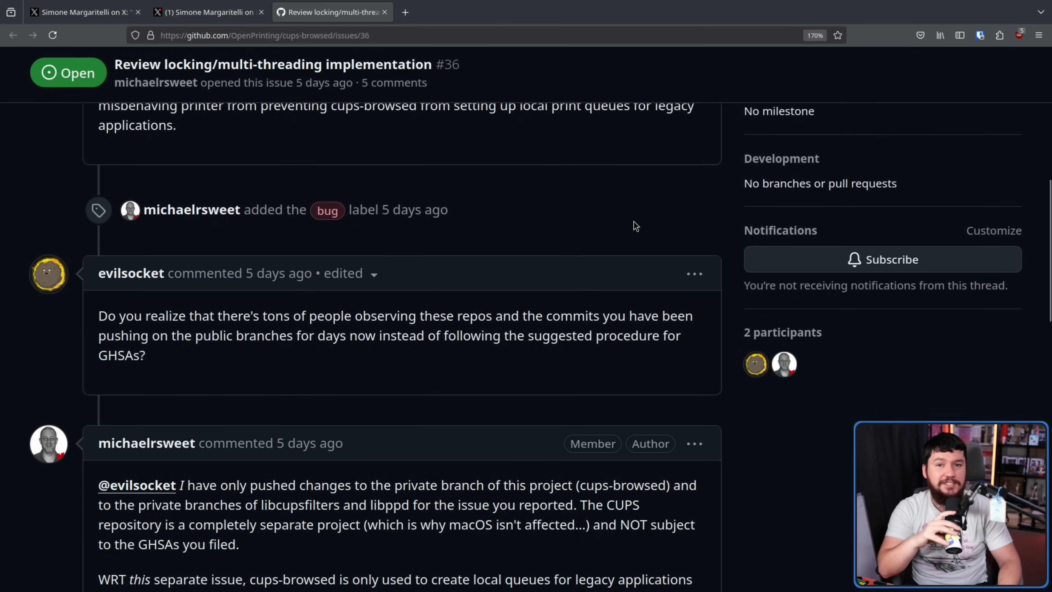
{"action": "mouse_move", "coordinate": [620, 227]}
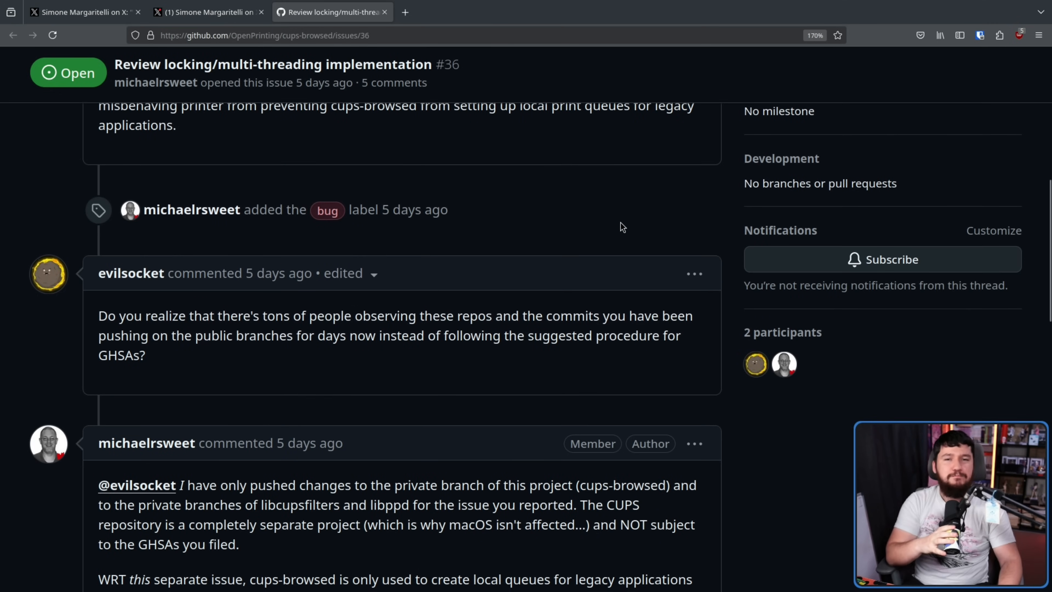
{"action": "mouse_move", "coordinate": [623, 221]}
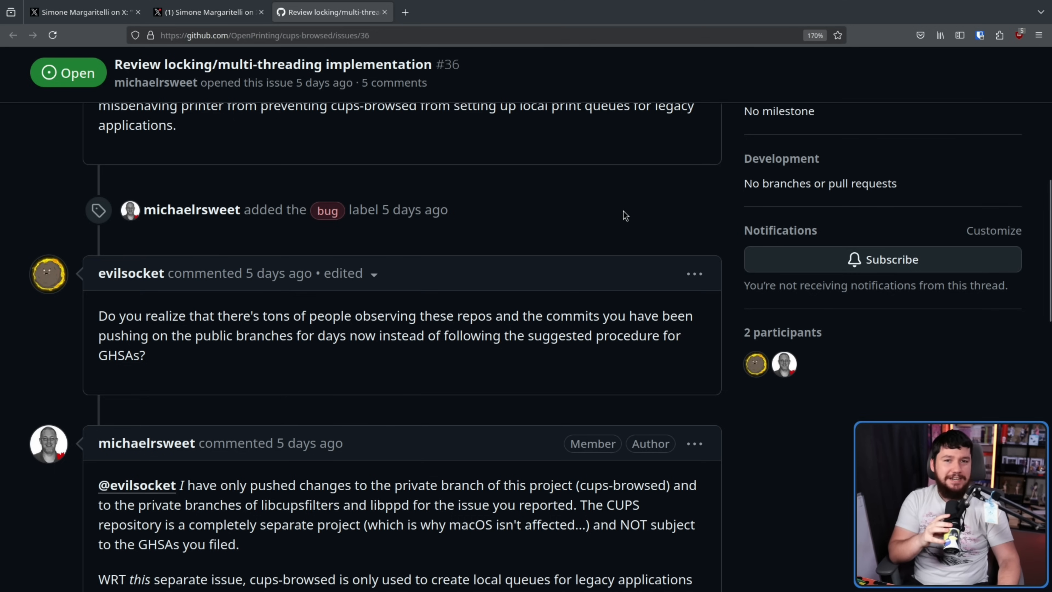
{"action": "mouse_move", "coordinate": [634, 216]}
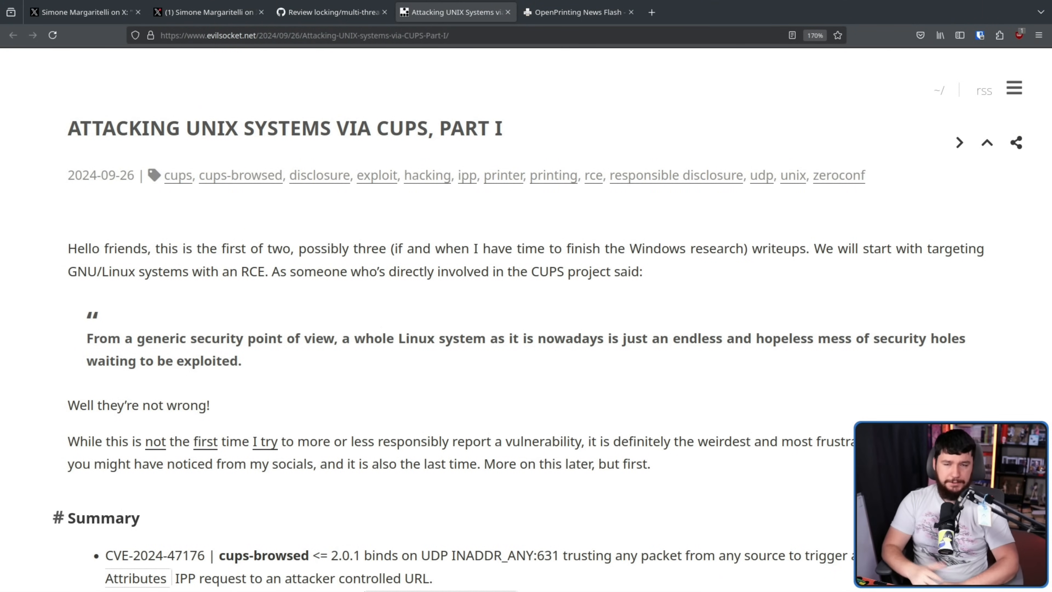
{"action": "mouse_move", "coordinate": [804, 172]}
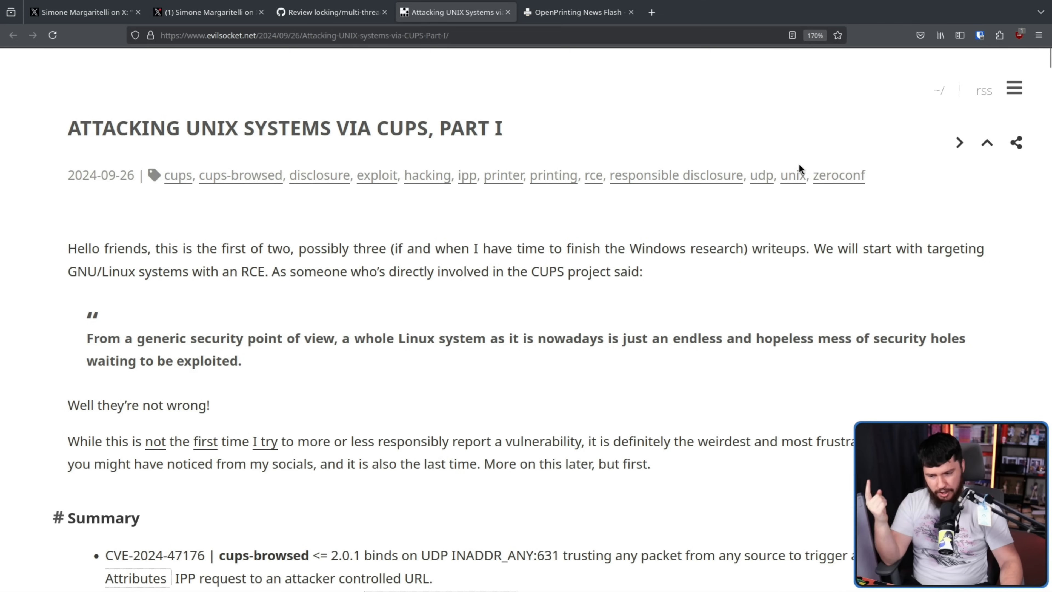
{"action": "mouse_move", "coordinate": [785, 168]}
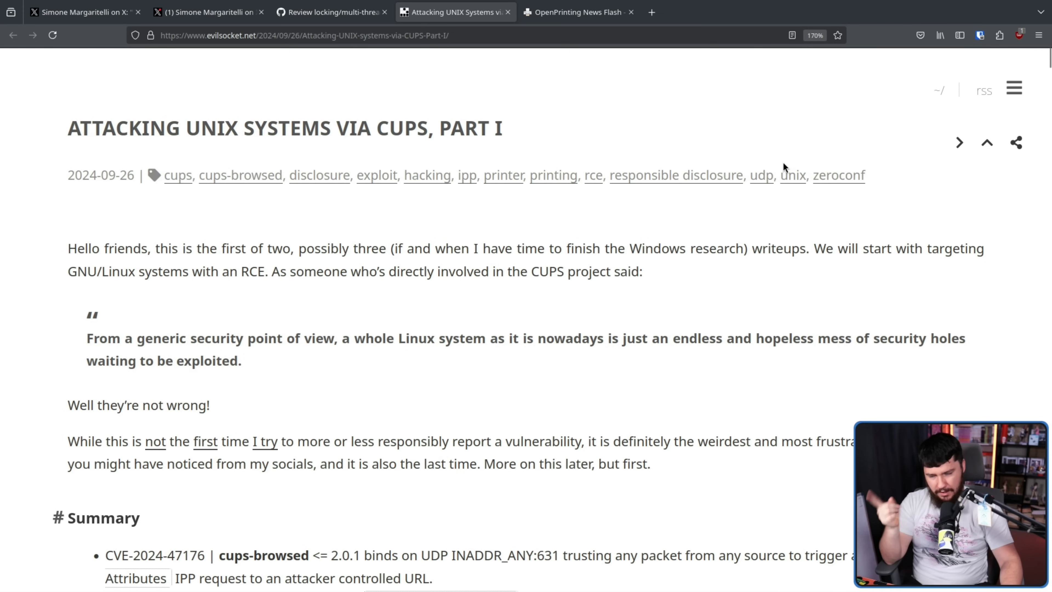
{"action": "mouse_move", "coordinate": [580, 12]}
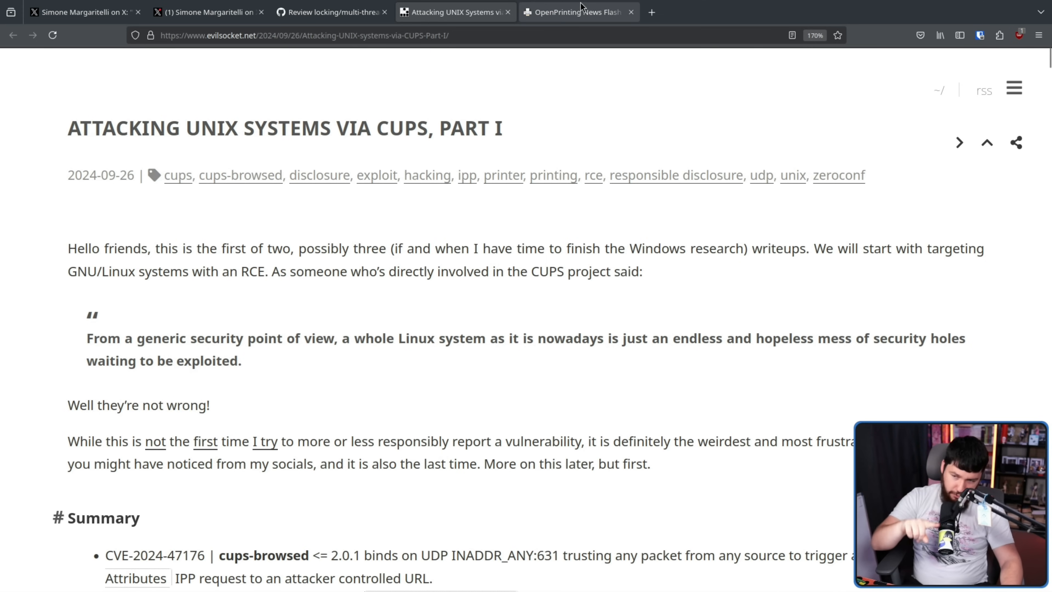
Step: Switch to the OpenPrinting News Flash post on the cups-browsed RCE vulnerability
{"action": "left_click", "coordinate": [579, 11]}
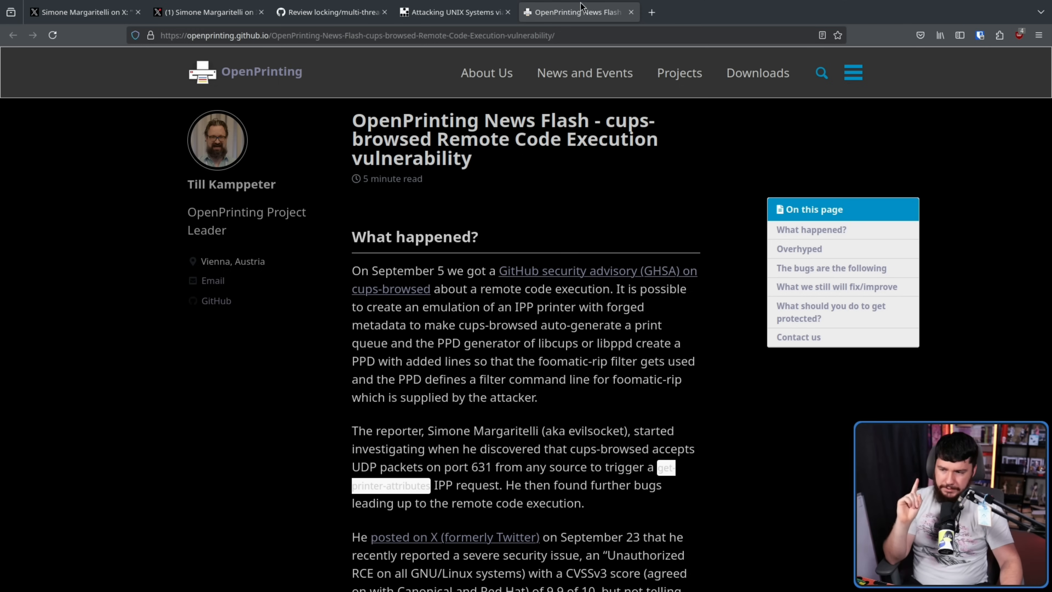
{"action": "mouse_move", "coordinate": [579, 11]}
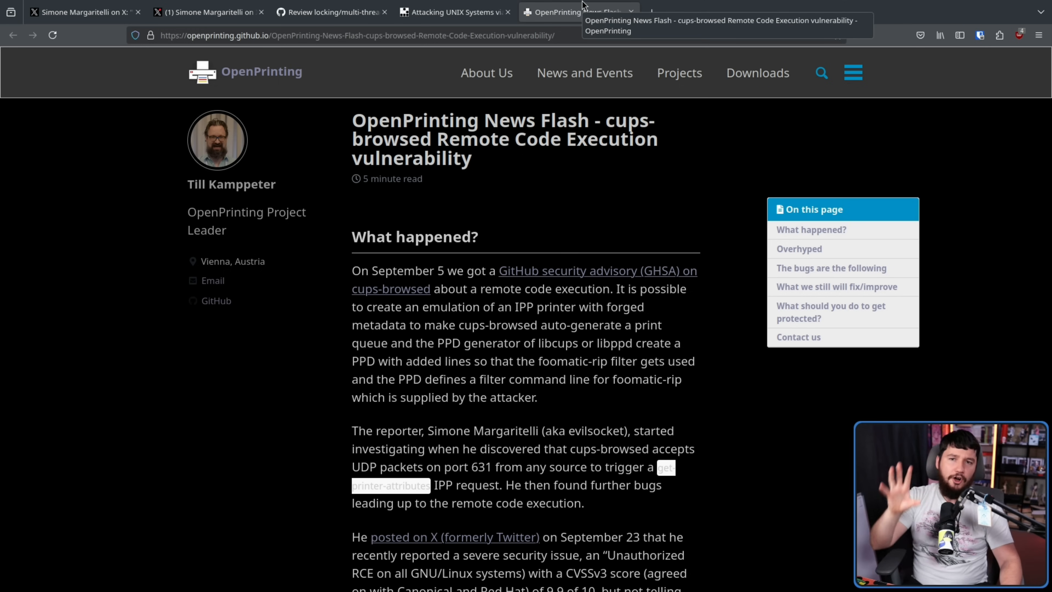
{"action": "mouse_move", "coordinate": [709, 137]}
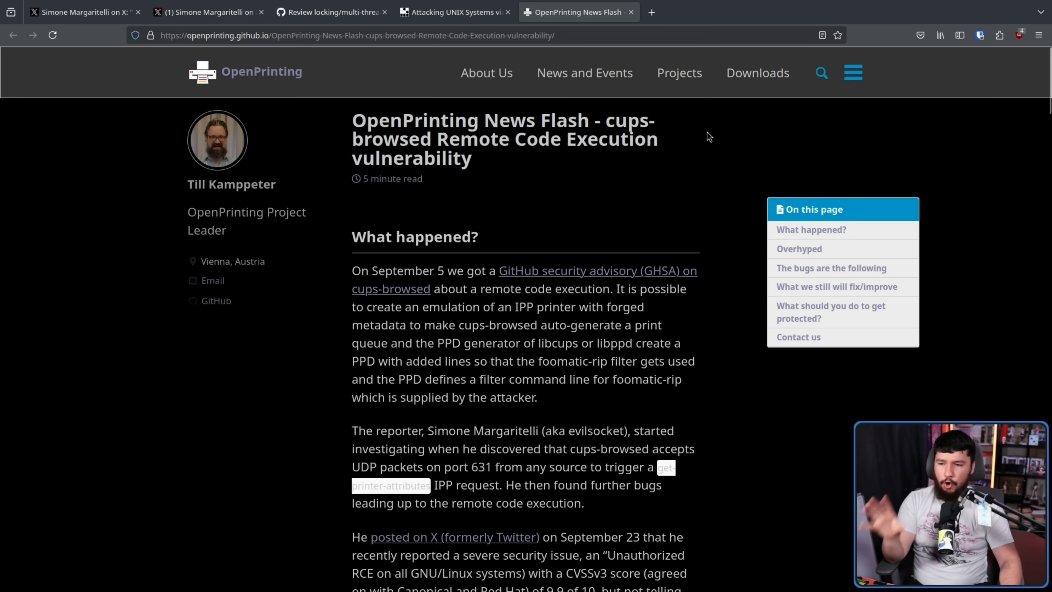
{"action": "mouse_move", "coordinate": [715, 123]}
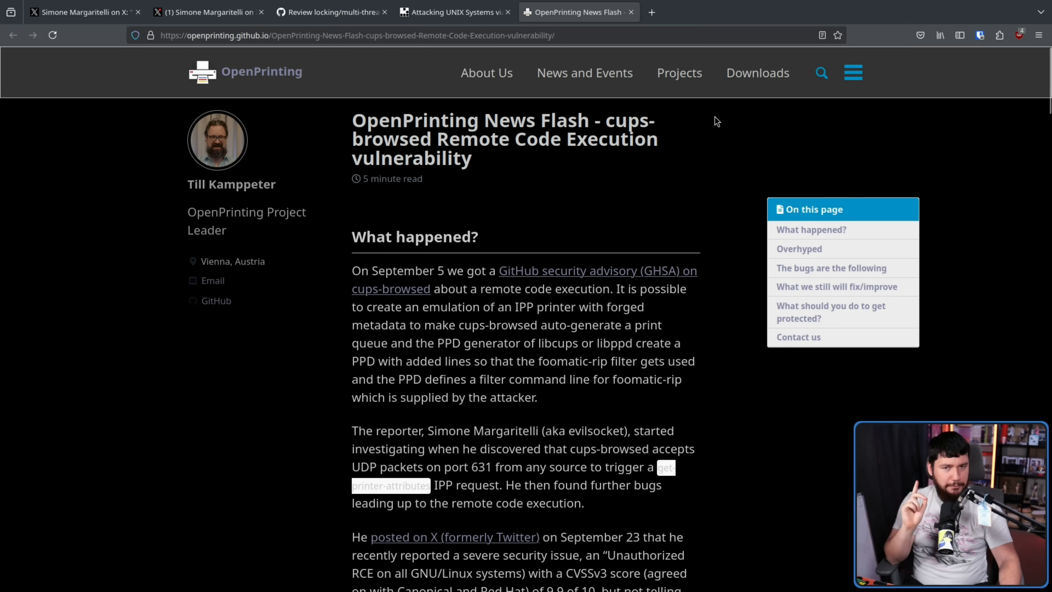
Step: Return to the evilsocket CUPS write-up and read down to its Summary of four CVEs and Impact
{"action": "left_click", "coordinate": [451, 12]}
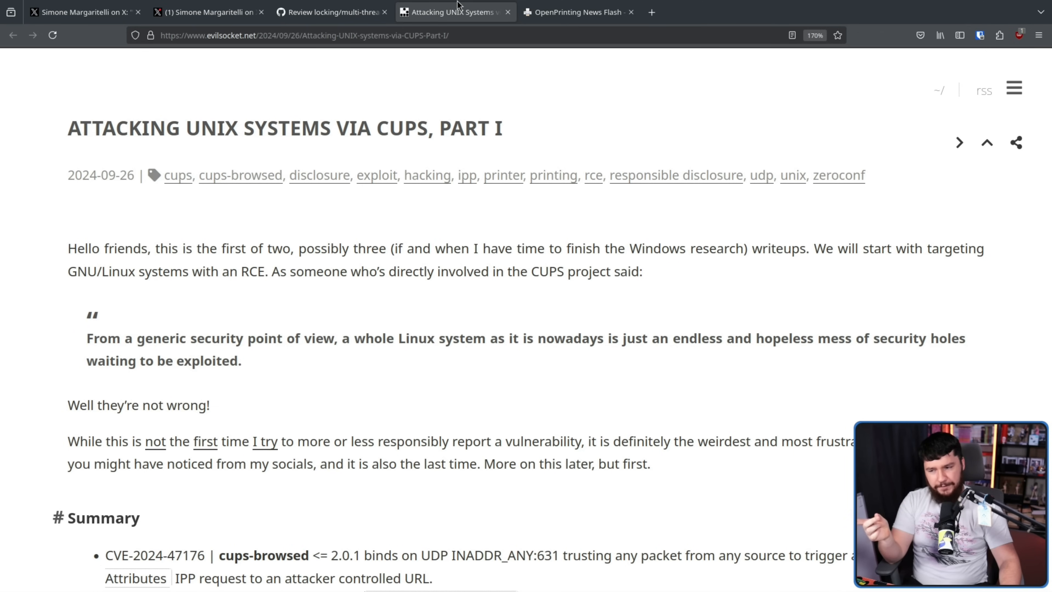
{"action": "scroll", "scroll_direction": "down", "scroll_amount": 3}
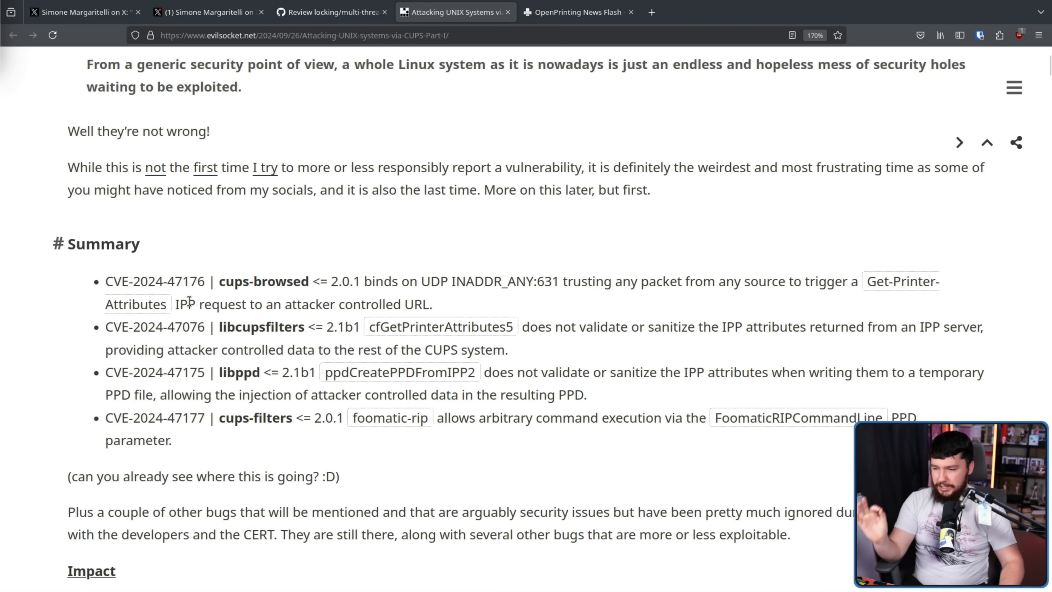
{"action": "mouse_move", "coordinate": [210, 297]}
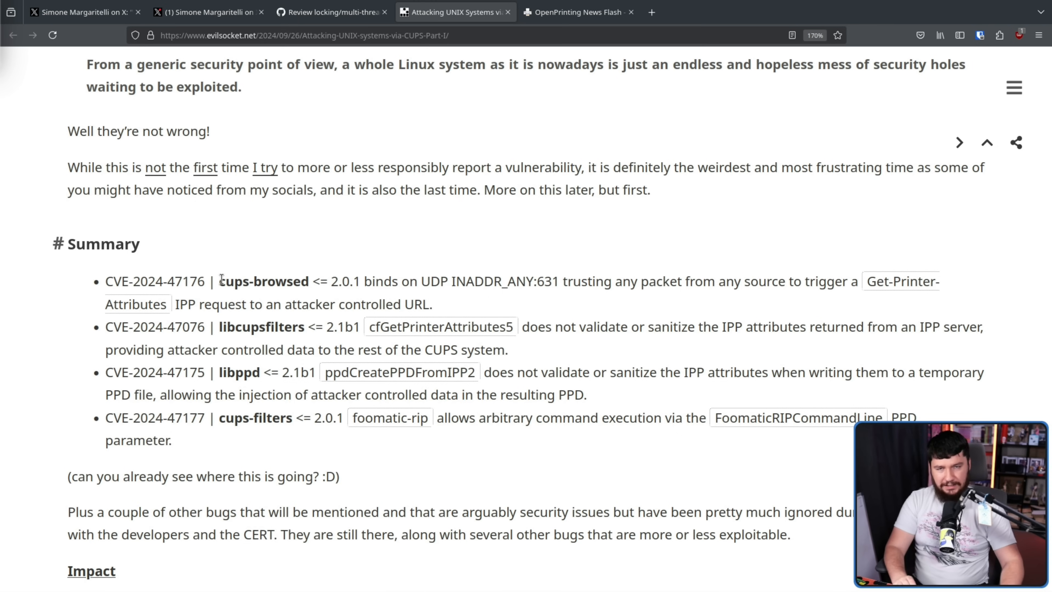
{"action": "scroll", "scroll_direction": "down", "scroll_amount": 3}
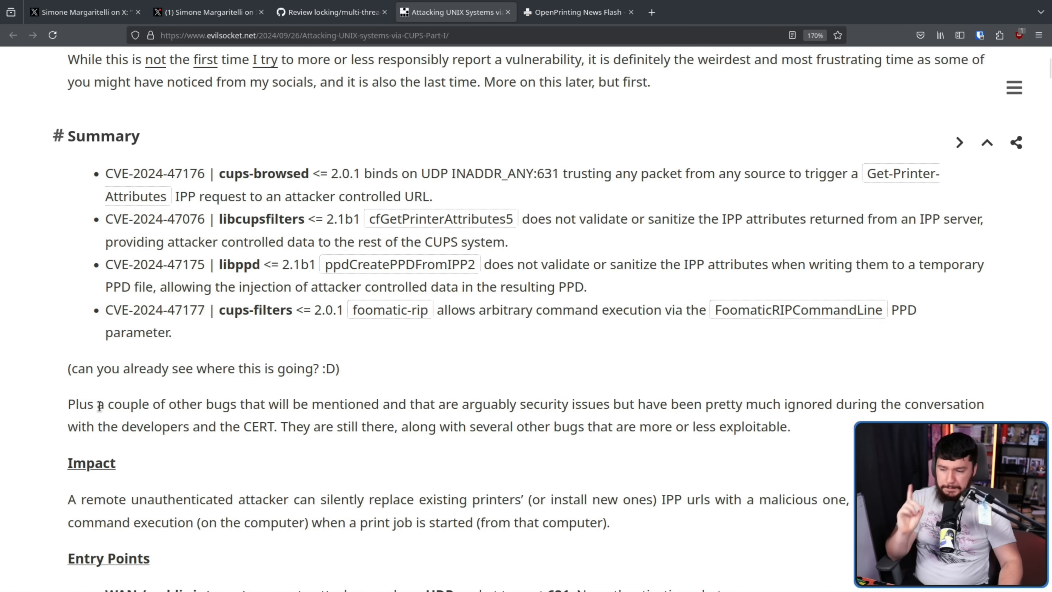
{"action": "mouse_move", "coordinate": [386, 397]}
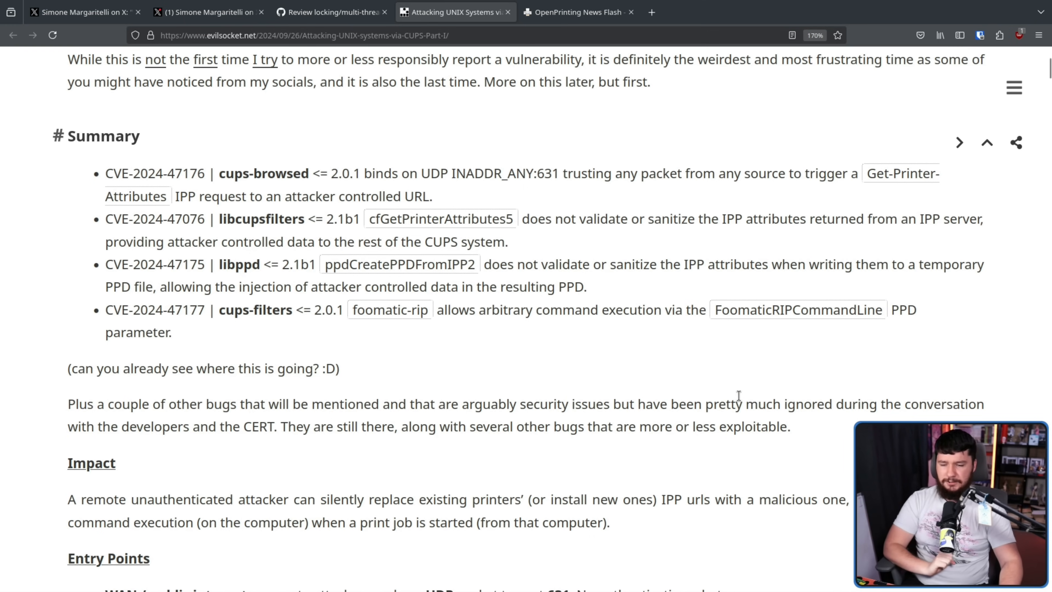
Step: Read past Impact and Entry Points to the Affected Systems list and Remediation steps
{"action": "scroll", "scroll_direction": "down", "scroll_amount": 3}
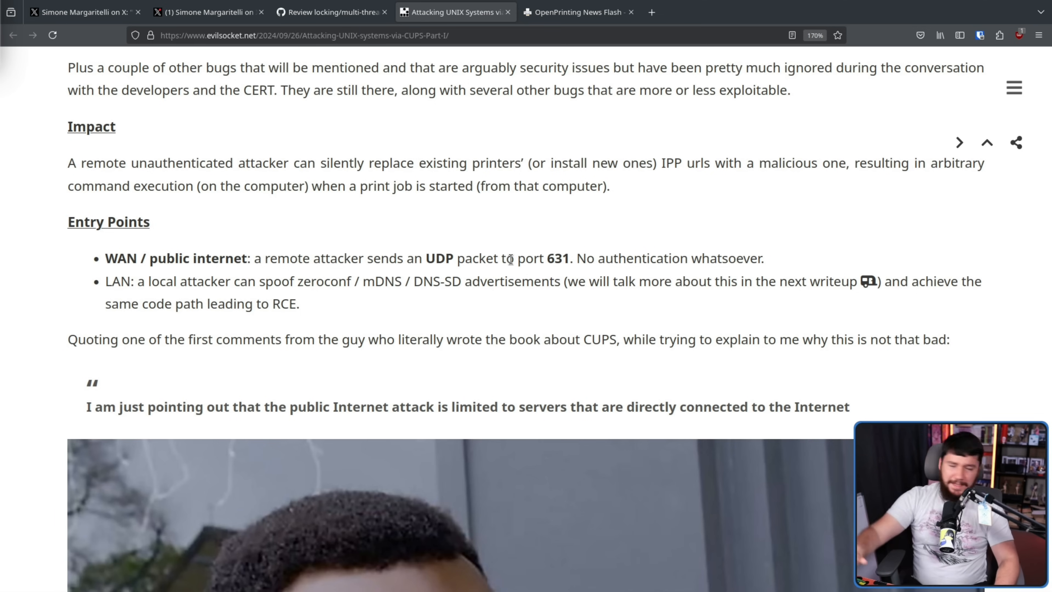
{"action": "mouse_move", "coordinate": [311, 247]}
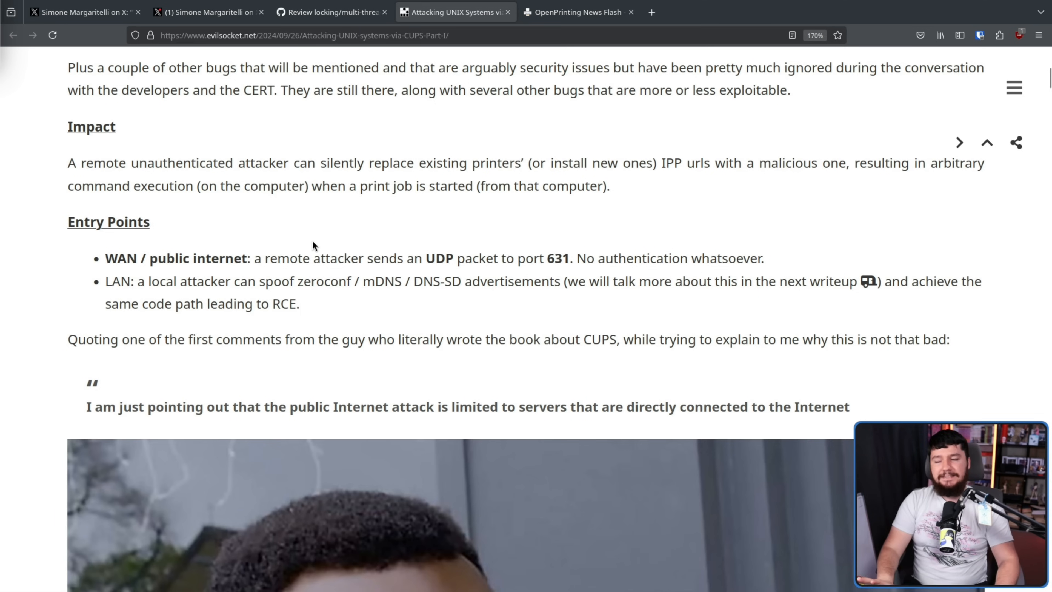
{"action": "mouse_move", "coordinate": [260, 246]}
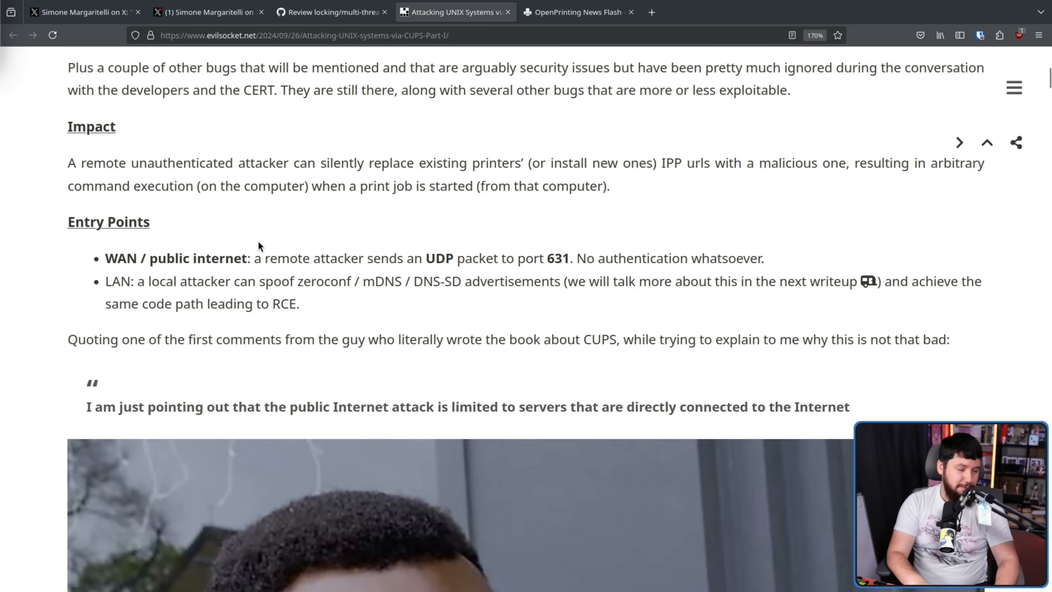
{"action": "scroll", "scroll_direction": "down", "scroll_amount": 3}
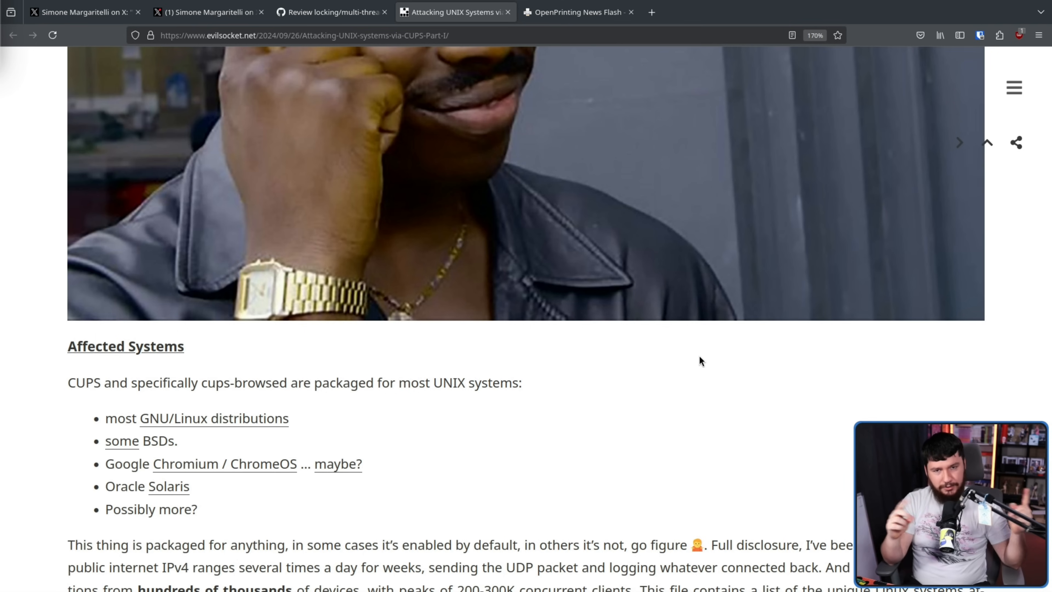
{"action": "scroll", "scroll_direction": "down", "scroll_amount": 3}
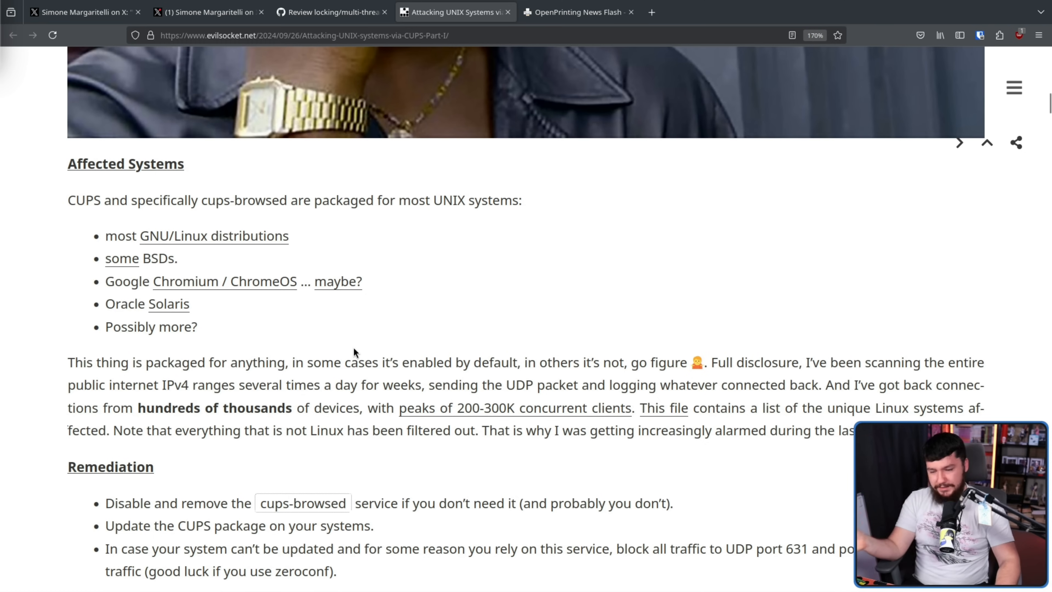
{"action": "mouse_move", "coordinate": [920, 357]}
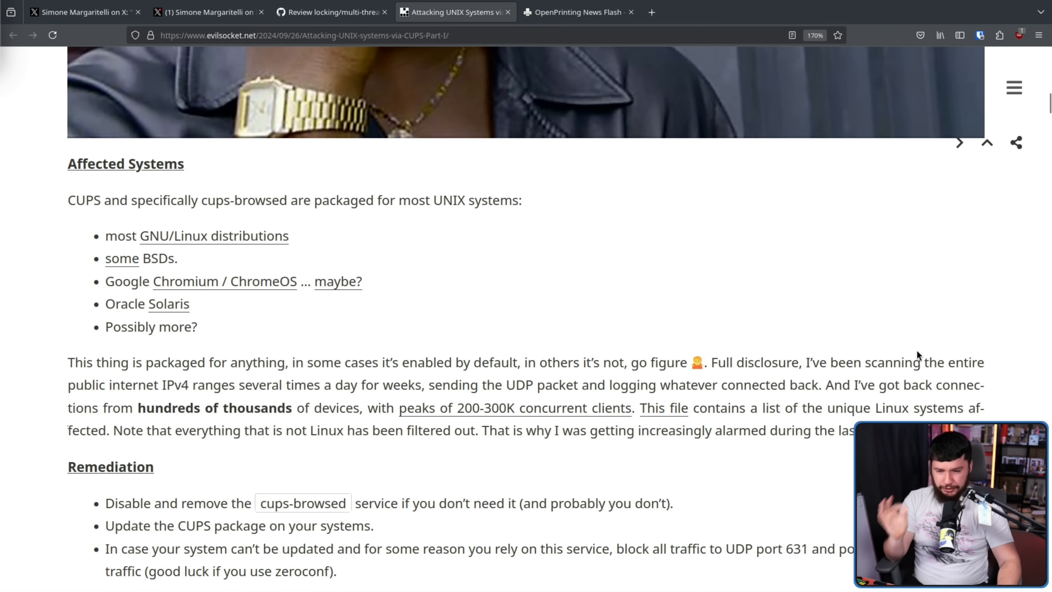
{"action": "mouse_move", "coordinate": [929, 352]}
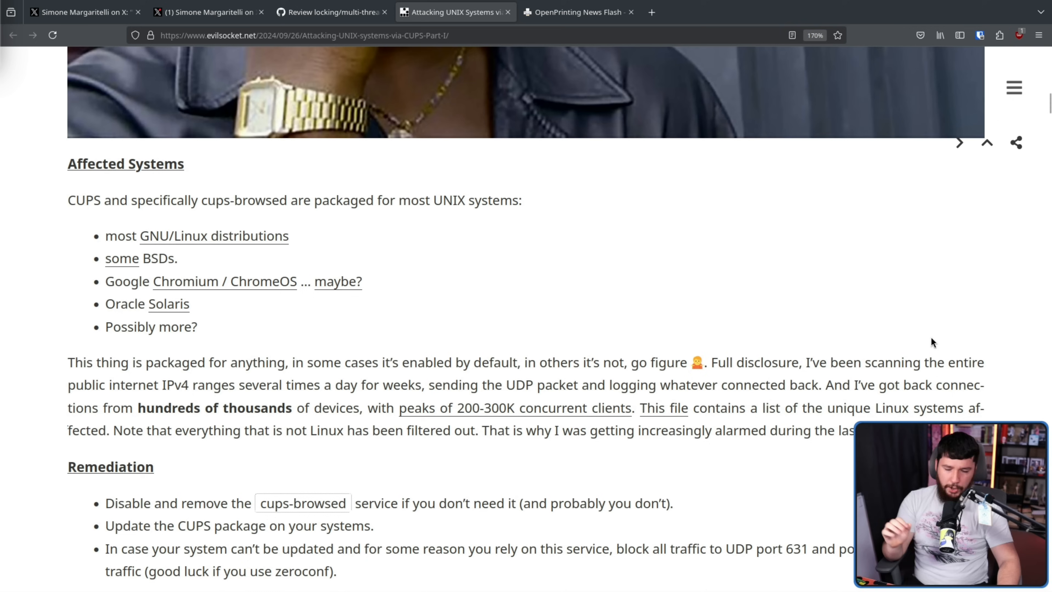
{"action": "mouse_move", "coordinate": [958, 345]}
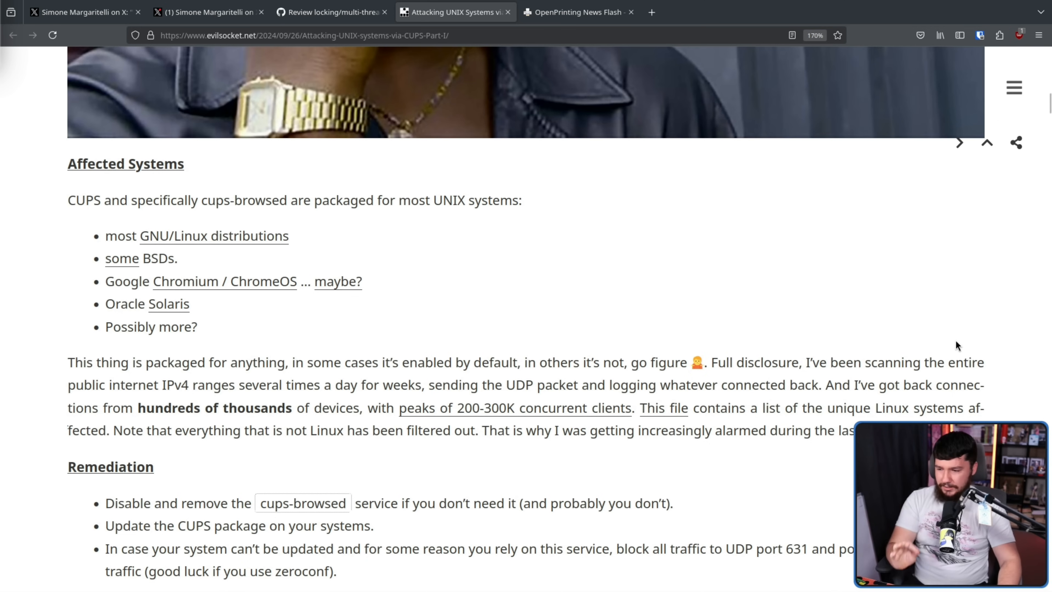
{"action": "mouse_move", "coordinate": [960, 341]}
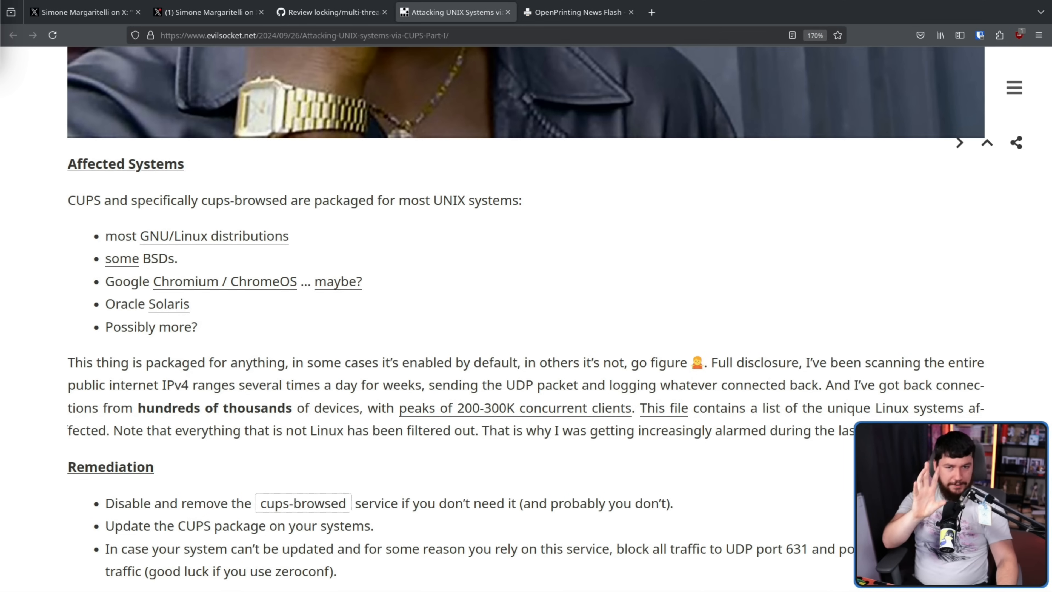
{"action": "mouse_move", "coordinate": [579, 11]}
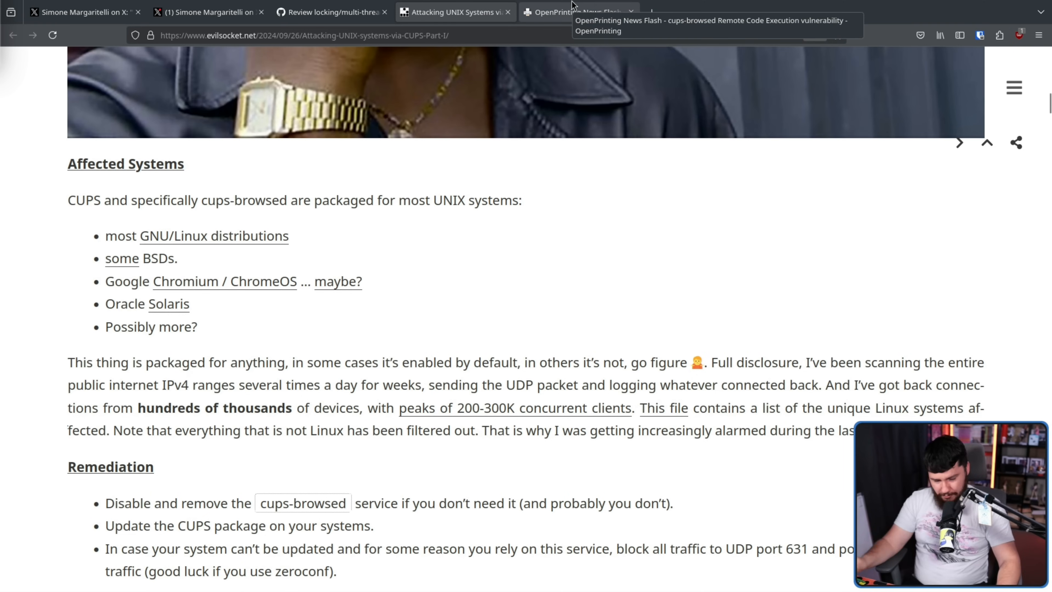
{"action": "left_click", "coordinate": [577, 12]}
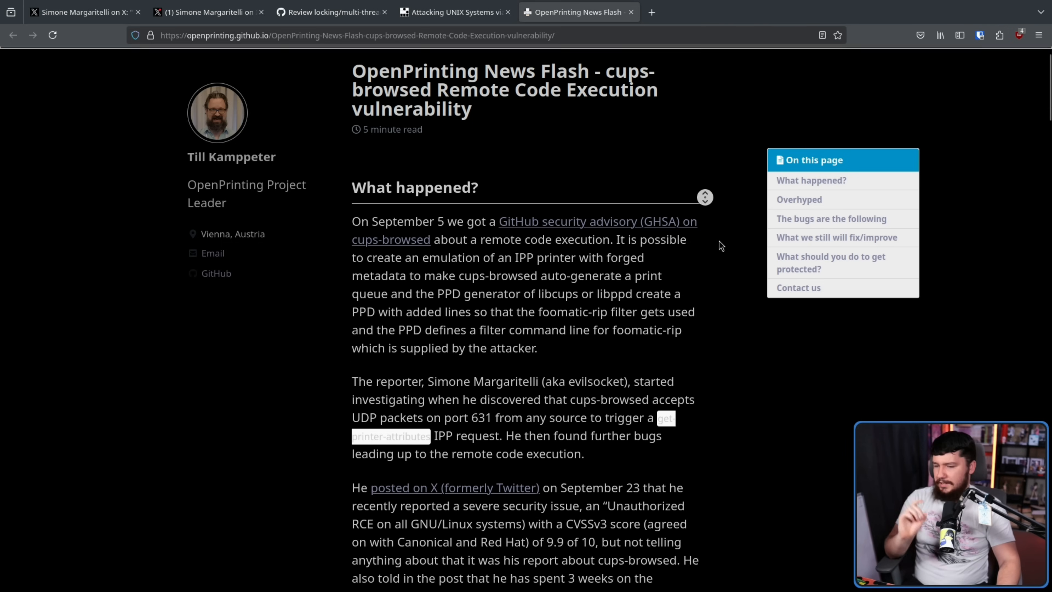
{"action": "scroll", "scroll_direction": "down", "scroll_amount": 3}
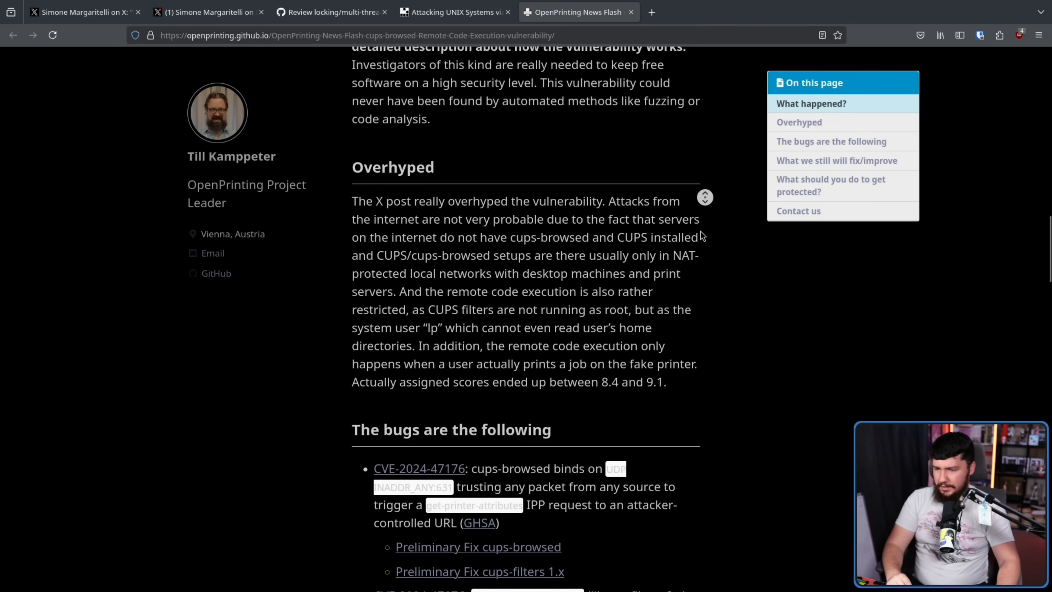
{"action": "scroll", "scroll_direction": "down", "scroll_amount": 3}
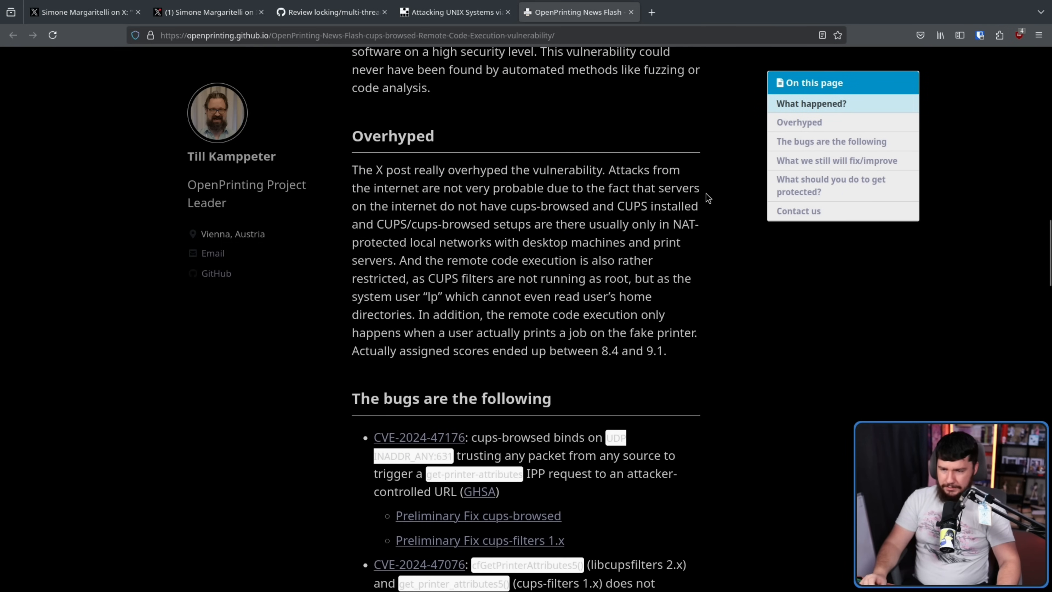
{"action": "mouse_move", "coordinate": [722, 196]}
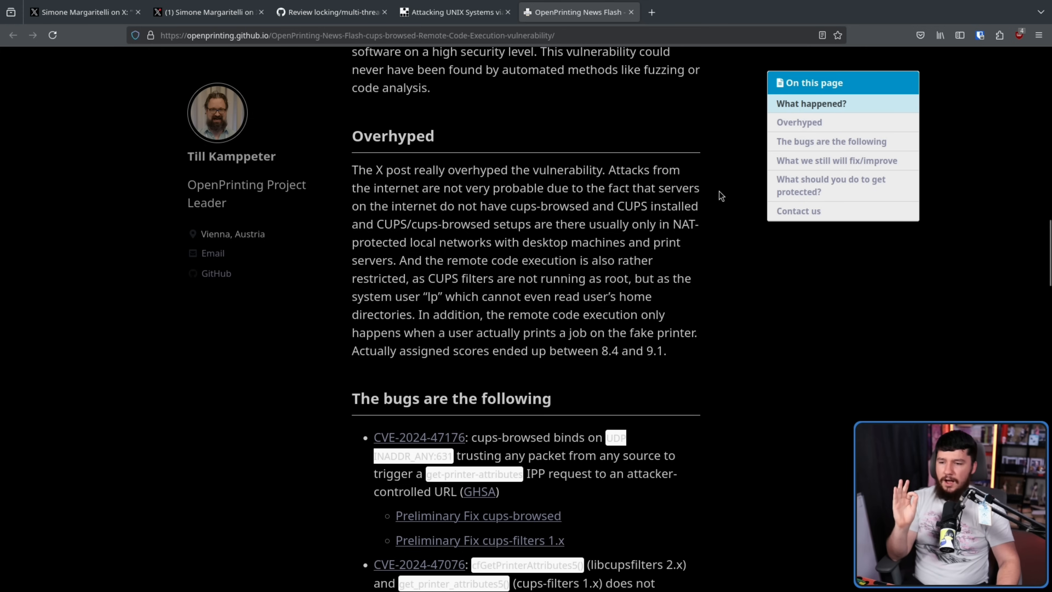
{"action": "mouse_move", "coordinate": [753, 192]}
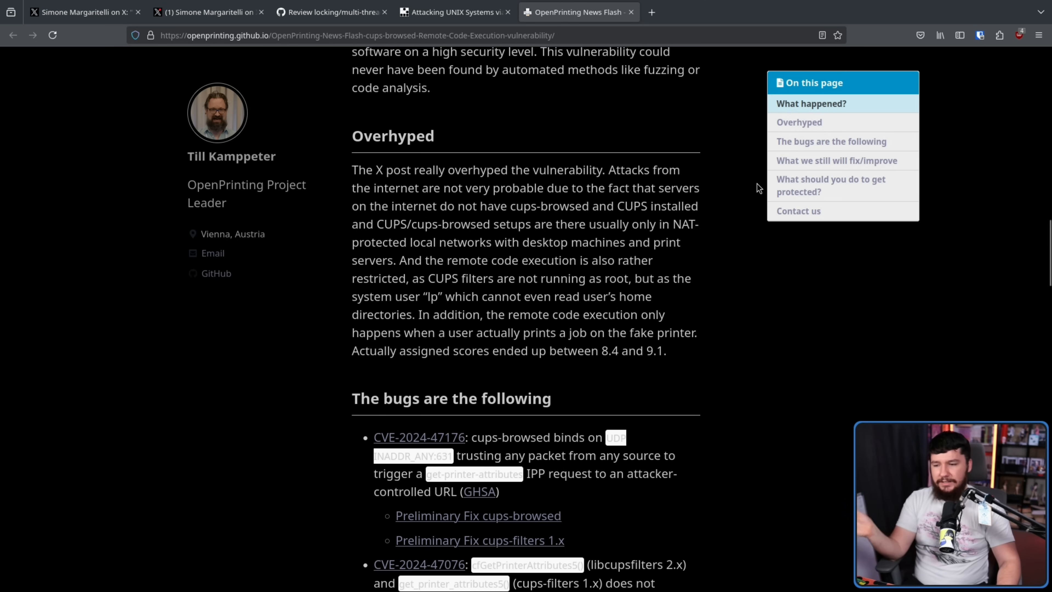
{"action": "left_click", "coordinate": [454, 12]}
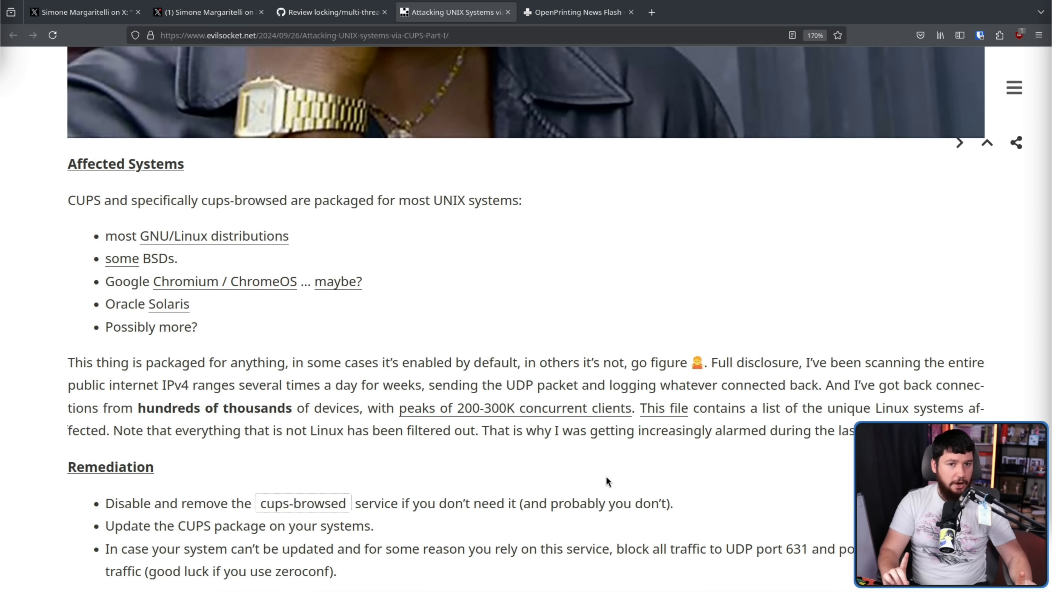
{"action": "scroll", "scroll_direction": "up", "scroll_amount": 3}
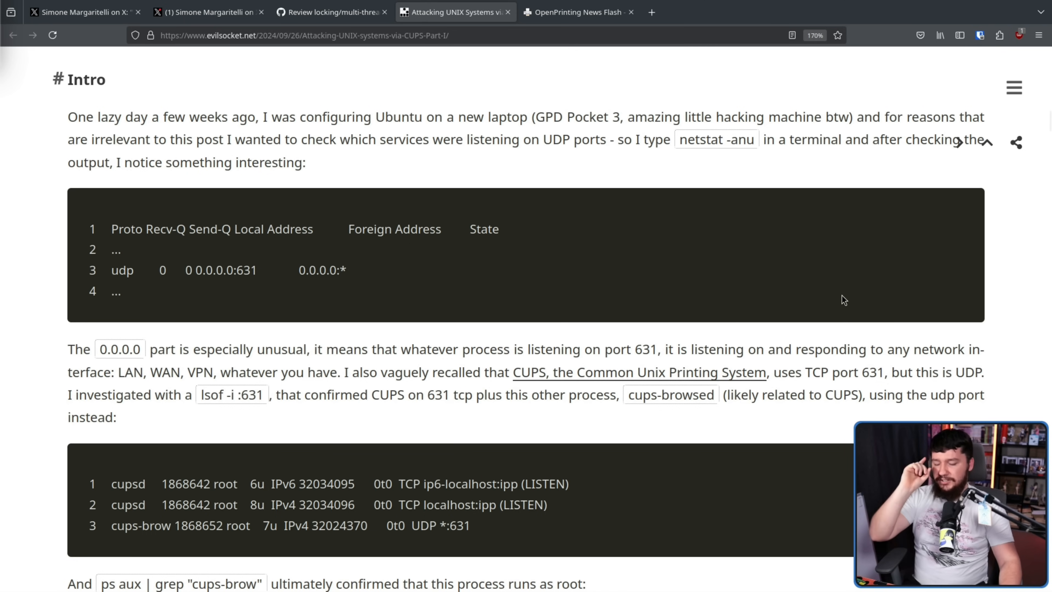
{"action": "mouse_move", "coordinate": [515, 182]}
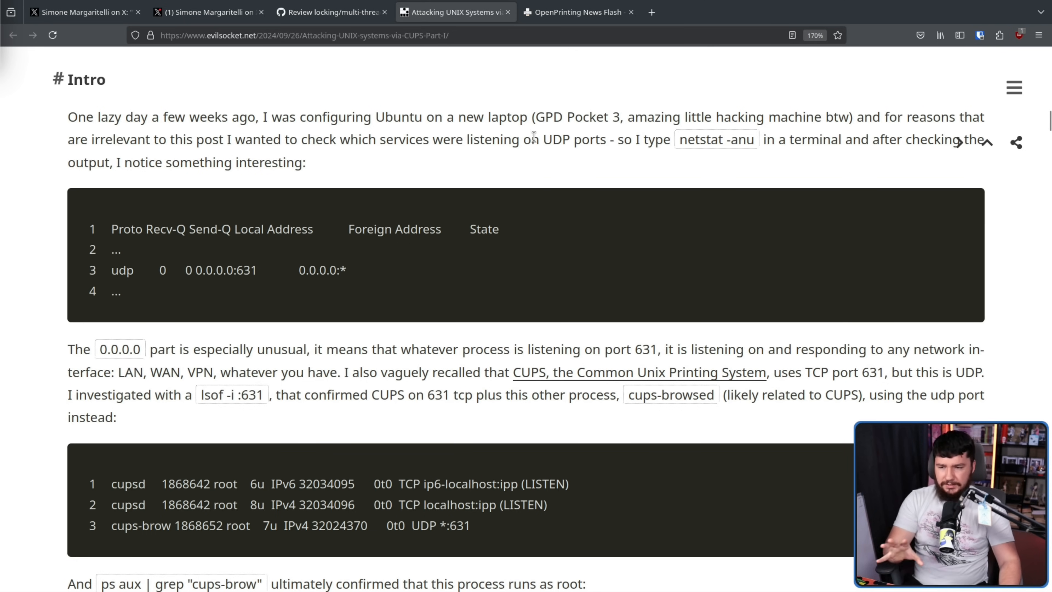
{"action": "mouse_move", "coordinate": [367, 275]}
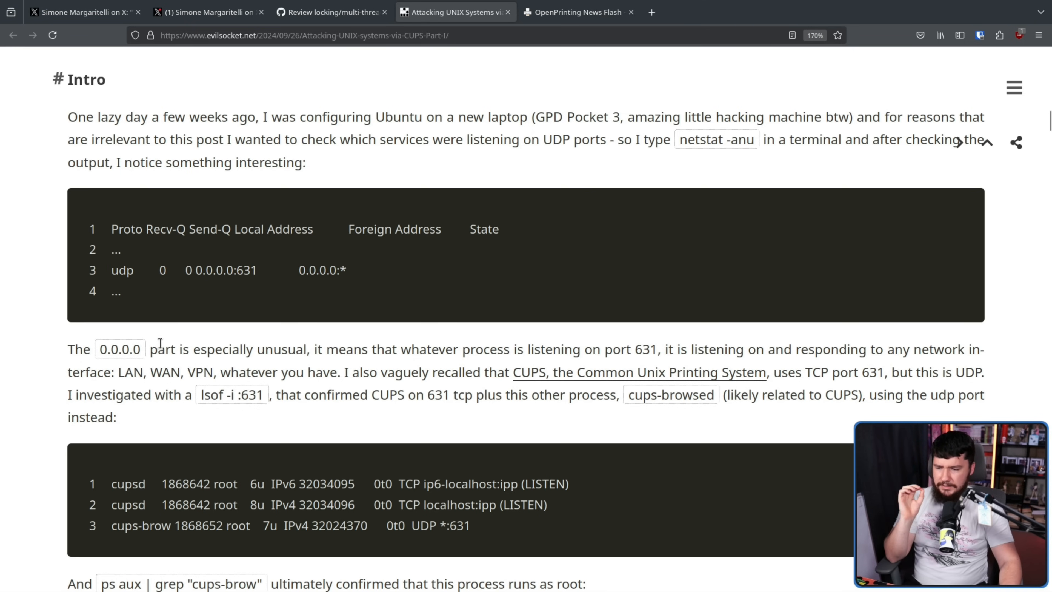
{"action": "mouse_move", "coordinate": [403, 336]}
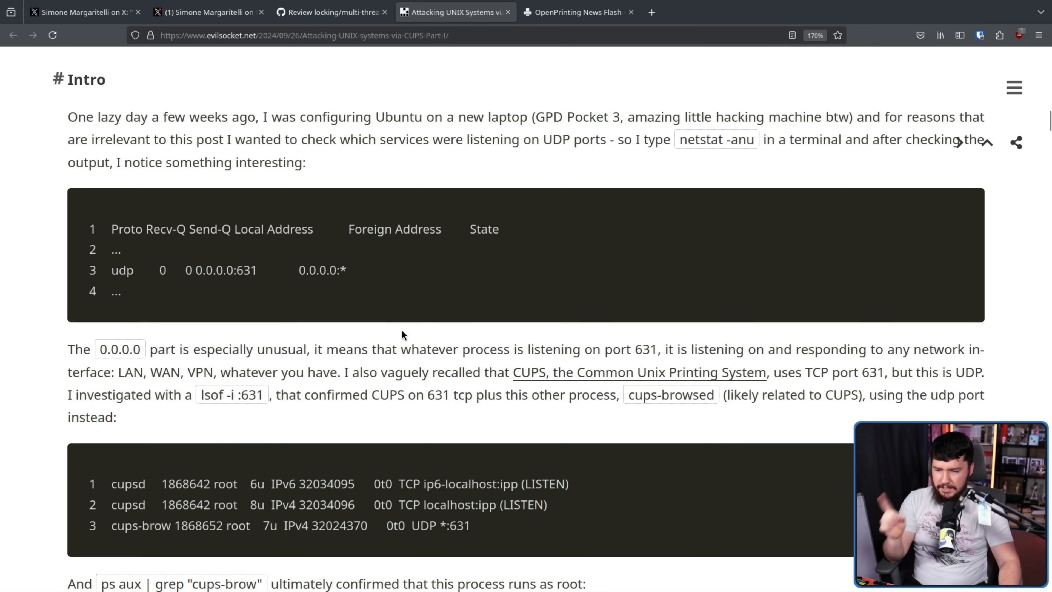
{"action": "mouse_move", "coordinate": [605, 346]}
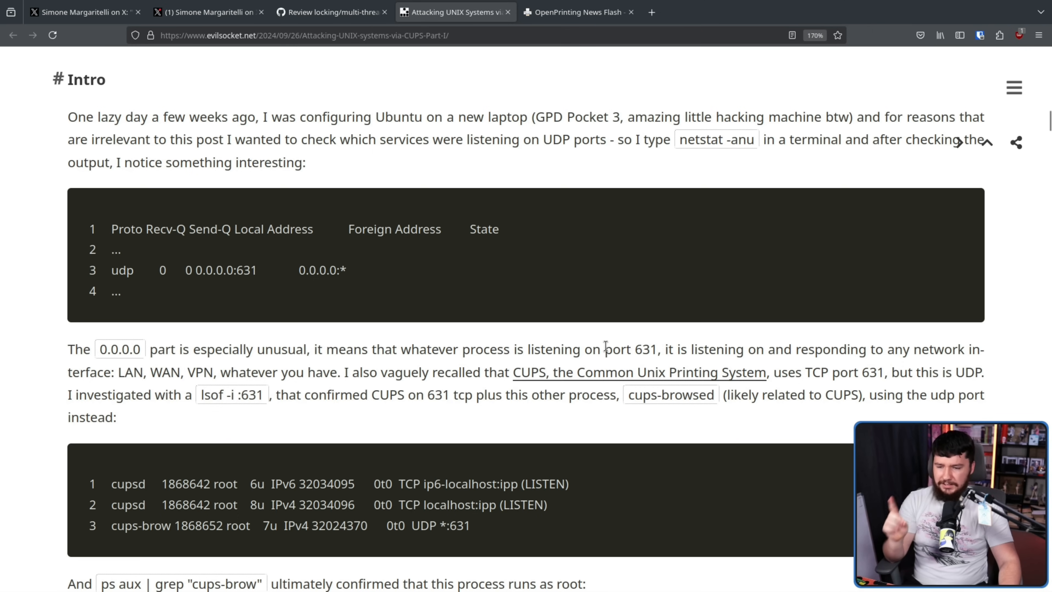
{"action": "mouse_move", "coordinate": [767, 346]}
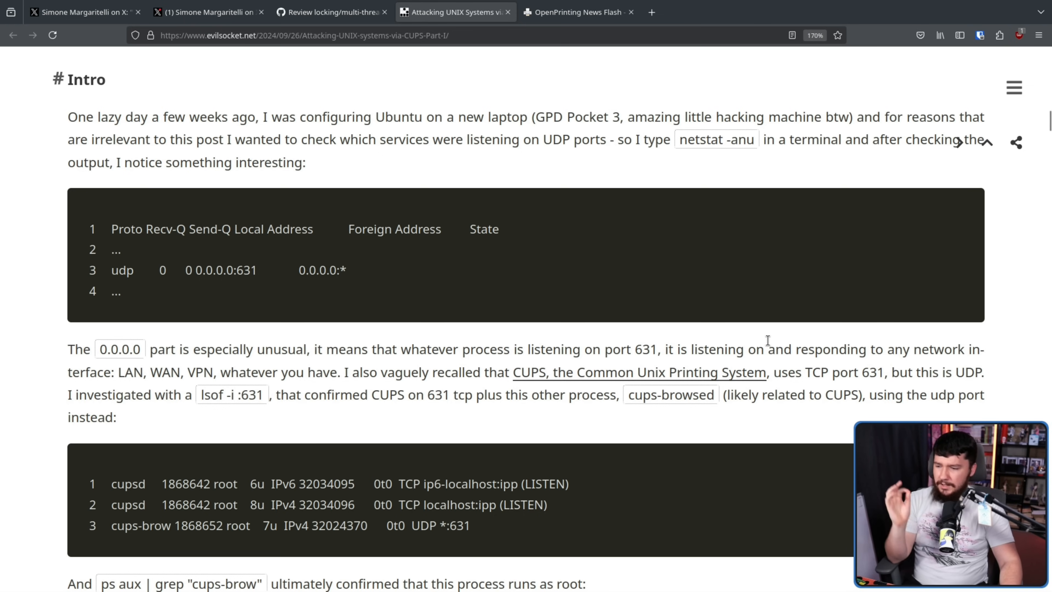
{"action": "mouse_move", "coordinate": [733, 341]}
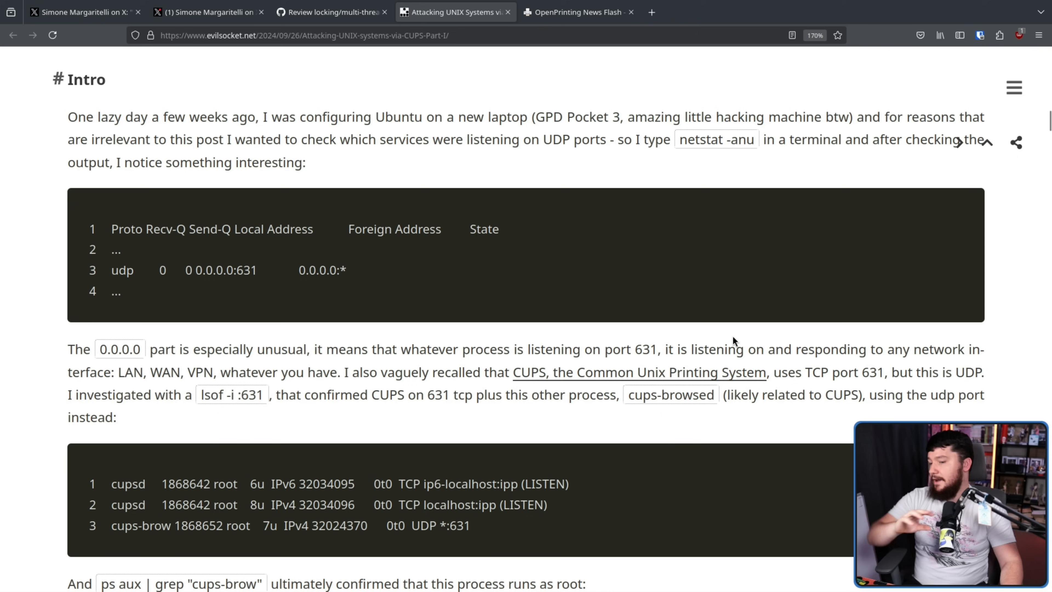
{"action": "mouse_move", "coordinate": [571, 323]}
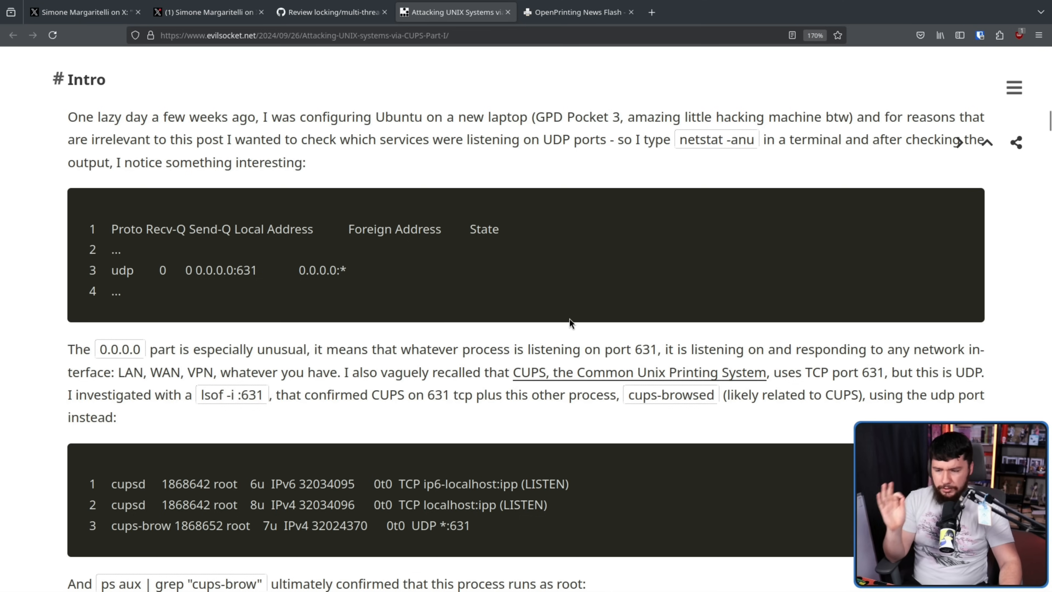
{"action": "mouse_move", "coordinate": [835, 374]}
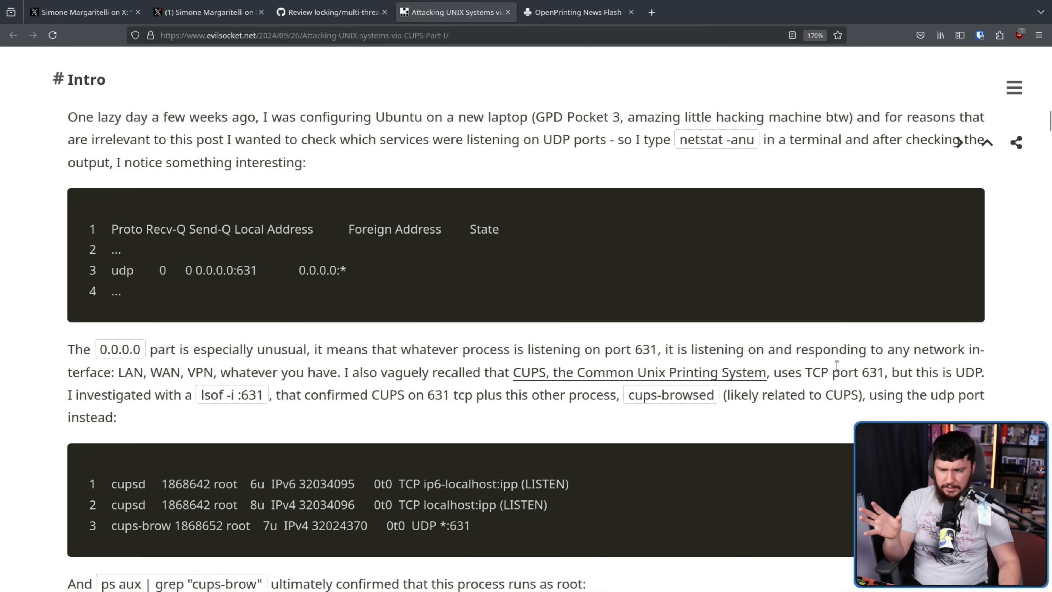
{"action": "scroll", "scroll_direction": "down", "scroll_amount": 3}
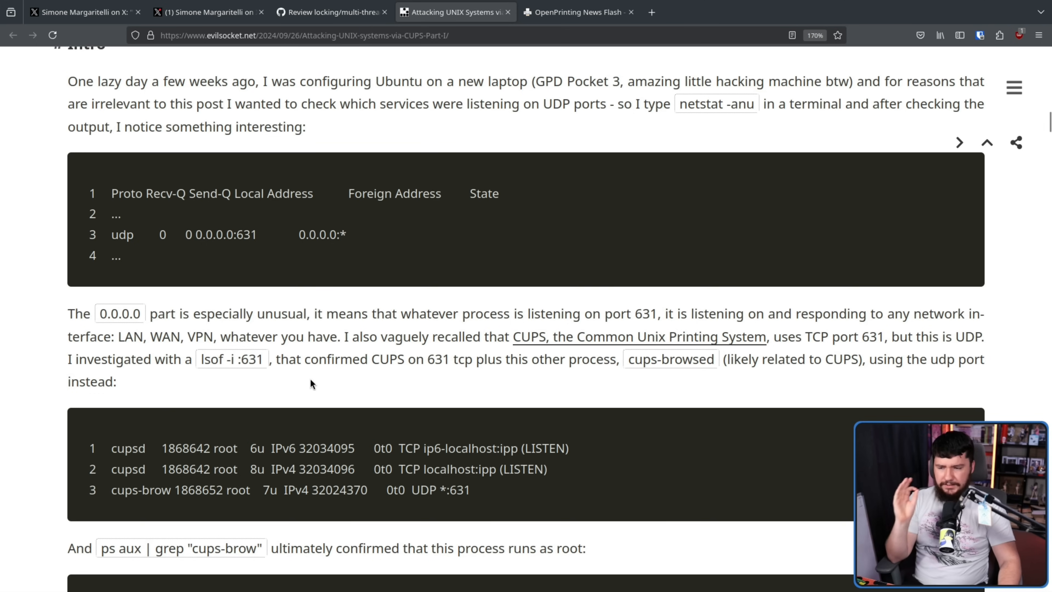
{"action": "mouse_move", "coordinate": [548, 367]}
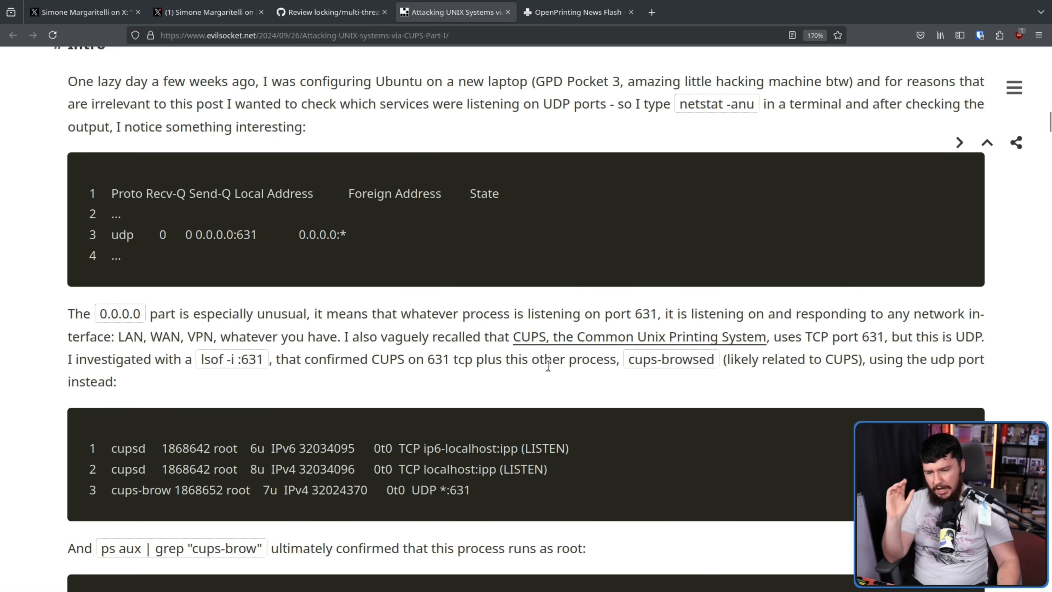
{"action": "mouse_move", "coordinate": [831, 378]}
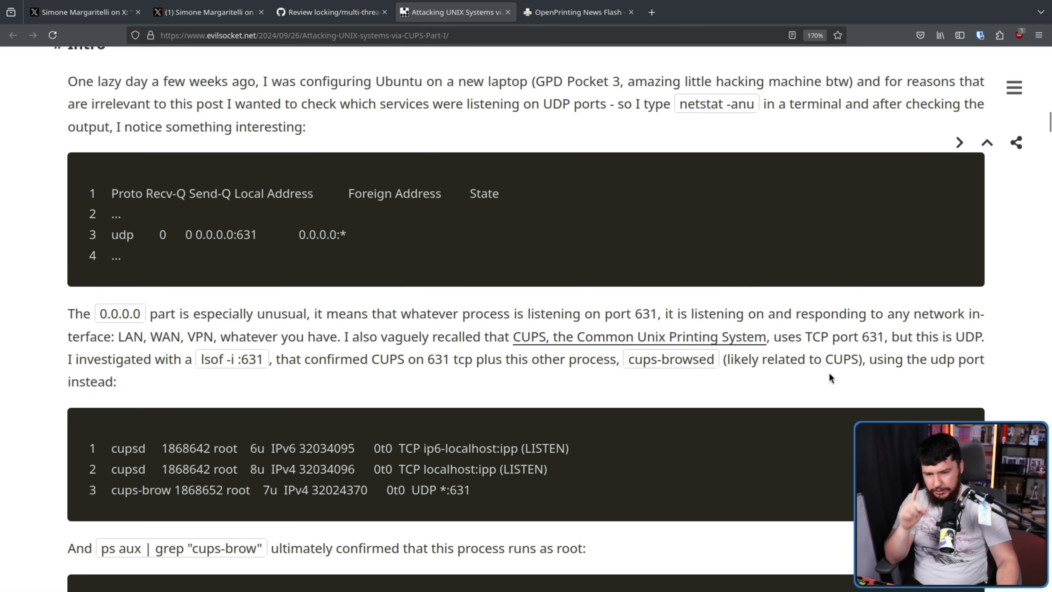
{"action": "mouse_move", "coordinate": [844, 356]}
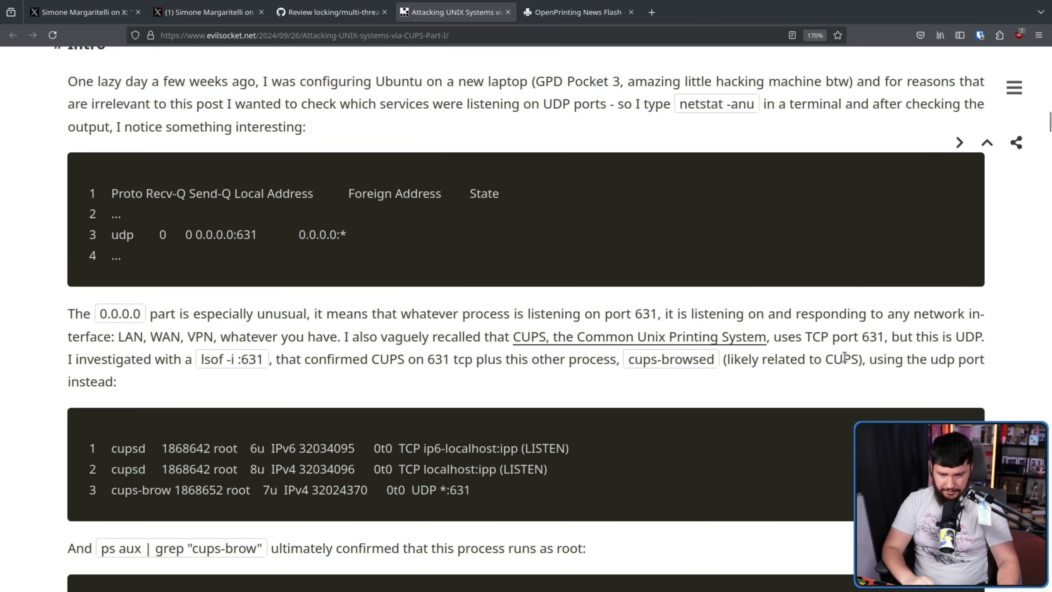
{"action": "mouse_move", "coordinate": [704, 185]}
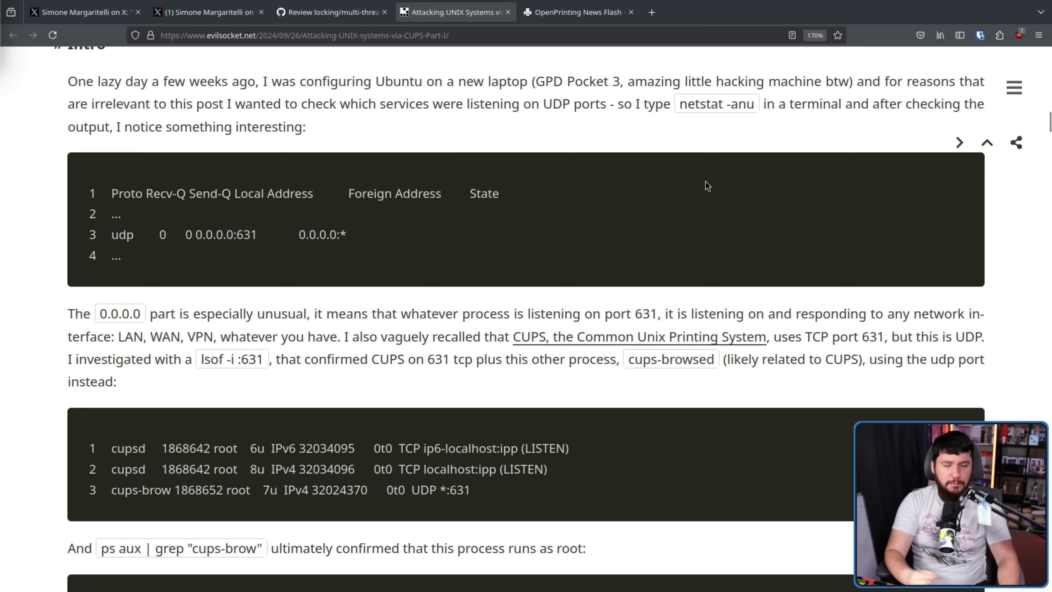
{"action": "mouse_move", "coordinate": [710, 208]}
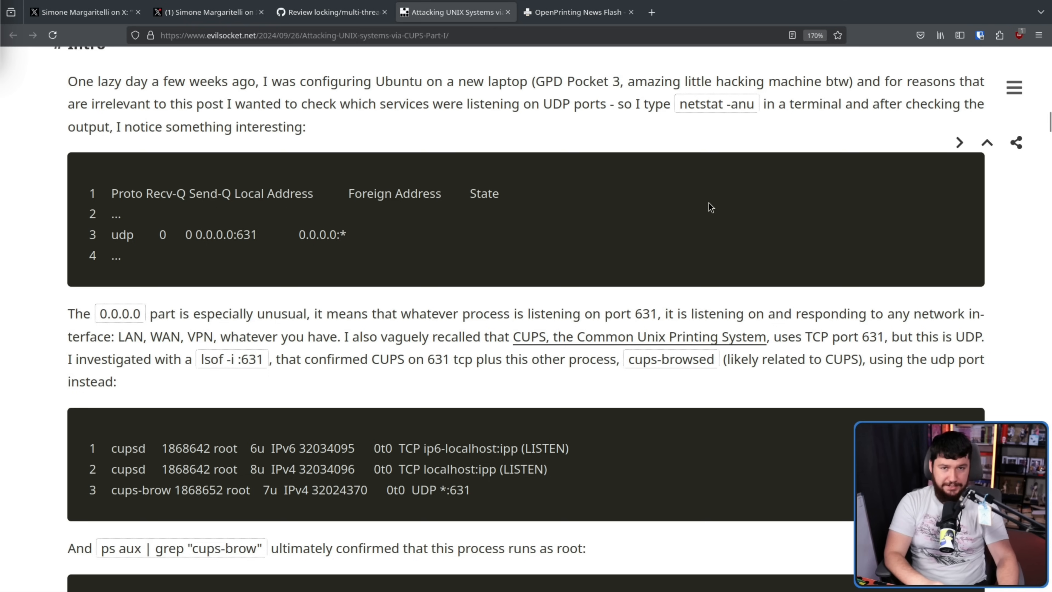
{"action": "scroll", "scroll_direction": "down", "scroll_amount": 3}
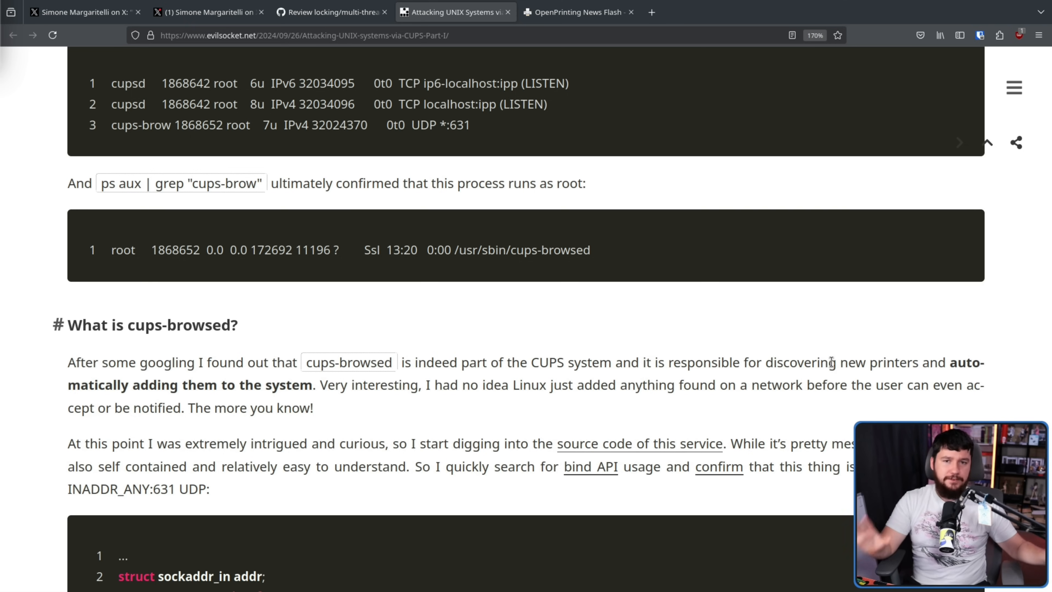
{"action": "scroll", "scroll_direction": "down", "scroll_amount": 3}
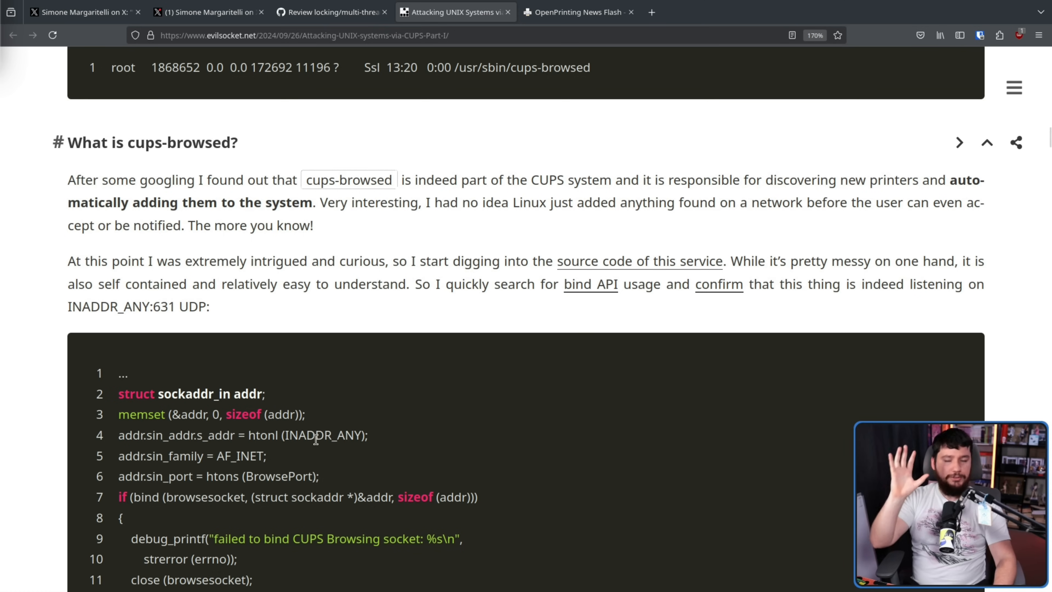
{"action": "mouse_move", "coordinate": [348, 362]}
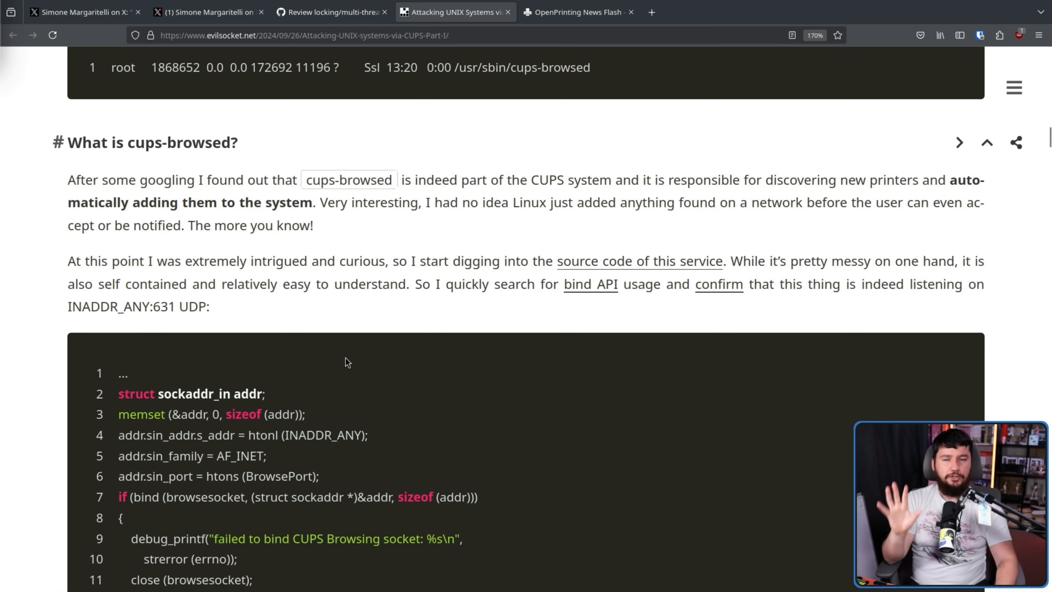
{"action": "mouse_move", "coordinate": [391, 353]}
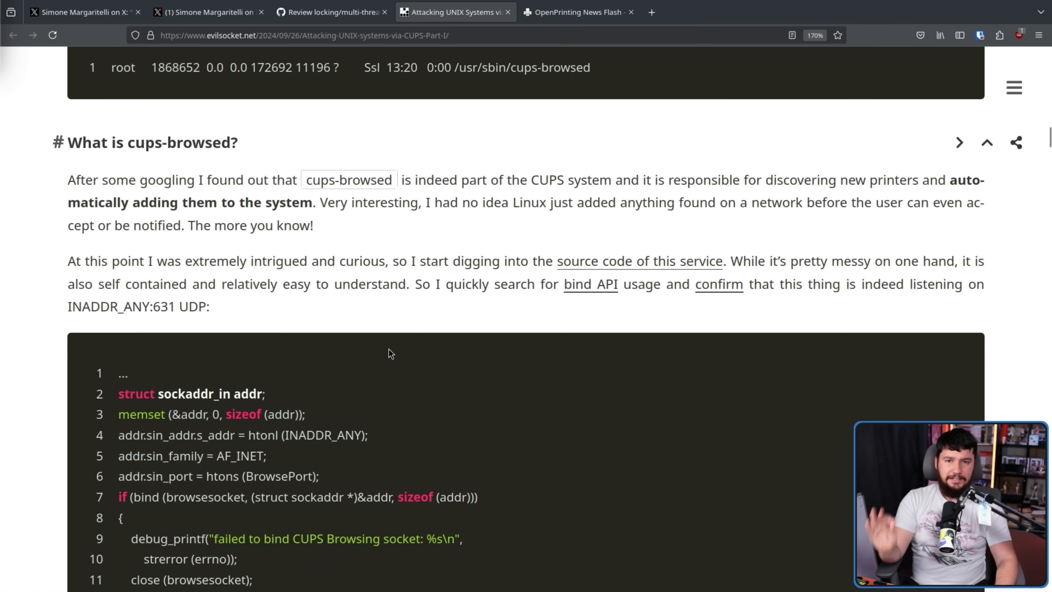
{"action": "mouse_move", "coordinate": [410, 338]}
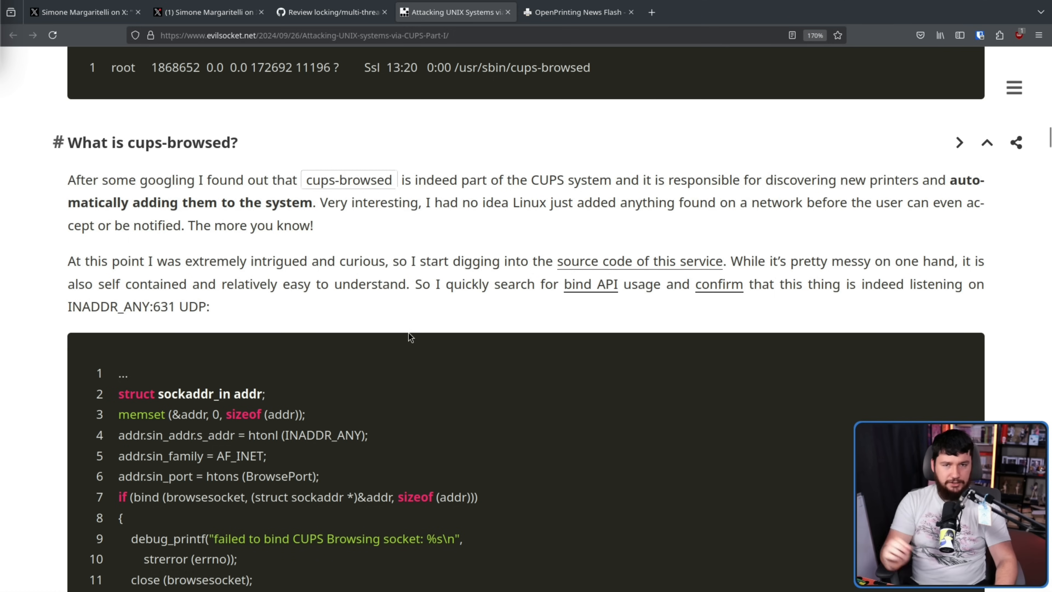
{"action": "scroll", "scroll_direction": "down", "scroll_amount": 3}
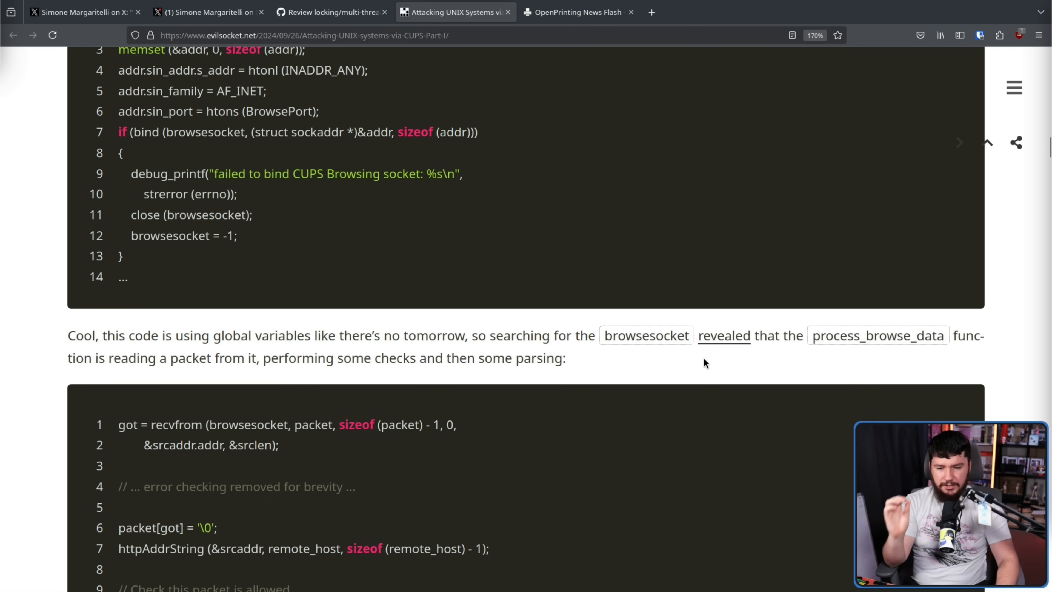
{"action": "mouse_move", "coordinate": [724, 336]}
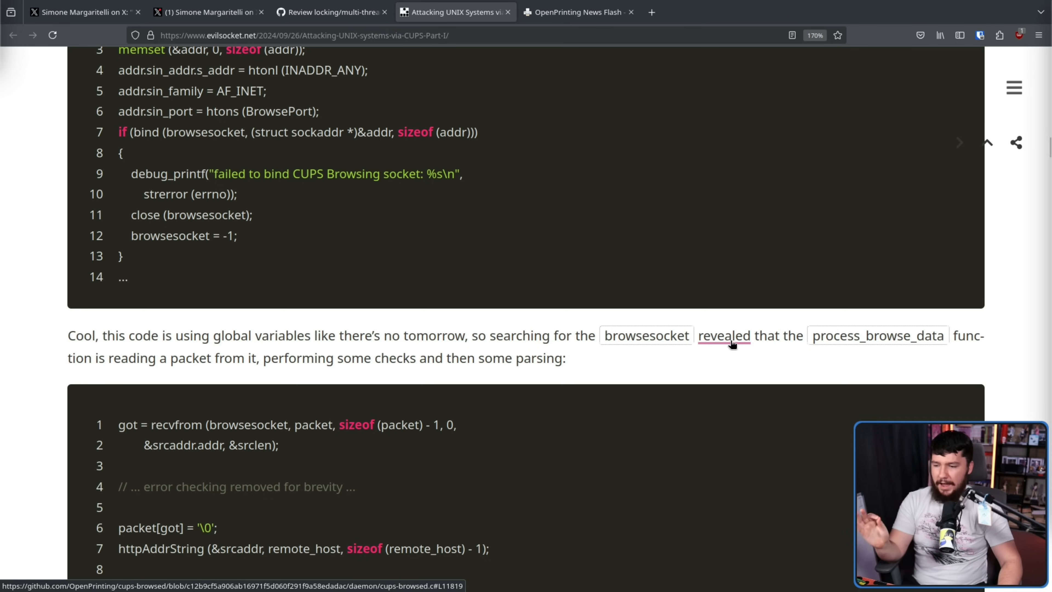
{"action": "mouse_move", "coordinate": [731, 338]}
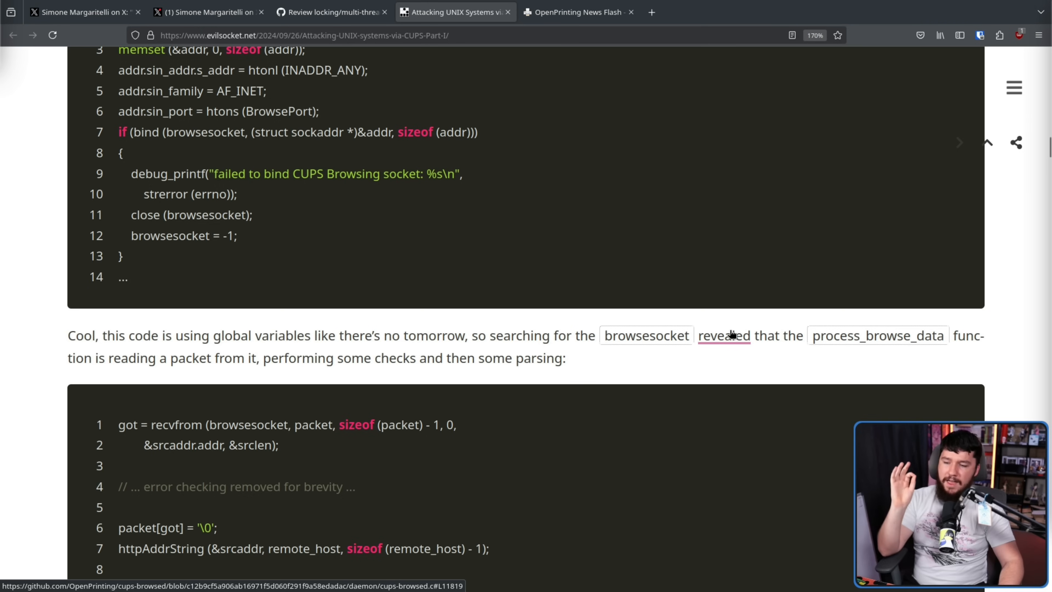
{"action": "scroll", "scroll_direction": "down", "scroll_amount": 3}
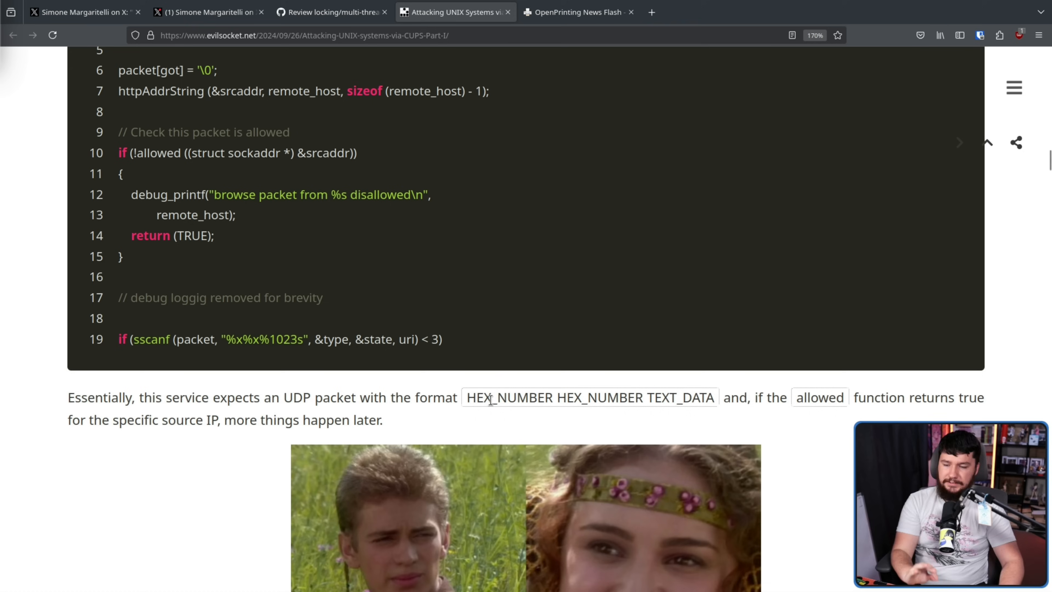
{"action": "mouse_move", "coordinate": [779, 403]}
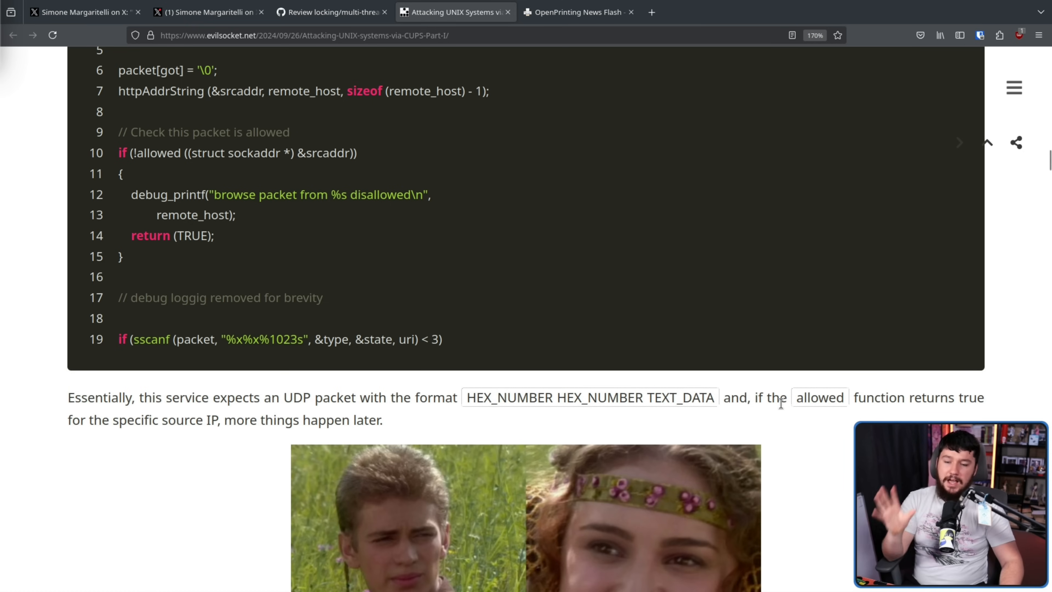
{"action": "mouse_move", "coordinate": [518, 397]}
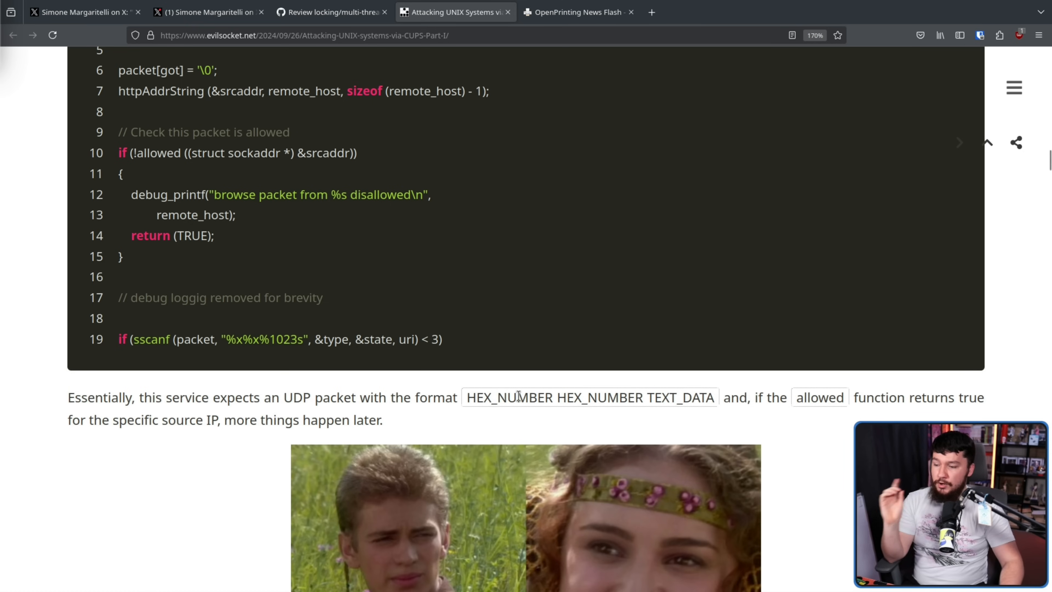
{"action": "mouse_move", "coordinate": [428, 391]}
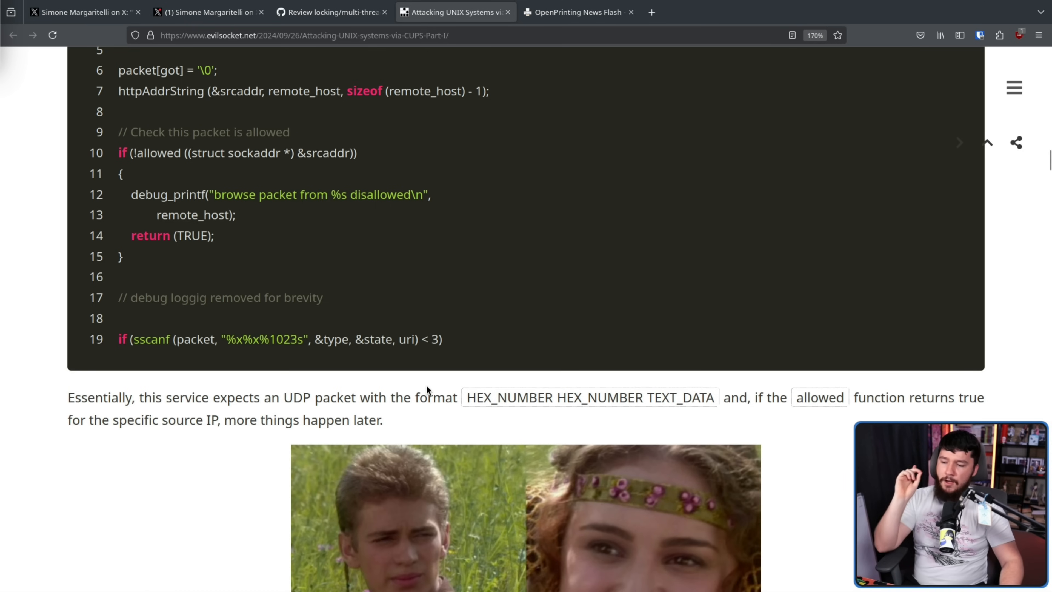
{"action": "mouse_move", "coordinate": [428, 395]}
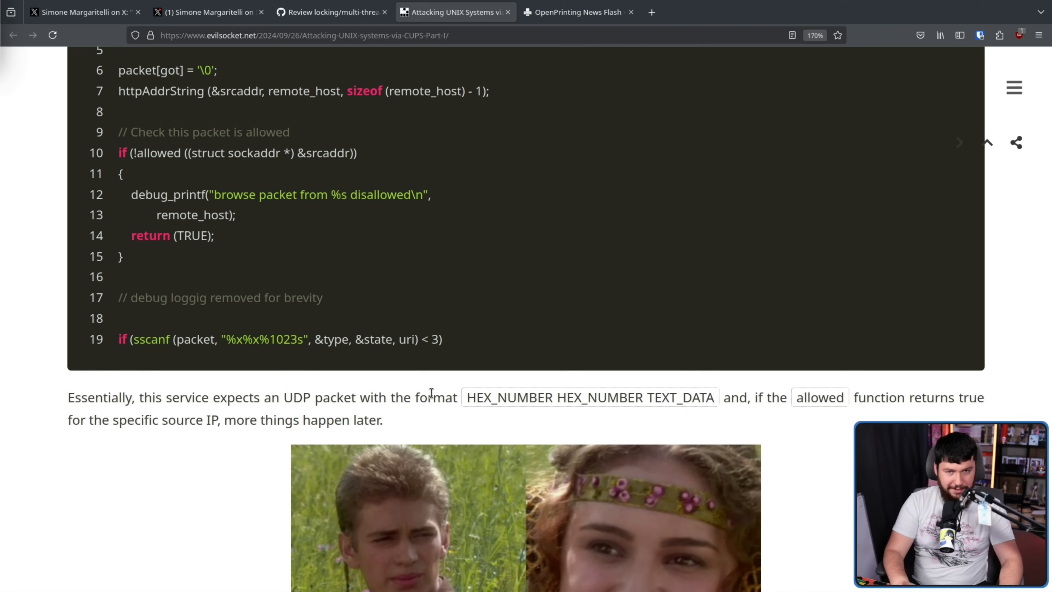
{"action": "scroll", "scroll_direction": "down", "scroll_amount": 3}
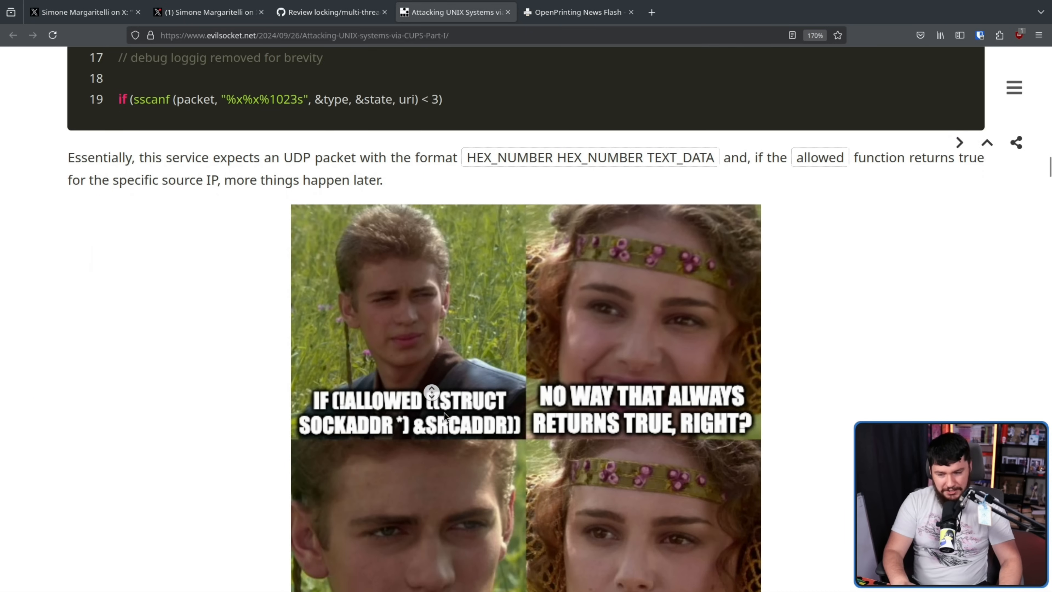
{"action": "scroll", "scroll_direction": "down", "scroll_amount": 3}
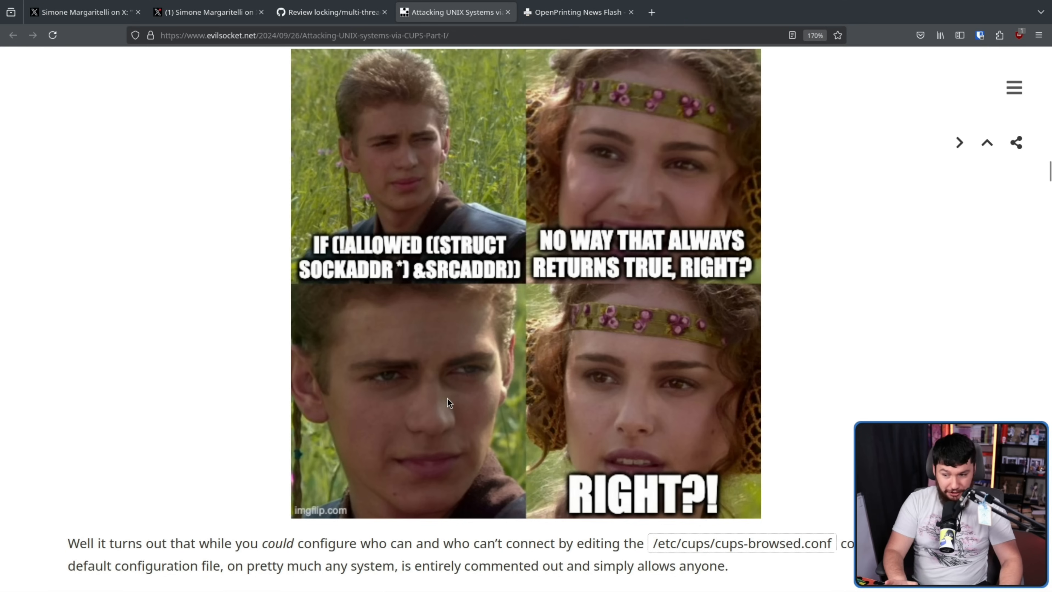
{"action": "mouse_move", "coordinate": [446, 408]}
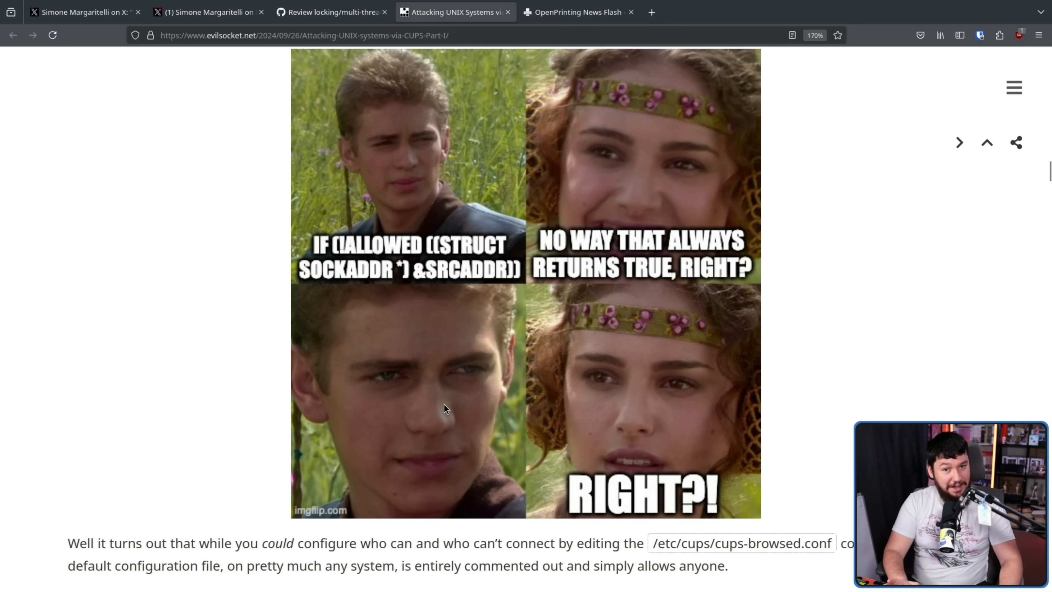
{"action": "scroll", "scroll_direction": "down", "scroll_amount": 3}
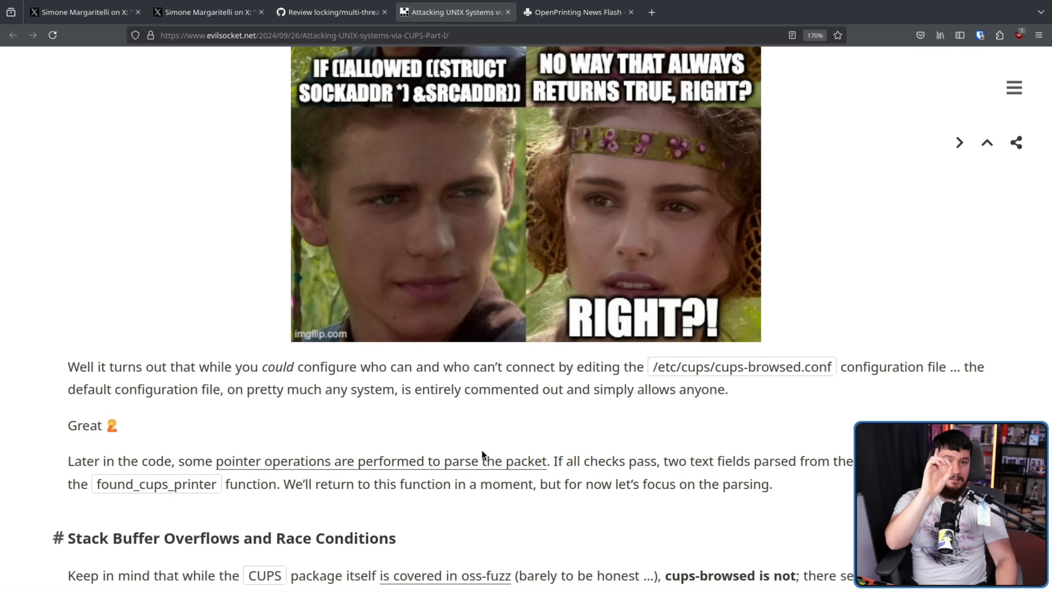
{"action": "mouse_move", "coordinate": [269, 384]}
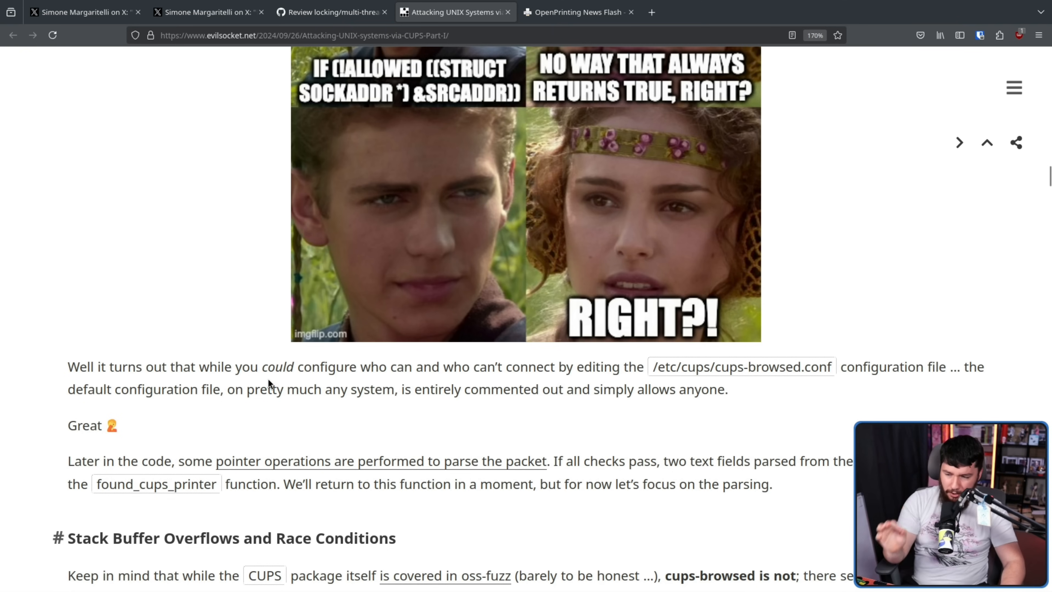
{"action": "mouse_move", "coordinate": [323, 386]}
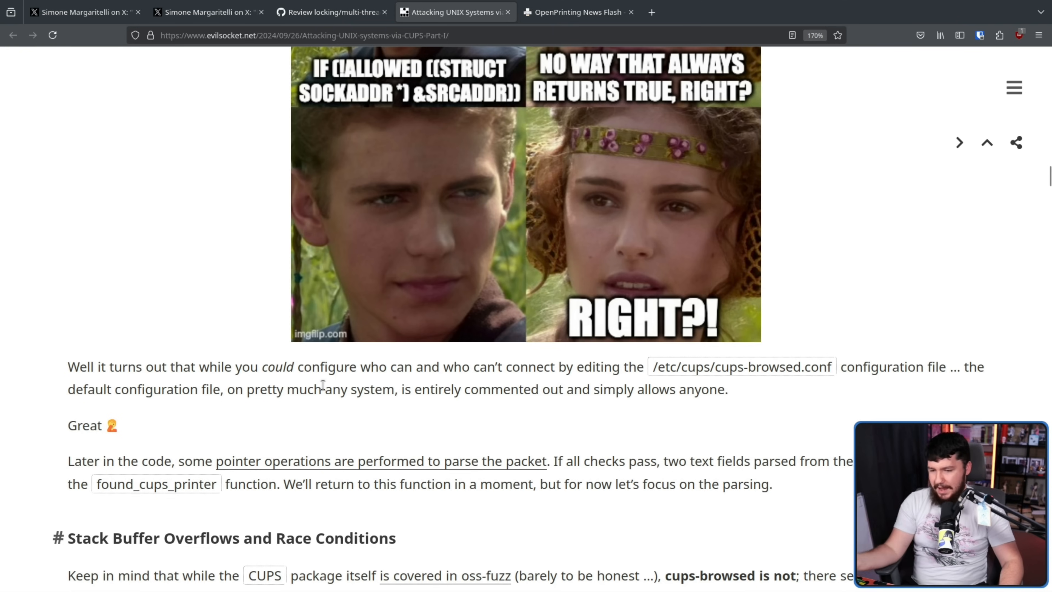
{"action": "mouse_move", "coordinate": [759, 371]}
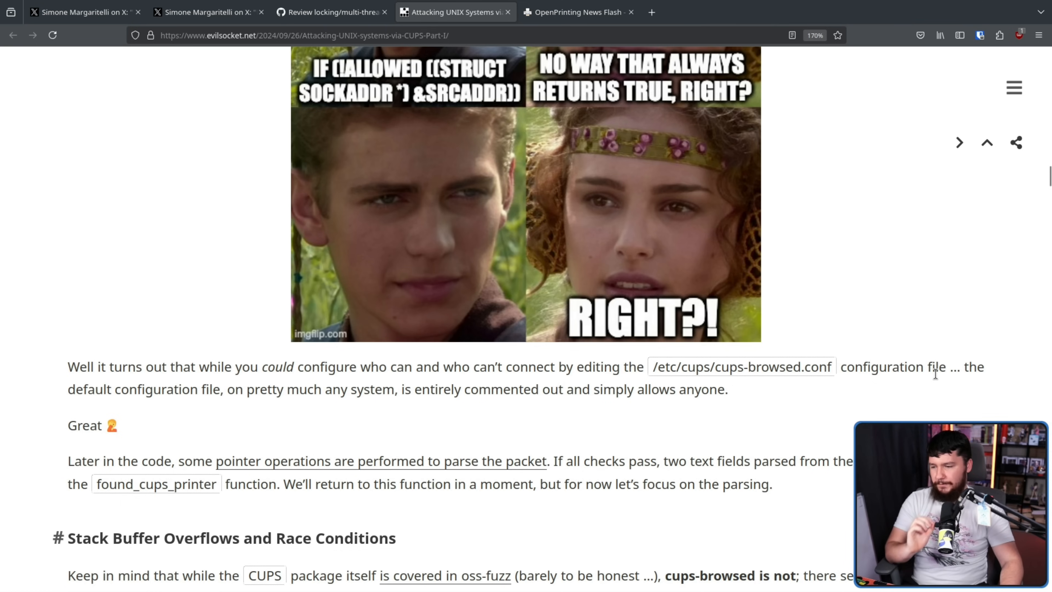
{"action": "mouse_move", "coordinate": [616, 336]}
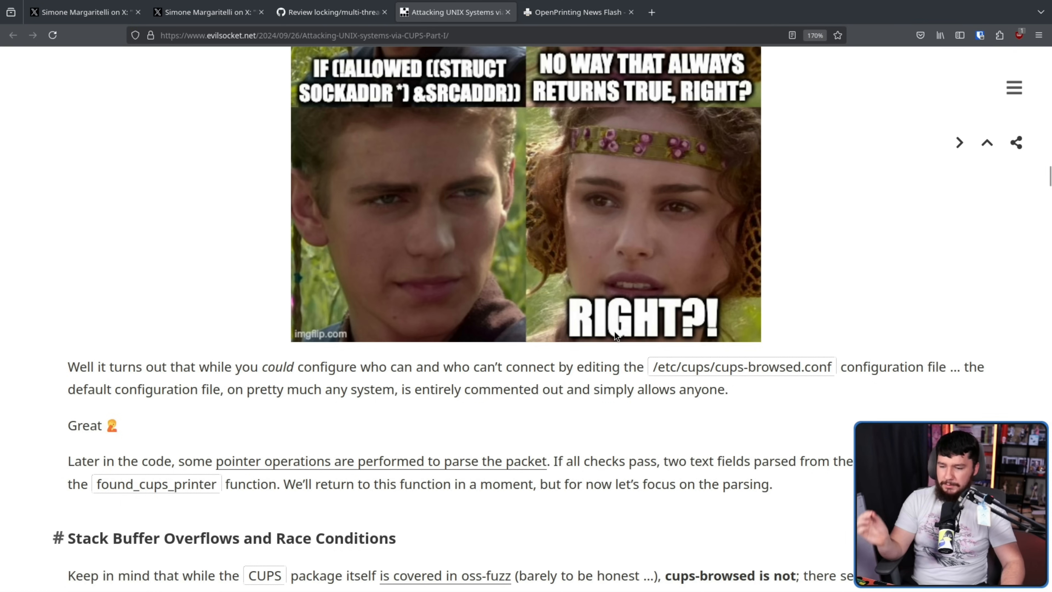
{"action": "mouse_move", "coordinate": [670, 362]}
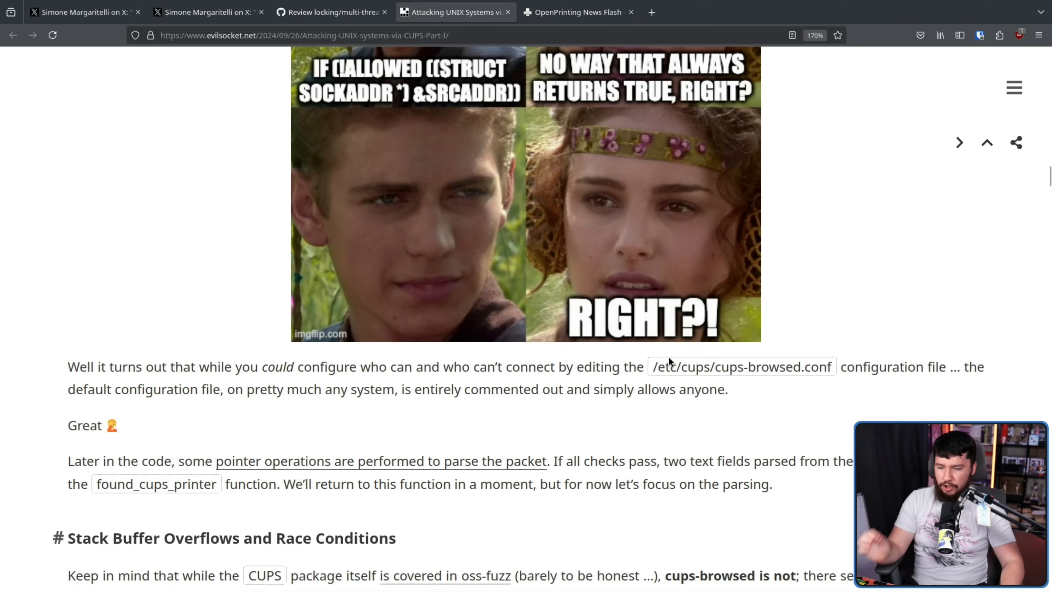
{"action": "mouse_move", "coordinate": [735, 384]}
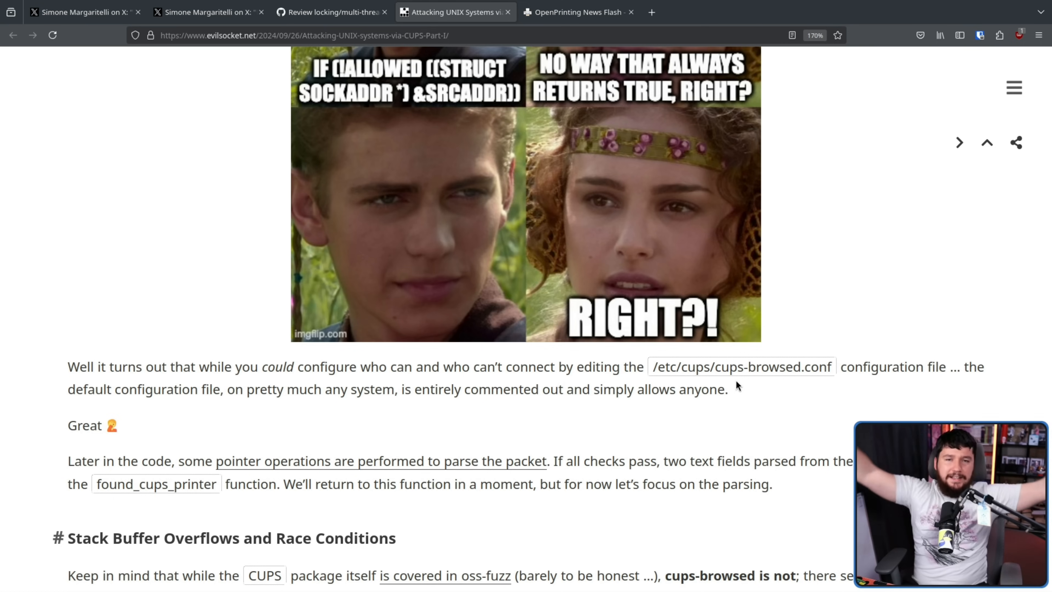
Step: Read past the meme image to the Stack Buffer Overflows and Race Conditions section and its parsing code
{"action": "scroll", "scroll_direction": "down", "scroll_amount": 3}
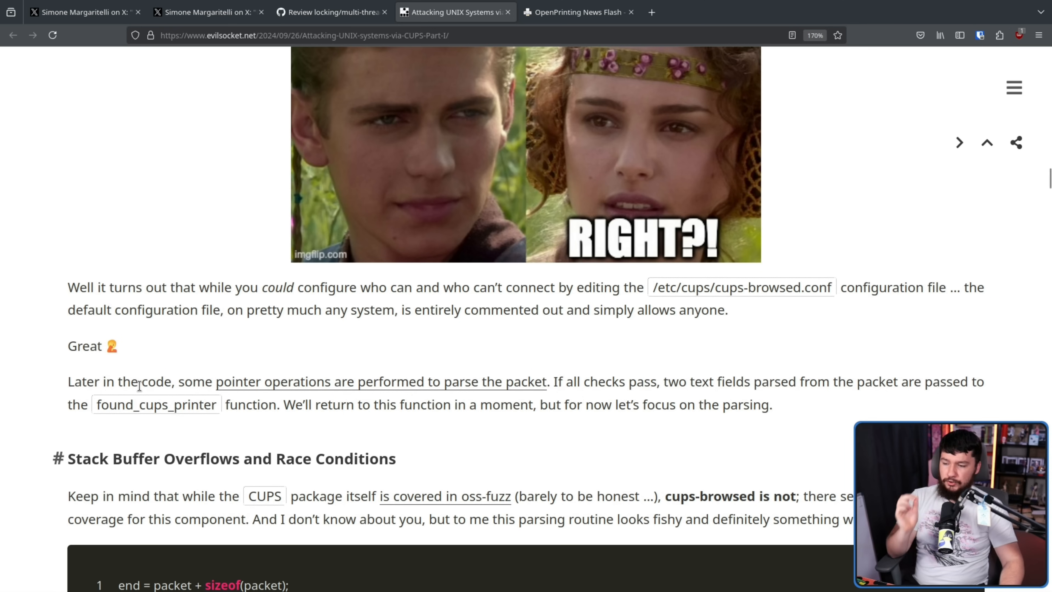
{"action": "mouse_move", "coordinate": [584, 379]}
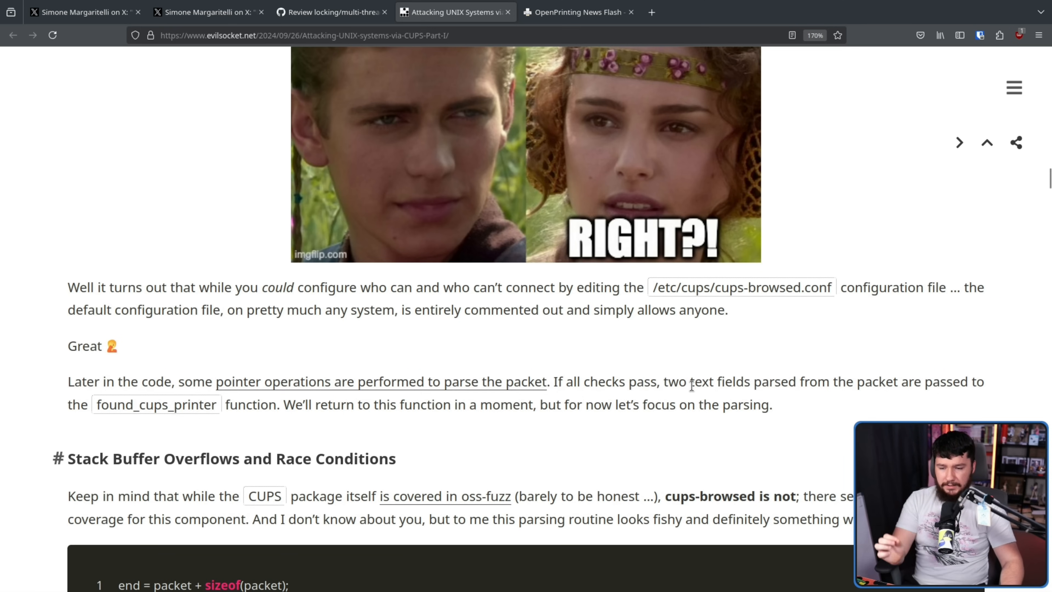
{"action": "mouse_move", "coordinate": [850, 388]}
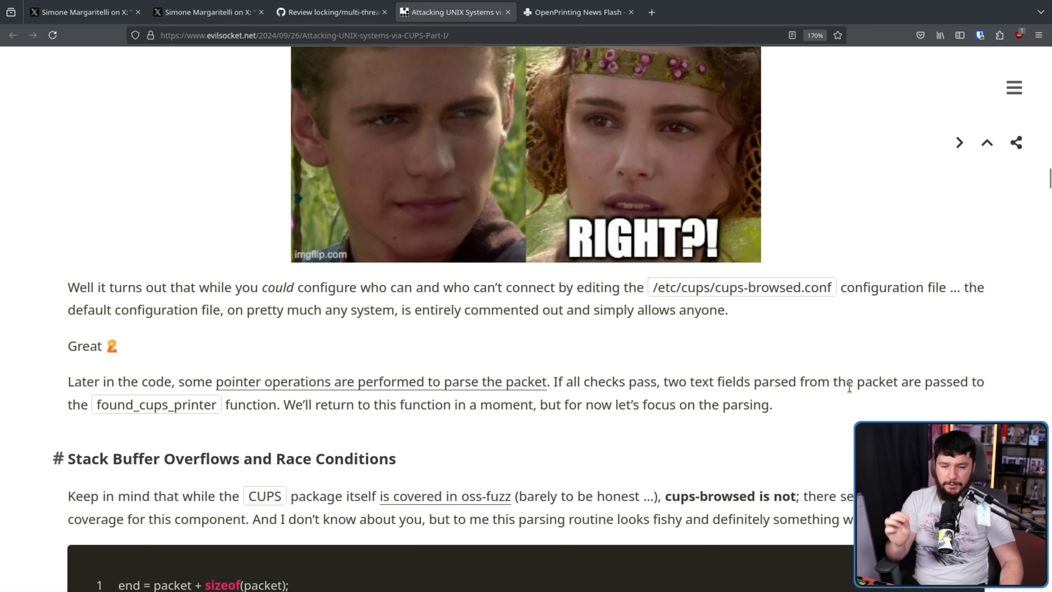
{"action": "mouse_move", "coordinate": [245, 398]}
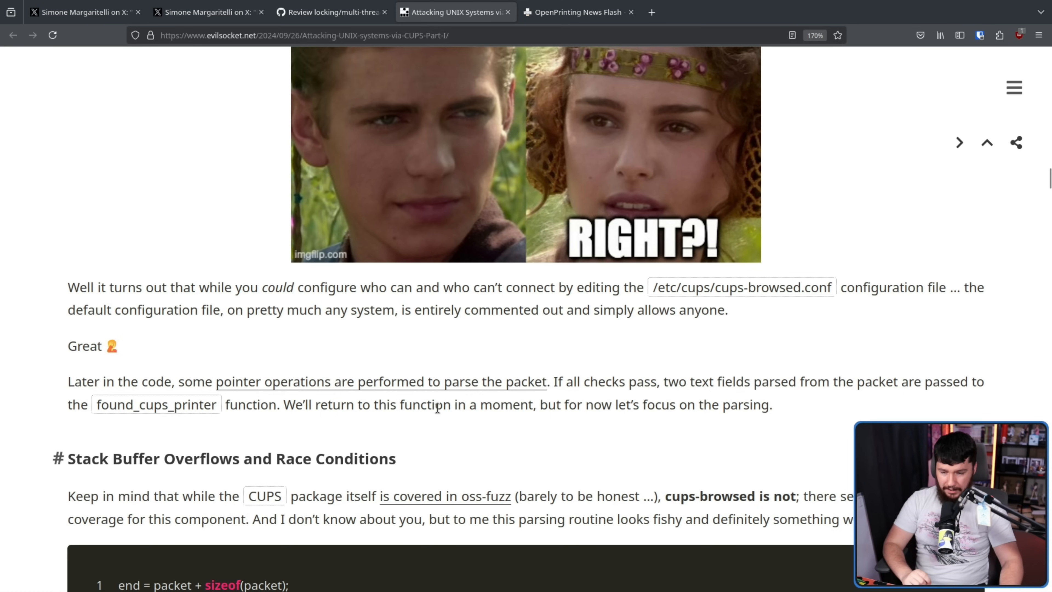
{"action": "scroll", "scroll_direction": "down", "scroll_amount": 3}
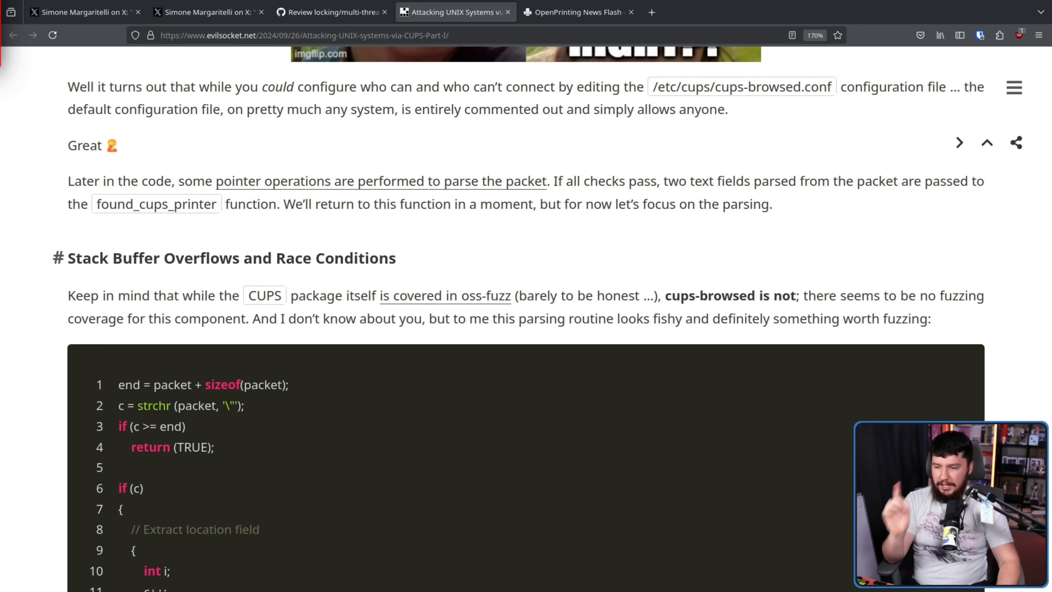
{"action": "mouse_move", "coordinate": [401, 224]}
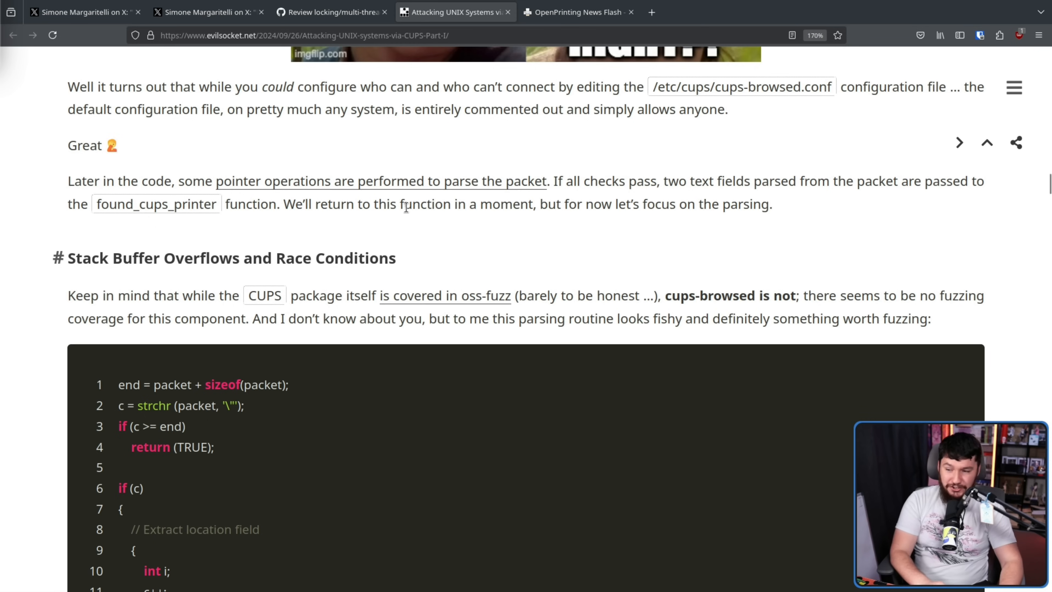
{"action": "mouse_move", "coordinate": [467, 253]}
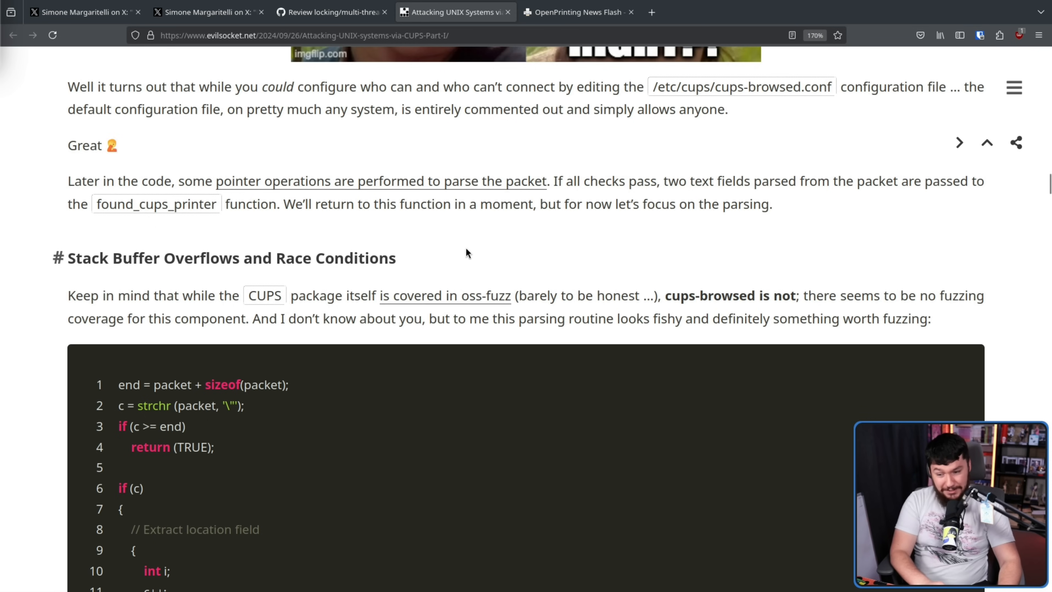
{"action": "scroll", "scroll_direction": "down", "scroll_amount": 3}
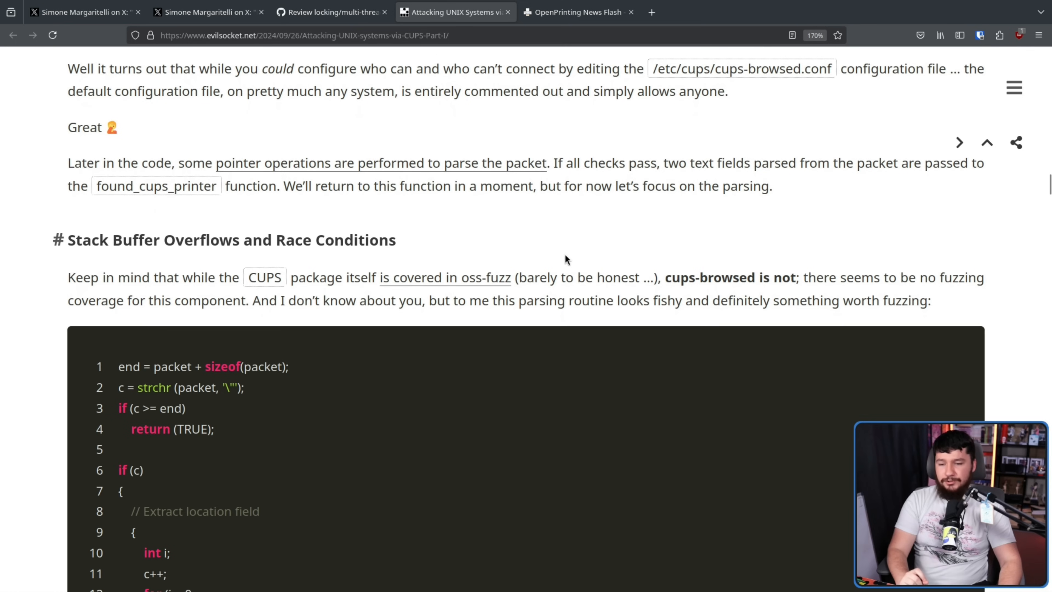
{"action": "mouse_move", "coordinate": [566, 266]}
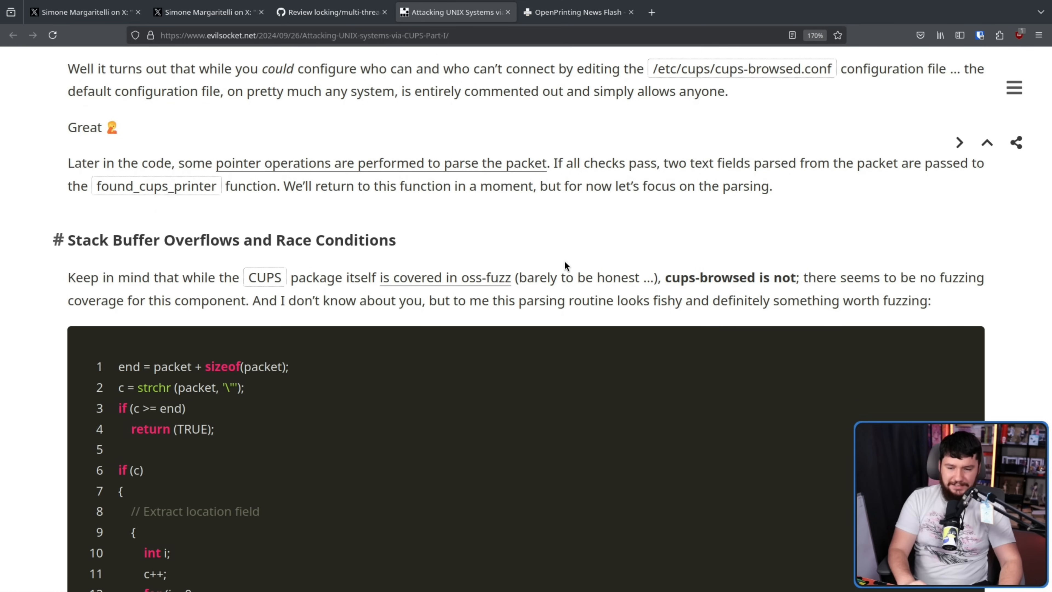
Step: Read through the AFL fuzzing results and AddressSanitizer crash log to the reporting paragraph
{"action": "scroll", "scroll_direction": "down", "scroll_amount": 3}
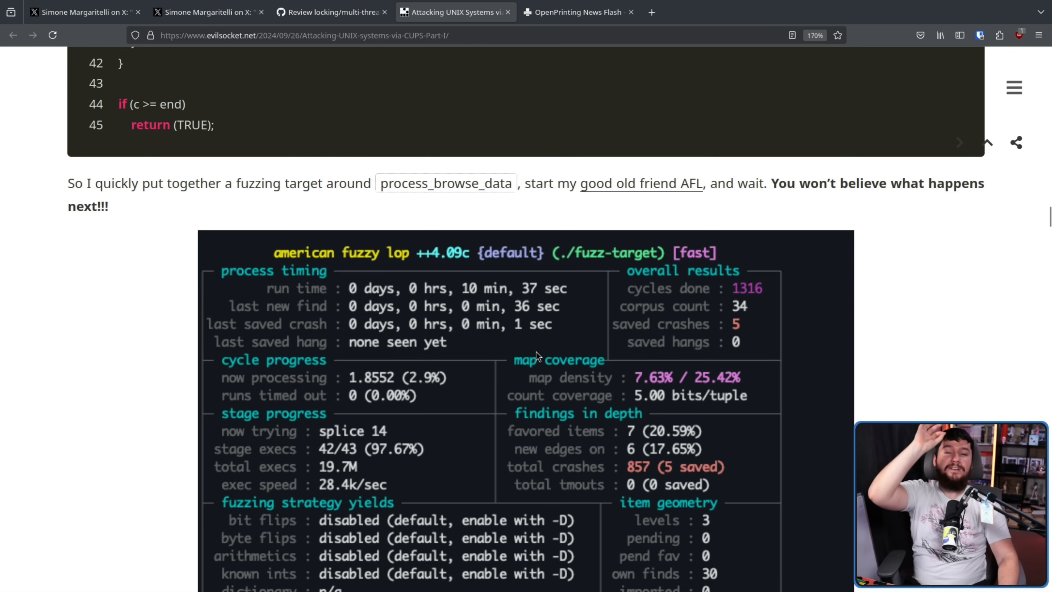
{"action": "mouse_move", "coordinate": [869, 270]}
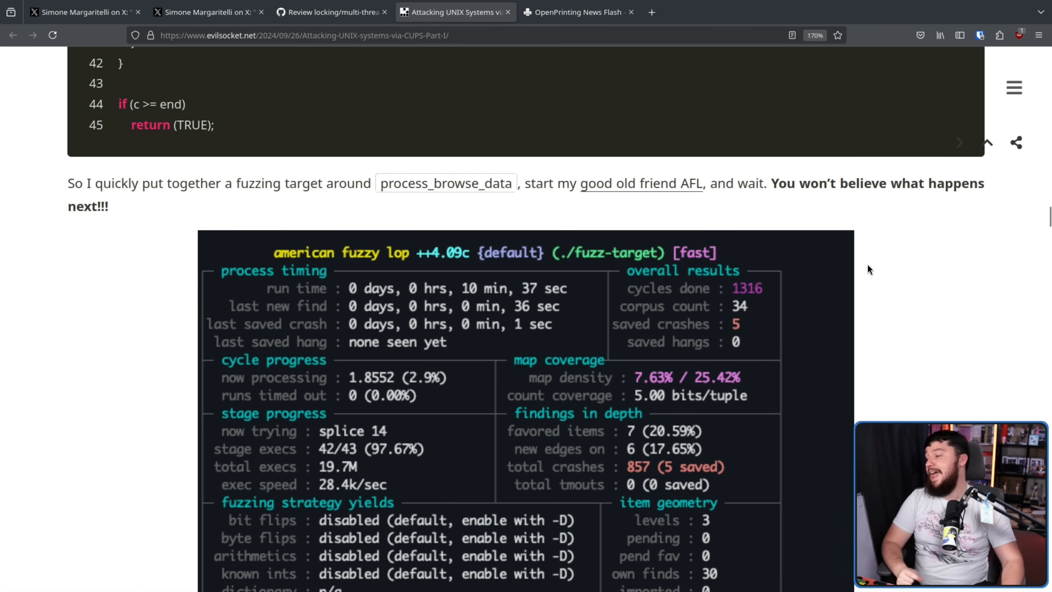
{"action": "scroll", "scroll_direction": "down", "scroll_amount": 3}
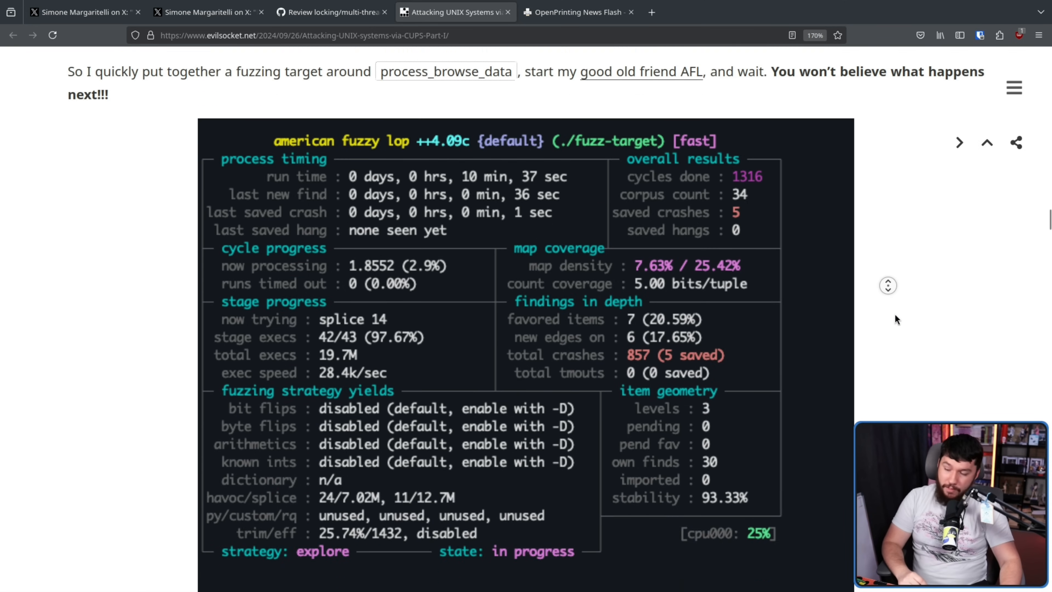
{"action": "scroll", "scroll_direction": "down", "scroll_amount": 3}
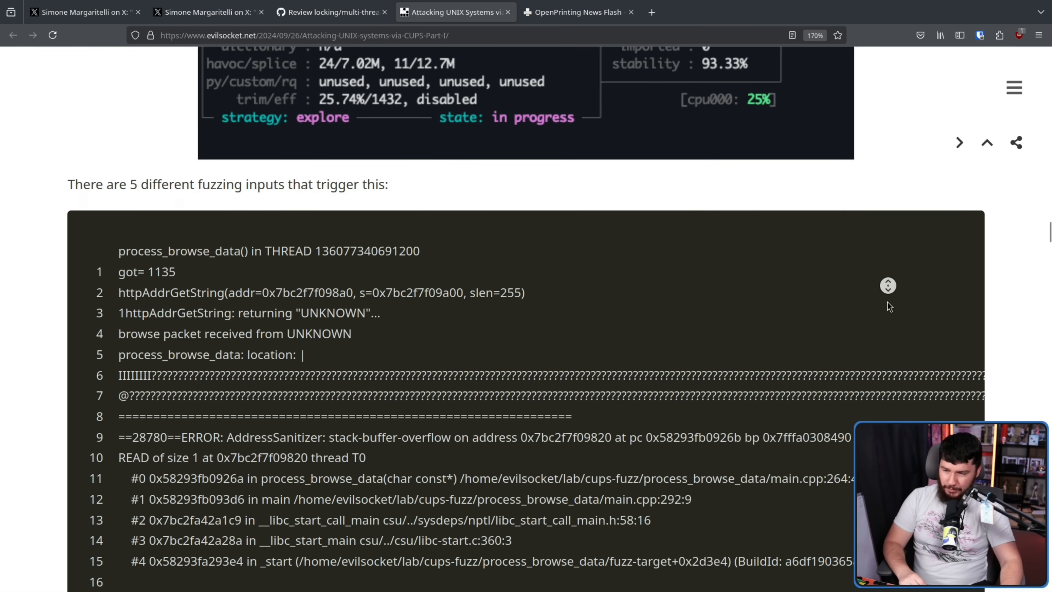
{"action": "scroll", "scroll_direction": "down", "scroll_amount": 3}
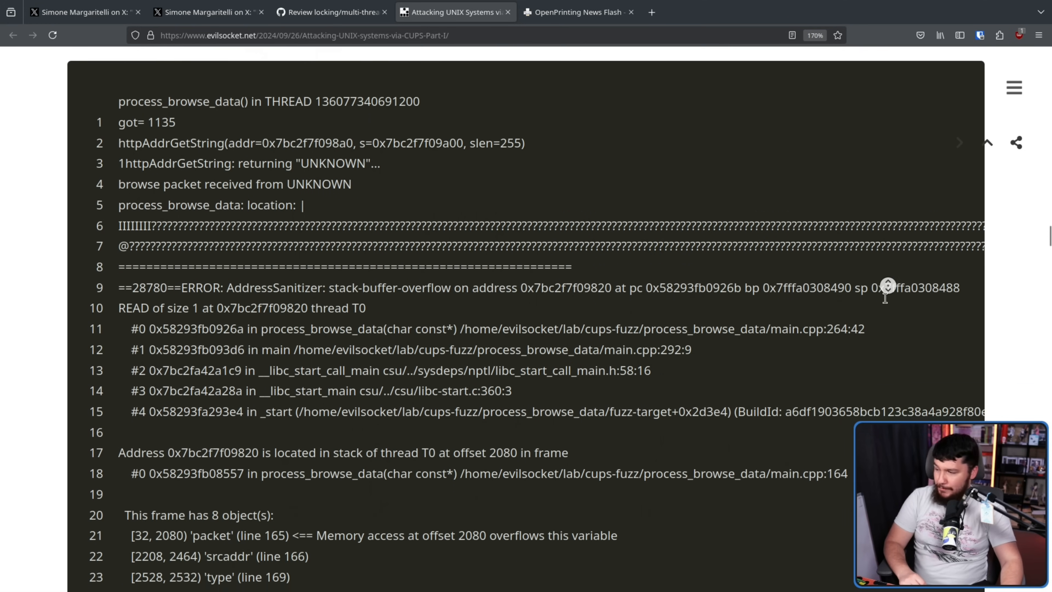
{"action": "scroll", "scroll_direction": "down", "scroll_amount": 3}
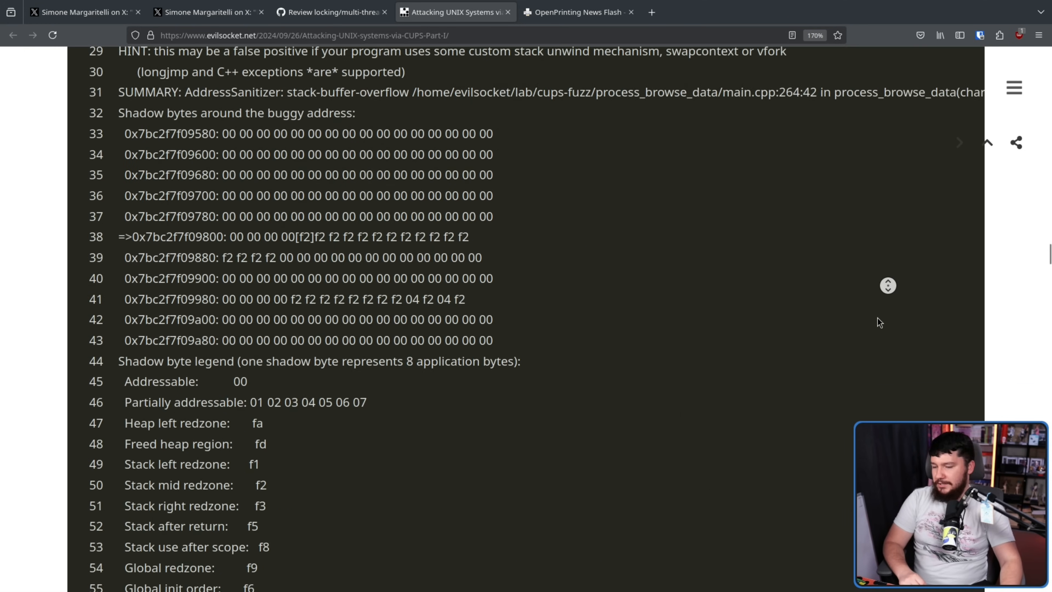
{"action": "scroll", "scroll_direction": "down", "scroll_amount": 3}
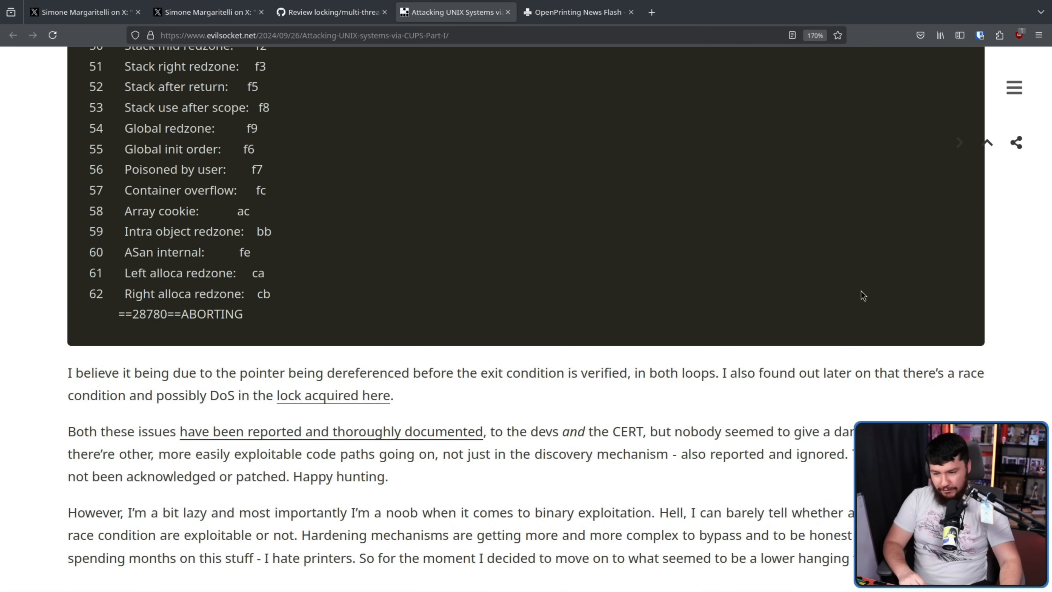
{"action": "mouse_move", "coordinate": [862, 299]}
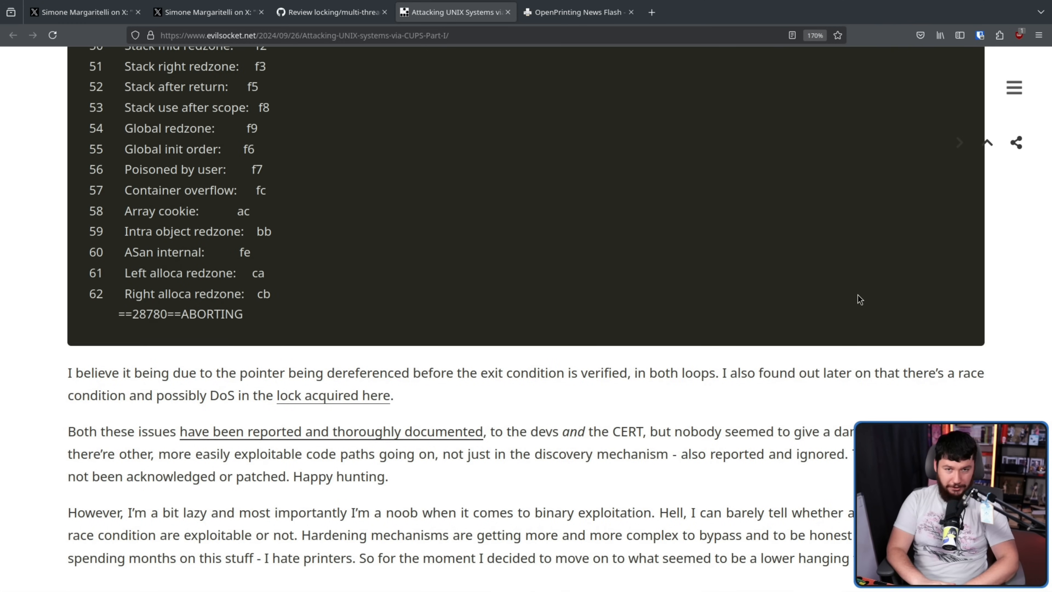
Step: Read past the author's 'lazy and a noob' aside to the Back to found_cups_printer section and its code
{"action": "scroll", "scroll_direction": "down", "scroll_amount": 3}
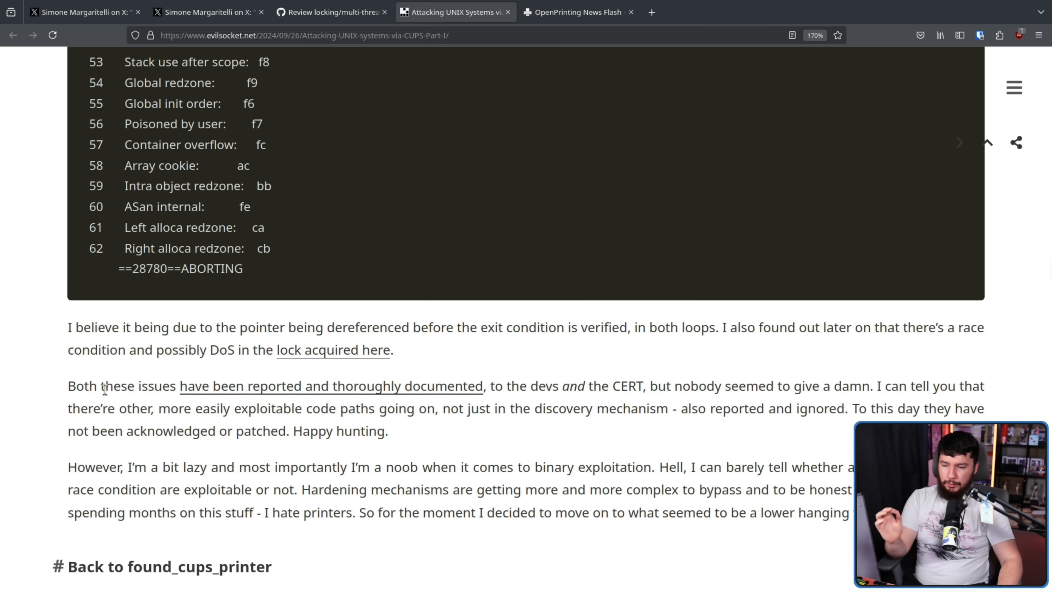
{"action": "mouse_move", "coordinate": [138, 373]}
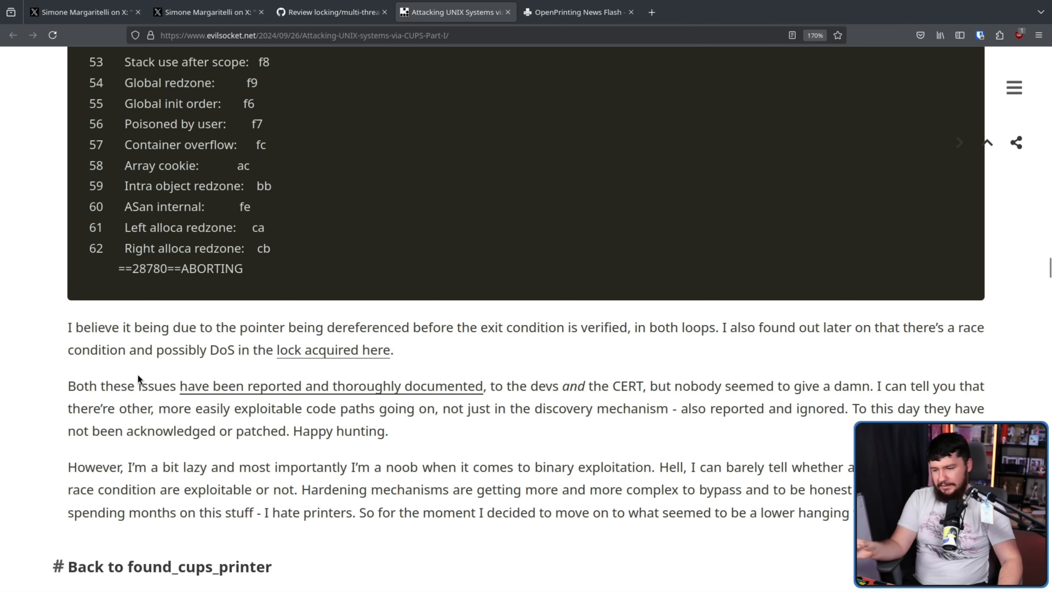
{"action": "scroll", "scroll_direction": "down", "scroll_amount": 3}
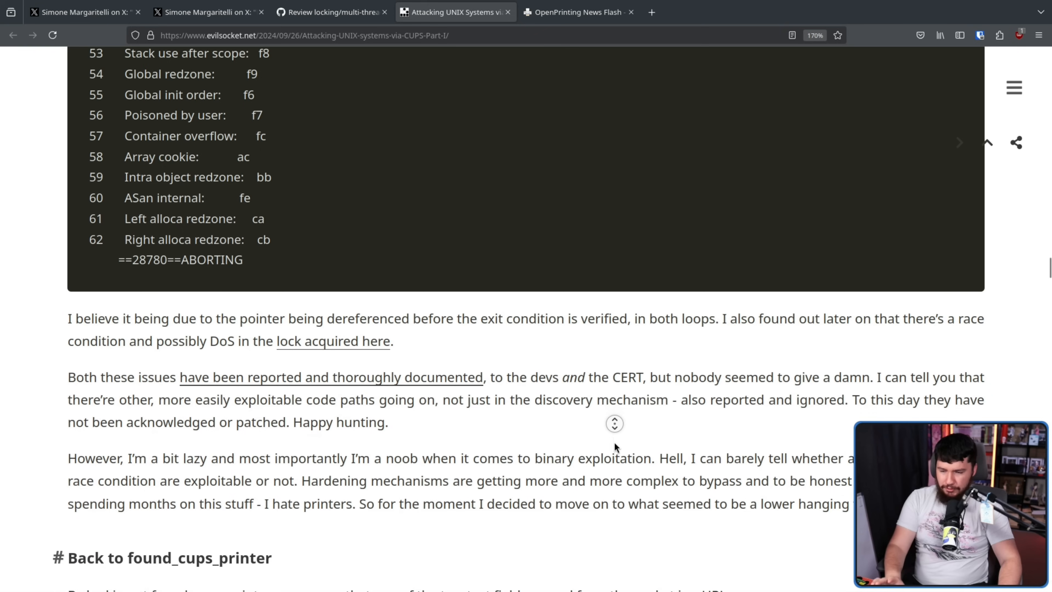
{"action": "scroll", "scroll_direction": "down", "scroll_amount": 3}
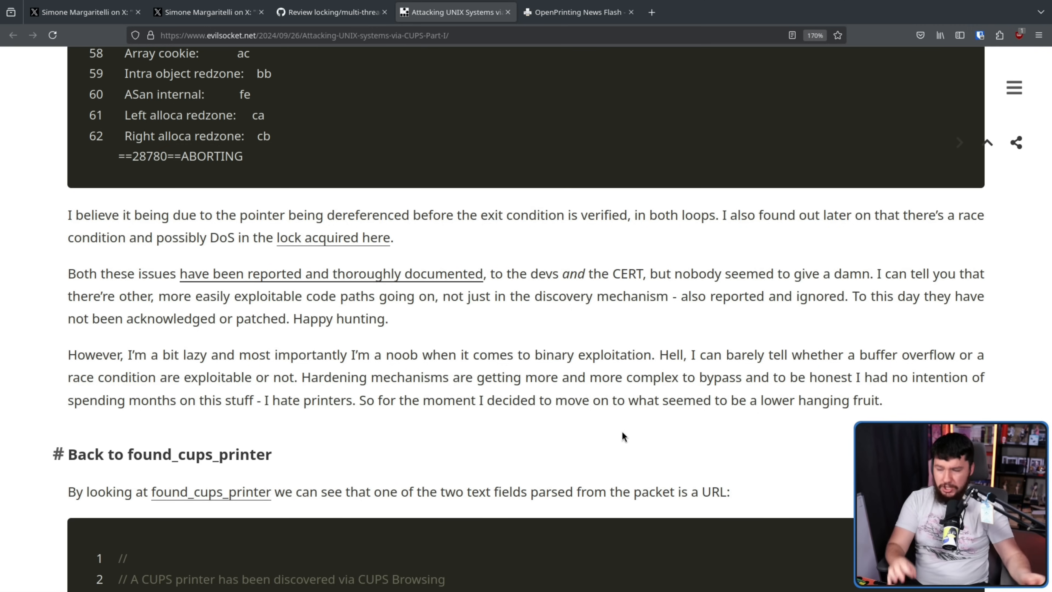
{"action": "mouse_move", "coordinate": [661, 400]}
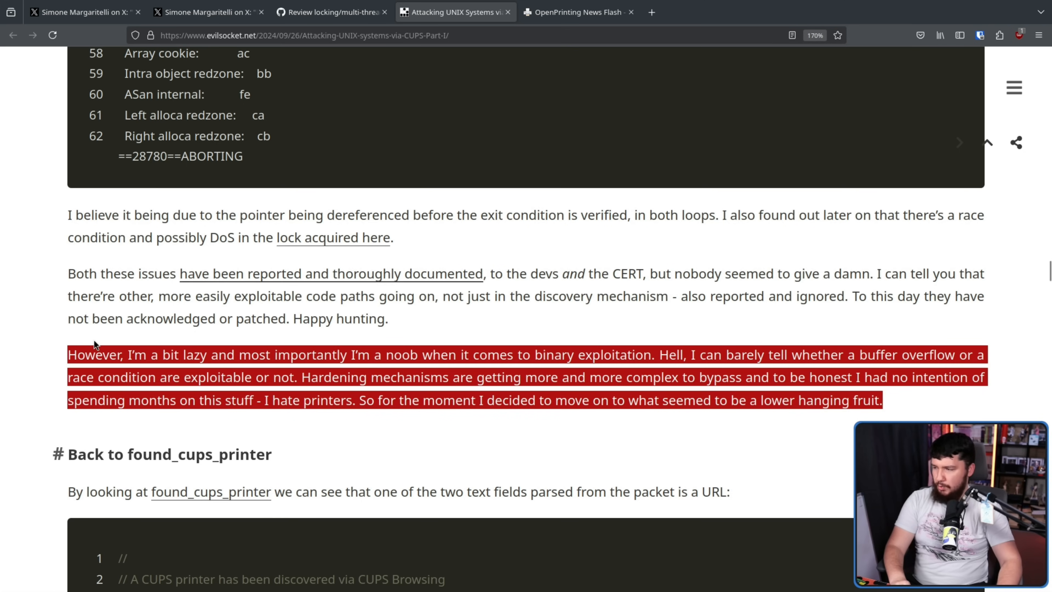
{"action": "mouse_move", "coordinate": [57, 347]}
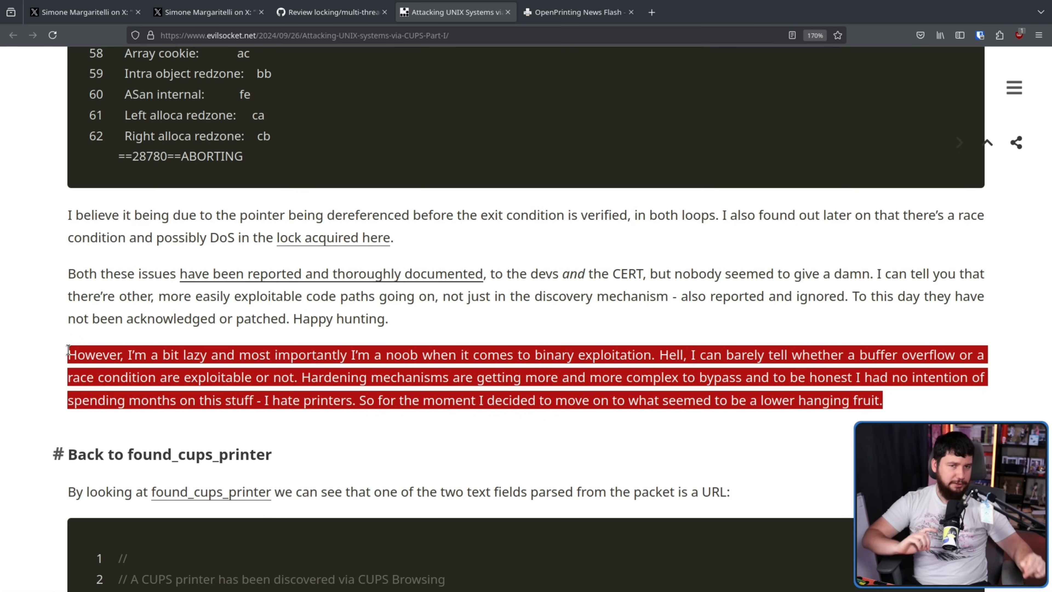
Step: Read down to how the parsed URL reaches create_remote_printer_entry calling cfGetPrinterAttributes
{"action": "scroll", "scroll_direction": "down", "scroll_amount": 3}
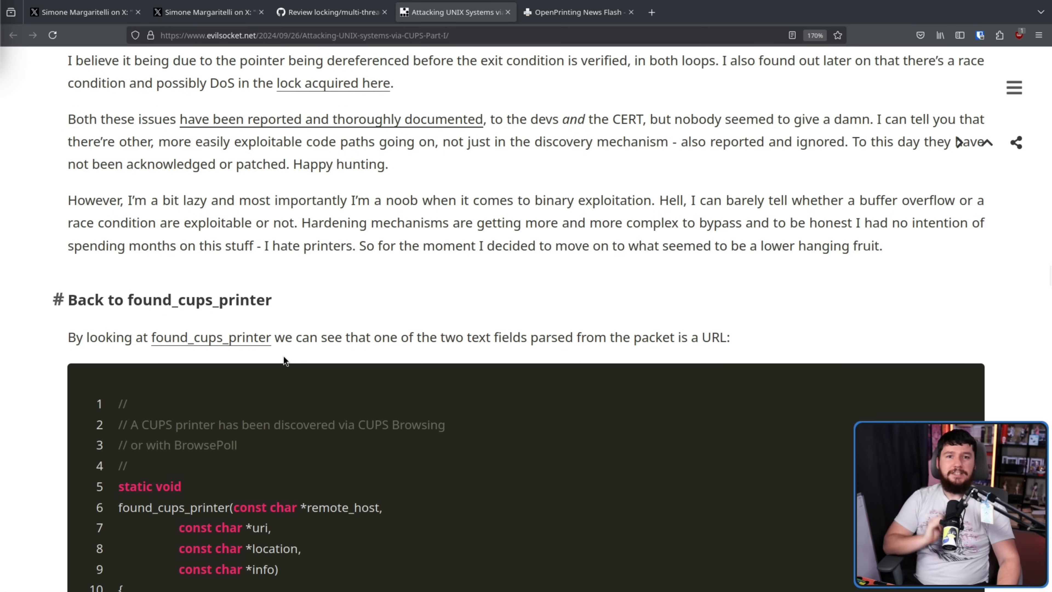
{"action": "mouse_move", "coordinate": [286, 352]}
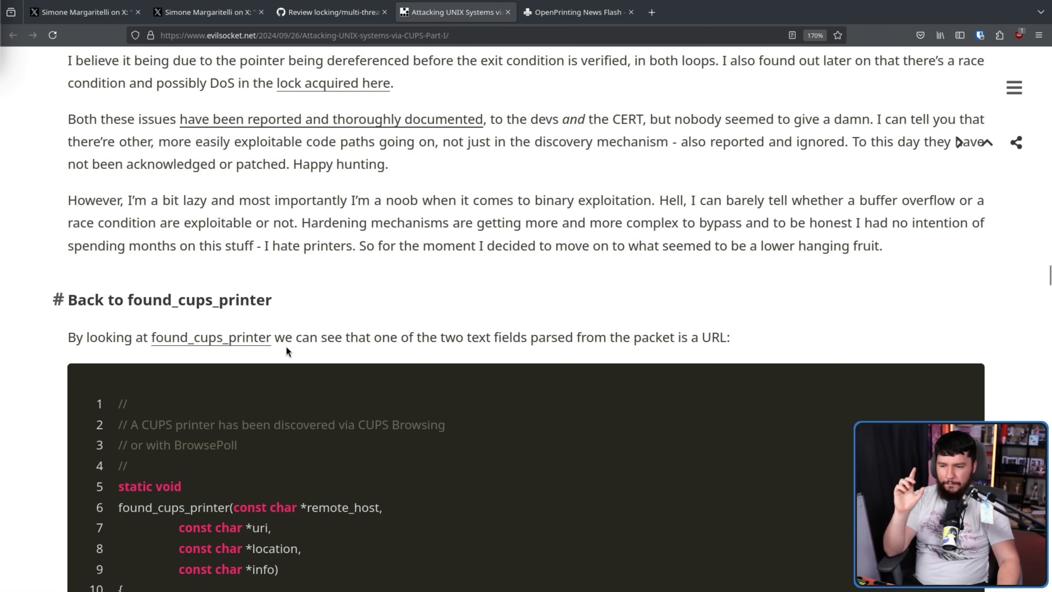
{"action": "mouse_move", "coordinate": [746, 296]}
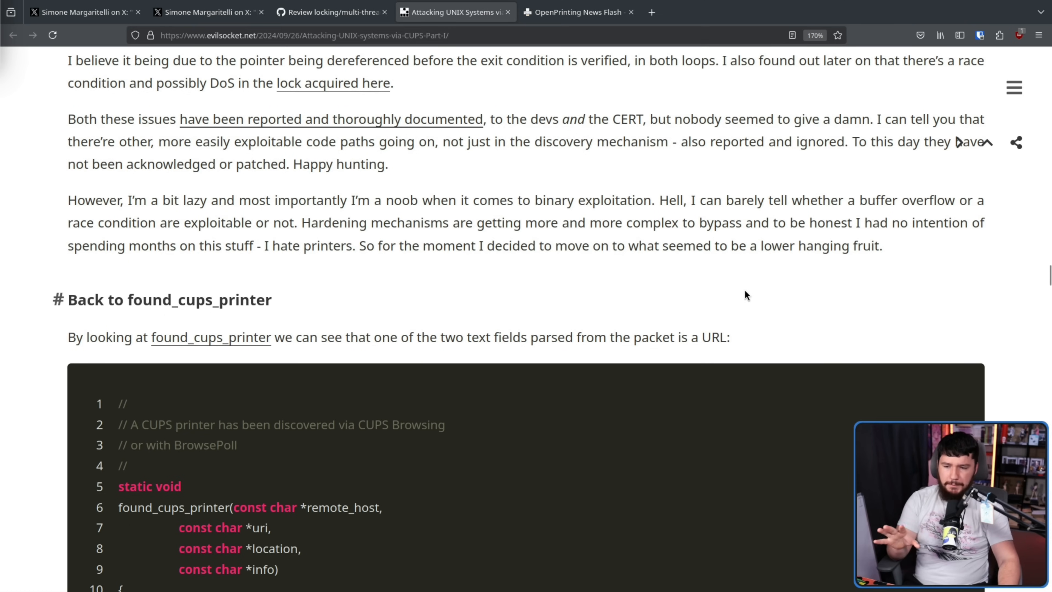
{"action": "scroll", "scroll_direction": "down", "scroll_amount": 3}
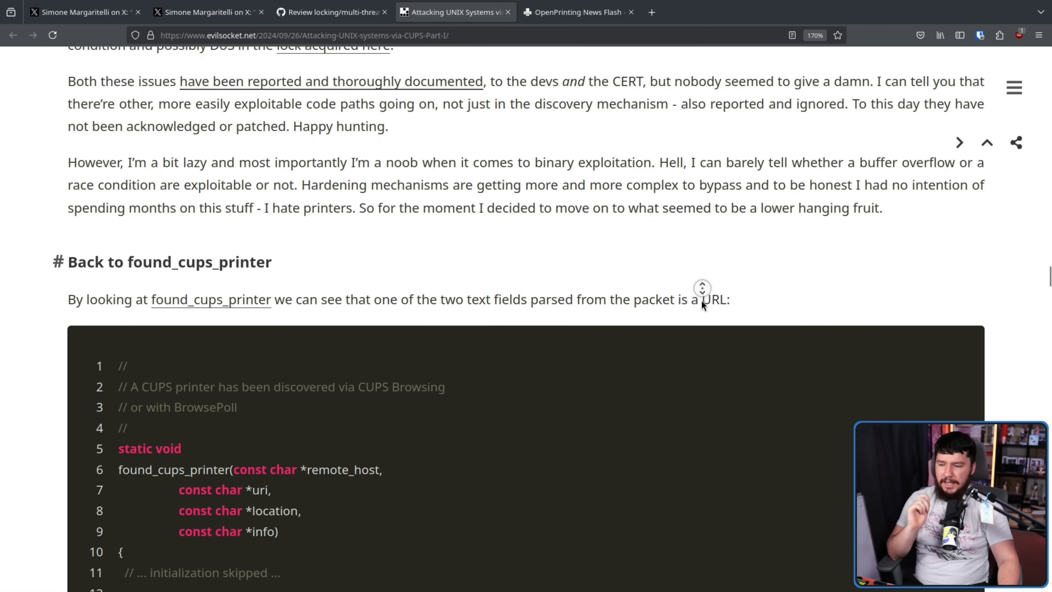
{"action": "scroll", "scroll_direction": "down", "scroll_amount": 3}
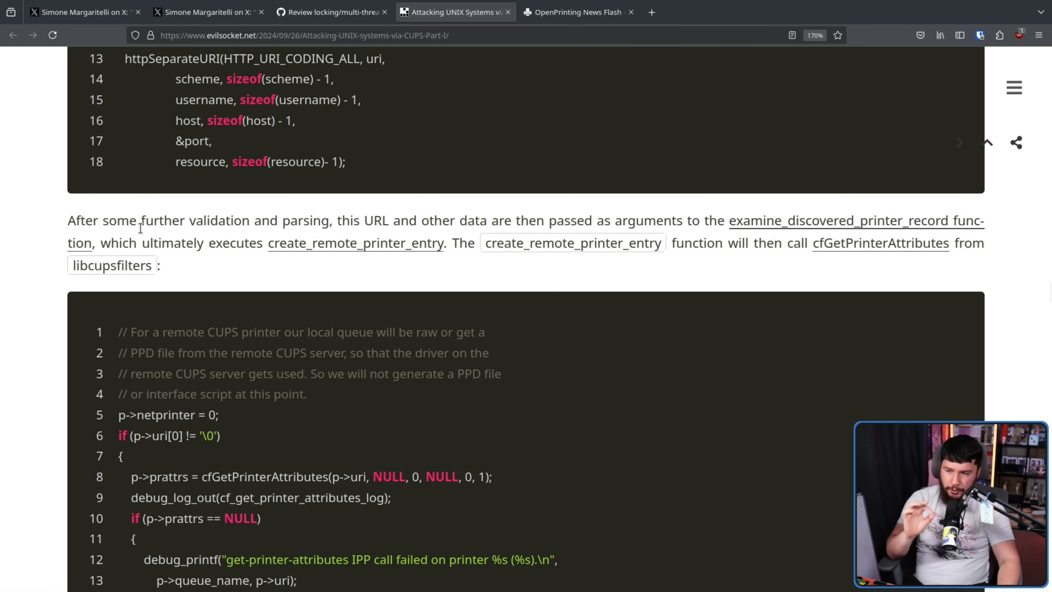
{"action": "mouse_move", "coordinate": [466, 185]}
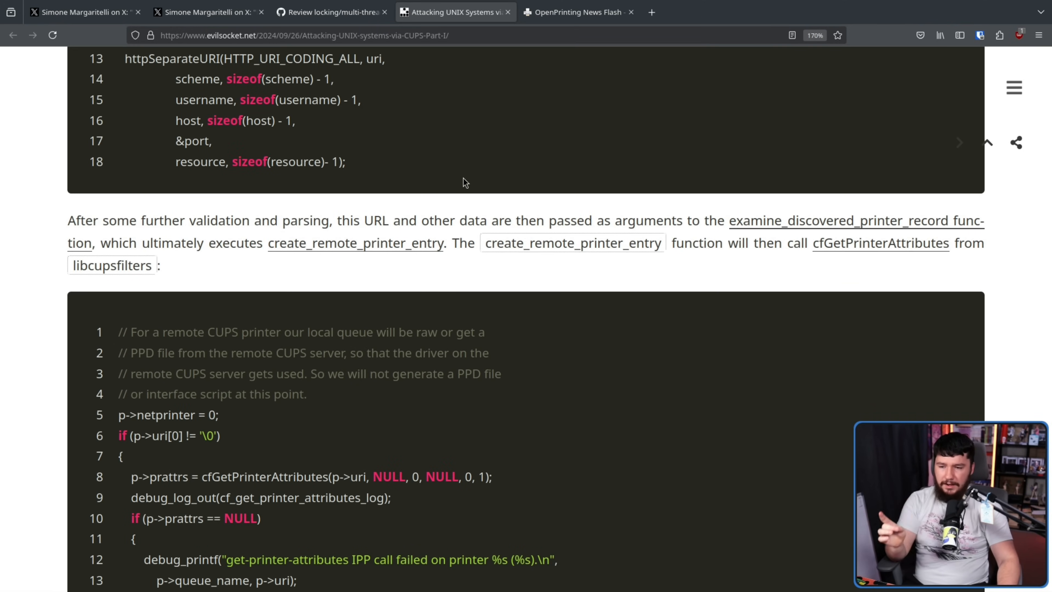
{"action": "mouse_move", "coordinate": [899, 210]}
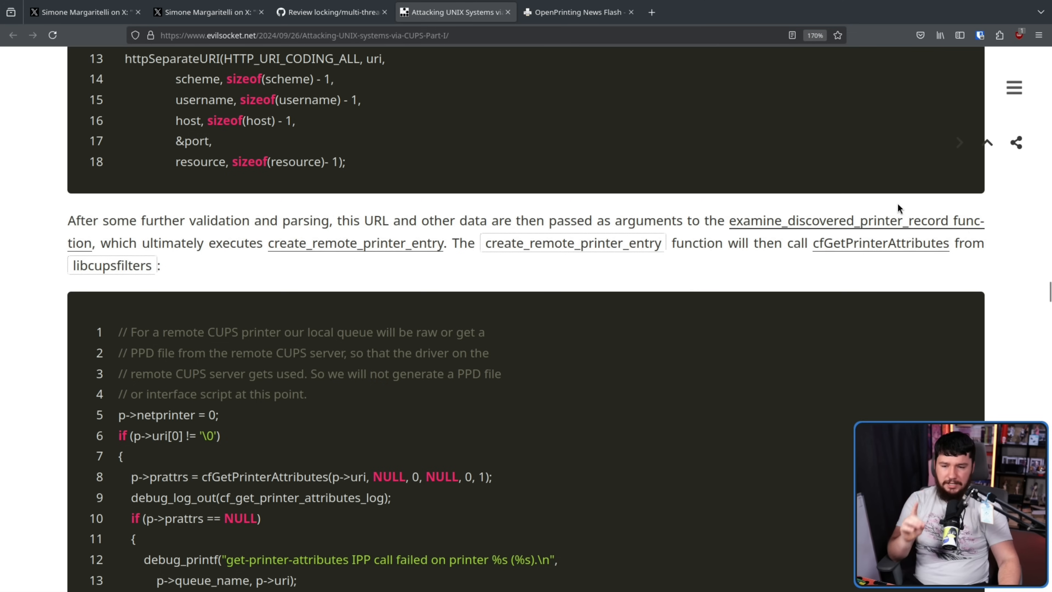
{"action": "mouse_move", "coordinate": [203, 227]}
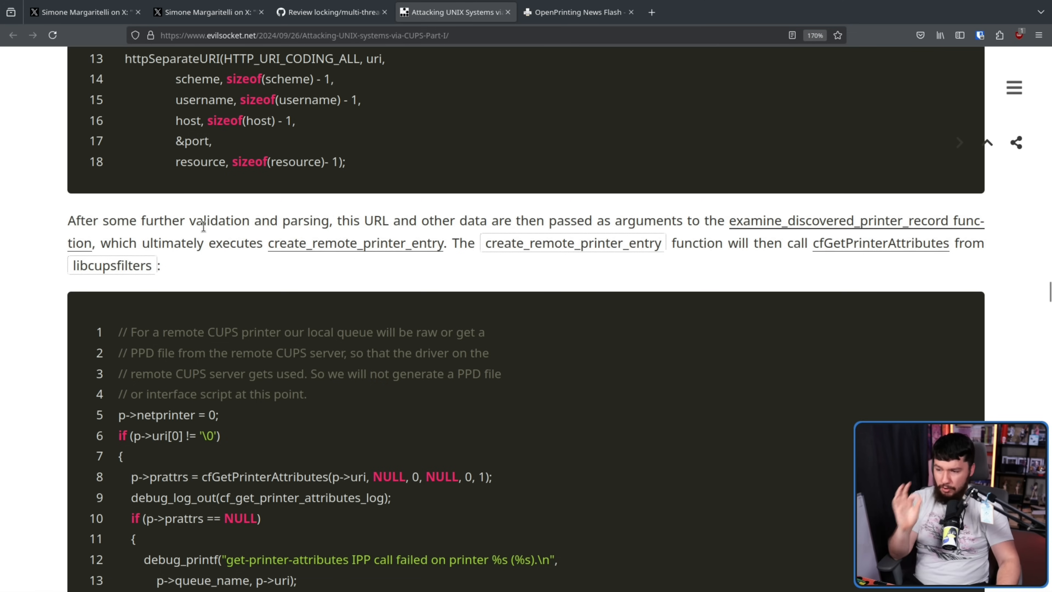
{"action": "mouse_move", "coordinate": [356, 243]}
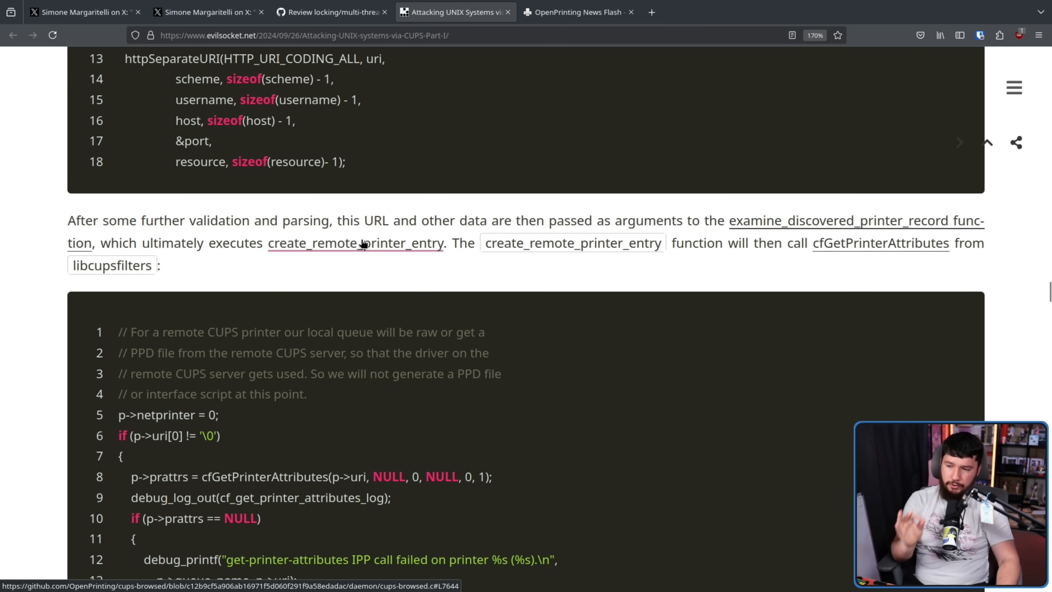
{"action": "mouse_move", "coordinate": [538, 202]}
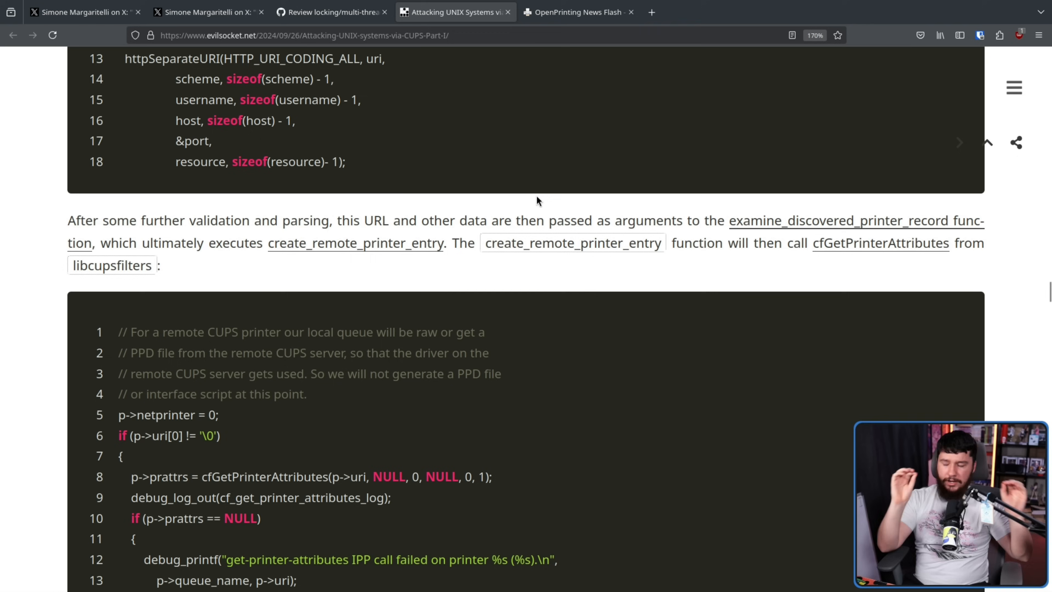
{"action": "mouse_move", "coordinate": [550, 203]}
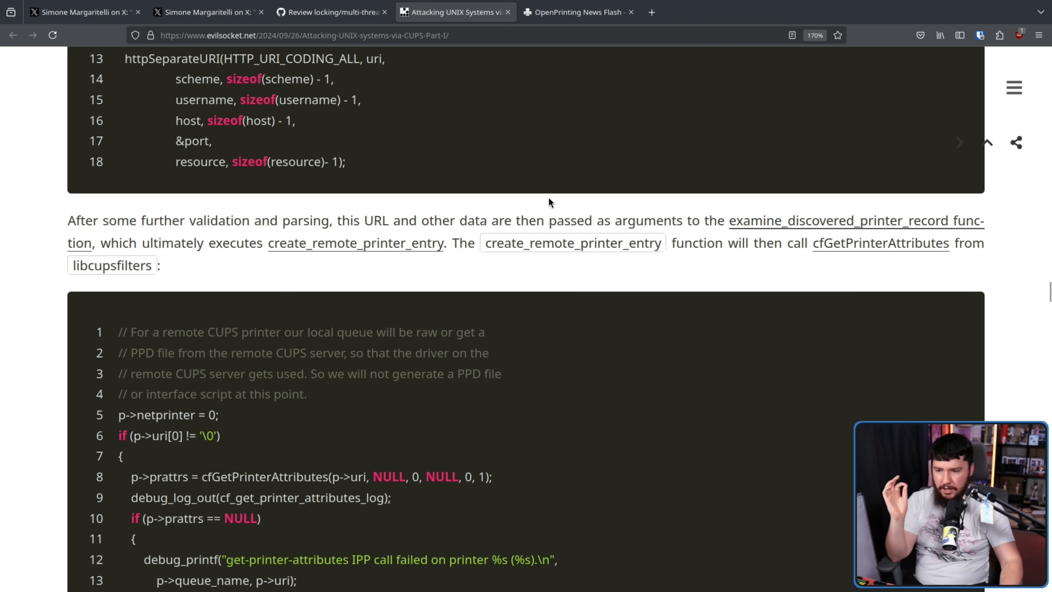
{"action": "mouse_move", "coordinate": [790, 228]}
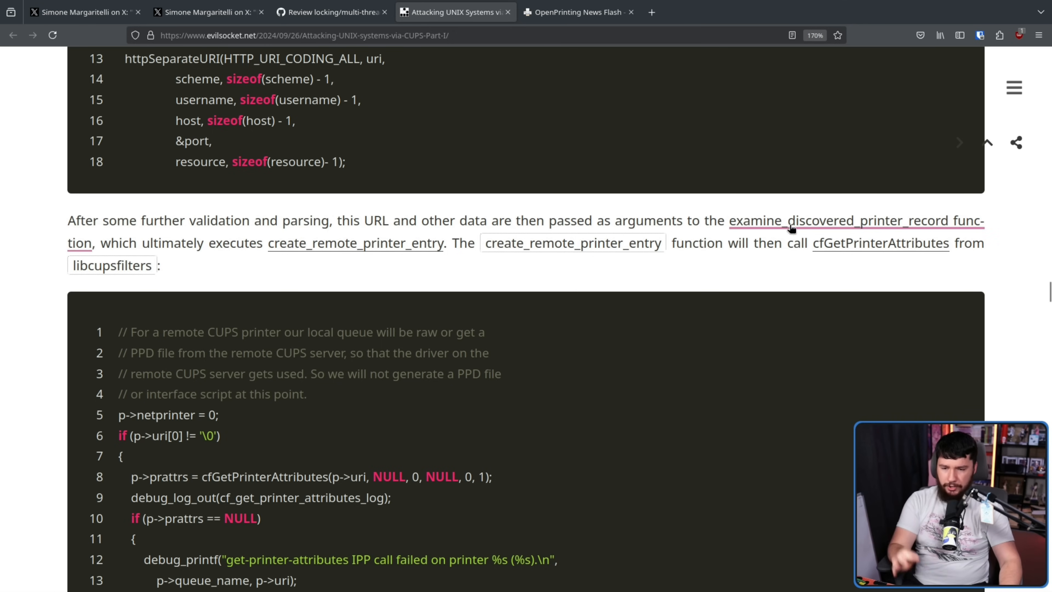
{"action": "mouse_move", "coordinate": [849, 252]}
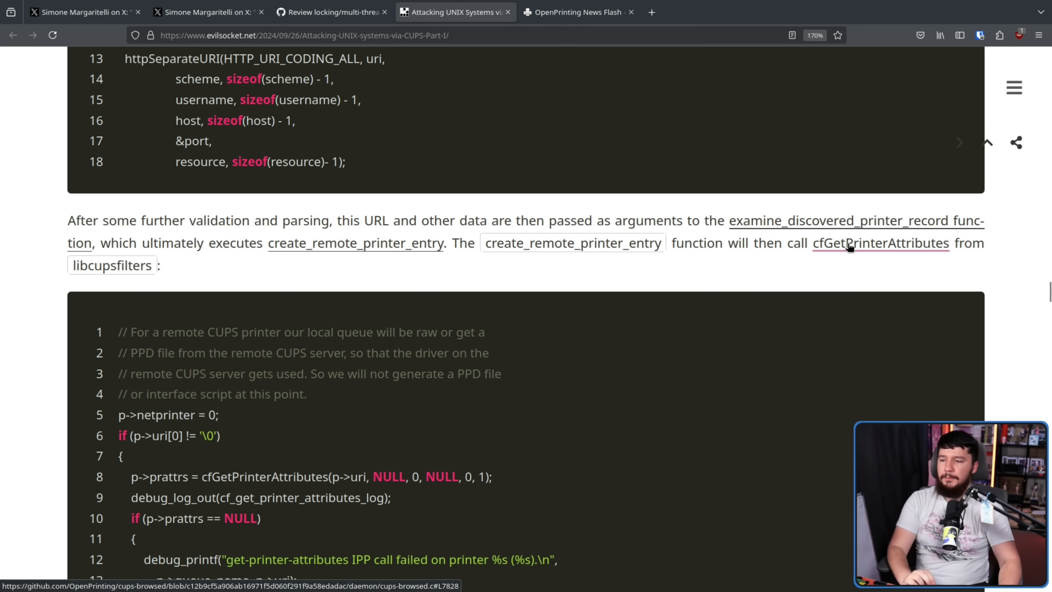
Step: Read the IPP key points on the UDP 631 URL packet down to the VPS test output screenshot
{"action": "scroll", "scroll_direction": "down", "scroll_amount": 3}
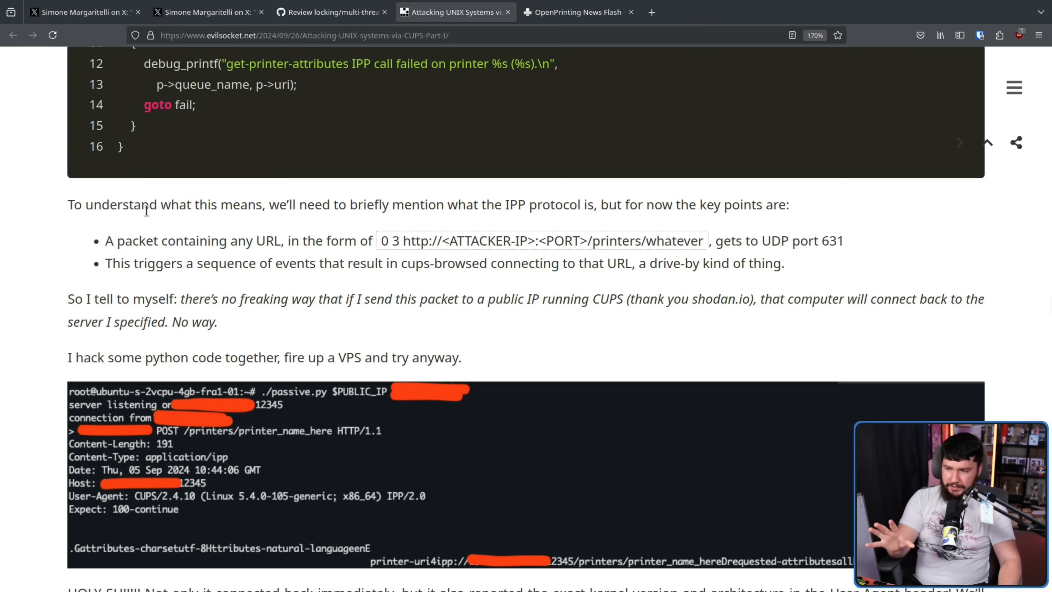
{"action": "mouse_move", "coordinate": [418, 222]}
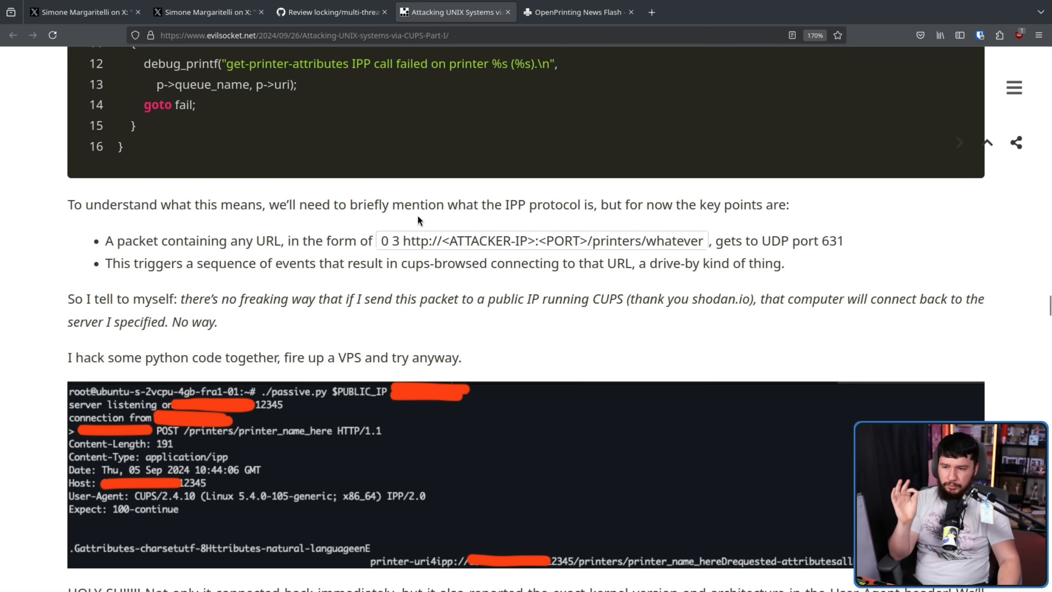
{"action": "mouse_move", "coordinate": [419, 213]}
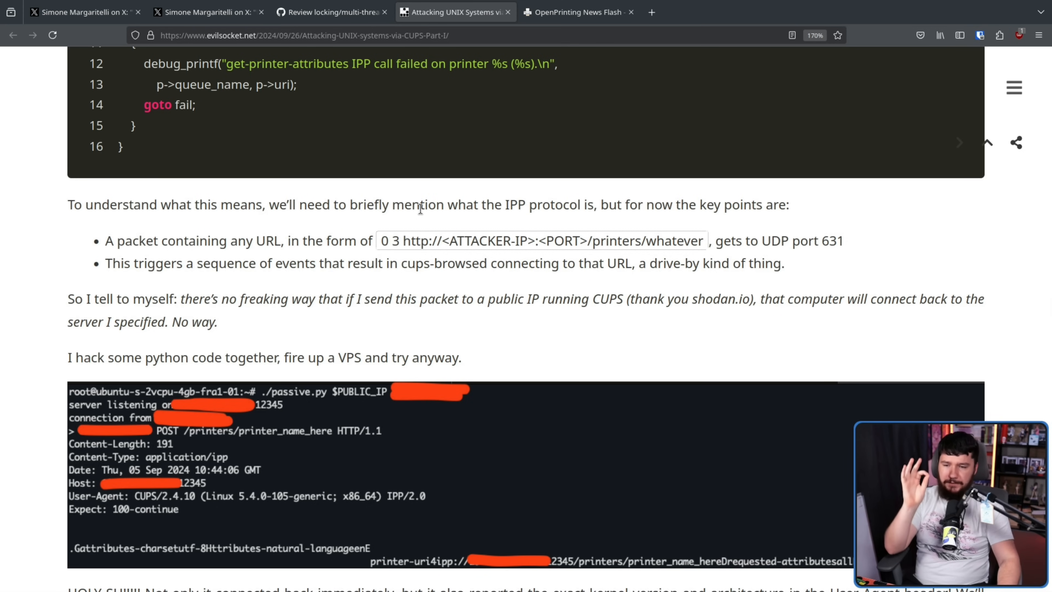
{"action": "mouse_move", "coordinate": [206, 254]}
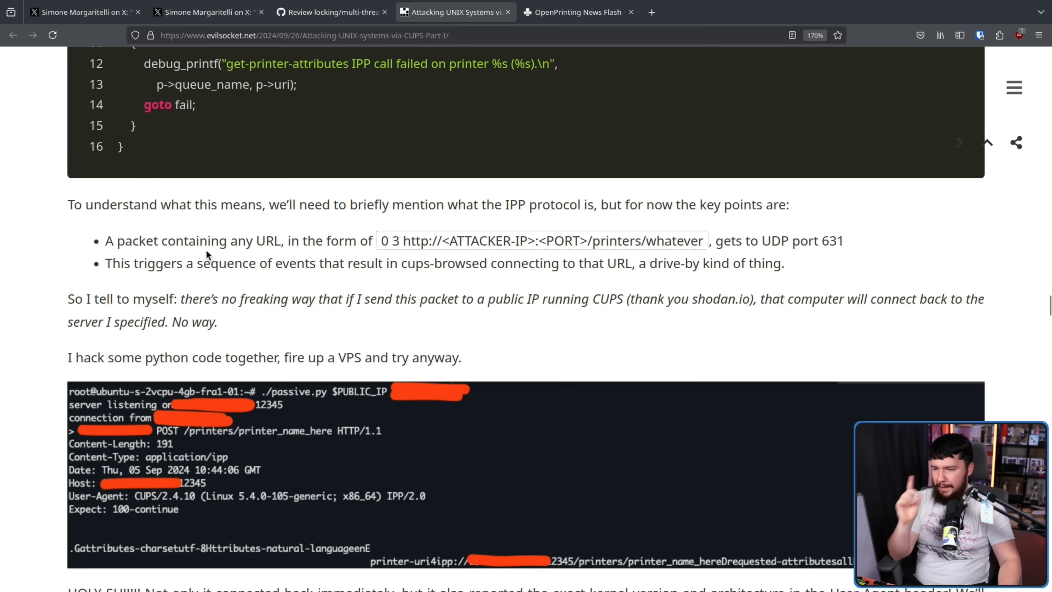
{"action": "mouse_move", "coordinate": [377, 249]}
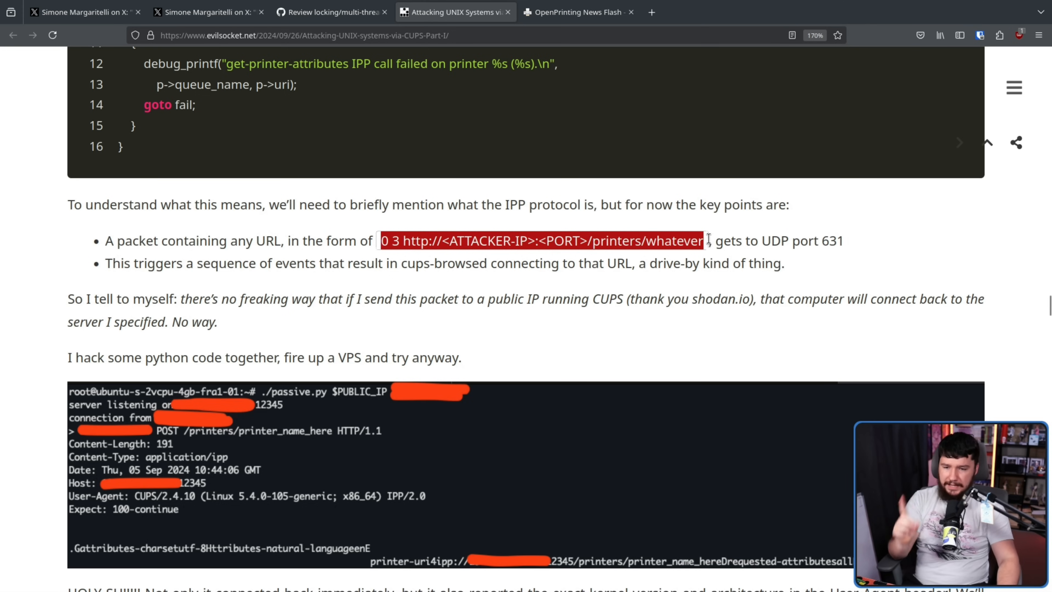
{"action": "left_click", "coordinate": [218, 255]}
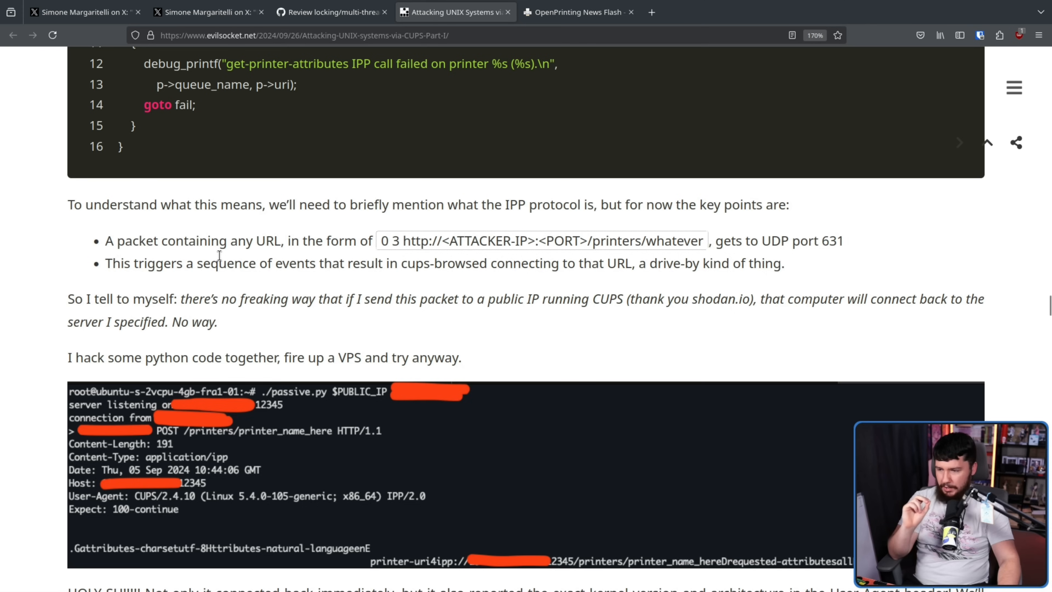
{"action": "mouse_move", "coordinate": [234, 260]}
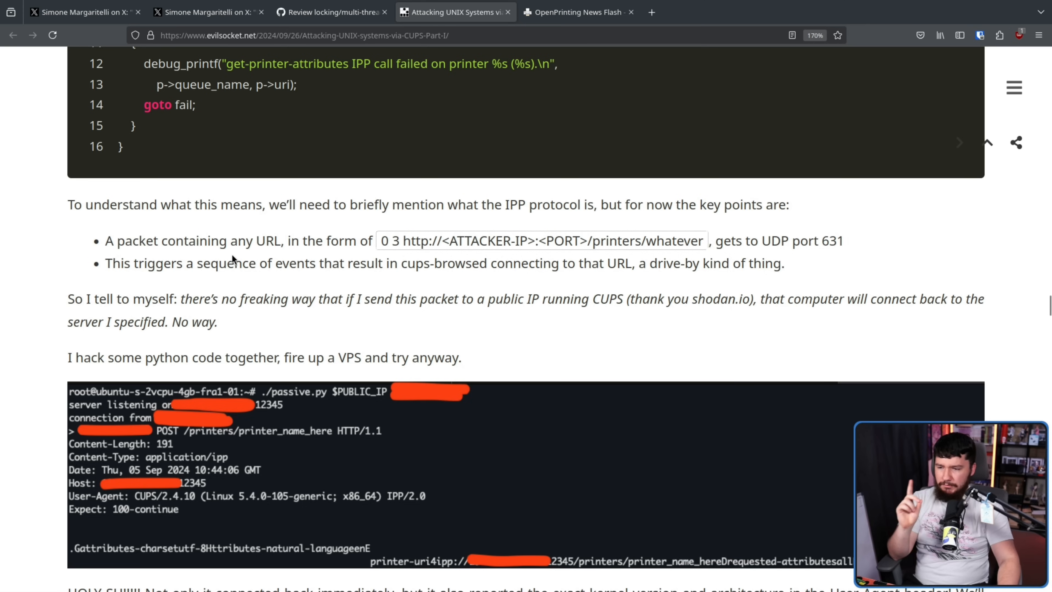
{"action": "mouse_move", "coordinate": [380, 265]}
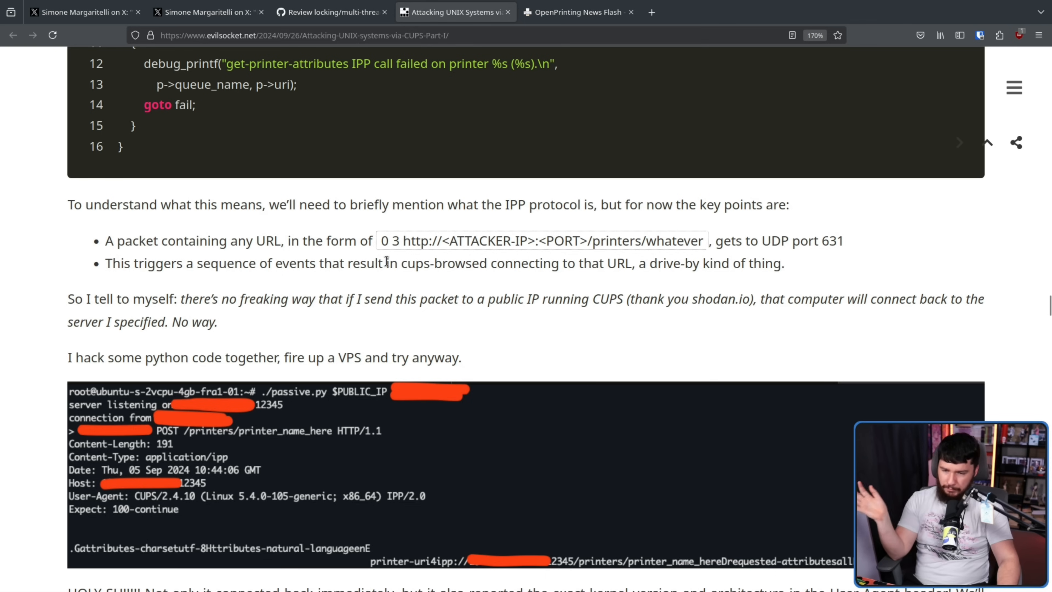
{"action": "mouse_move", "coordinate": [465, 291]}
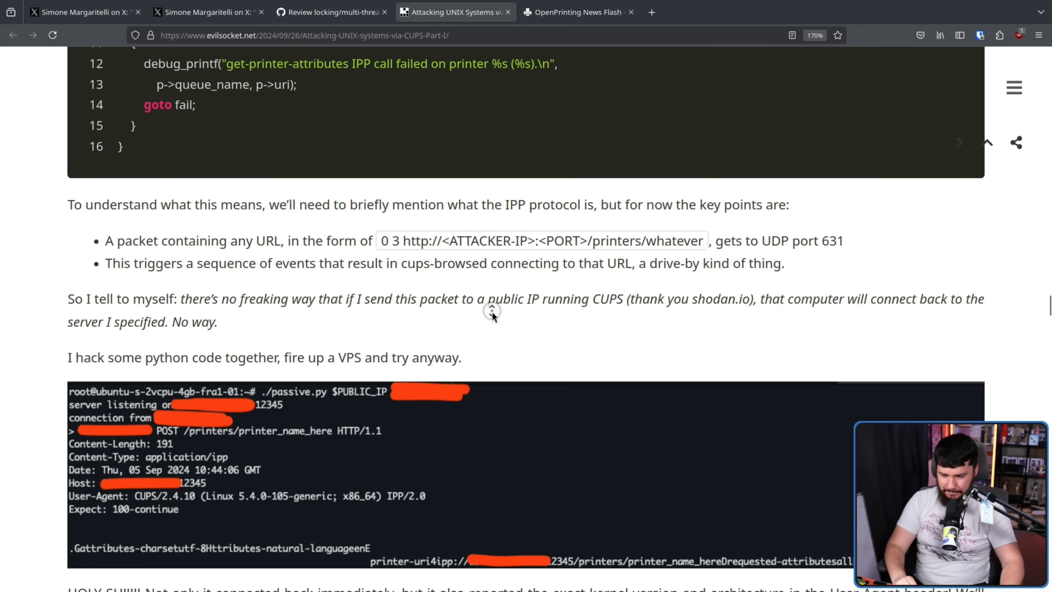
{"action": "scroll", "scroll_direction": "down", "scroll_amount": 3}
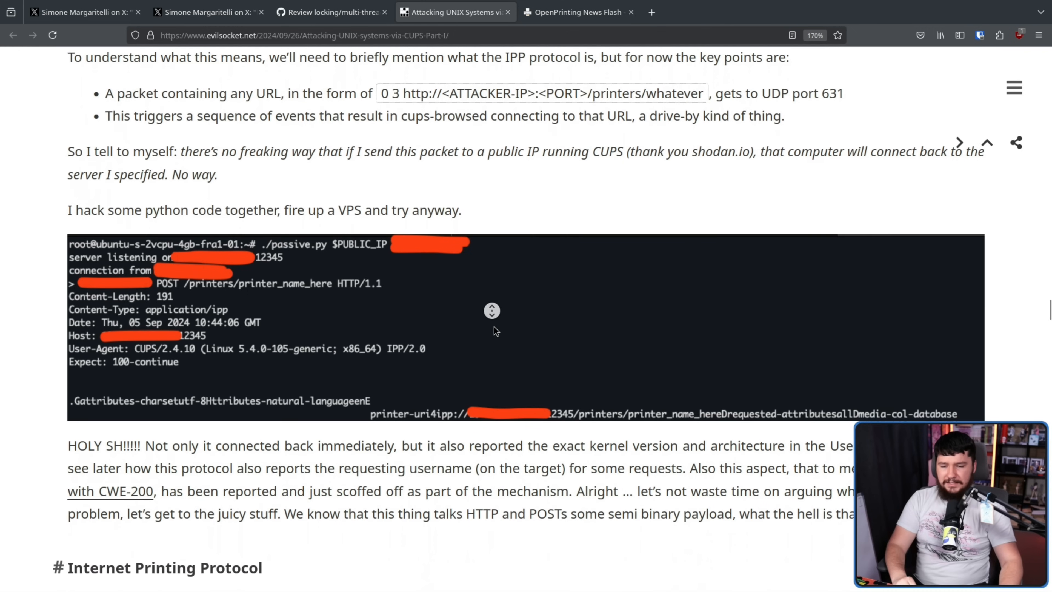
Step: Scroll past the IPP section and meme to the ippserver paragraph and Printers list photo
{"action": "scroll", "scroll_direction": "down", "scroll_amount": 3}
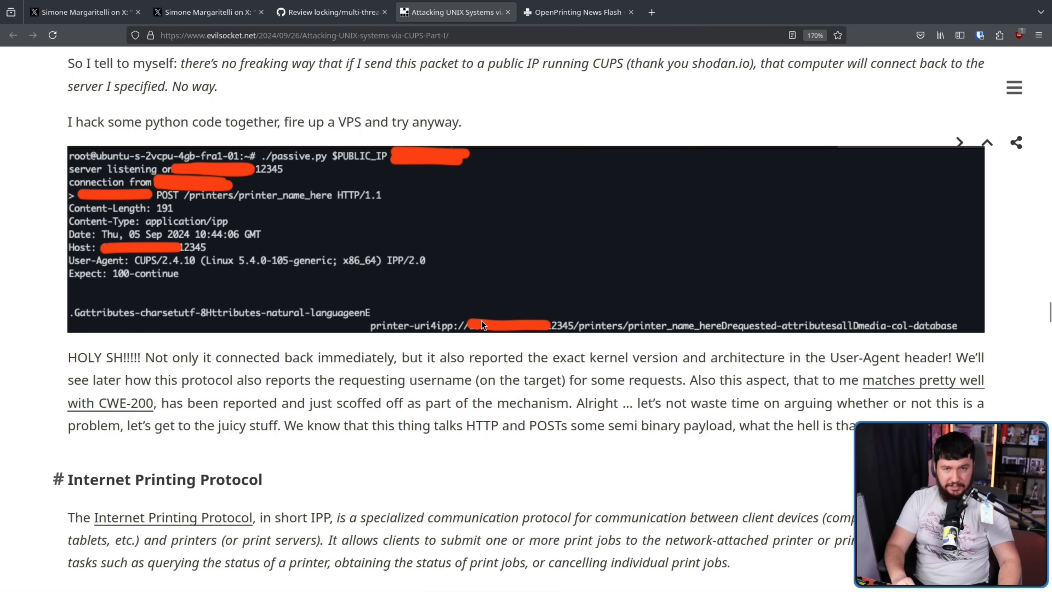
{"action": "scroll", "scroll_direction": "down", "scroll_amount": 3}
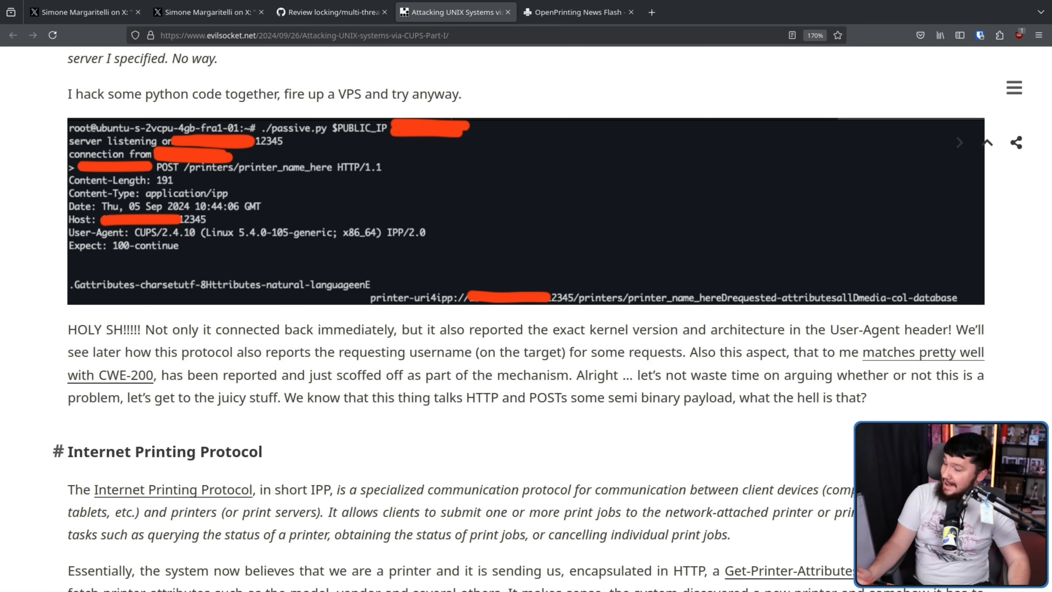
{"action": "mouse_move", "coordinate": [635, 236]}
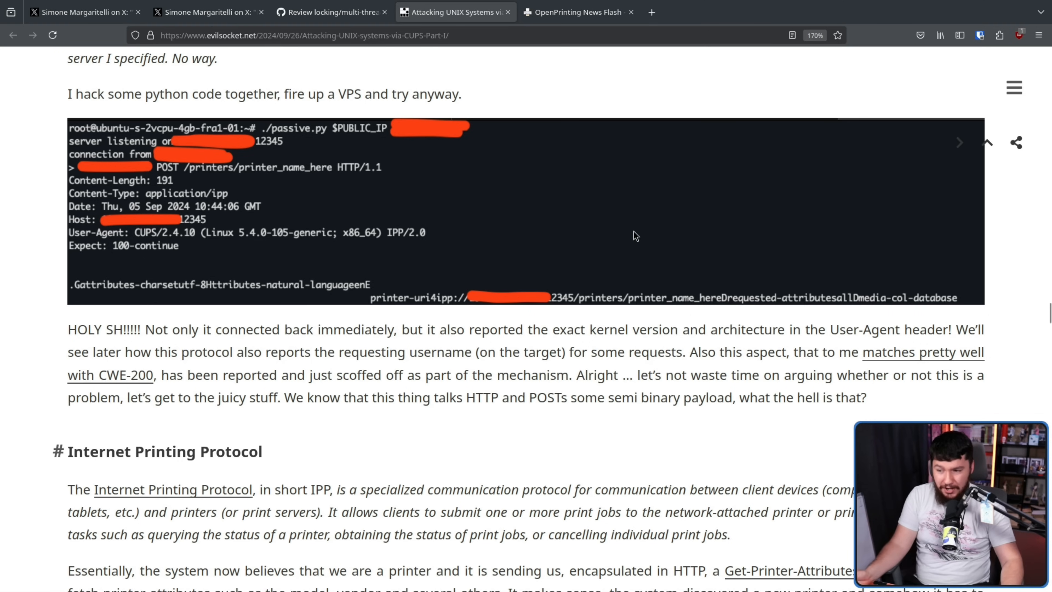
{"action": "mouse_move", "coordinate": [622, 320]}
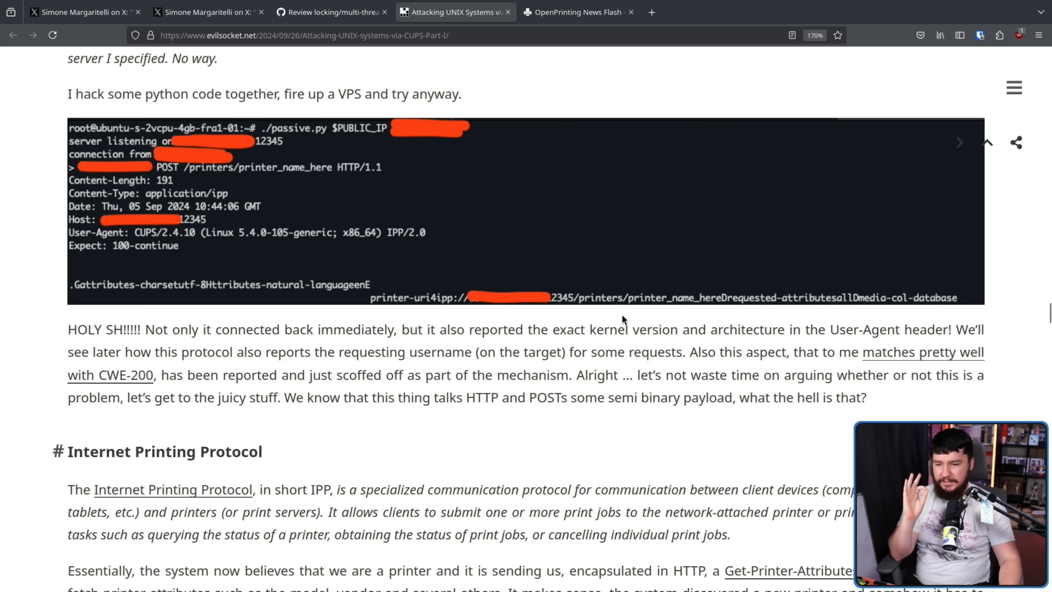
{"action": "mouse_move", "coordinate": [710, 330]}
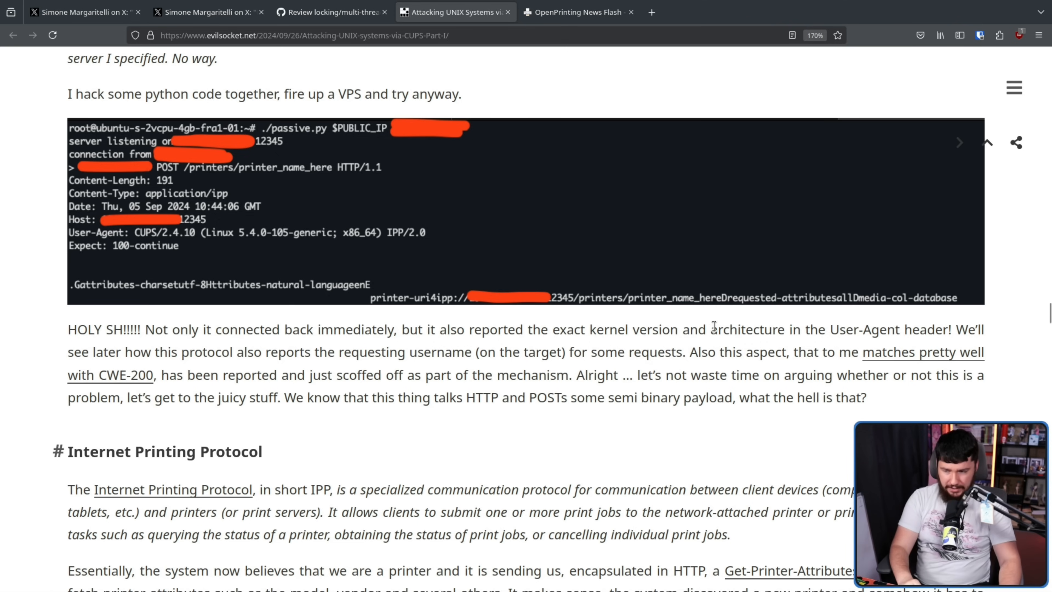
{"action": "scroll", "scroll_direction": "down", "scroll_amount": 3}
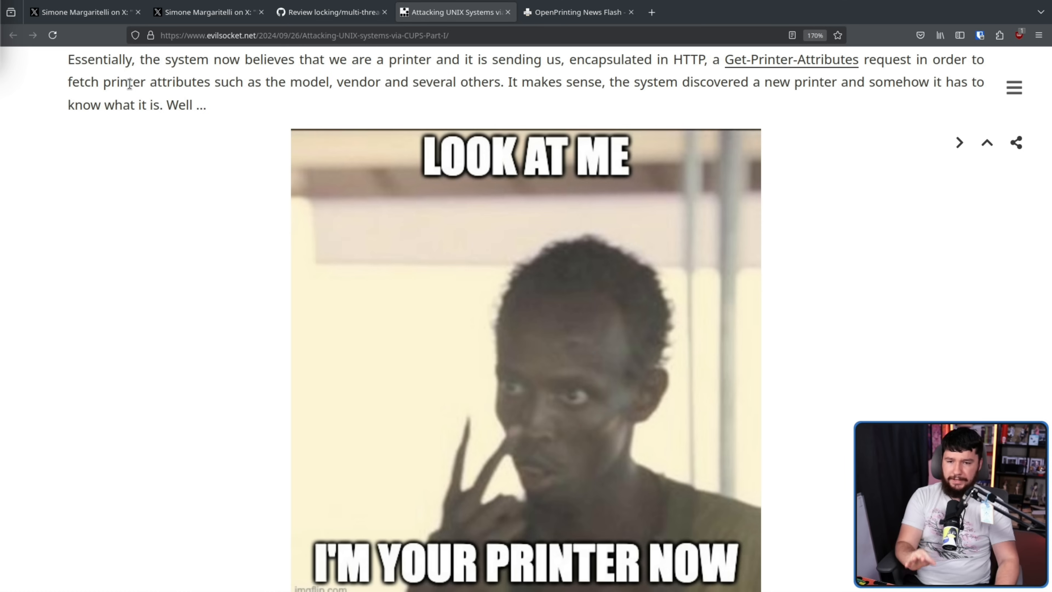
{"action": "mouse_move", "coordinate": [135, 74]}
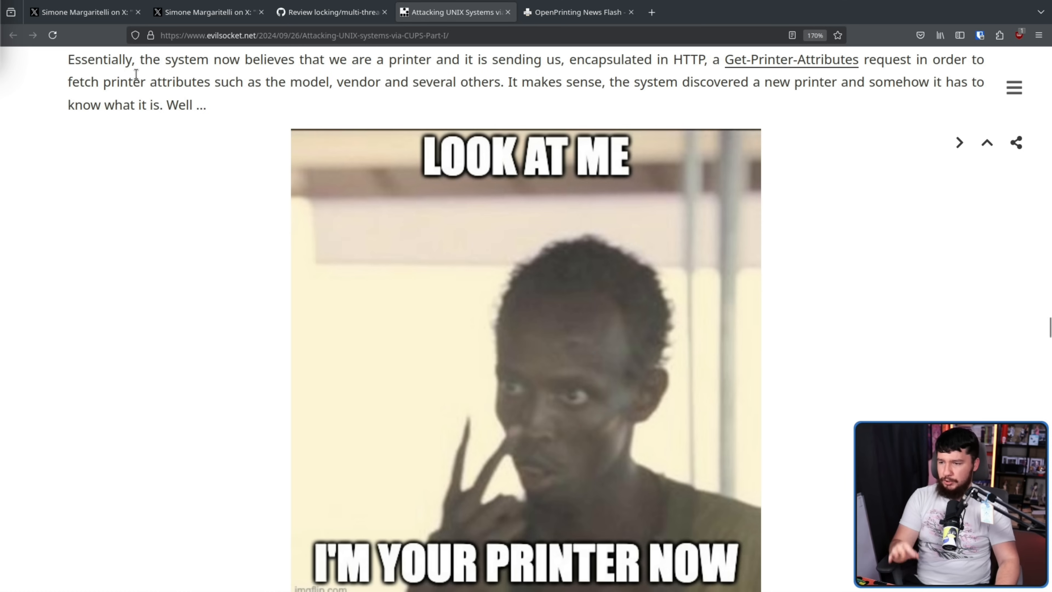
{"action": "mouse_move", "coordinate": [136, 66]}
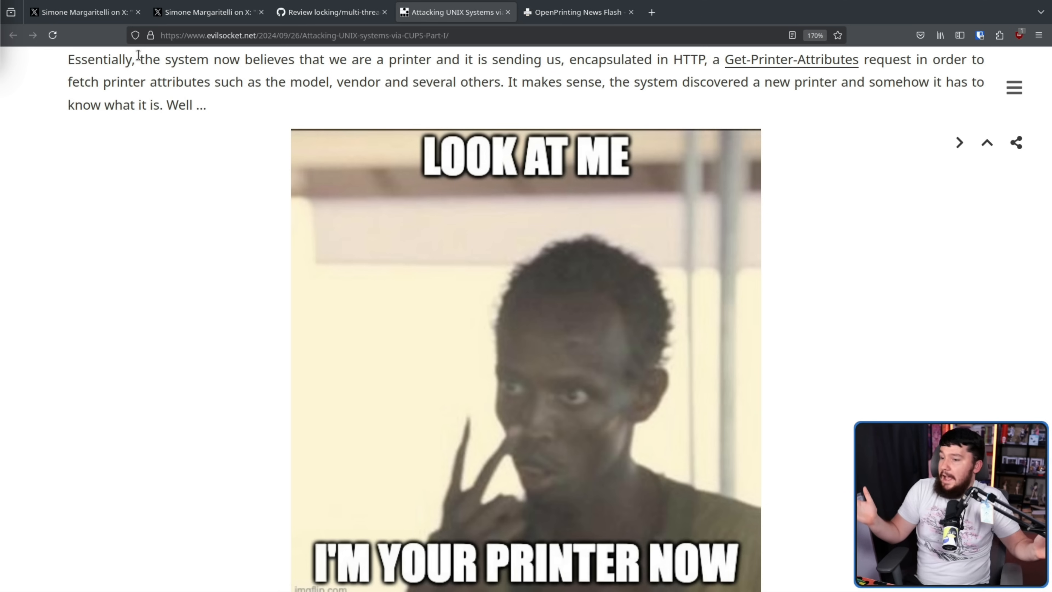
{"action": "scroll", "scroll_direction": "down", "scroll_amount": 3}
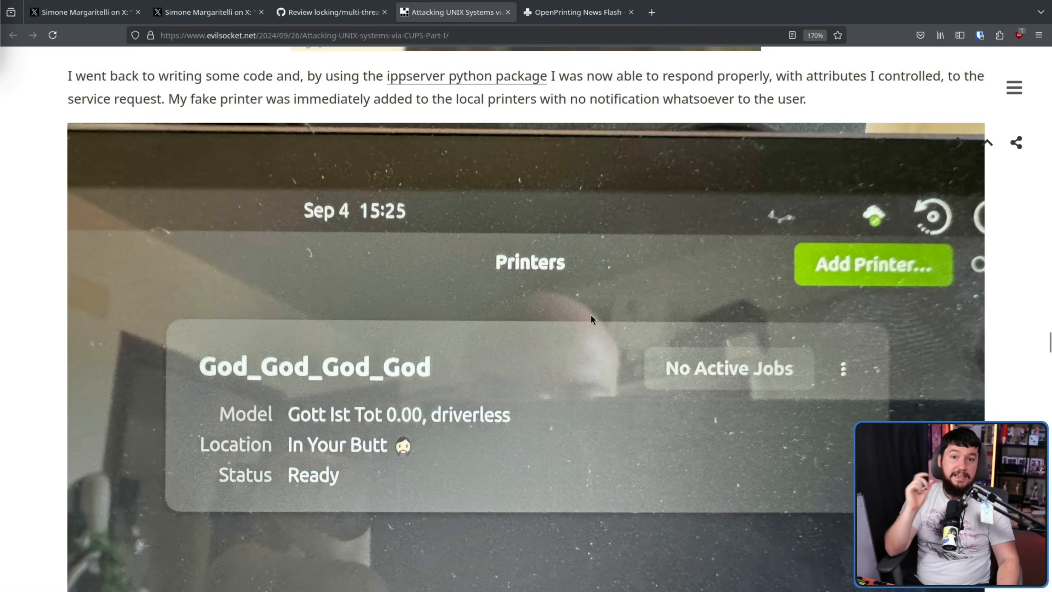
Step: Scroll past the printer photo and debug log block to the create_queue ppdCreatePPDFromIPP2 code
{"action": "scroll", "scroll_direction": "down", "scroll_amount": 3}
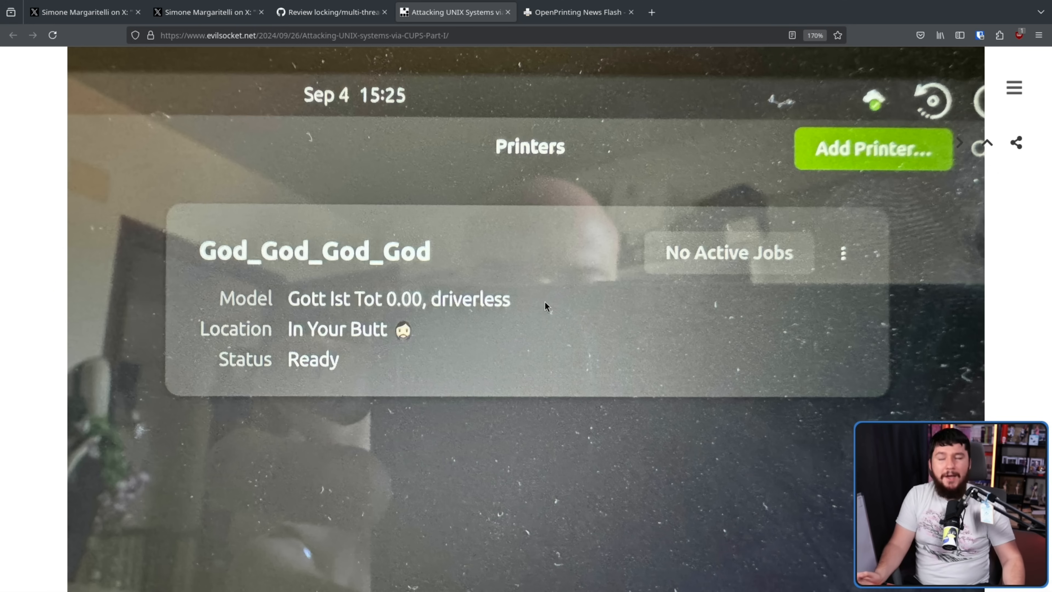
{"action": "mouse_move", "coordinate": [770, 337]}
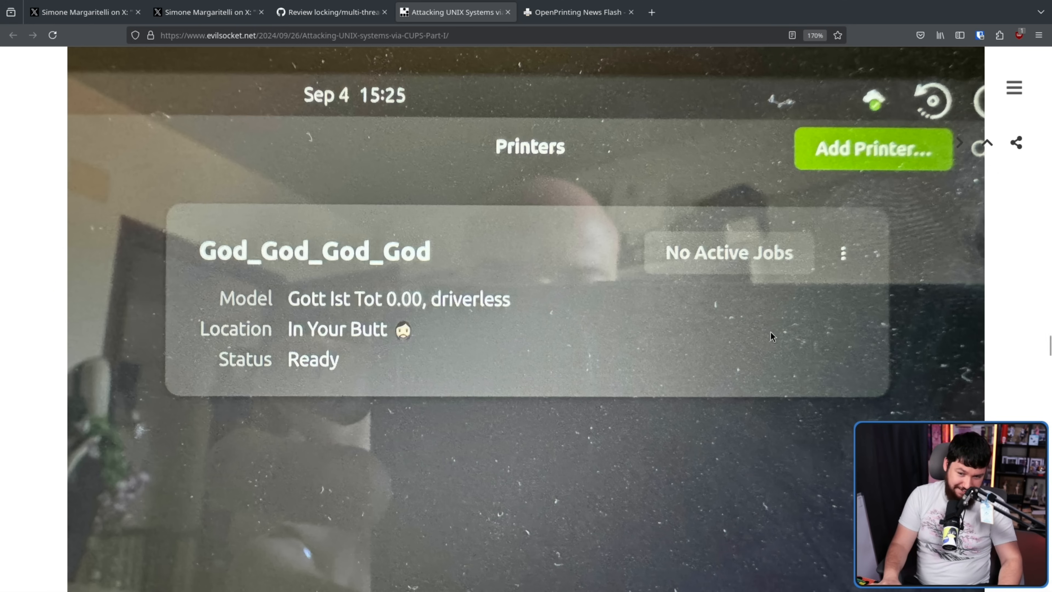
{"action": "scroll", "scroll_direction": "down", "scroll_amount": 3}
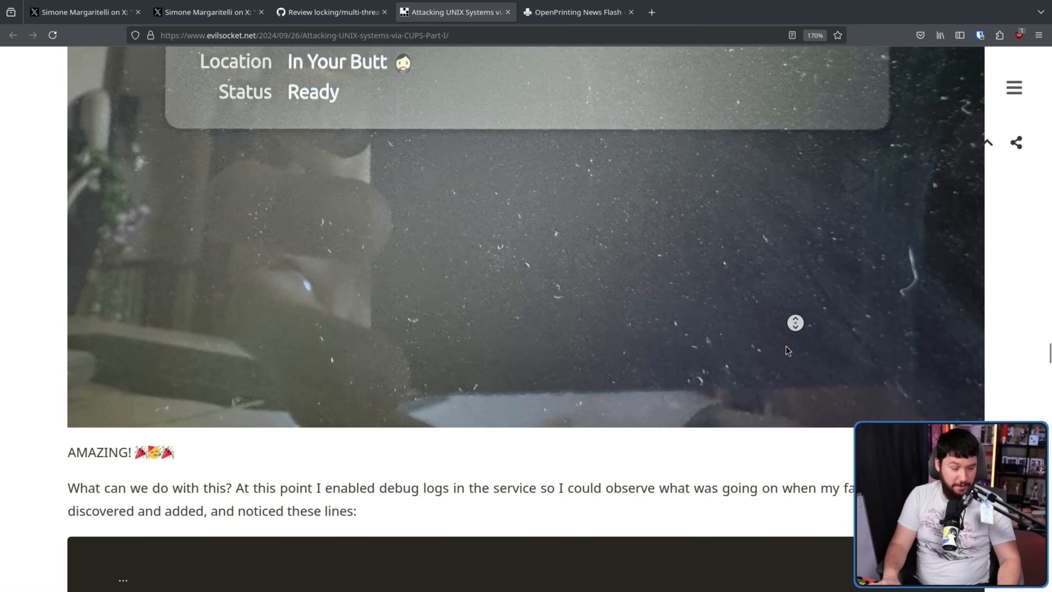
{"action": "scroll", "scroll_direction": "down", "scroll_amount": 3}
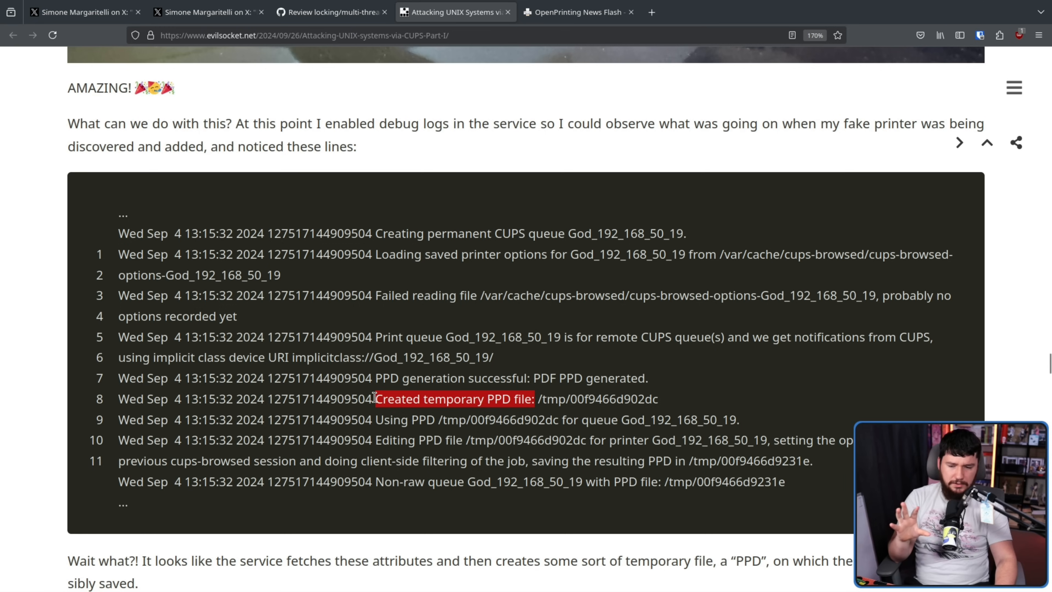
{"action": "scroll", "scroll_direction": "down", "scroll_amount": 3}
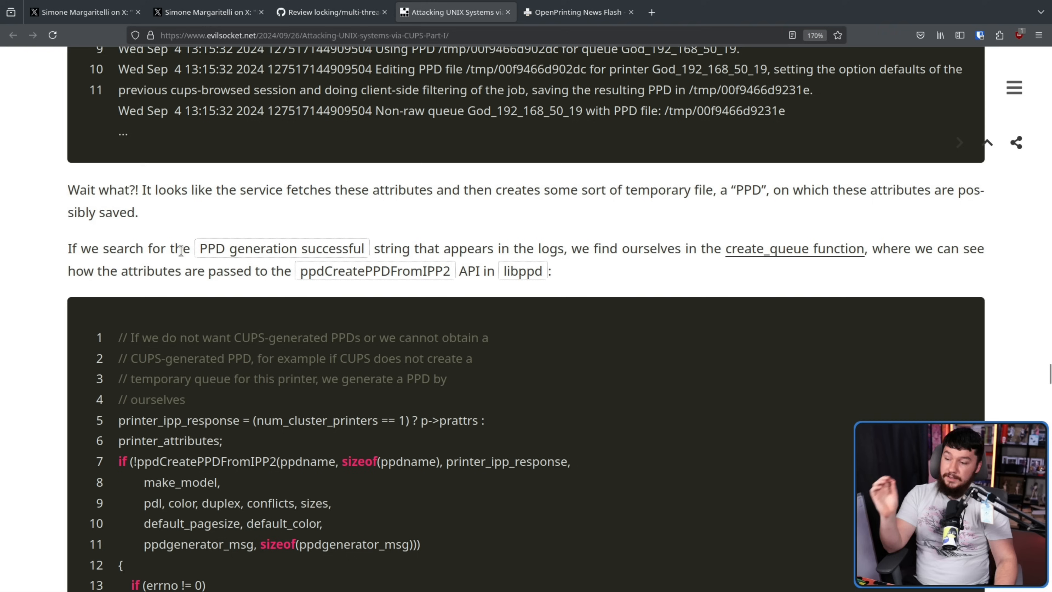
{"action": "mouse_move", "coordinate": [397, 245]}
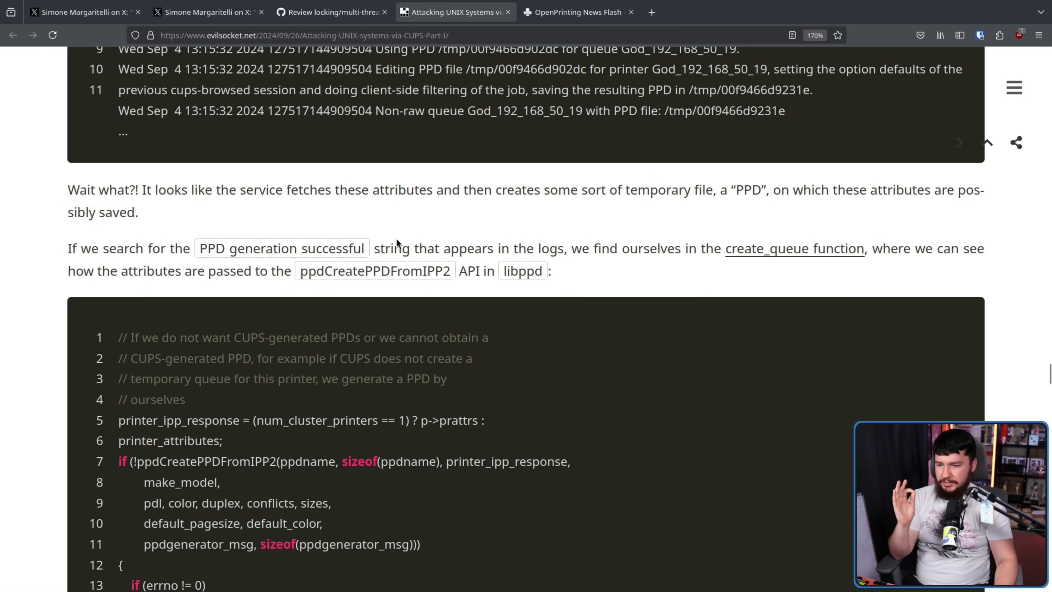
{"action": "mouse_move", "coordinate": [720, 239]}
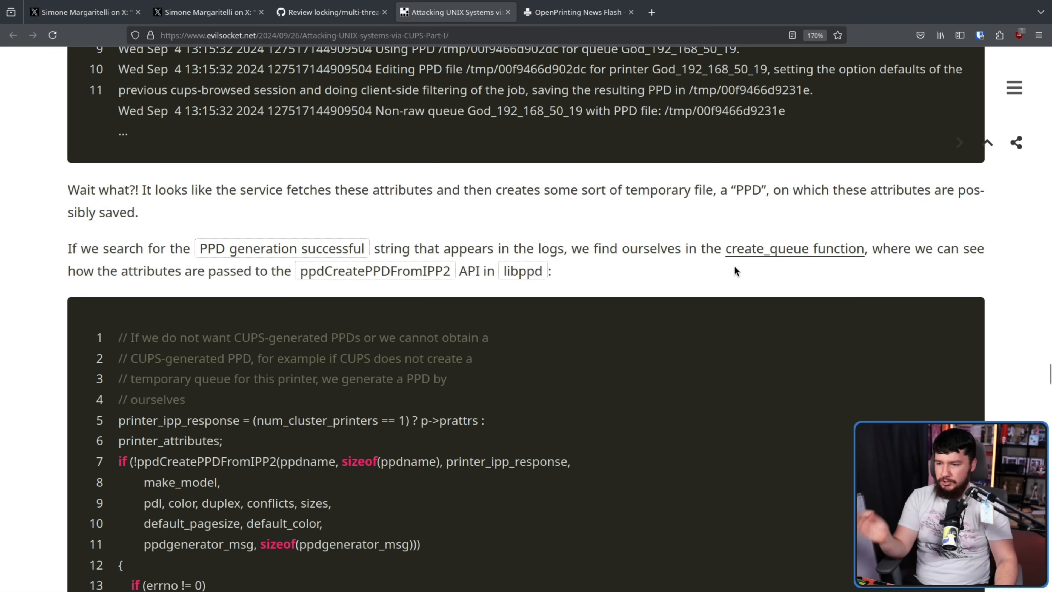
{"action": "mouse_move", "coordinate": [747, 261]}
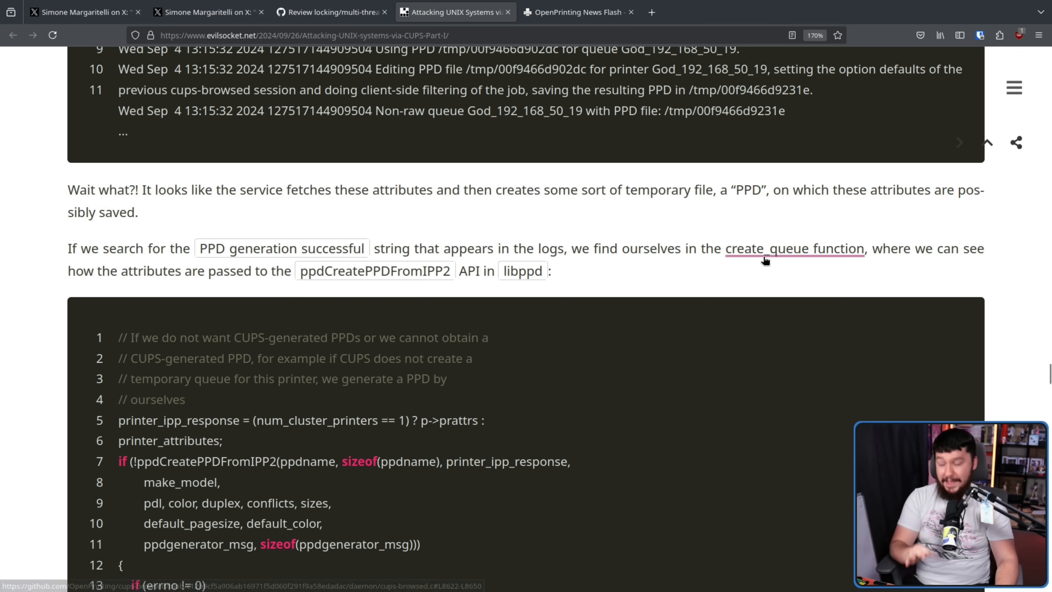
{"action": "mouse_move", "coordinate": [665, 255]}
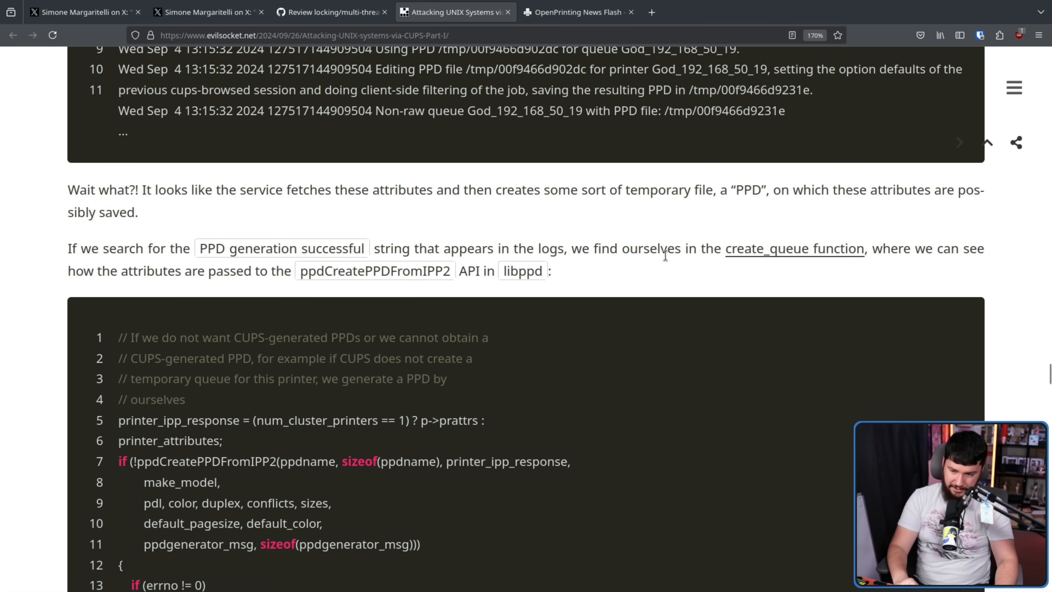
Step: Scroll to the libppd paragraph on ppdCreatePPDFromIPP2 saving attributes unsanitized
{"action": "scroll", "scroll_direction": "down", "scroll_amount": 3}
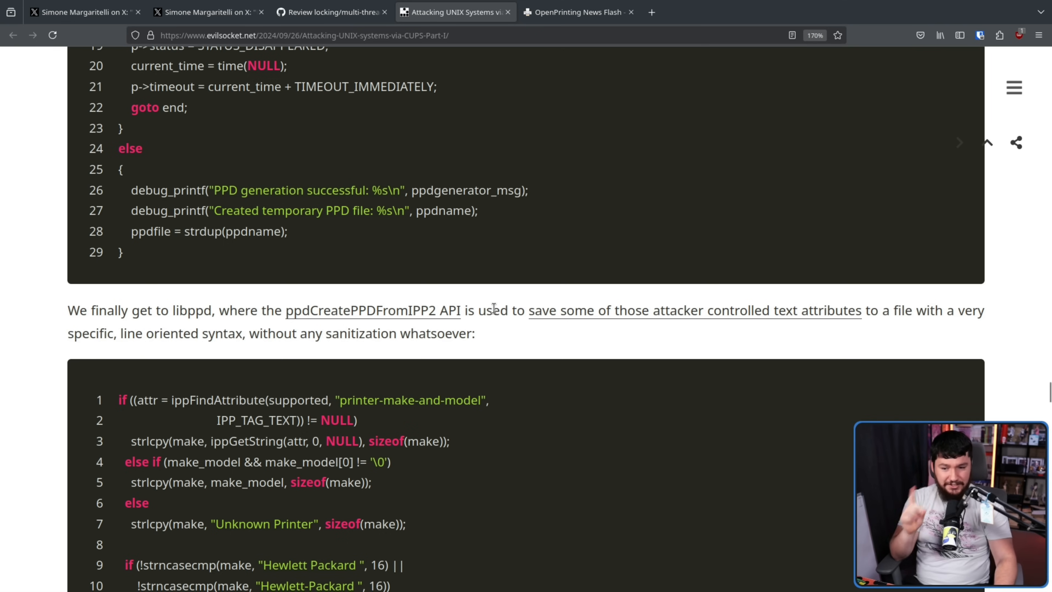
{"action": "mouse_move", "coordinate": [500, 302]}
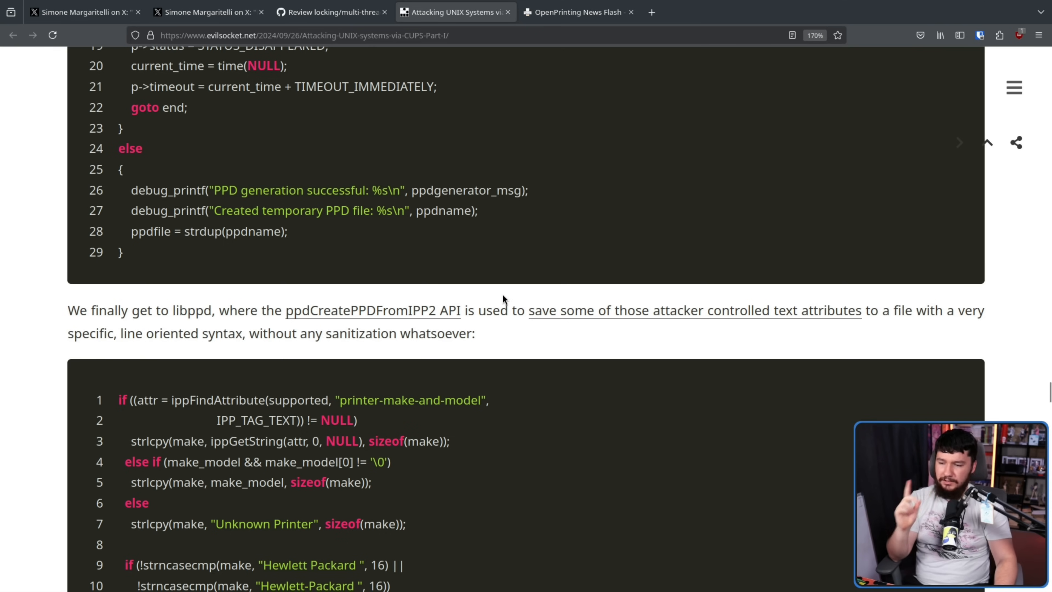
{"action": "mouse_move", "coordinate": [472, 332]}
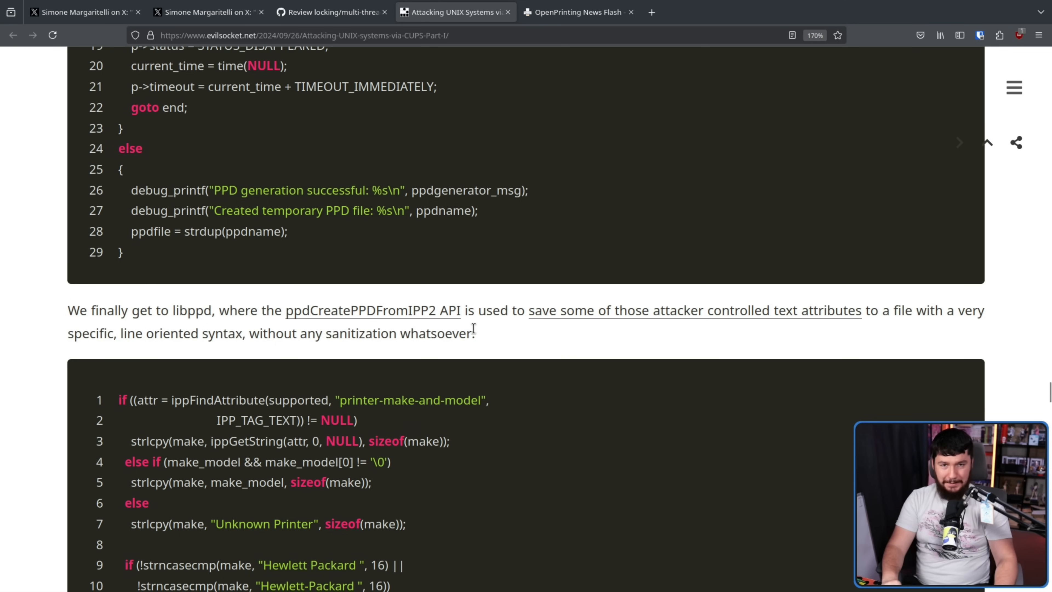
Step: Scroll through the PostScript Printer Description section and example PPD to the cupsFilter2 directive
{"action": "scroll", "scroll_direction": "down", "scroll_amount": 3}
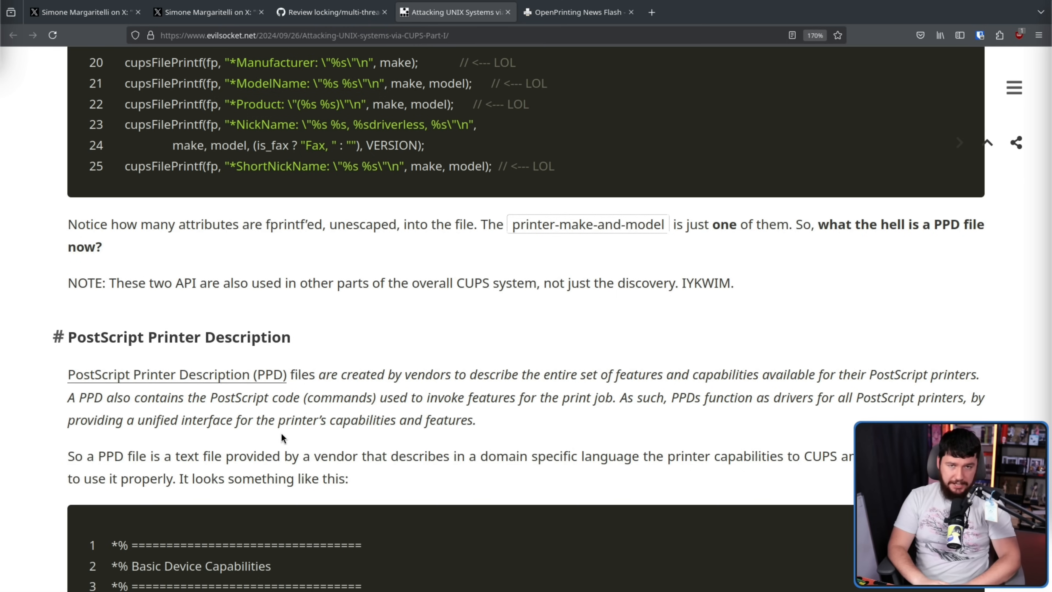
{"action": "mouse_move", "coordinate": [346, 391]}
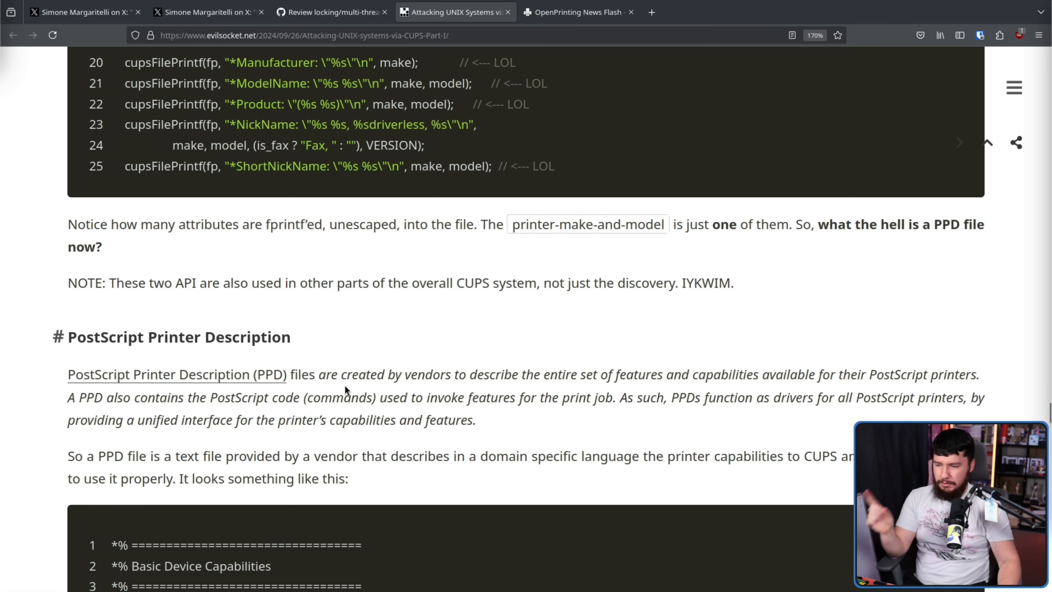
{"action": "scroll", "scroll_direction": "down", "scroll_amount": 3}
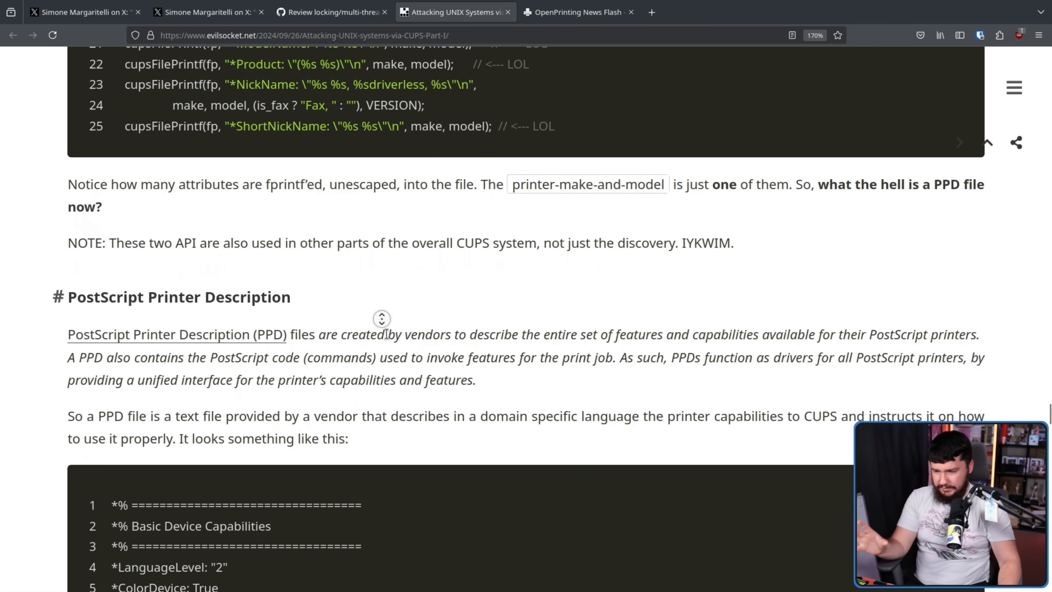
{"action": "scroll", "scroll_direction": "down", "scroll_amount": 3}
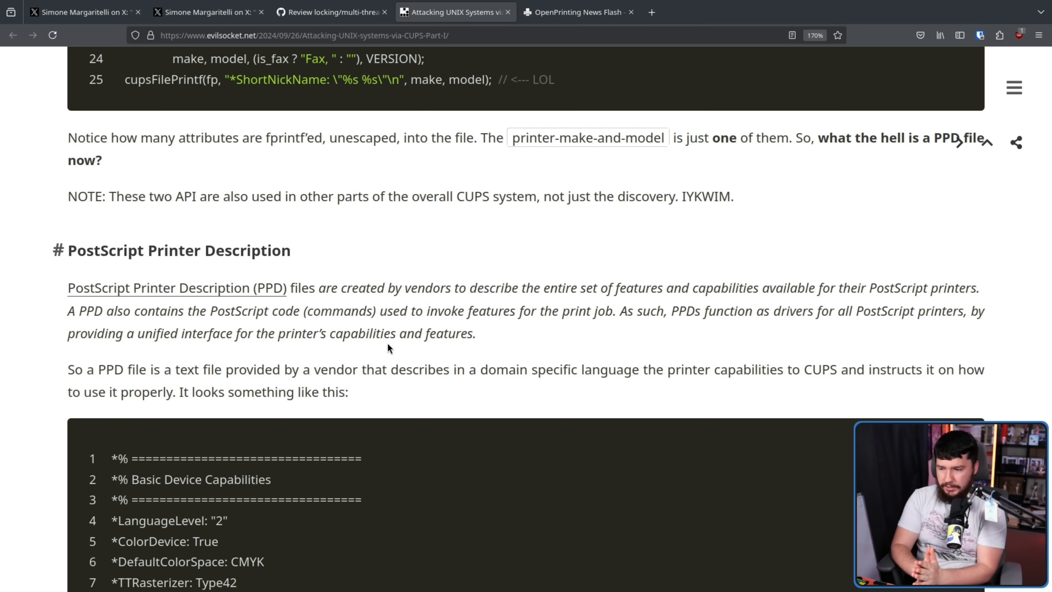
{"action": "mouse_move", "coordinate": [390, 341]}
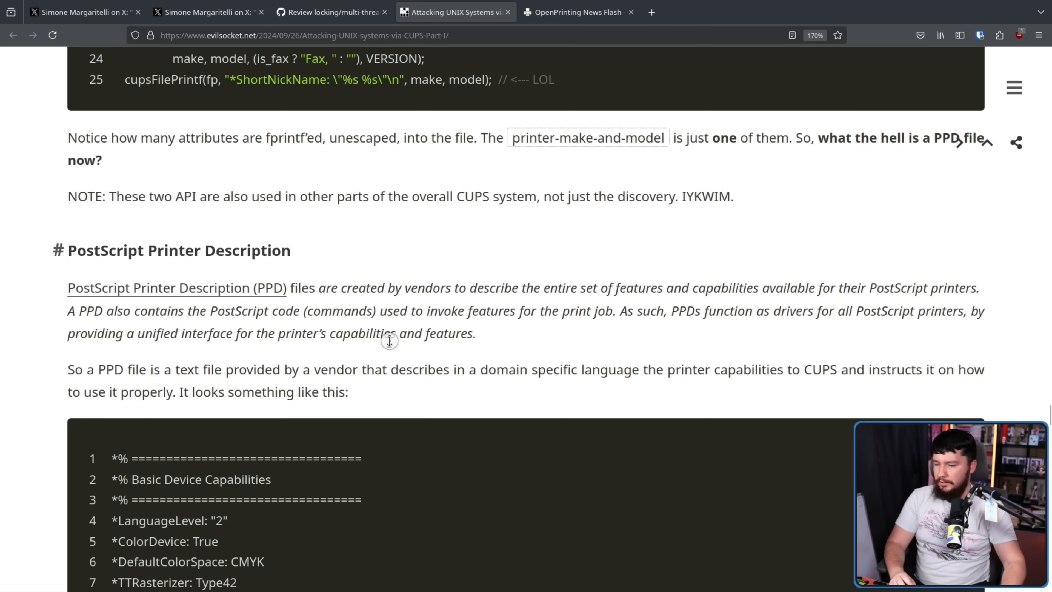
{"action": "scroll", "scroll_direction": "down", "scroll_amount": 3}
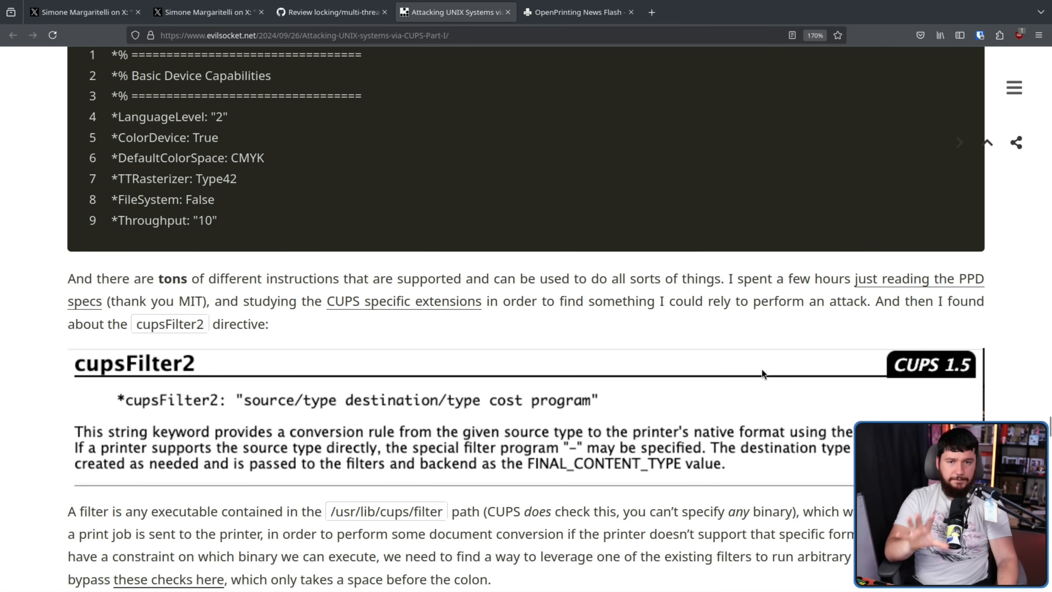
{"action": "mouse_move", "coordinate": [683, 368]}
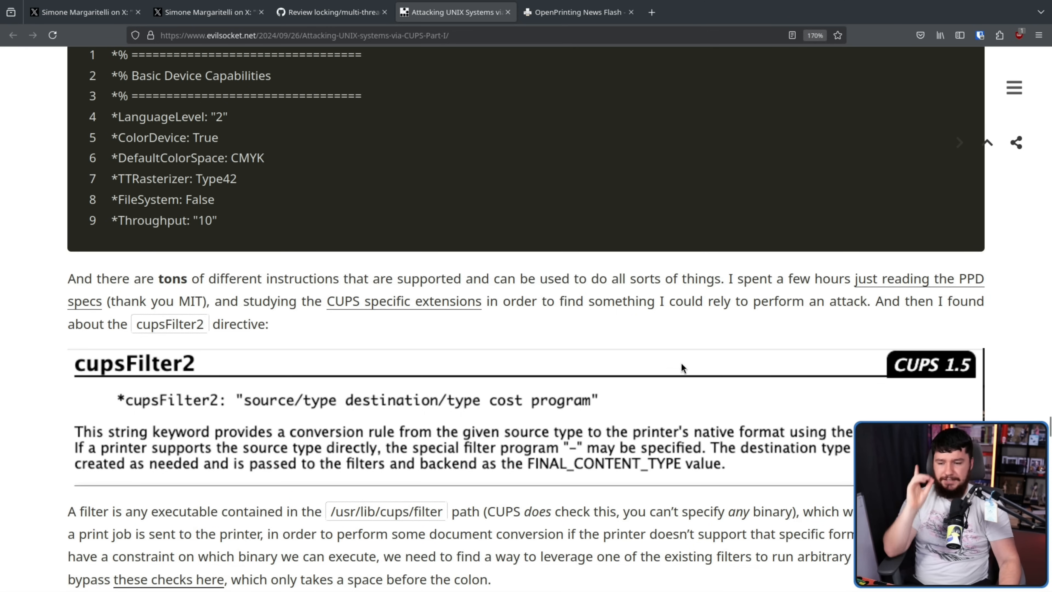
{"action": "mouse_move", "coordinate": [575, 513]}
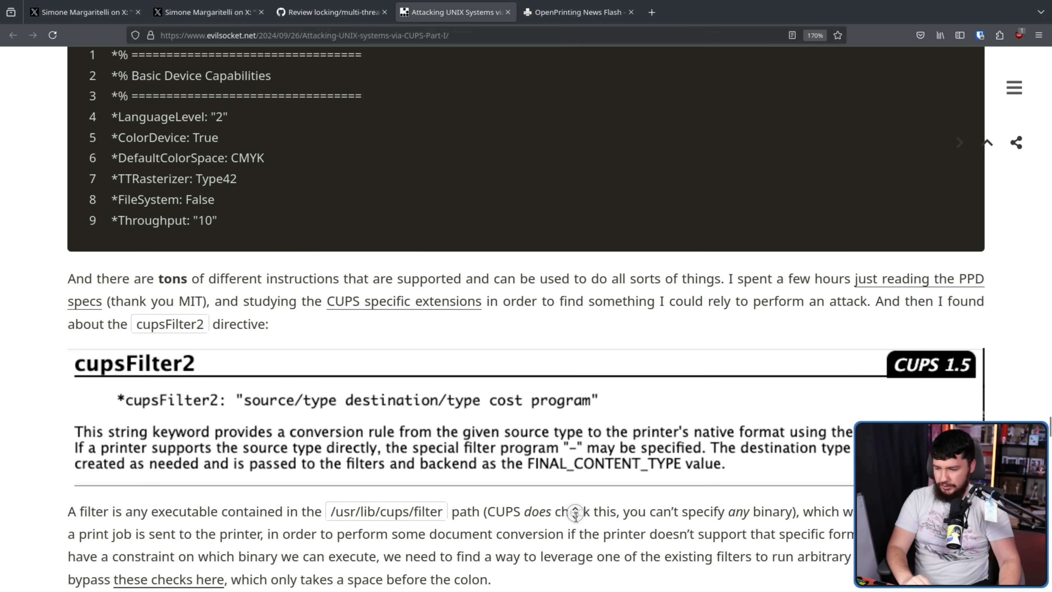
Step: Read past the /usr/lib/cups/filter path into 'The problematic child: foomatic-rip' and the developers' quote
{"action": "scroll", "scroll_direction": "down", "scroll_amount": 3}
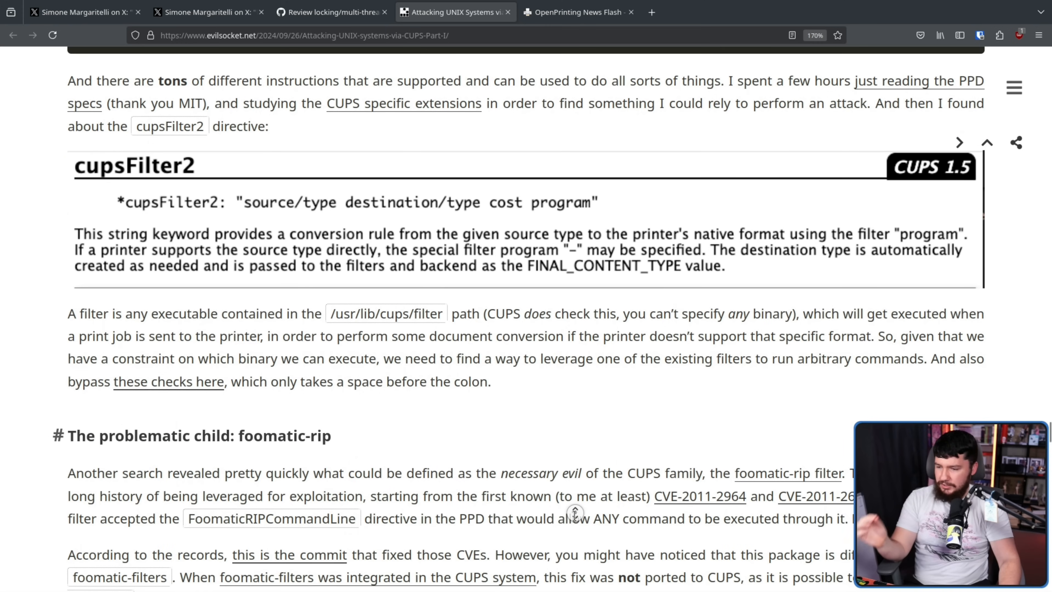
{"action": "mouse_move", "coordinate": [572, 504]}
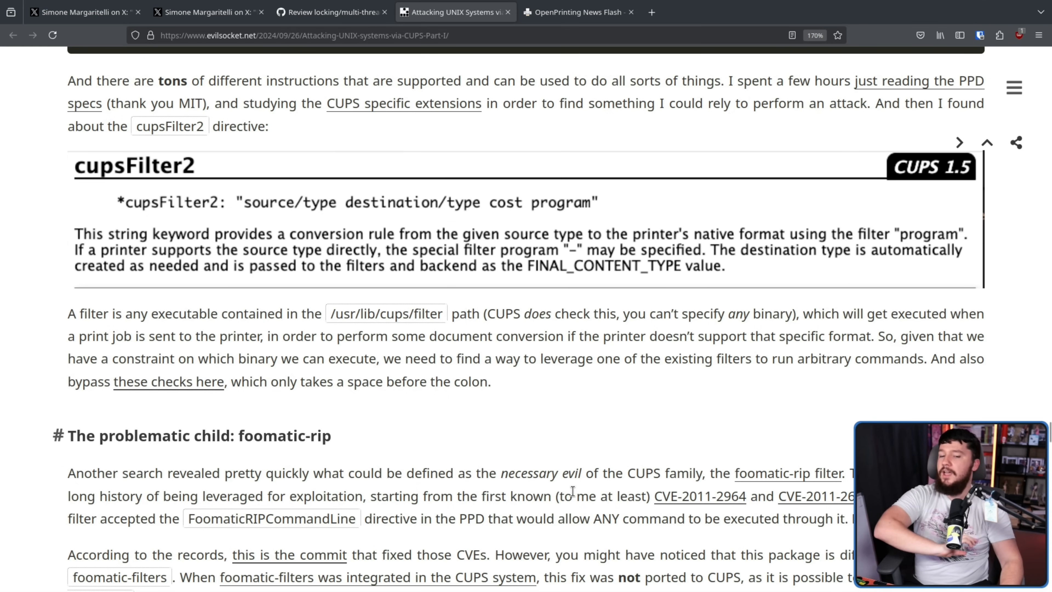
{"action": "mouse_move", "coordinate": [876, 397]}
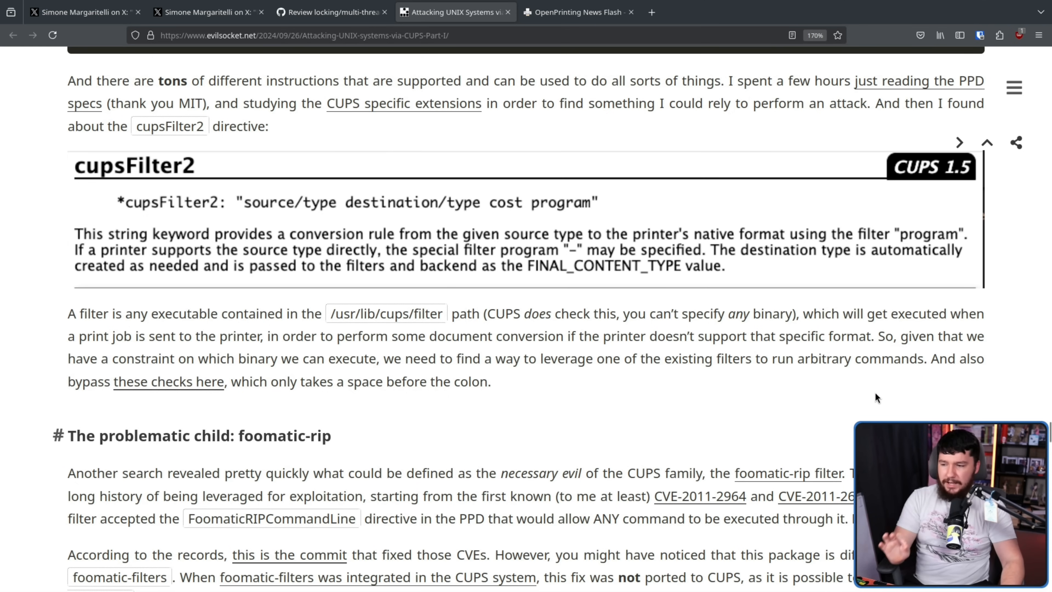
{"action": "mouse_move", "coordinate": [866, 381]}
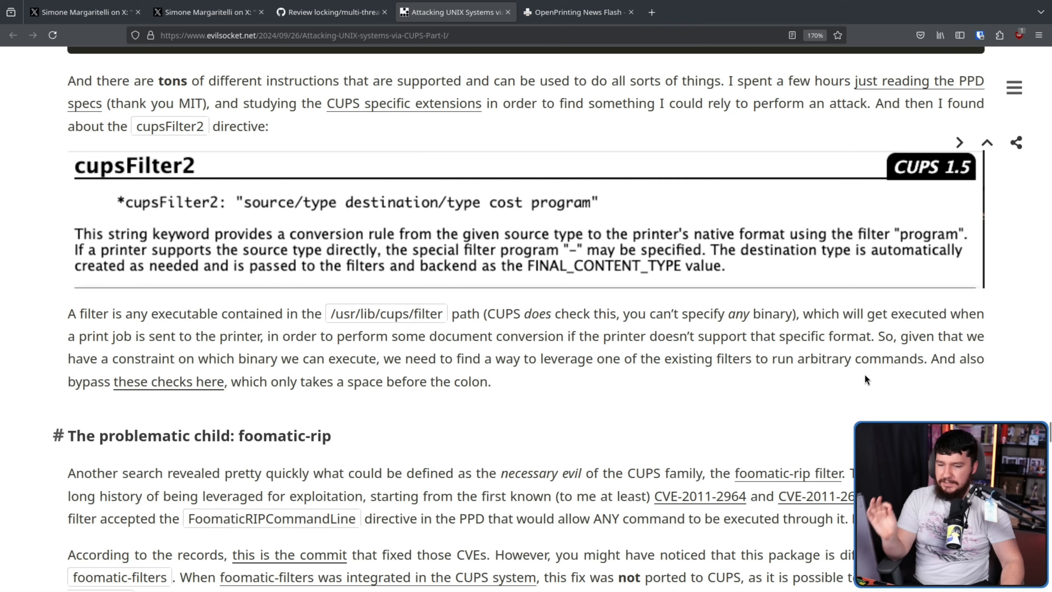
{"action": "mouse_move", "coordinate": [863, 368]}
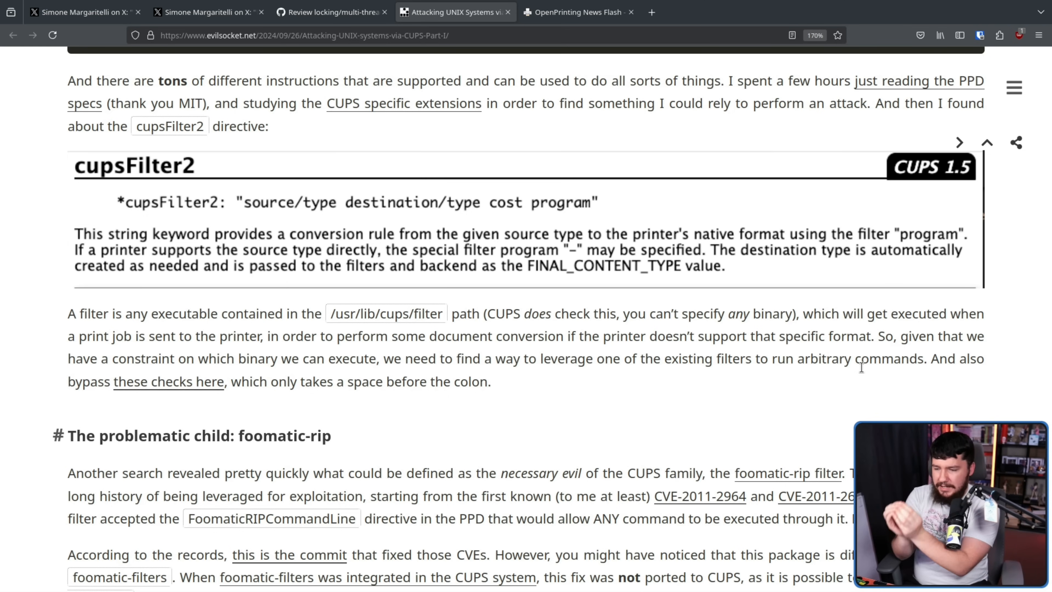
{"action": "double_click", "coordinate": [386, 313]}
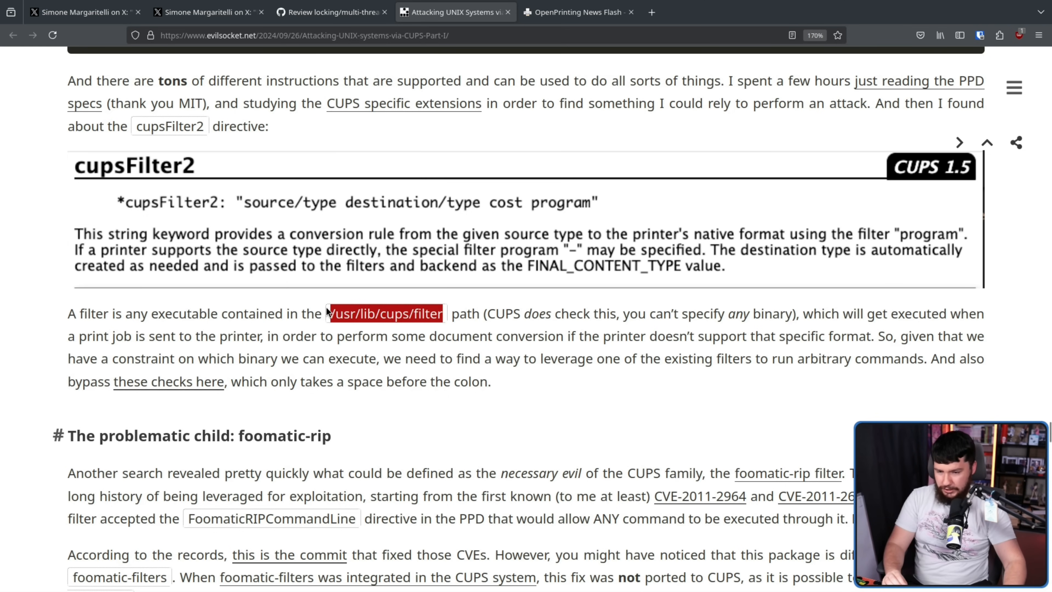
{"action": "left_click", "coordinate": [562, 427]}
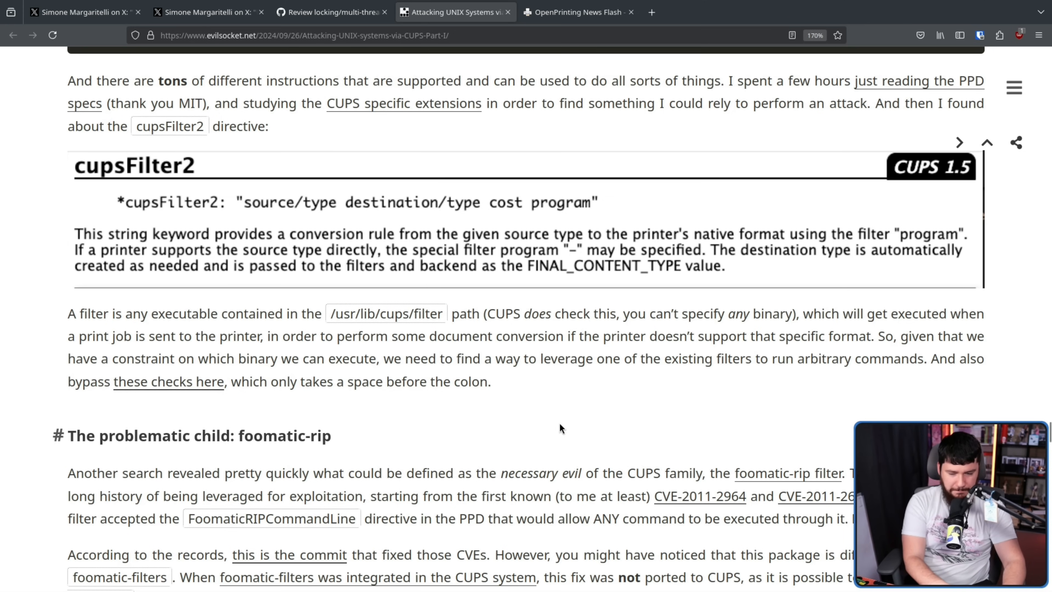
{"action": "mouse_move", "coordinate": [552, 436]}
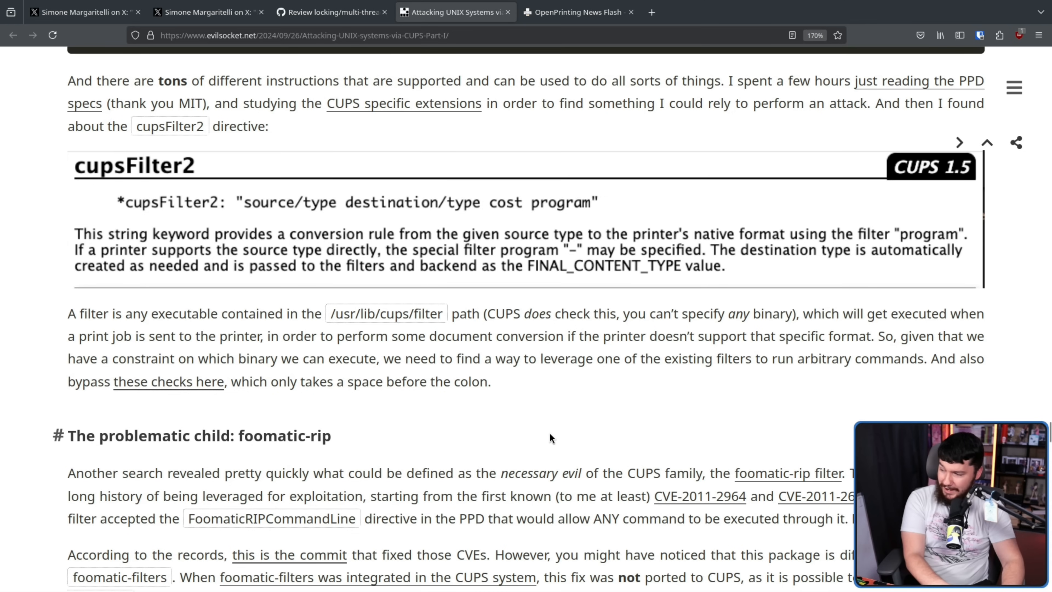
{"action": "mouse_move", "coordinate": [547, 436]}
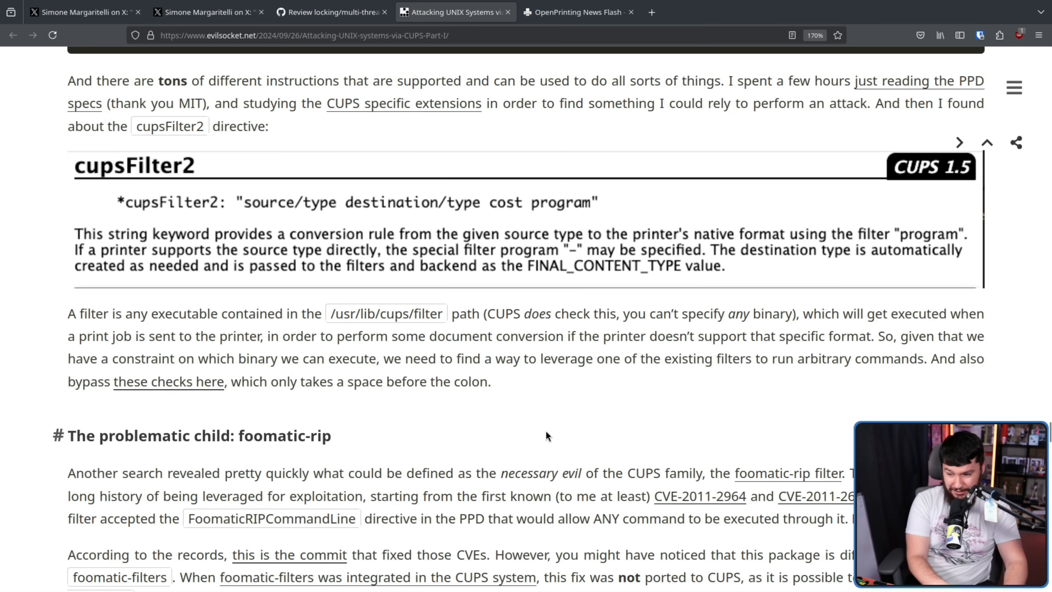
{"action": "mouse_move", "coordinate": [547, 445]}
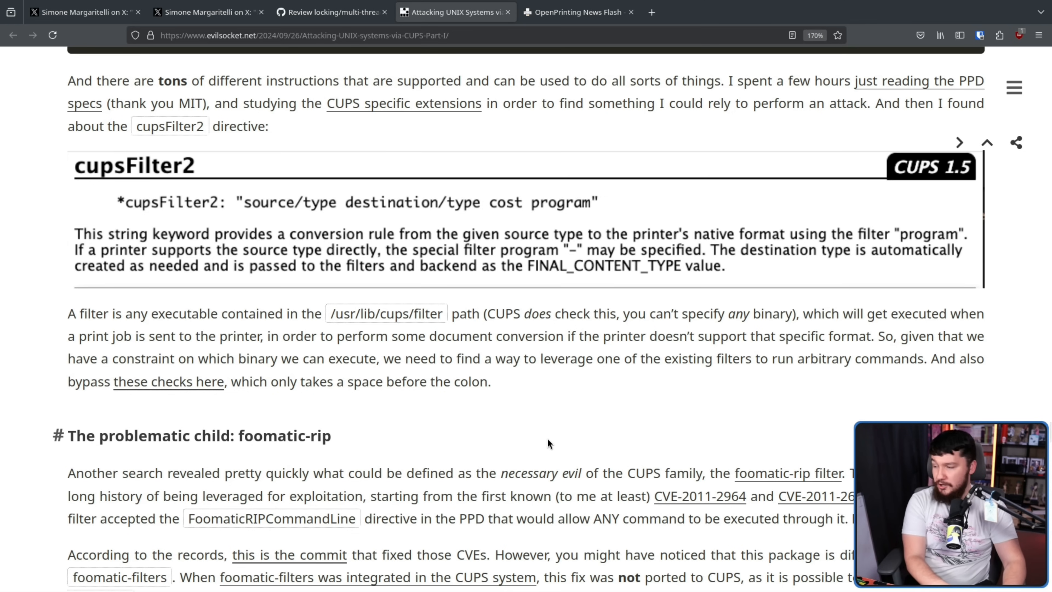
{"action": "mouse_move", "coordinate": [551, 439]}
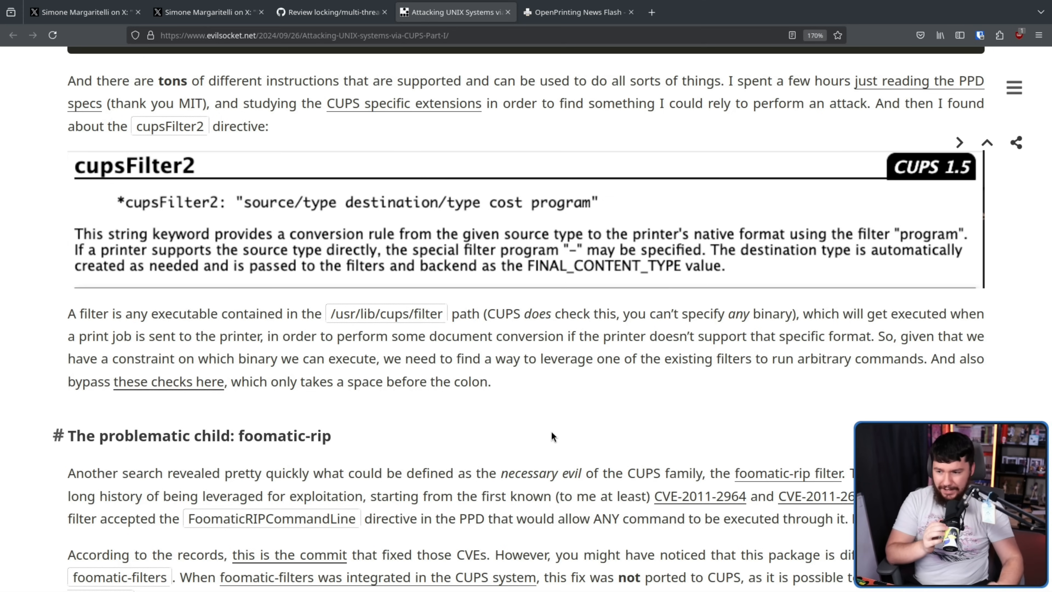
{"action": "scroll", "scroll_direction": "down", "scroll_amount": 3}
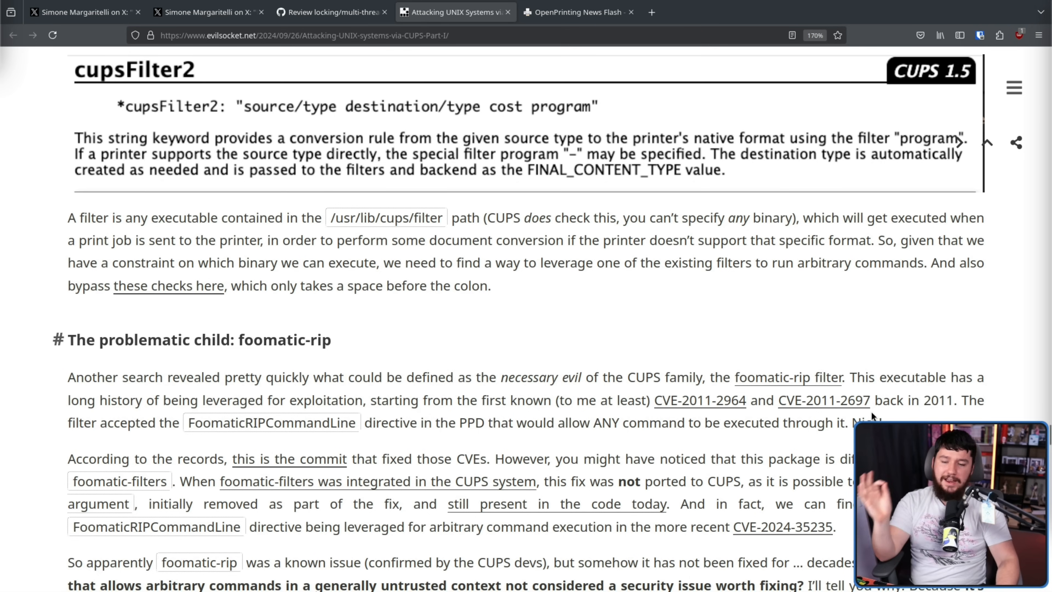
{"action": "mouse_move", "coordinate": [899, 408]}
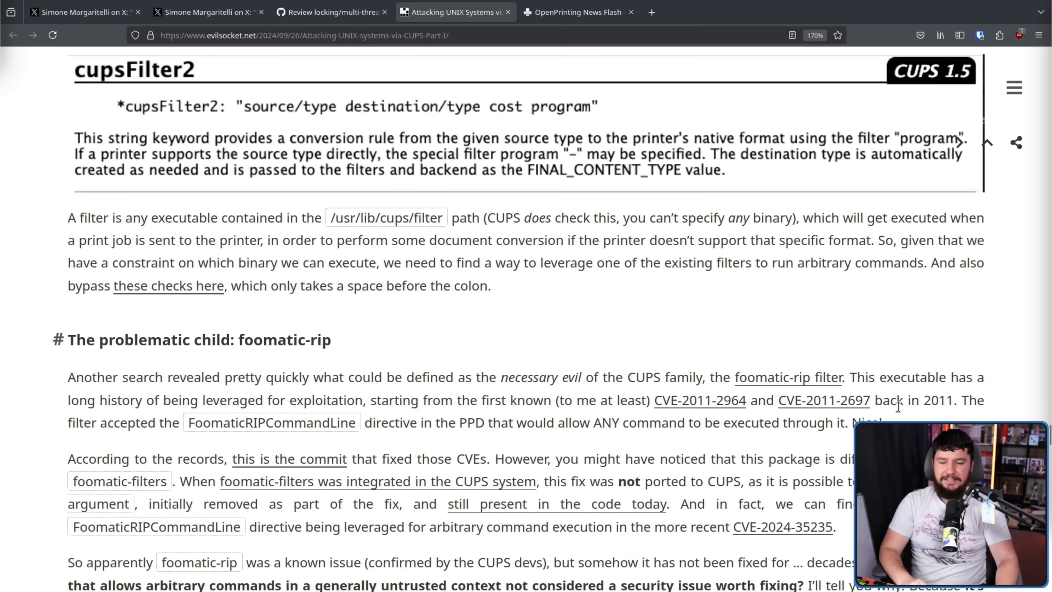
{"action": "mouse_move", "coordinate": [898, 403]}
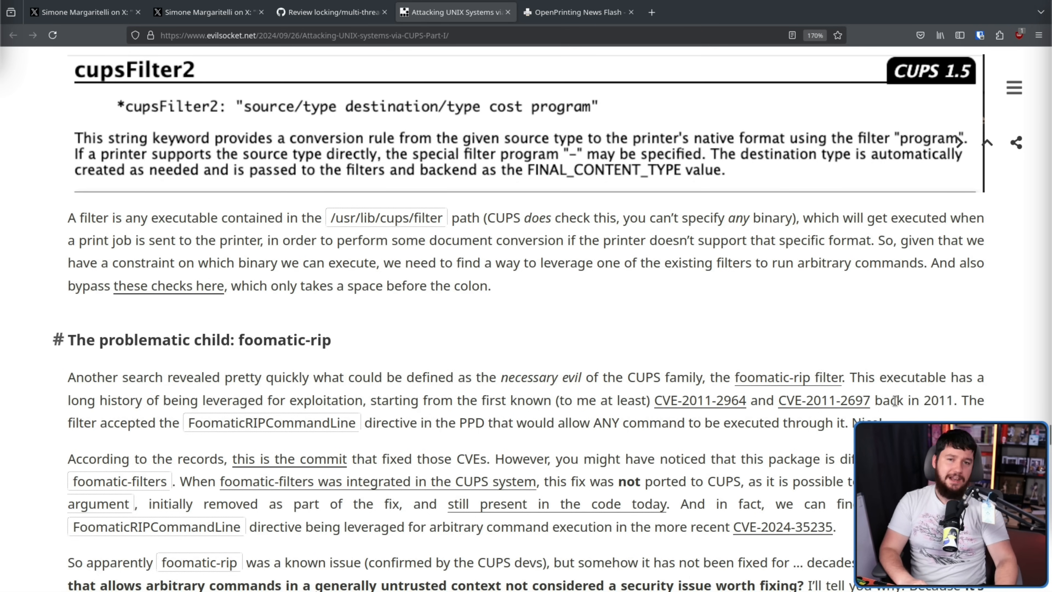
{"action": "scroll", "scroll_direction": "down", "scroll_amount": 3}
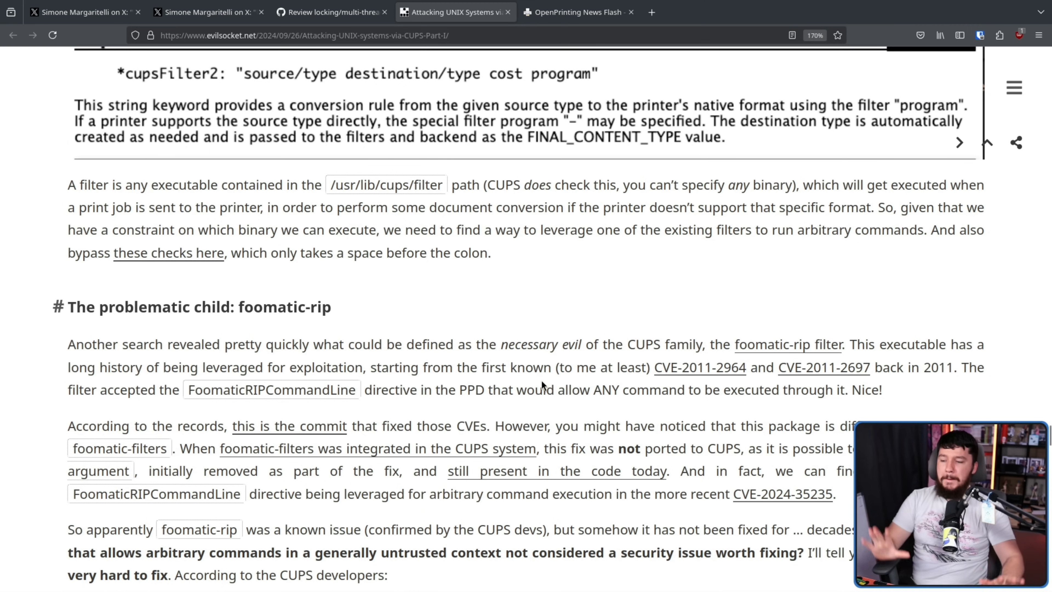
{"action": "mouse_move", "coordinate": [514, 417]}
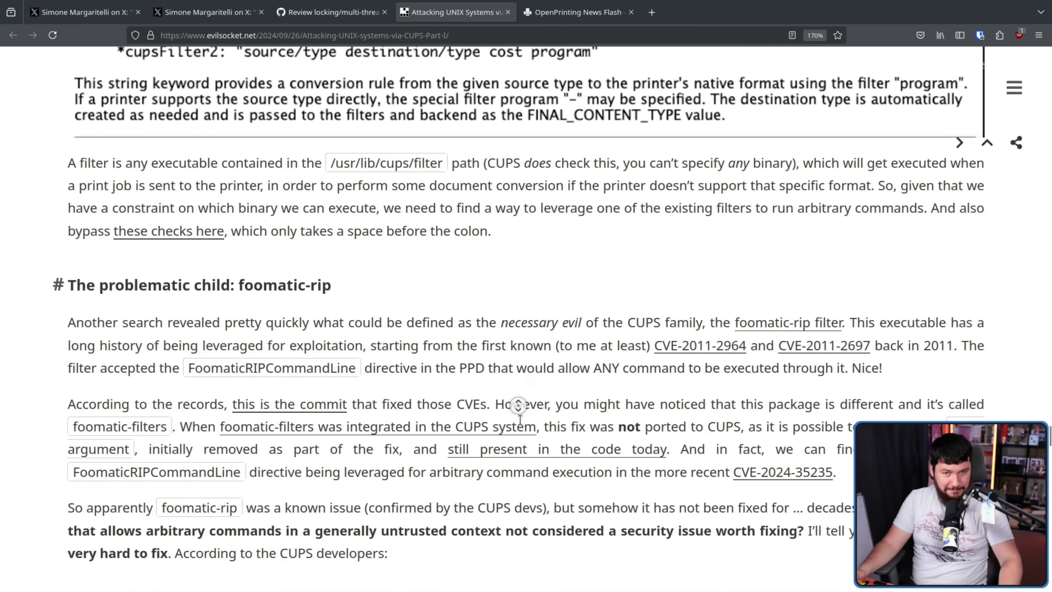
{"action": "scroll", "scroll_direction": "down", "scroll_amount": 3}
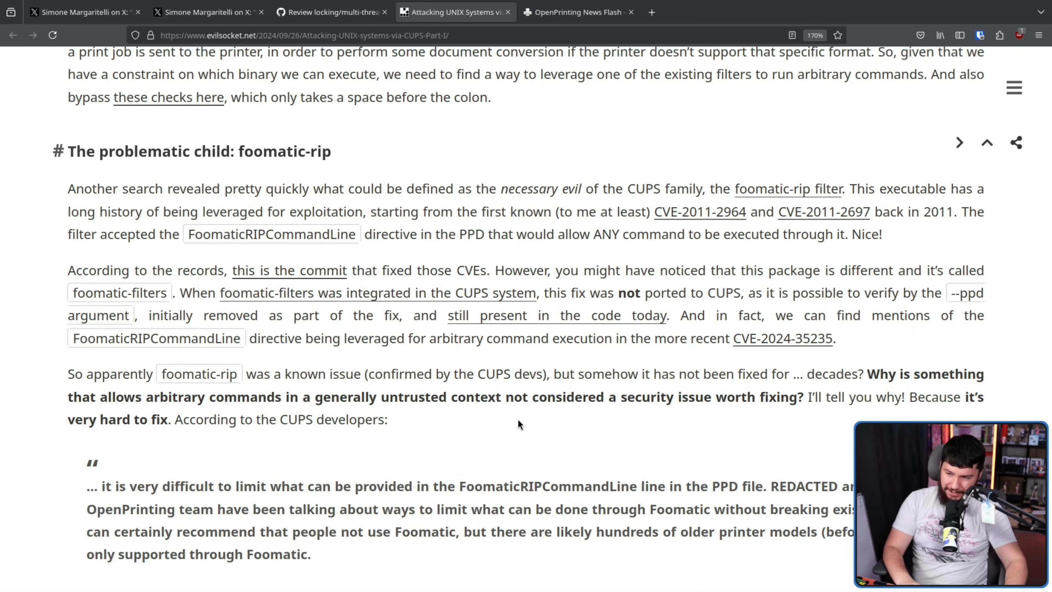
{"action": "mouse_move", "coordinate": [354, 304]}
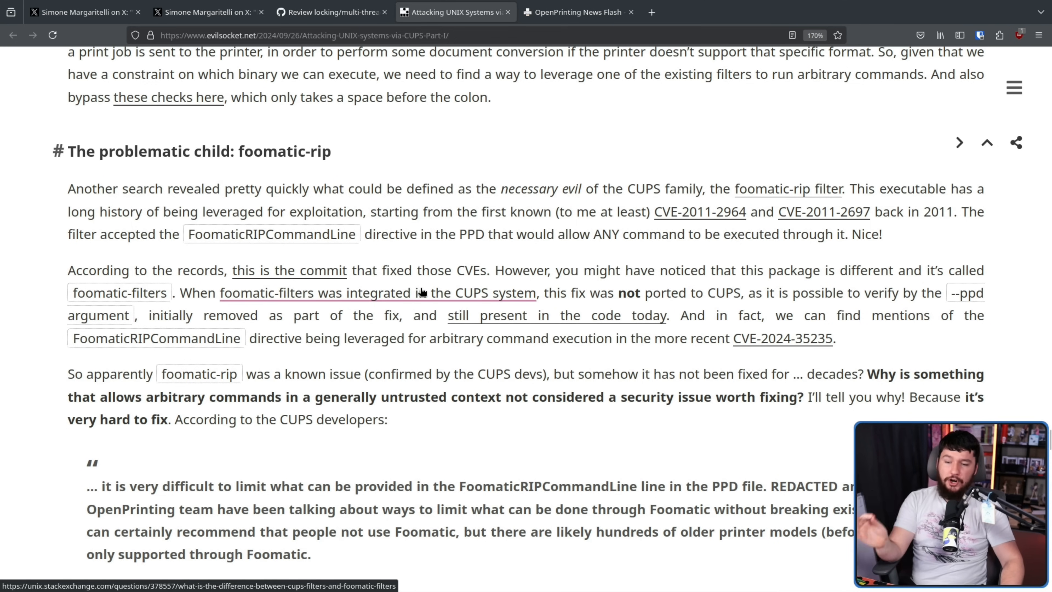
{"action": "mouse_move", "coordinate": [721, 290]}
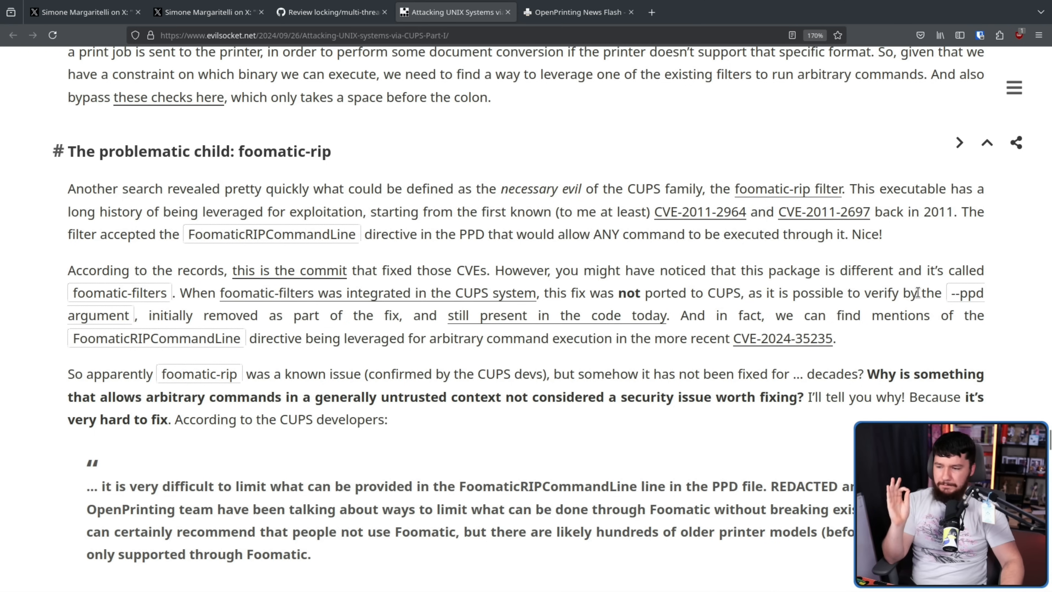
{"action": "mouse_move", "coordinate": [328, 321]}
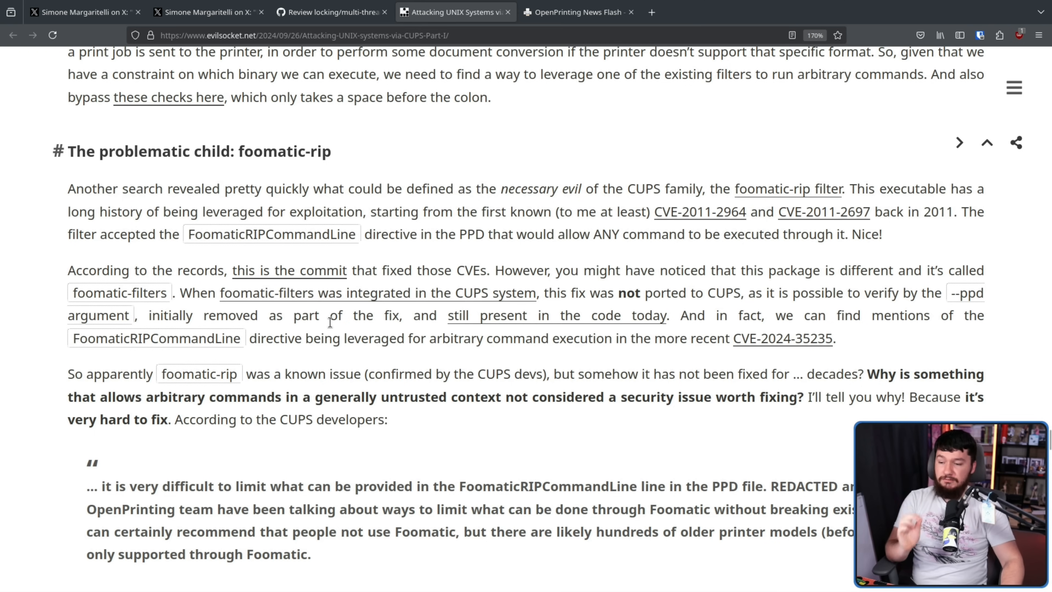
{"action": "mouse_move", "coordinate": [624, 335]}
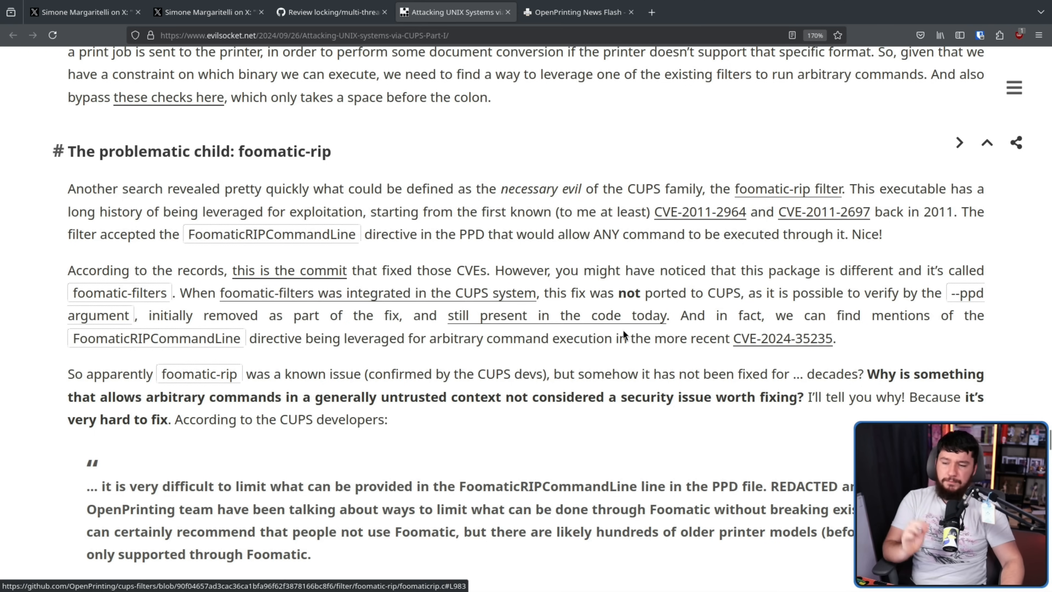
{"action": "mouse_move", "coordinate": [694, 312]}
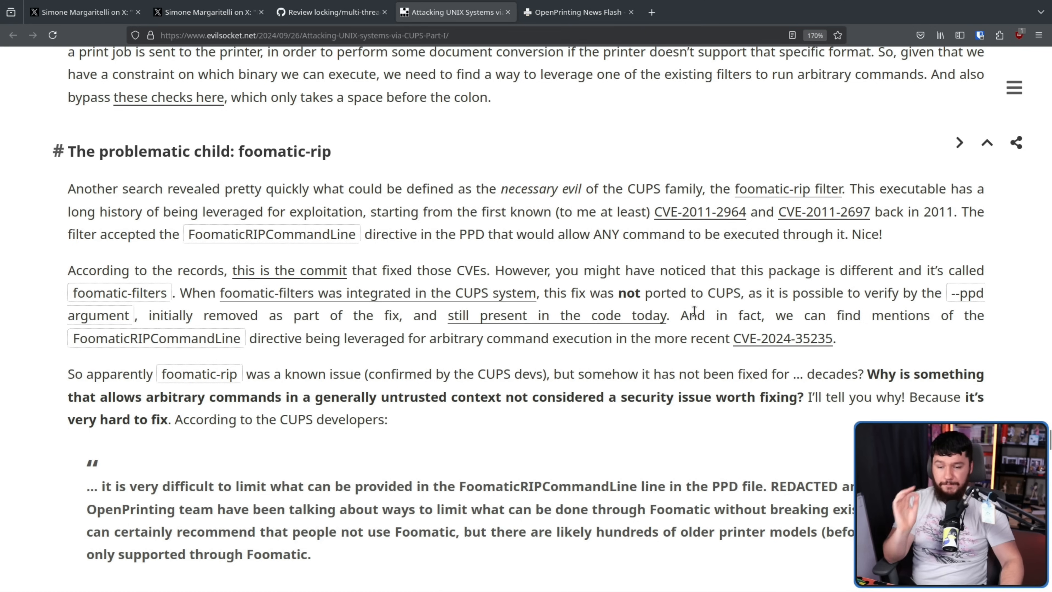
{"action": "mouse_move", "coordinate": [472, 309]}
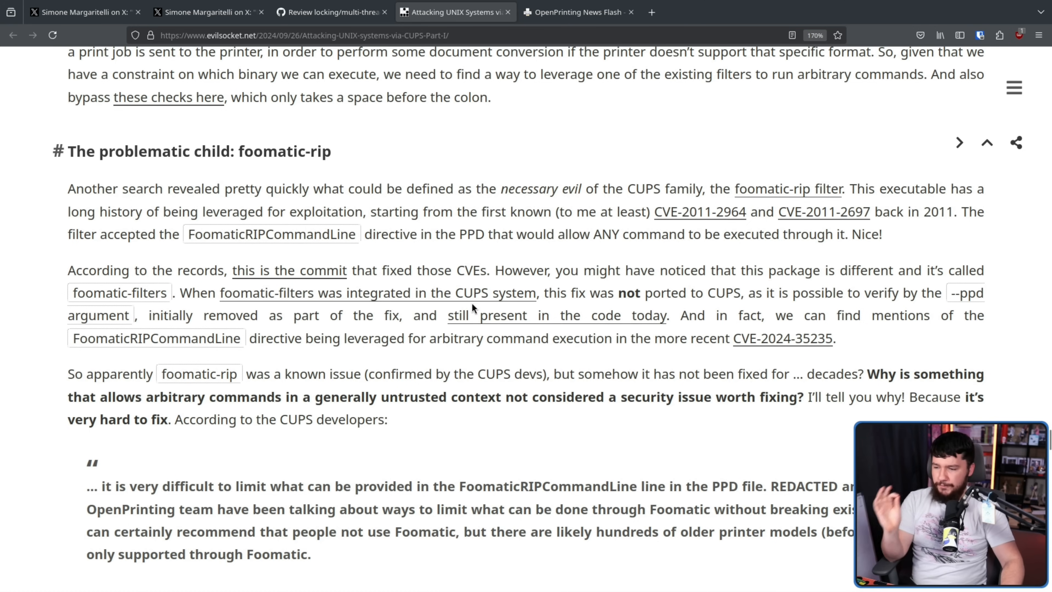
{"action": "mouse_move", "coordinate": [524, 309]}
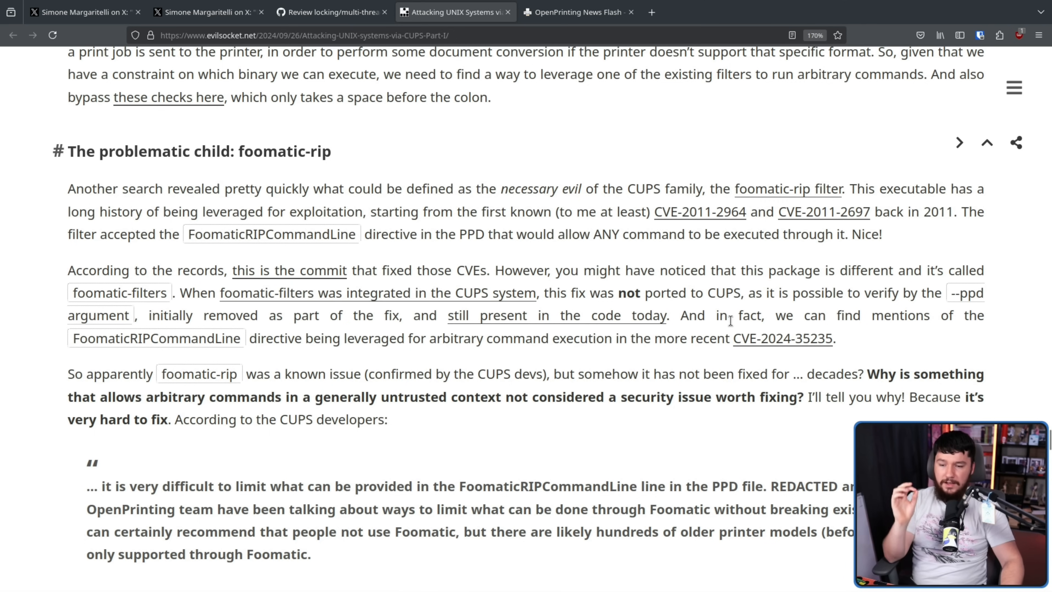
{"action": "mouse_move", "coordinate": [882, 342]}
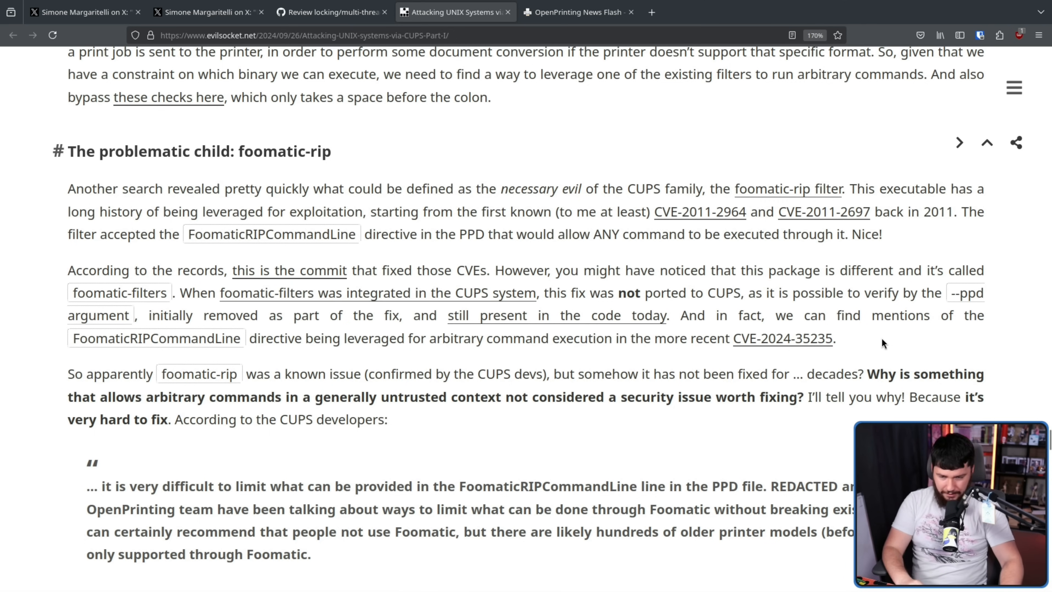
Step: Scroll past the developers' quote to the FoomaticRIPCommandLine perl example and RCE chain heading
{"action": "scroll", "scroll_direction": "down", "scroll_amount": 3}
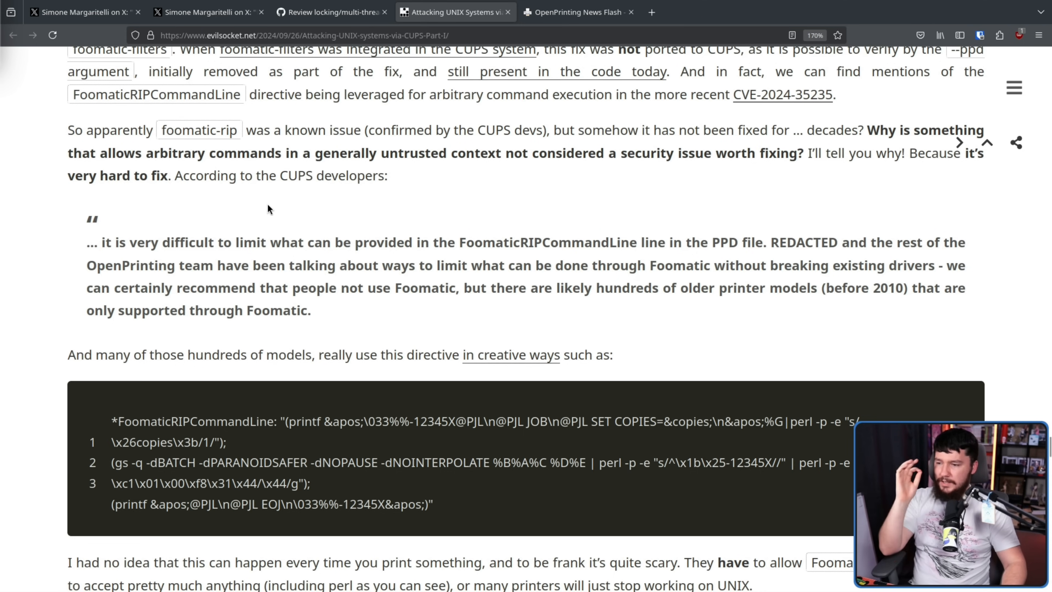
{"action": "mouse_move", "coordinate": [410, 204]}
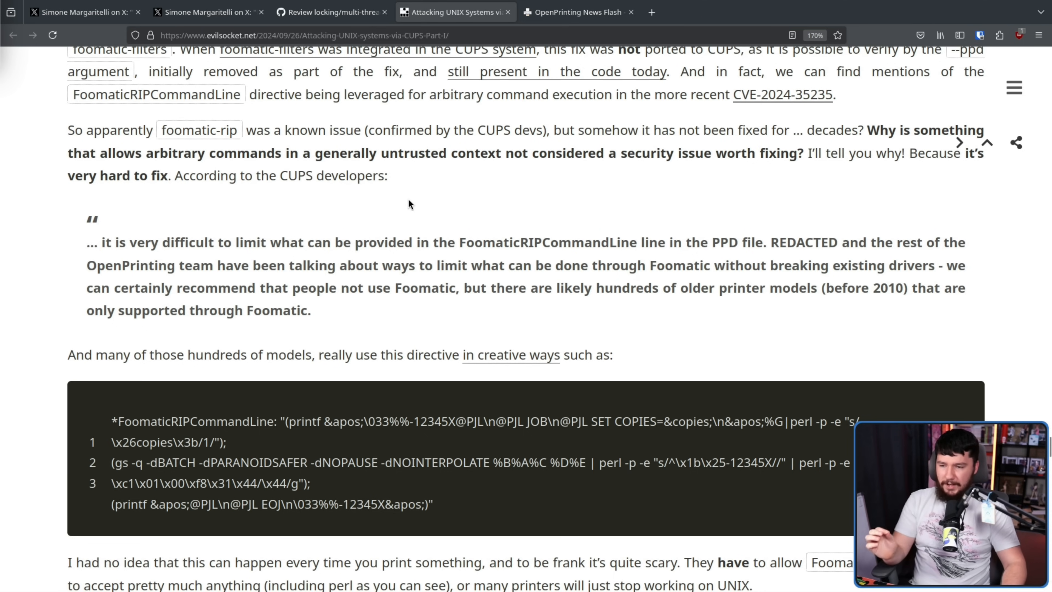
{"action": "mouse_move", "coordinate": [634, 171]}
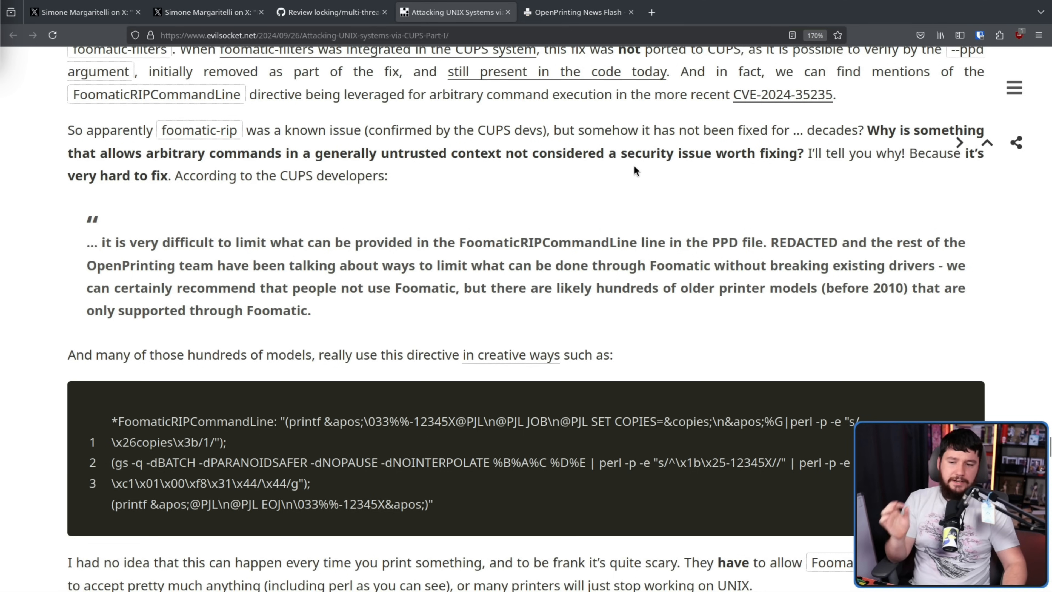
{"action": "mouse_move", "coordinate": [619, 155]}
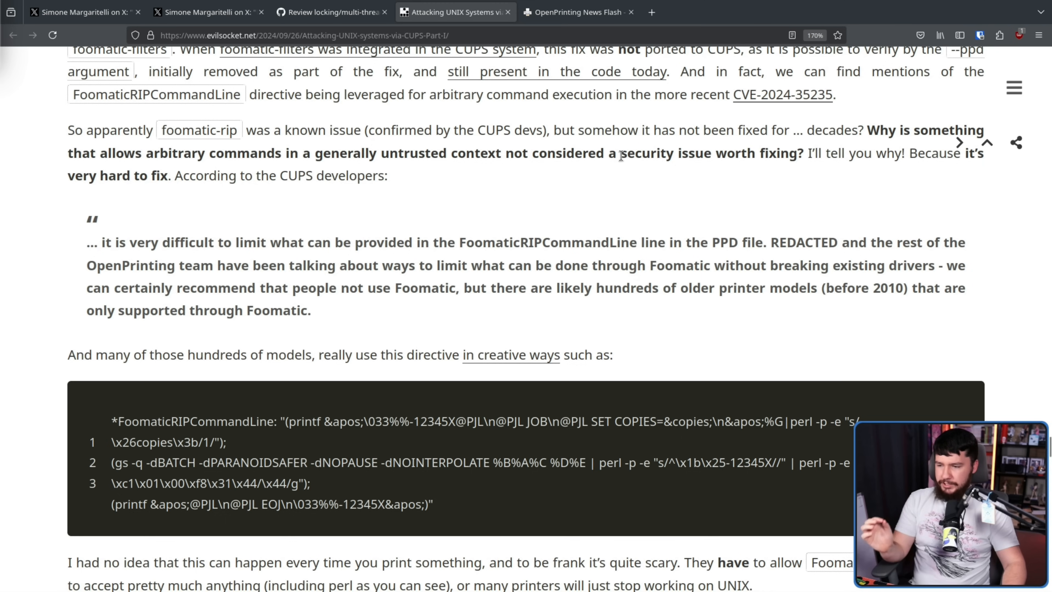
{"action": "mouse_move", "coordinate": [495, 265]}
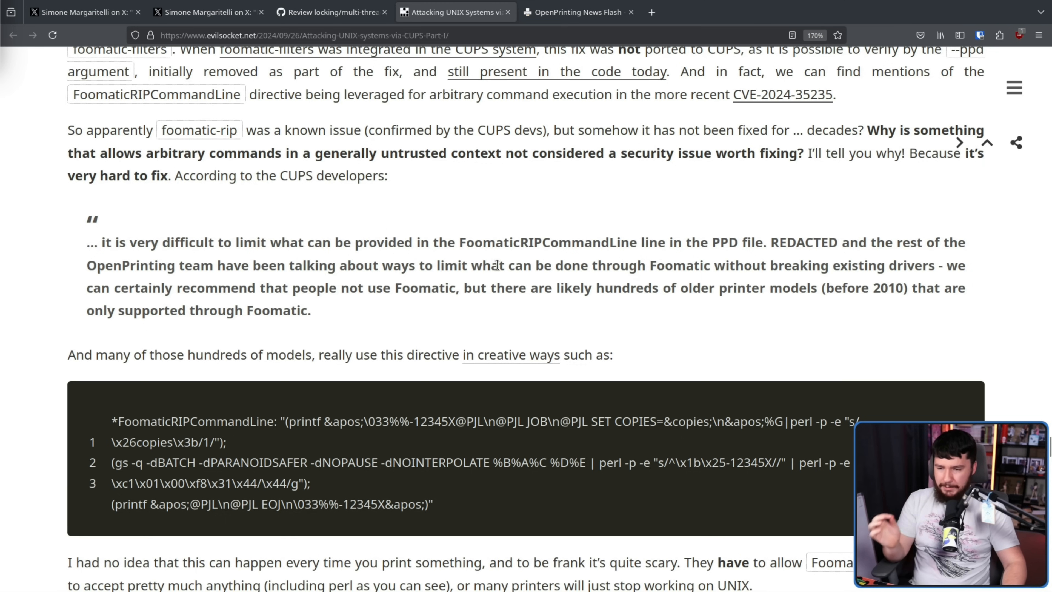
{"action": "mouse_move", "coordinate": [721, 260]}
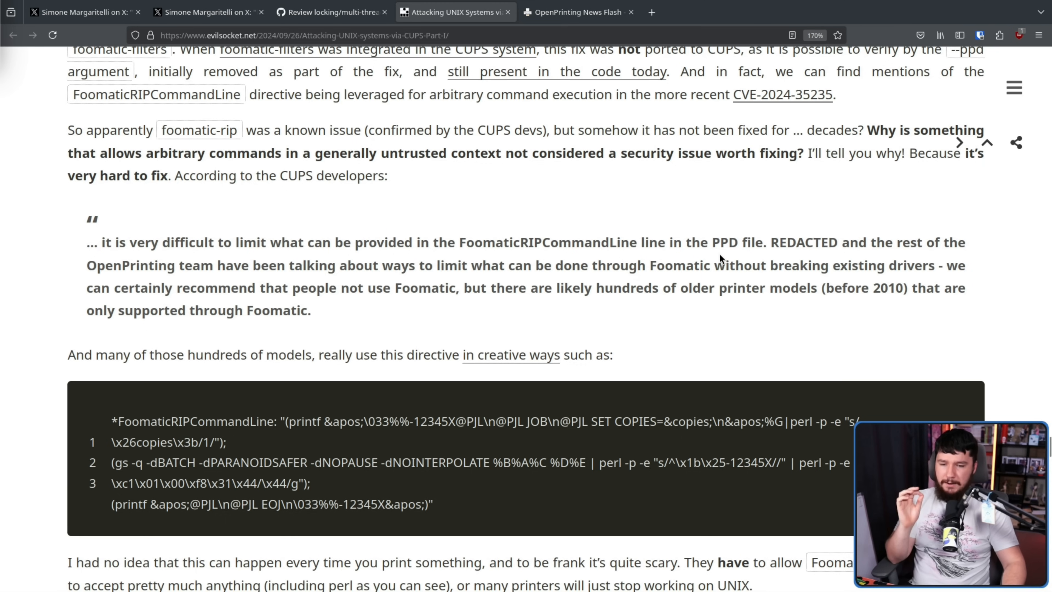
{"action": "mouse_move", "coordinate": [329, 258]}
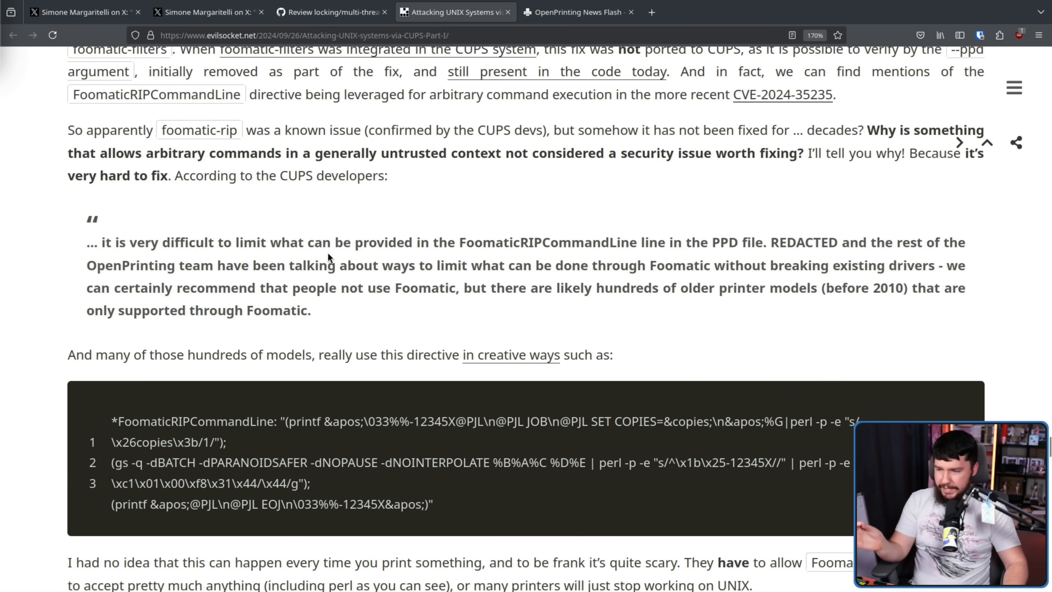
{"action": "mouse_move", "coordinate": [377, 264]}
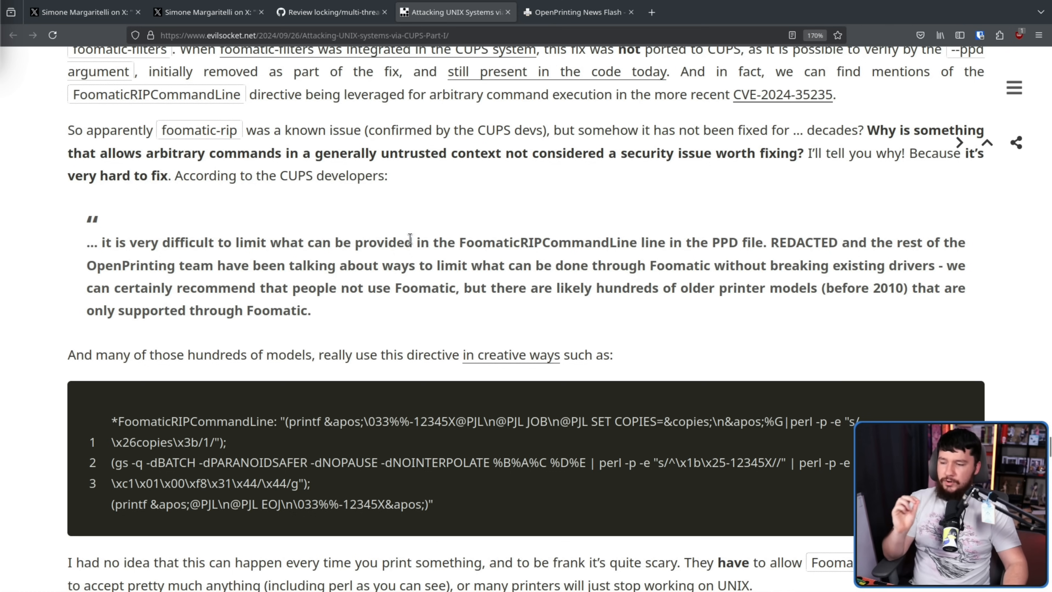
{"action": "mouse_move", "coordinate": [544, 280]}
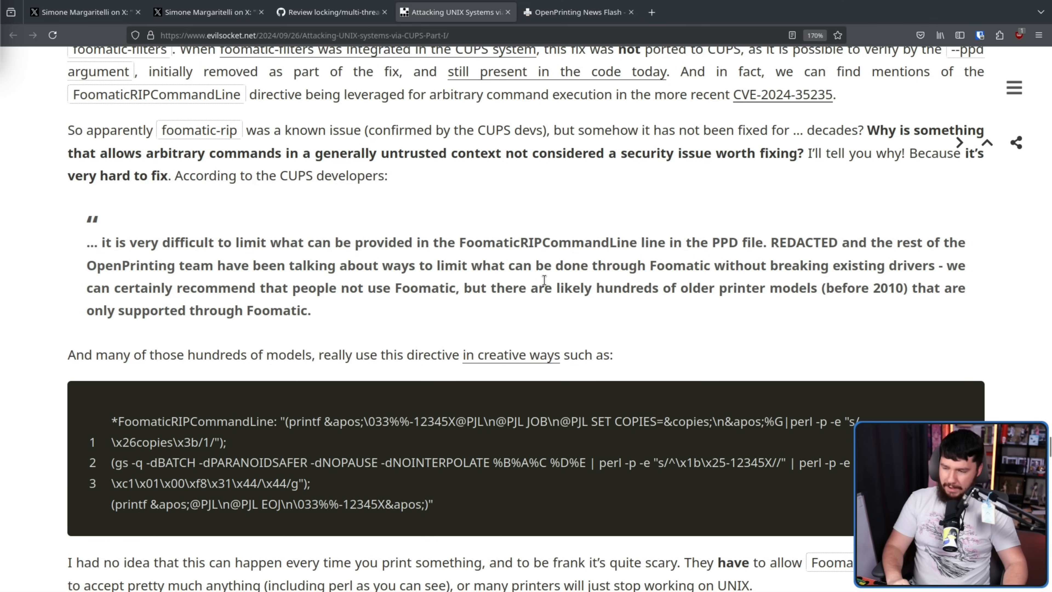
{"action": "mouse_move", "coordinate": [487, 348]}
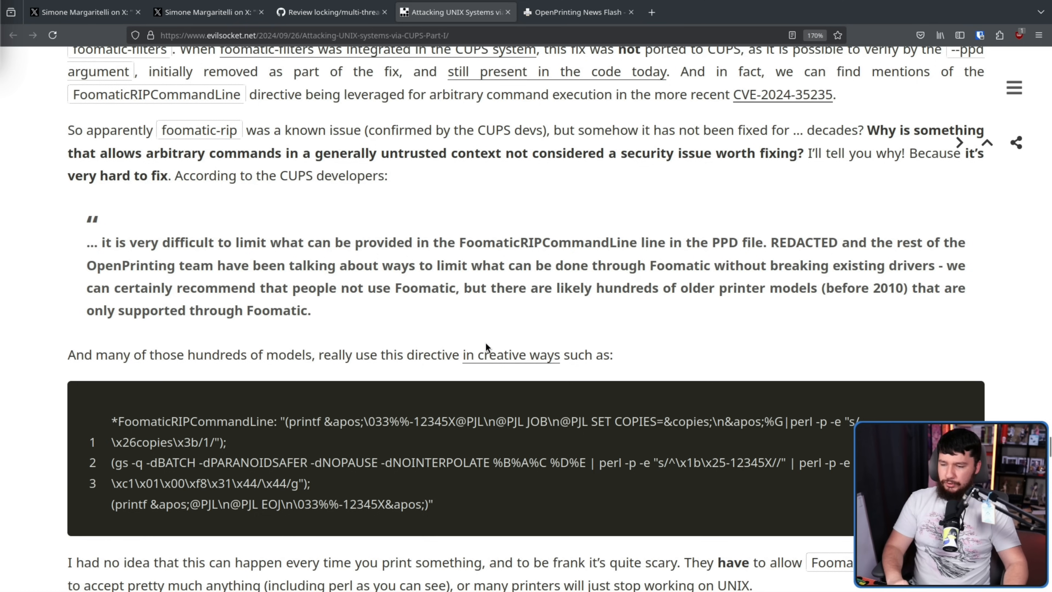
{"action": "scroll", "scroll_direction": "down", "scroll_amount": 3}
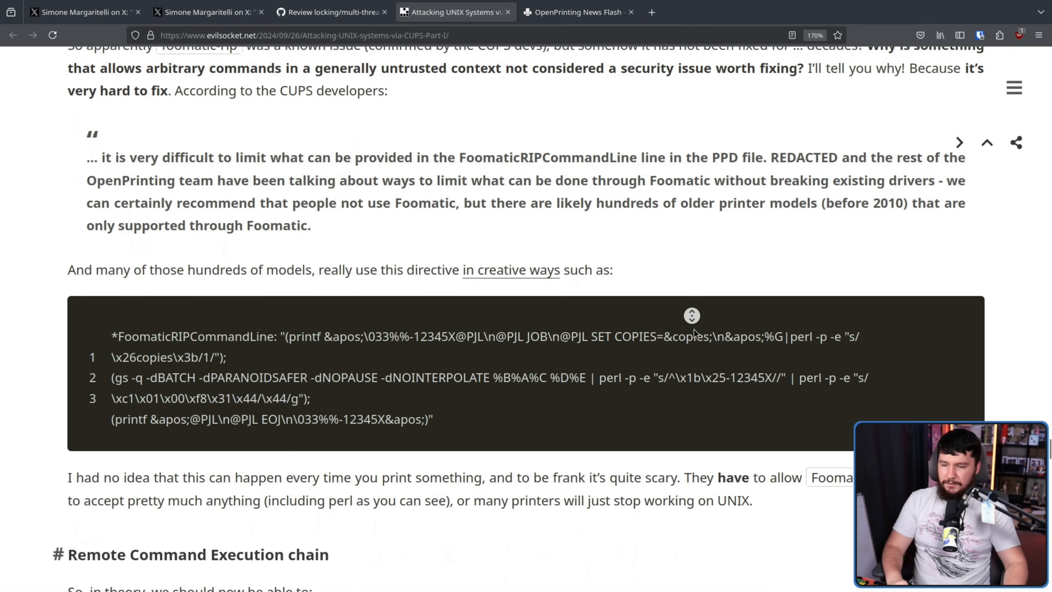
{"action": "scroll", "scroll_direction": "down", "scroll_amount": 3}
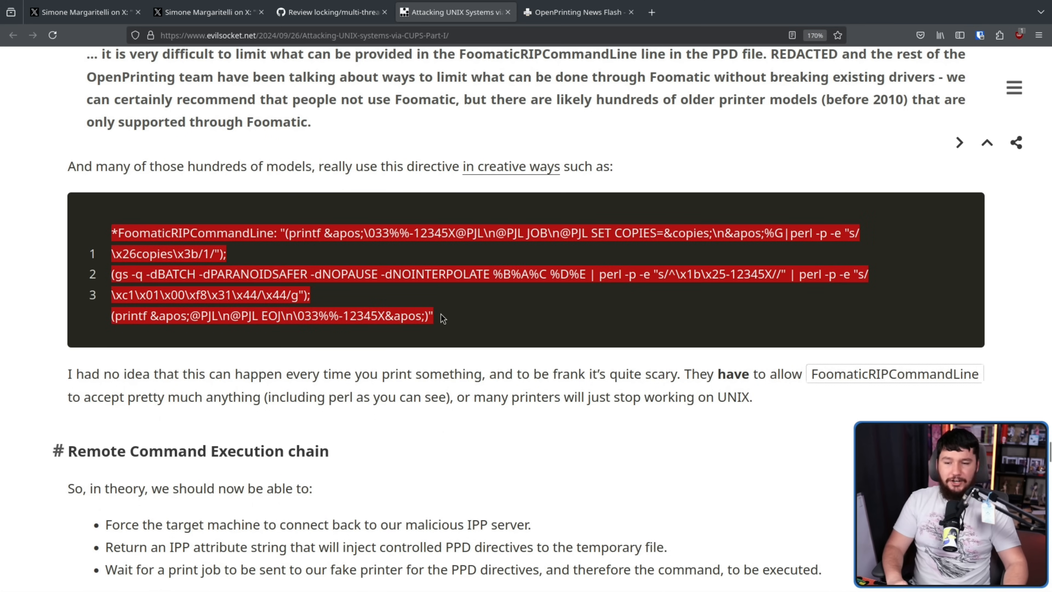
{"action": "left_click", "coordinate": [422, 342]}
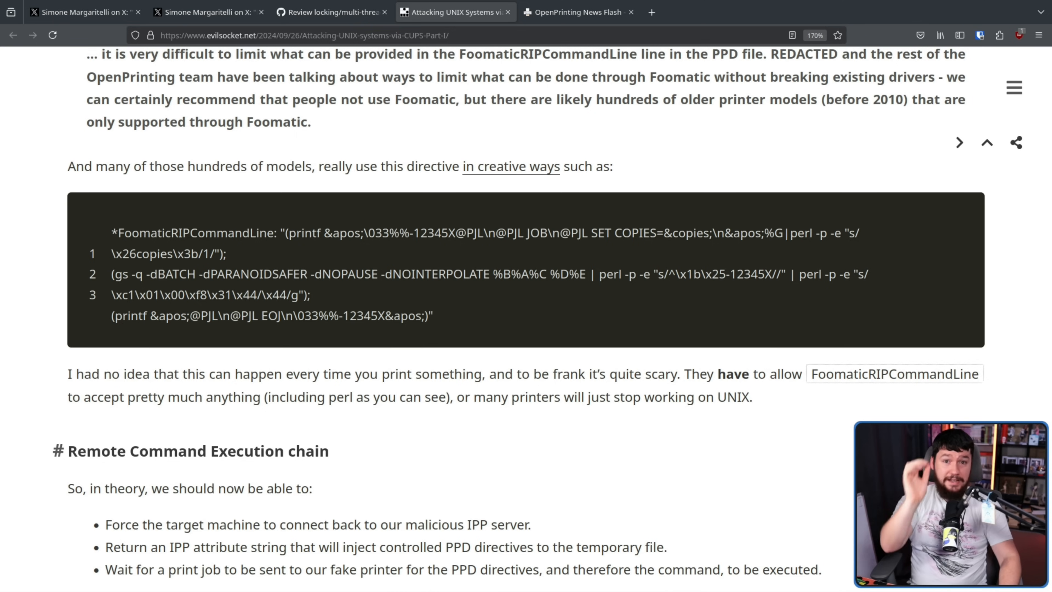
{"action": "mouse_move", "coordinate": [658, 434]}
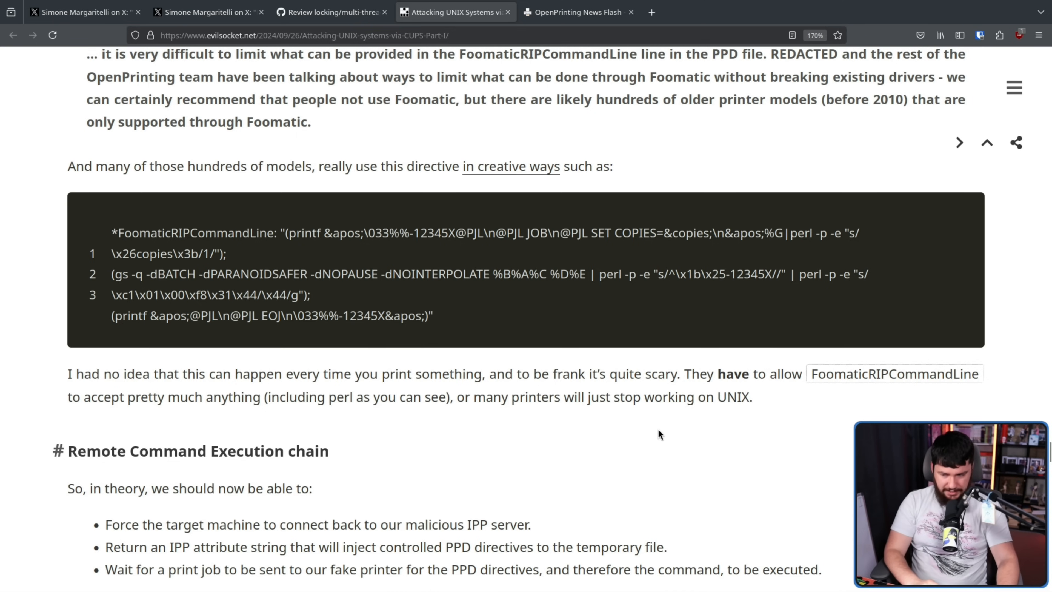
Step: Read the three Remote Command Execution chain steps down to the IPP server YAML payload intro
{"action": "scroll", "scroll_direction": "down", "scroll_amount": 3}
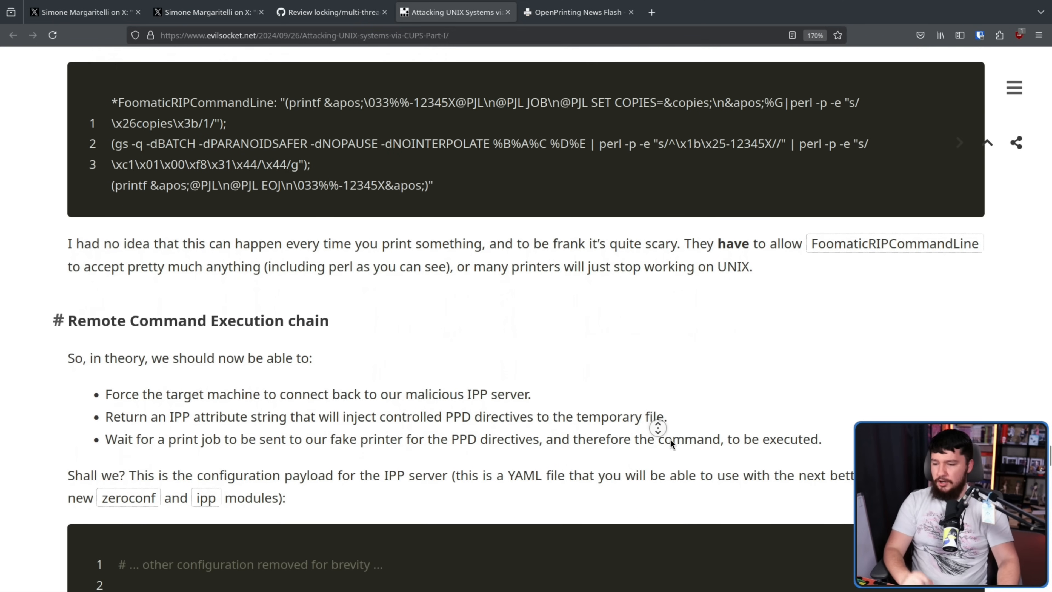
{"action": "scroll", "scroll_direction": "down", "scroll_amount": 3}
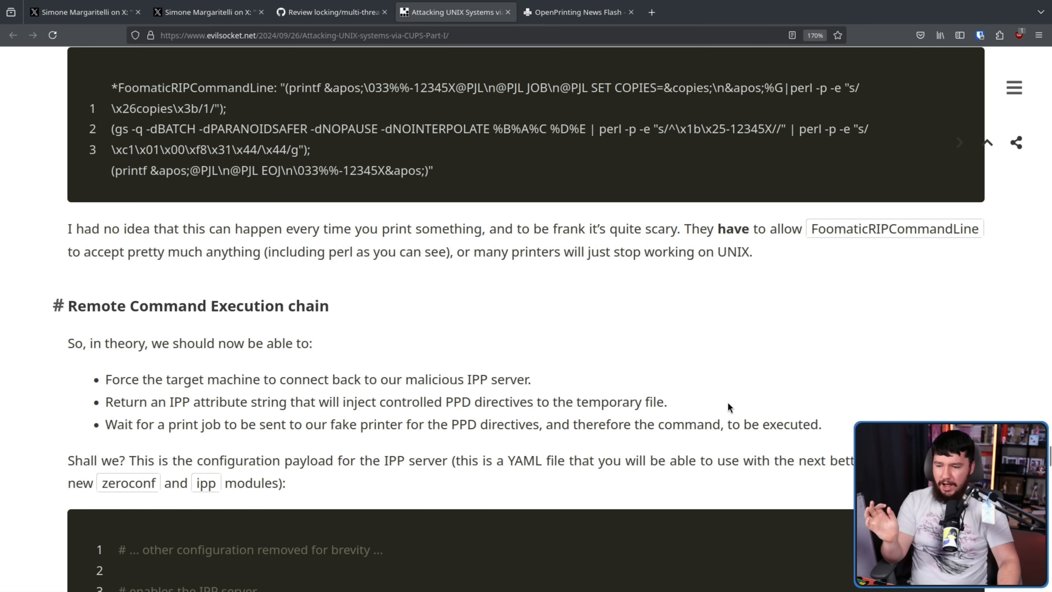
{"action": "mouse_move", "coordinate": [740, 413]}
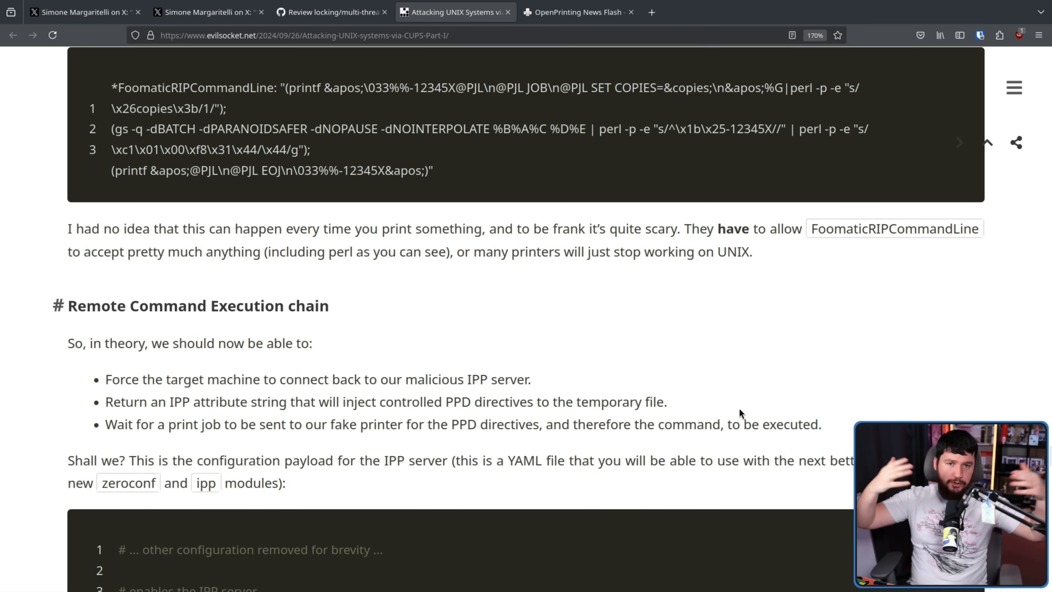
{"action": "mouse_move", "coordinate": [552, 369]}
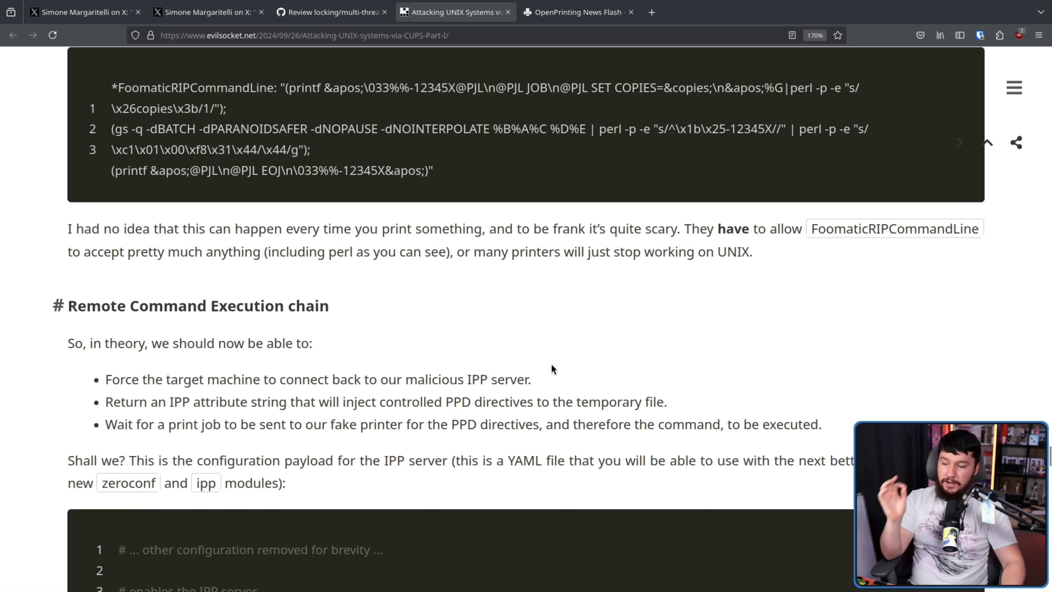
{"action": "mouse_move", "coordinate": [562, 360]}
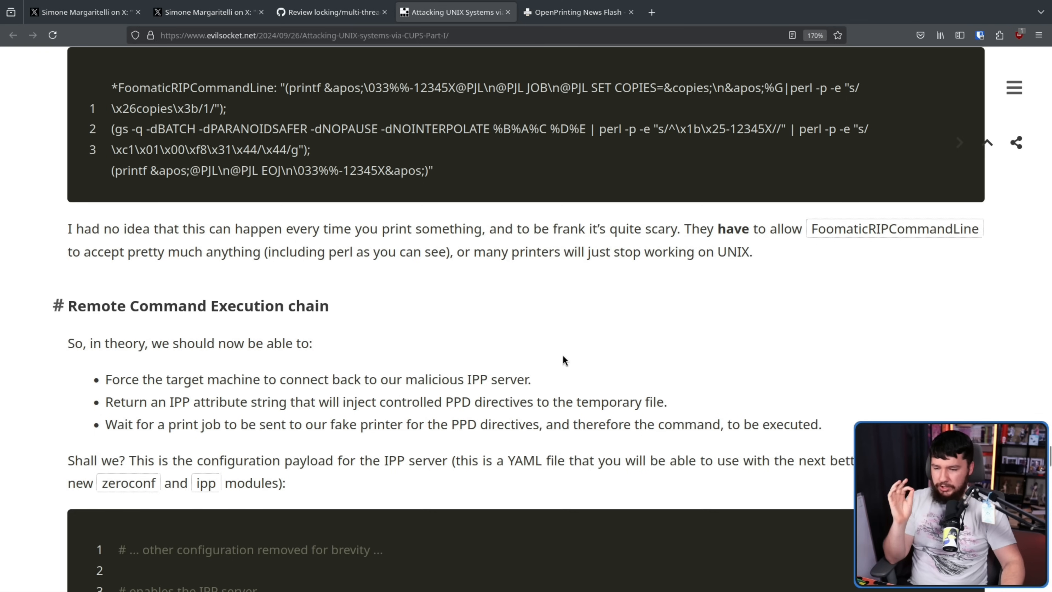
{"action": "mouse_move", "coordinate": [575, 361]}
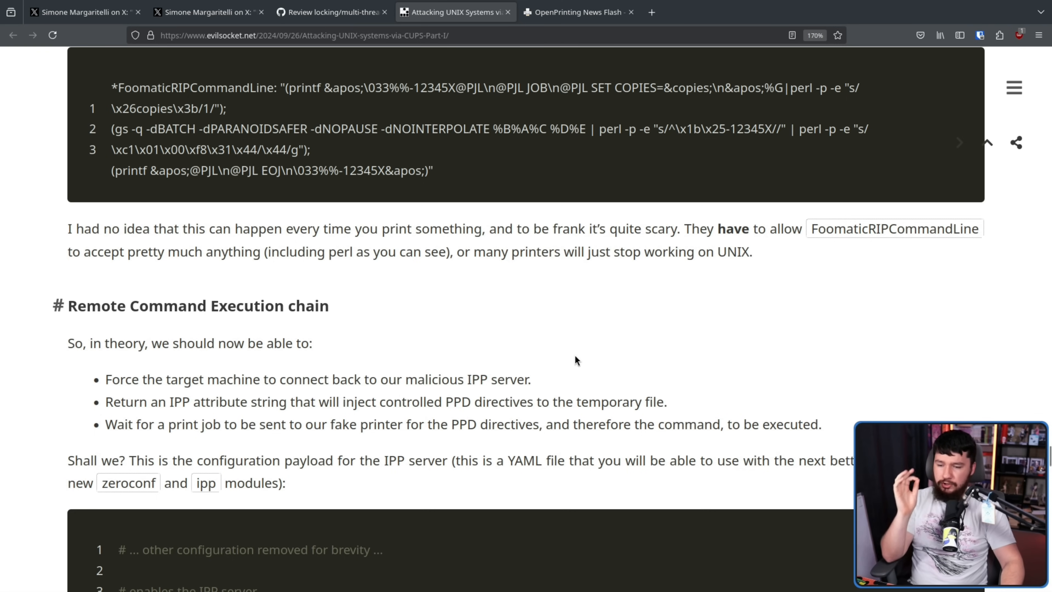
{"action": "mouse_move", "coordinate": [624, 345]}
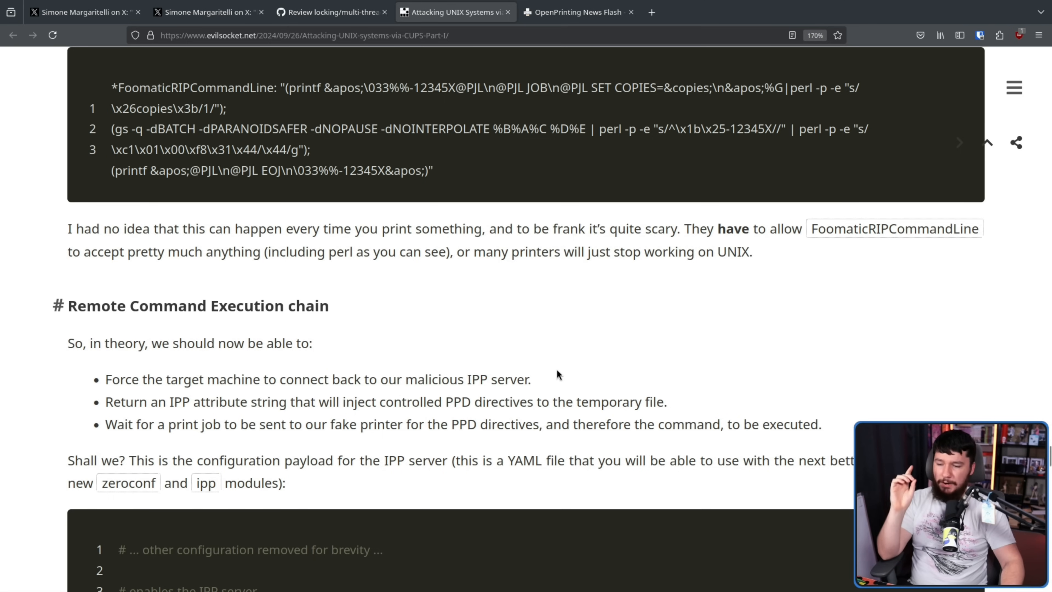
{"action": "mouse_move", "coordinate": [564, 367]}
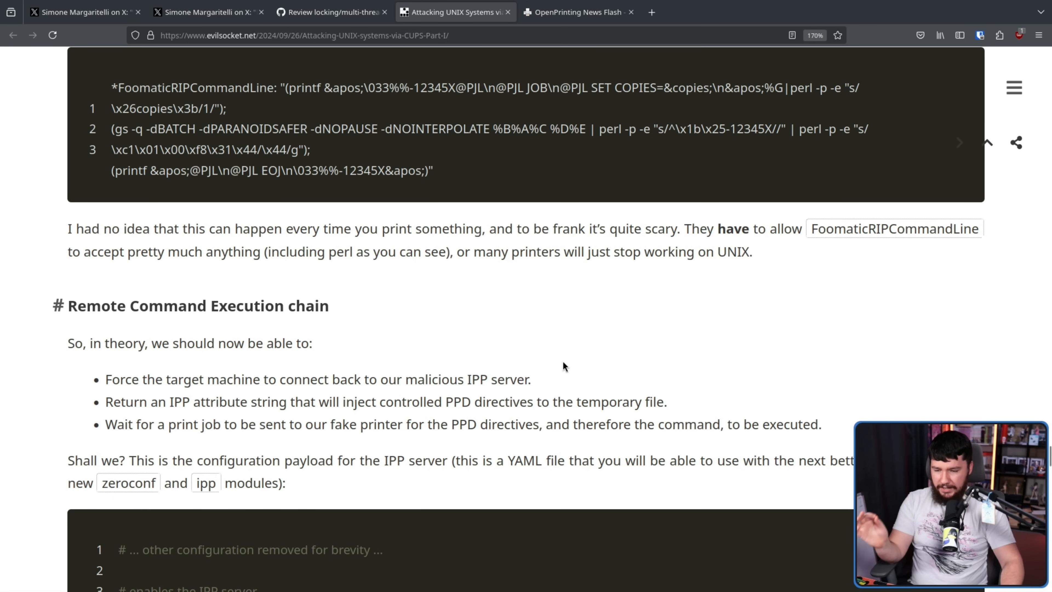
{"action": "mouse_move", "coordinate": [570, 361]}
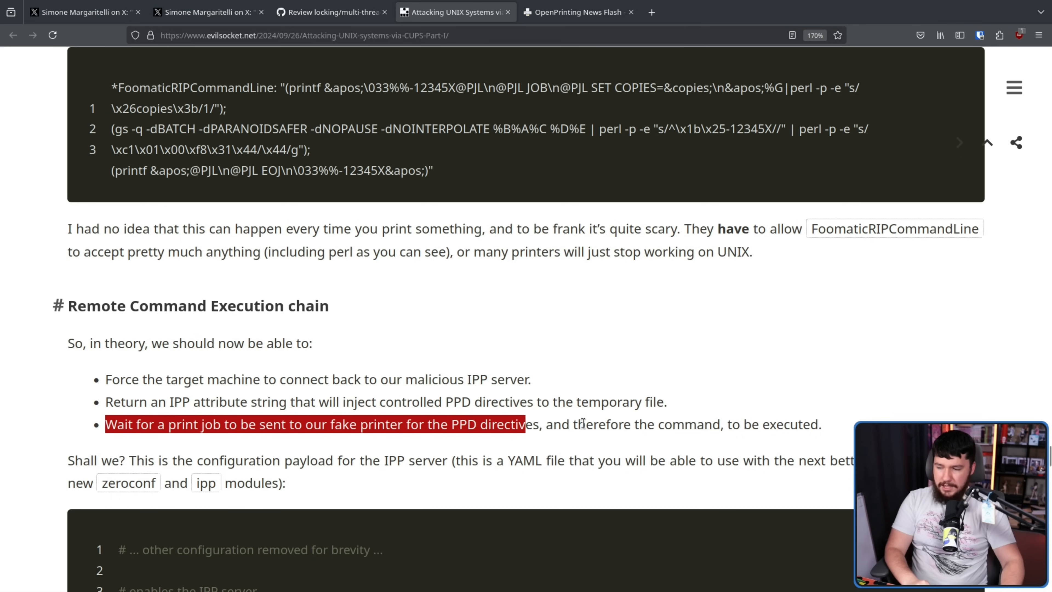
{"action": "left_click", "coordinate": [841, 424]}
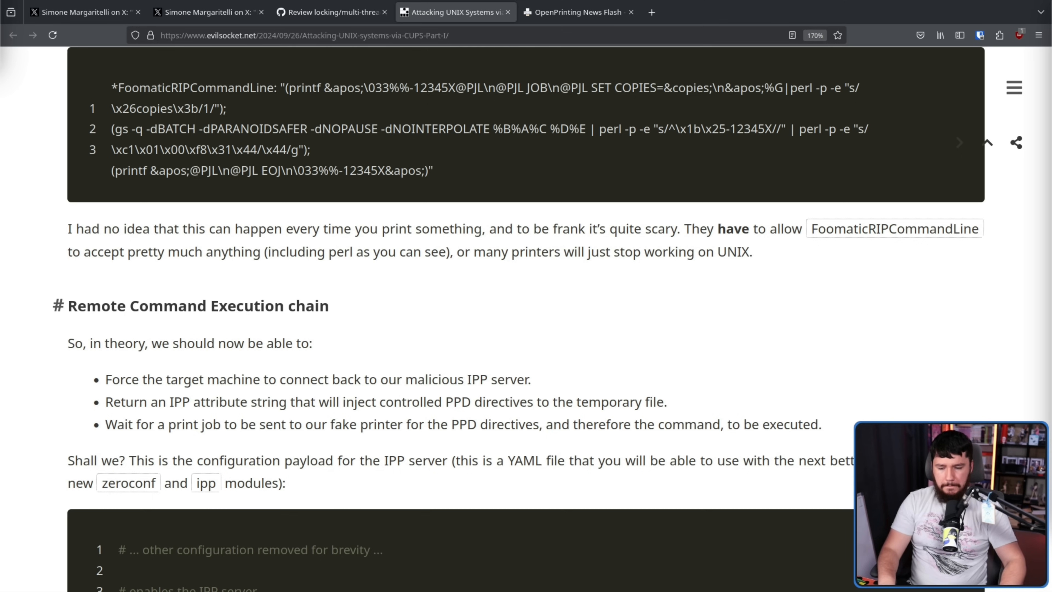
Step: Switch to the OpenPrinting News Flash tab showing the cups-browsed.conf mitigation steps
{"action": "left_click", "coordinate": [702, 12]}
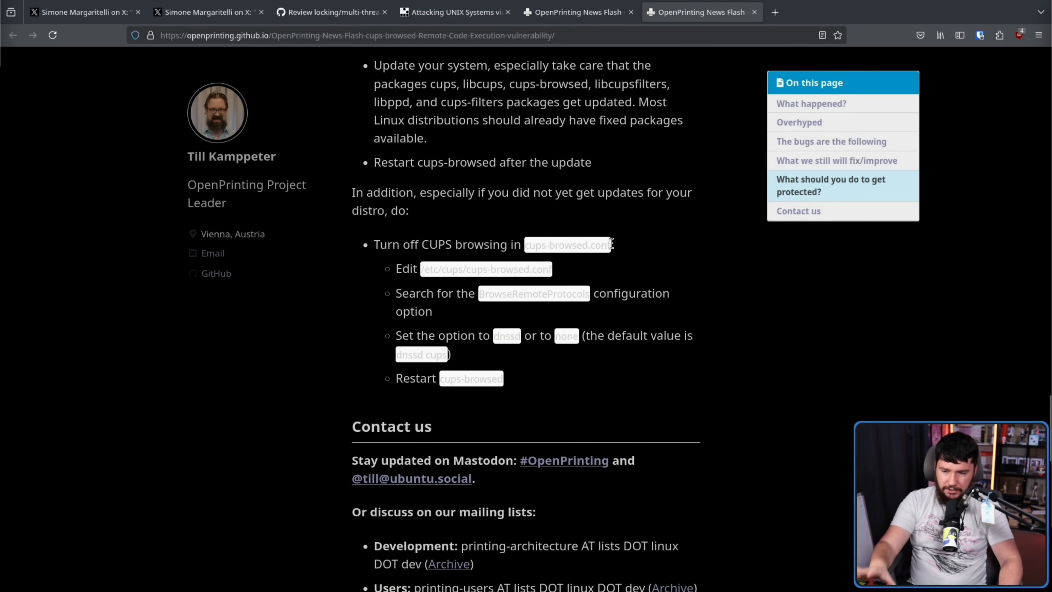
{"action": "mouse_move", "coordinate": [614, 244]}
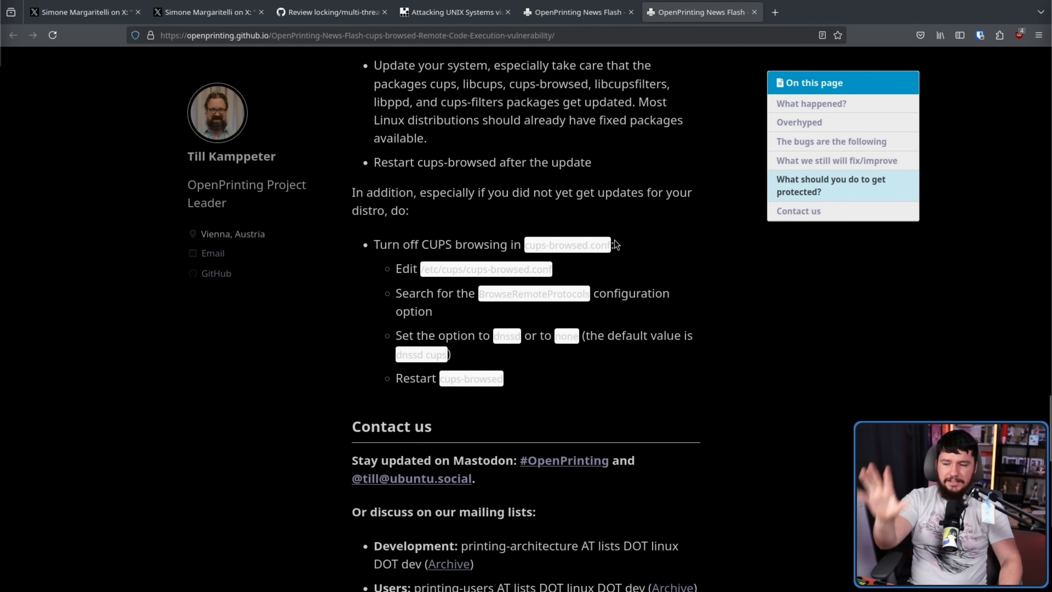
{"action": "mouse_move", "coordinate": [502, 364]}
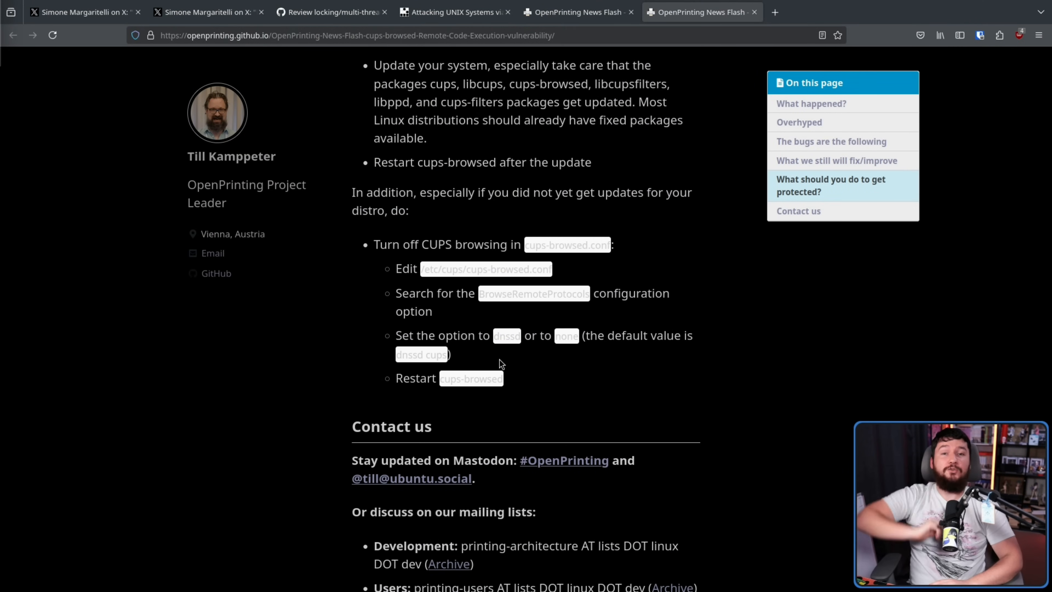